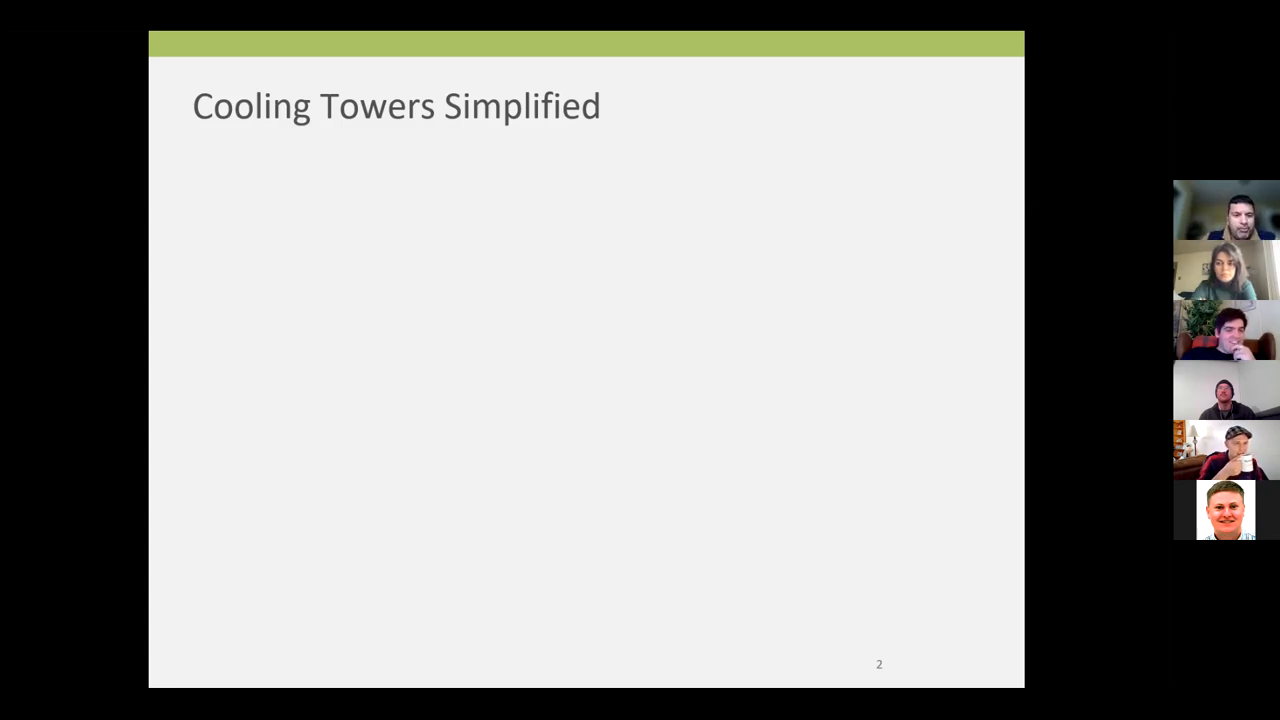
# Advance the shared slideshow to the How Hot is He? slide with the British Red Cross cooling tips
pyautogui.press('Right')
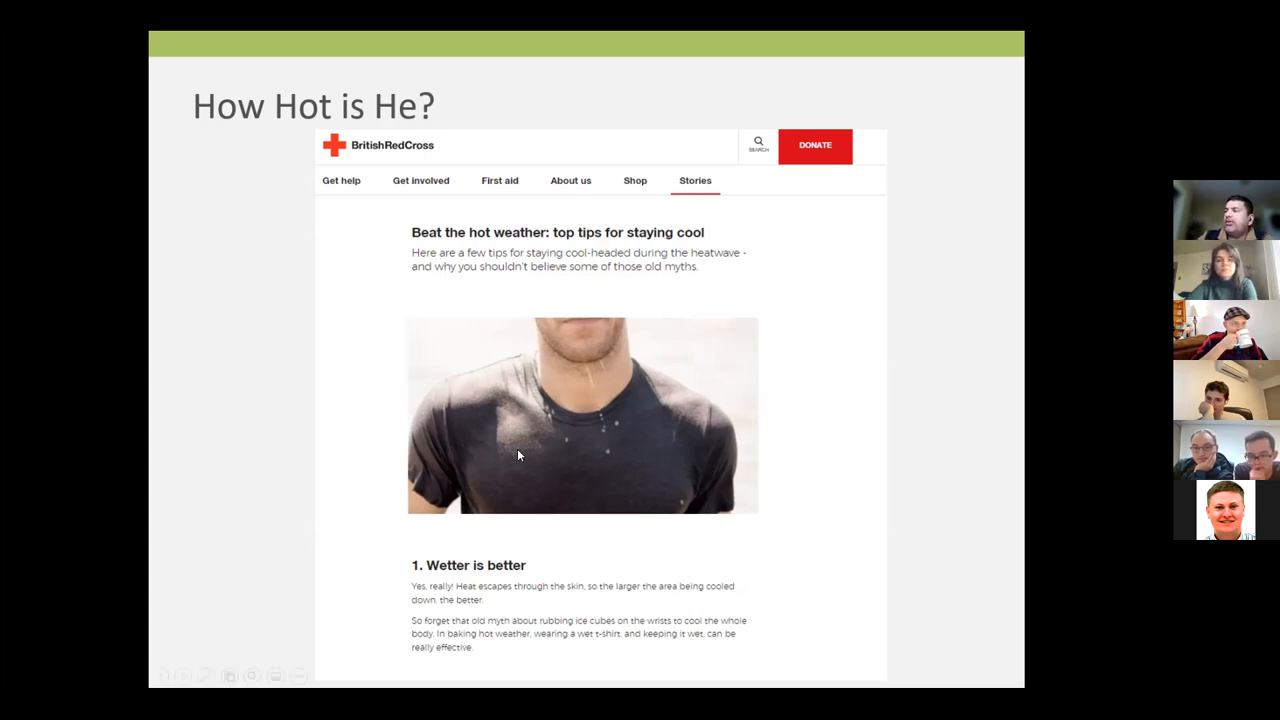
pyautogui.moveTo(564, 476)
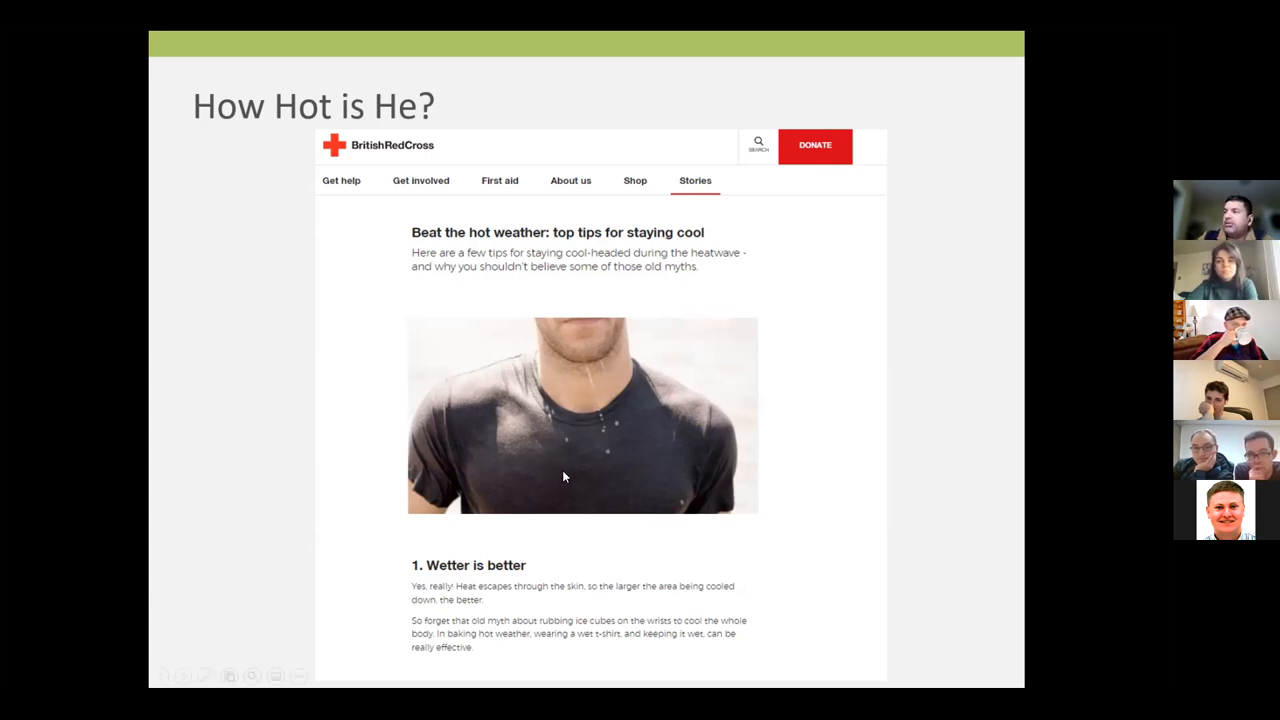
pyautogui.moveTo(548, 474)
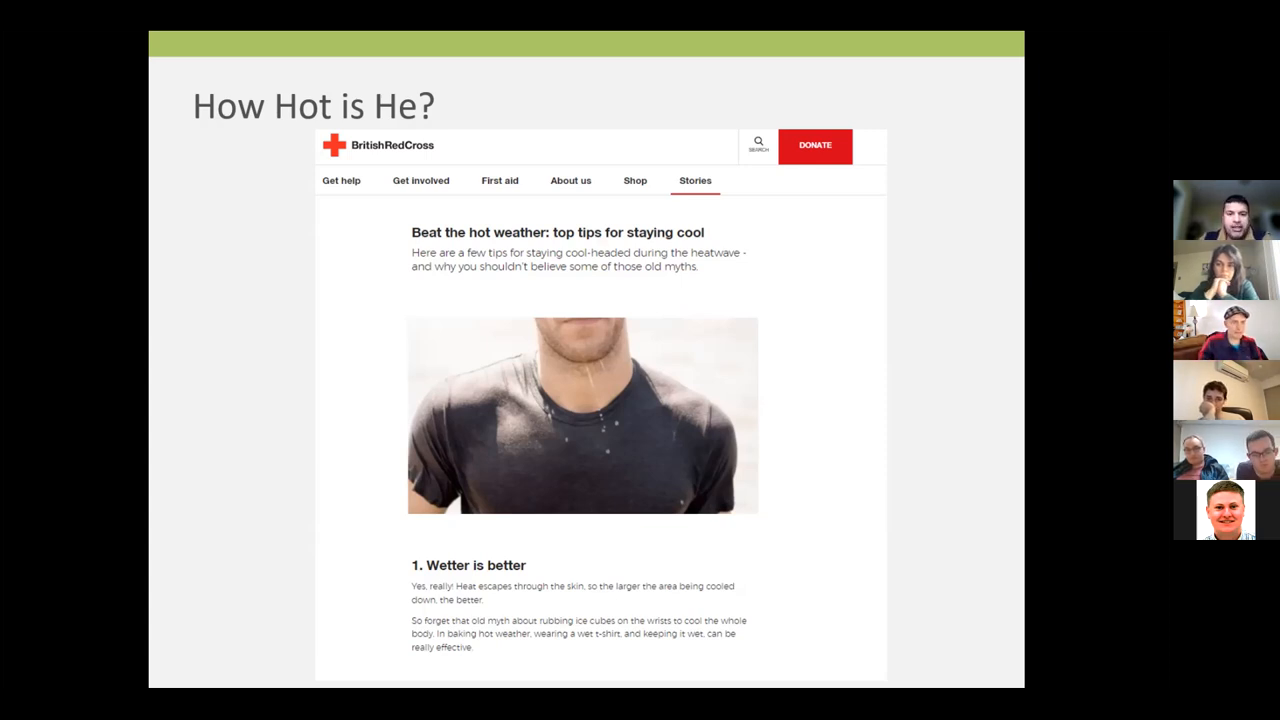
# Advance to slide 4, Wet Bulb Temperature, showing a UK summer day at 100°F and 25% RH
pyautogui.press('Right')
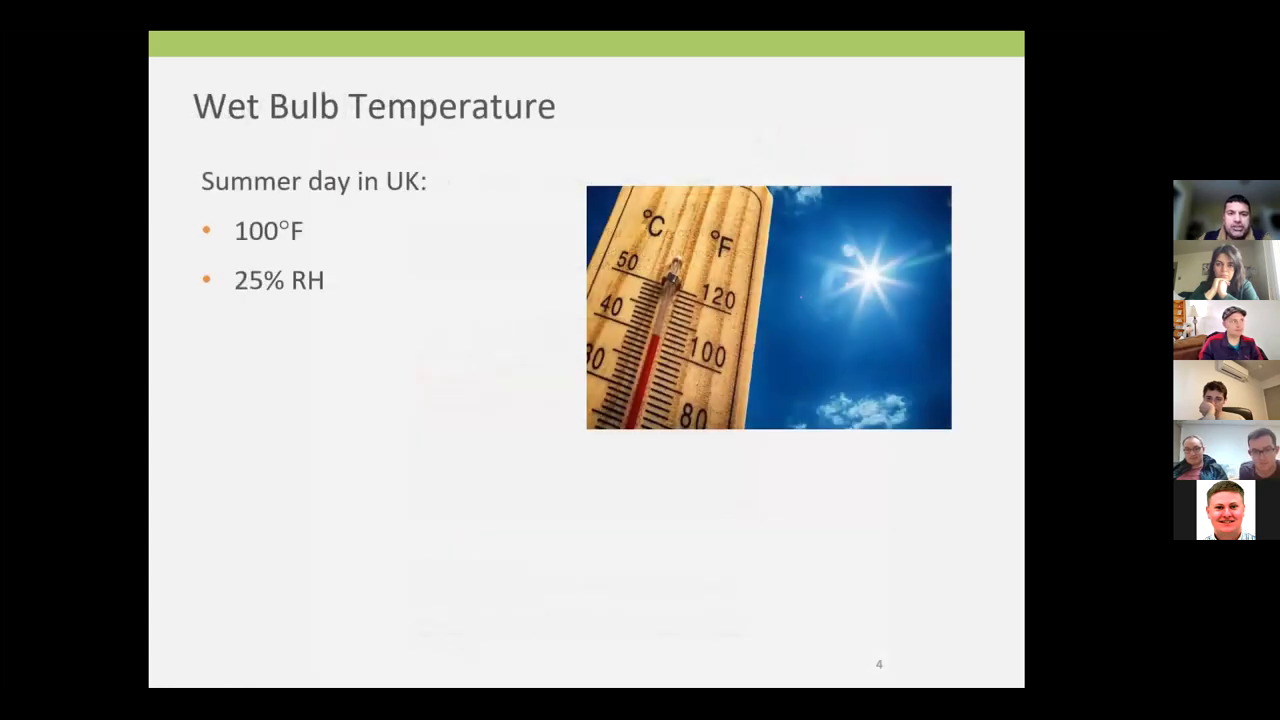
pyautogui.moveTo(564, 190)
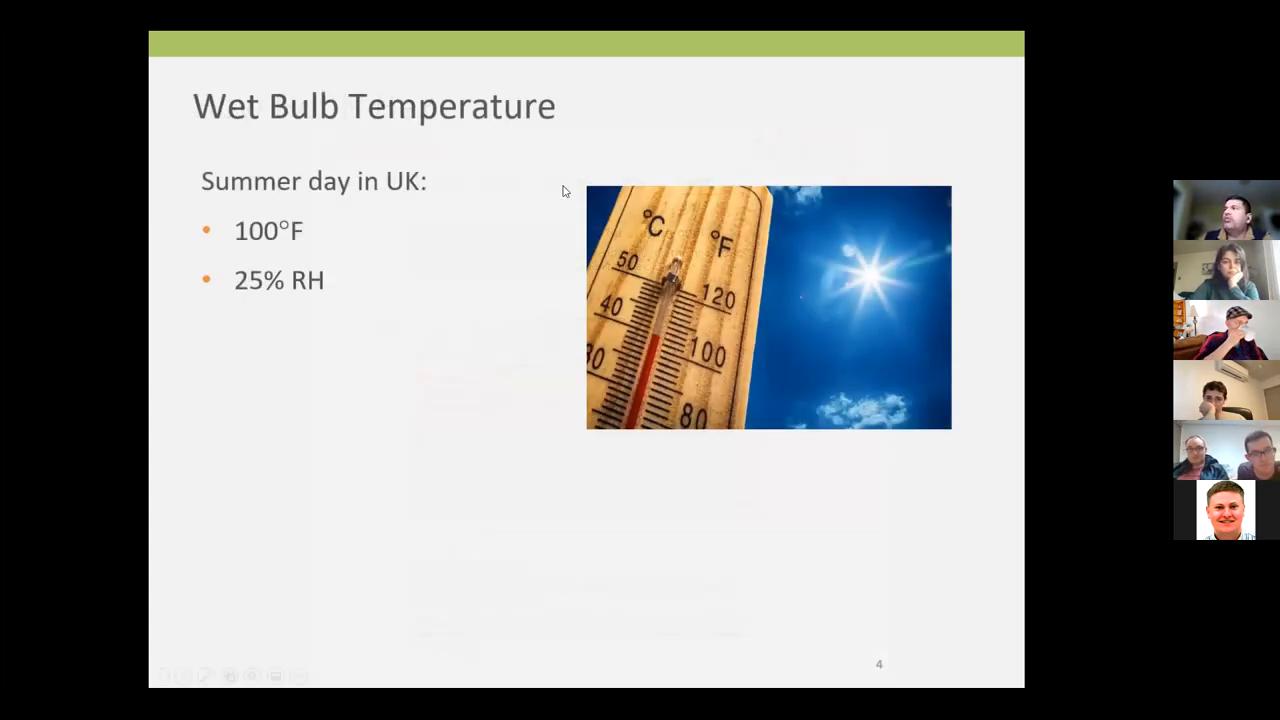
pyautogui.moveTo(700, 320)
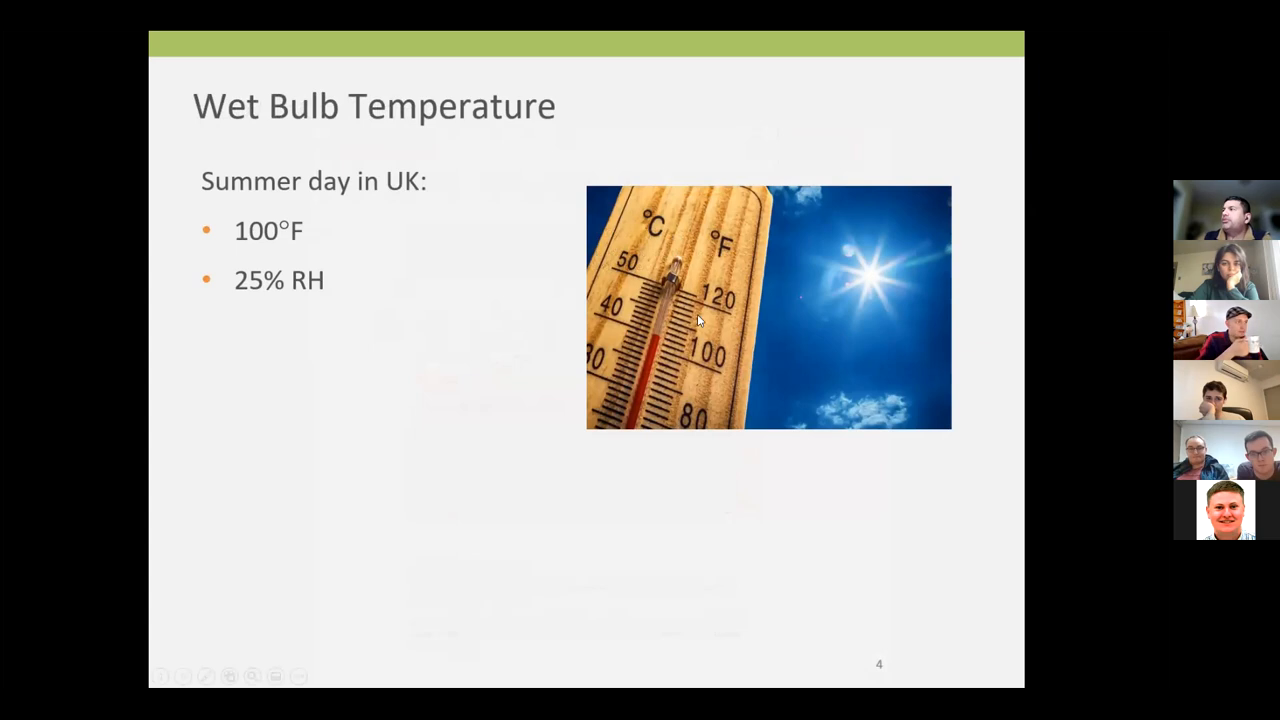
pyautogui.moveTo(680, 370)
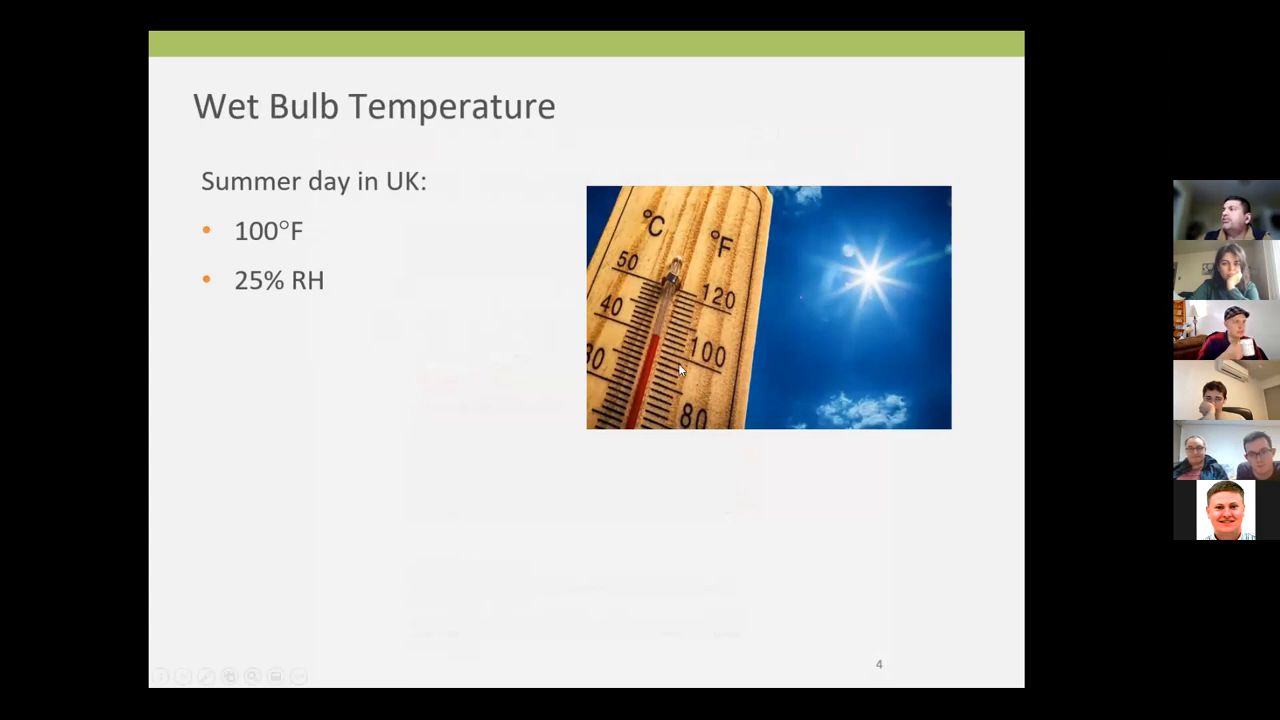
pyautogui.moveTo(318, 252)
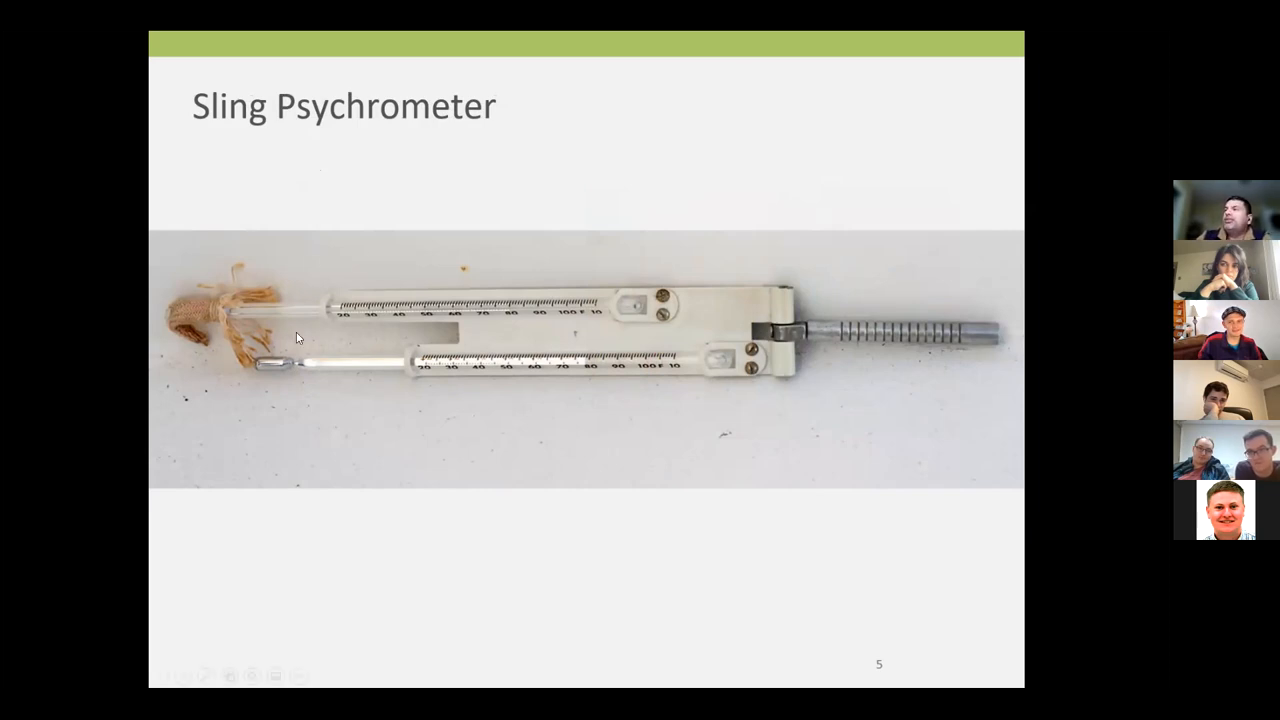
pyautogui.moveTo(376, 376)
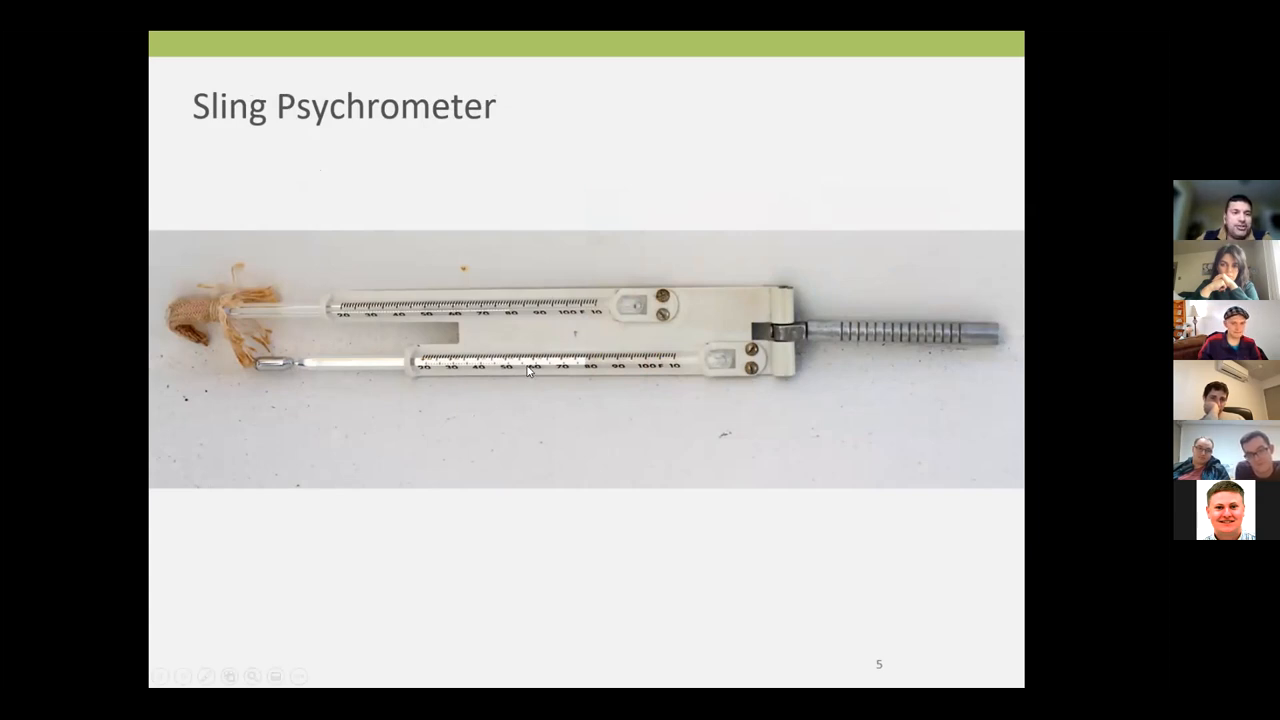
pyautogui.moveTo(468, 368)
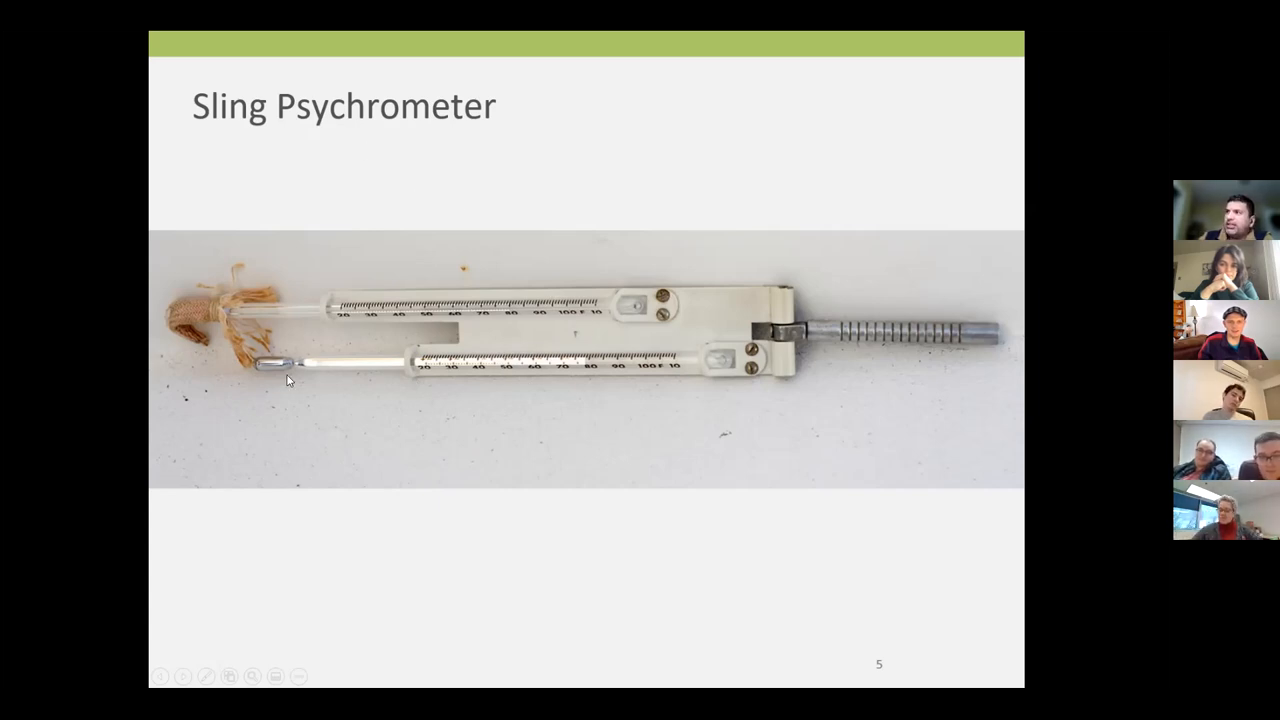
pyautogui.moveTo(280, 370)
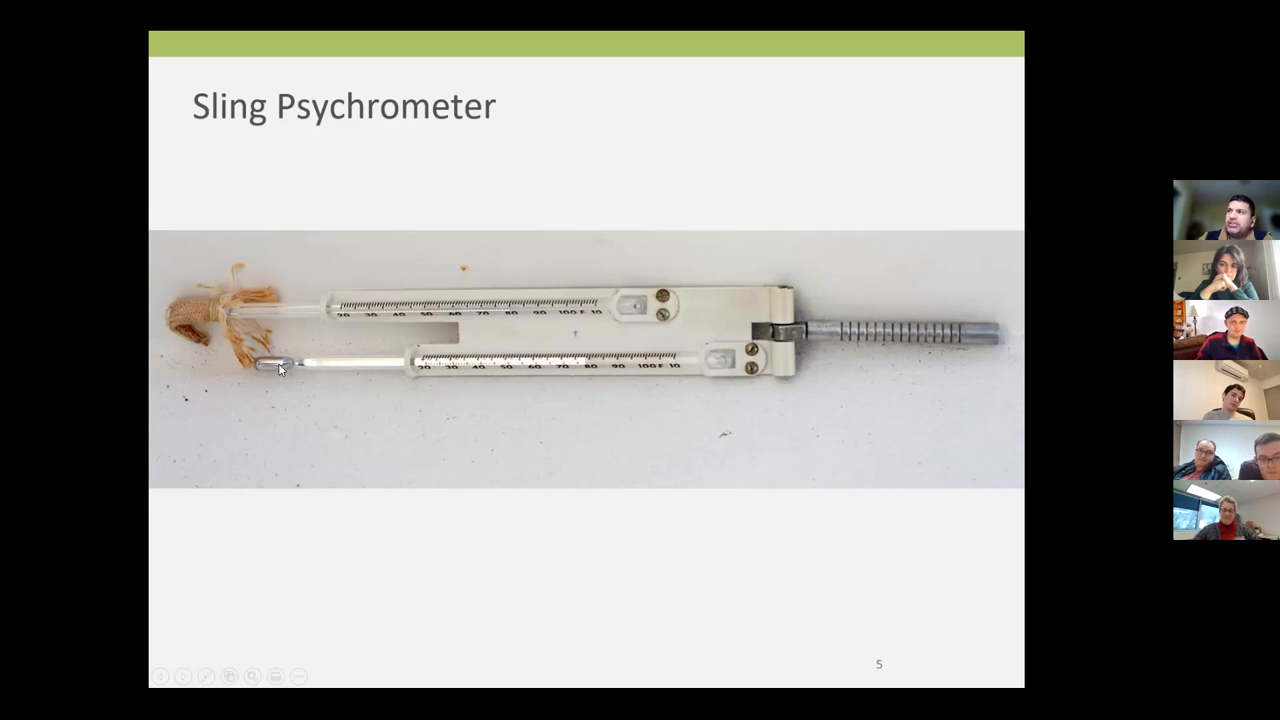
pyautogui.moveTo(552, 316)
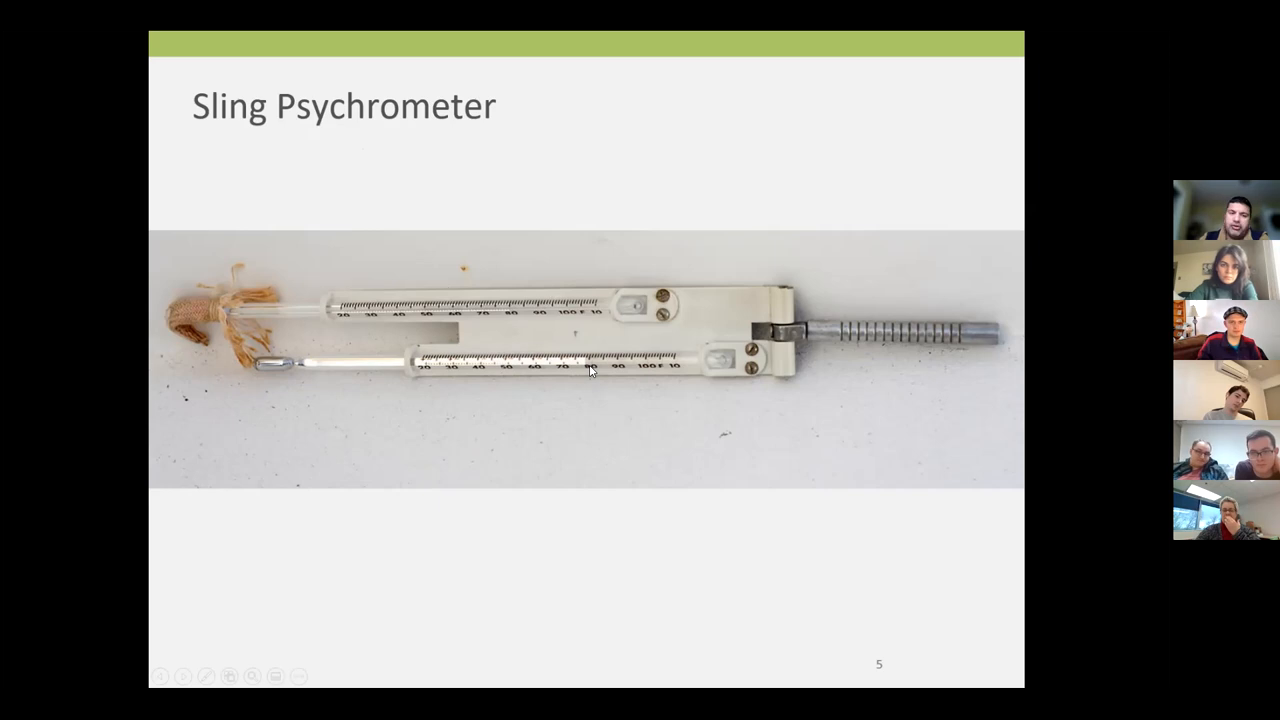
pyautogui.moveTo(484, 318)
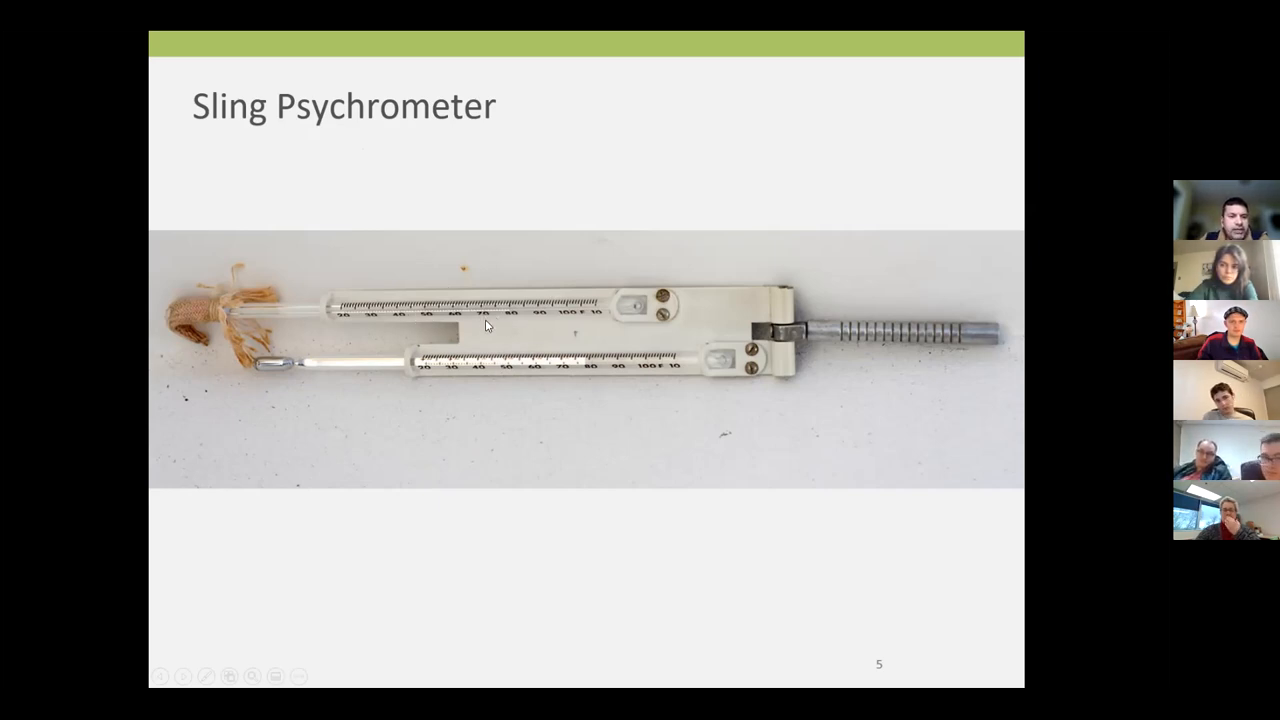
pyautogui.moveTo(560, 380)
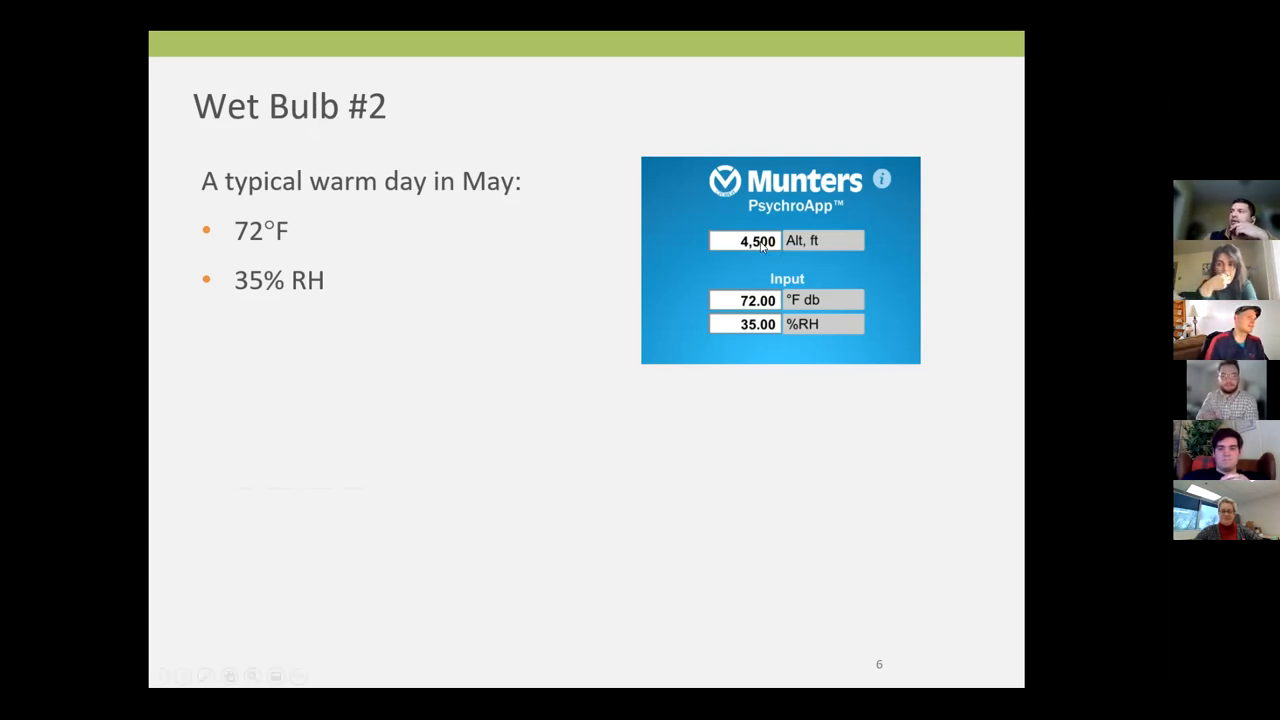
pyautogui.moveTo(100, 320)
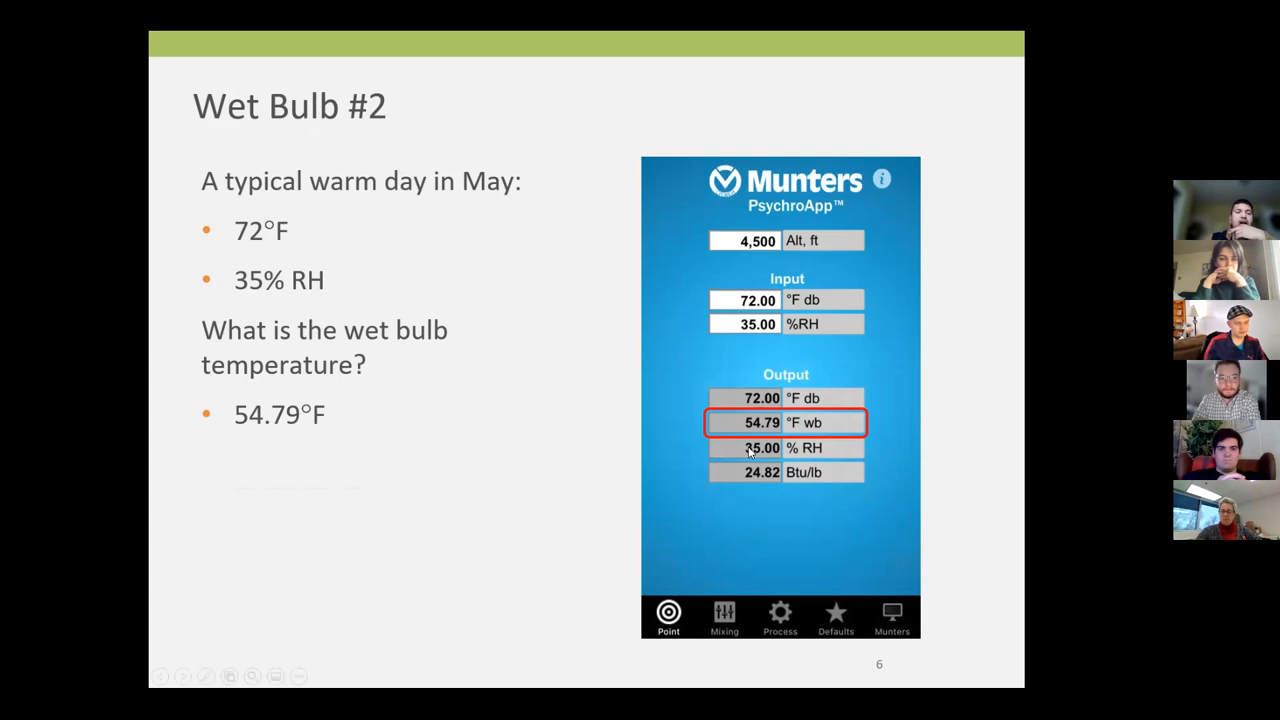
pyautogui.moveTo(774, 516)
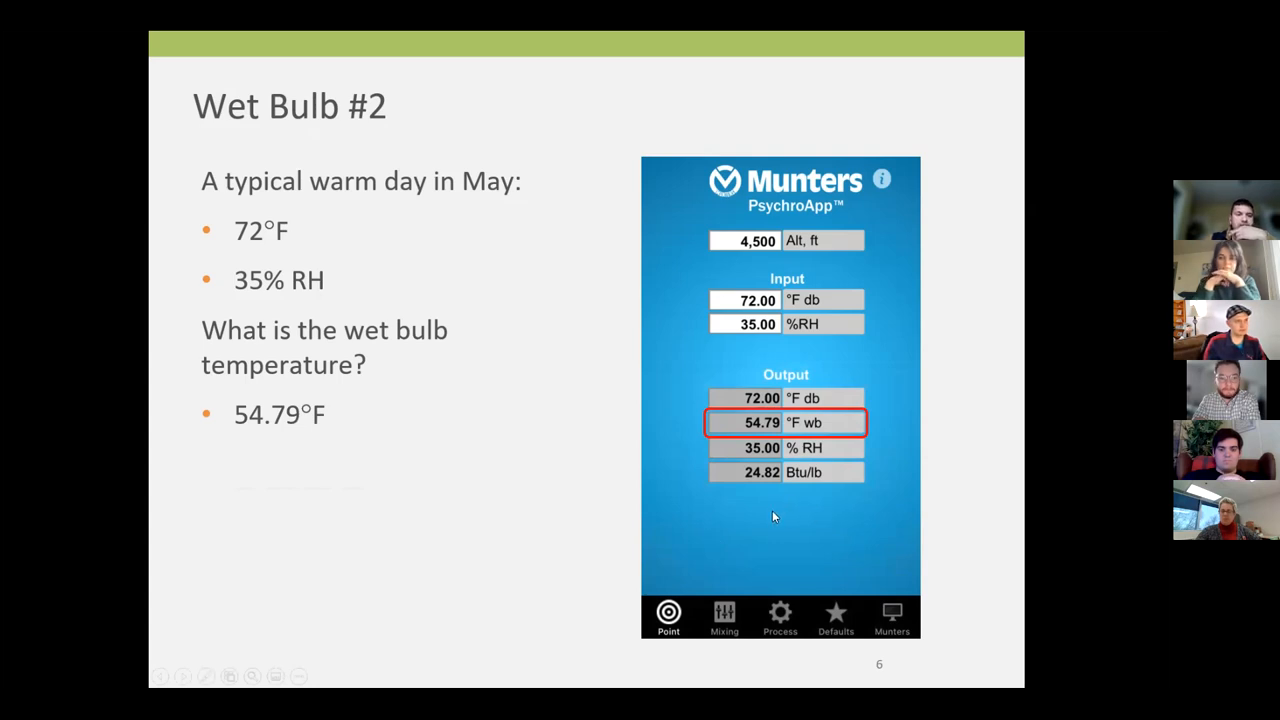
pyautogui.moveTo(688, 558)
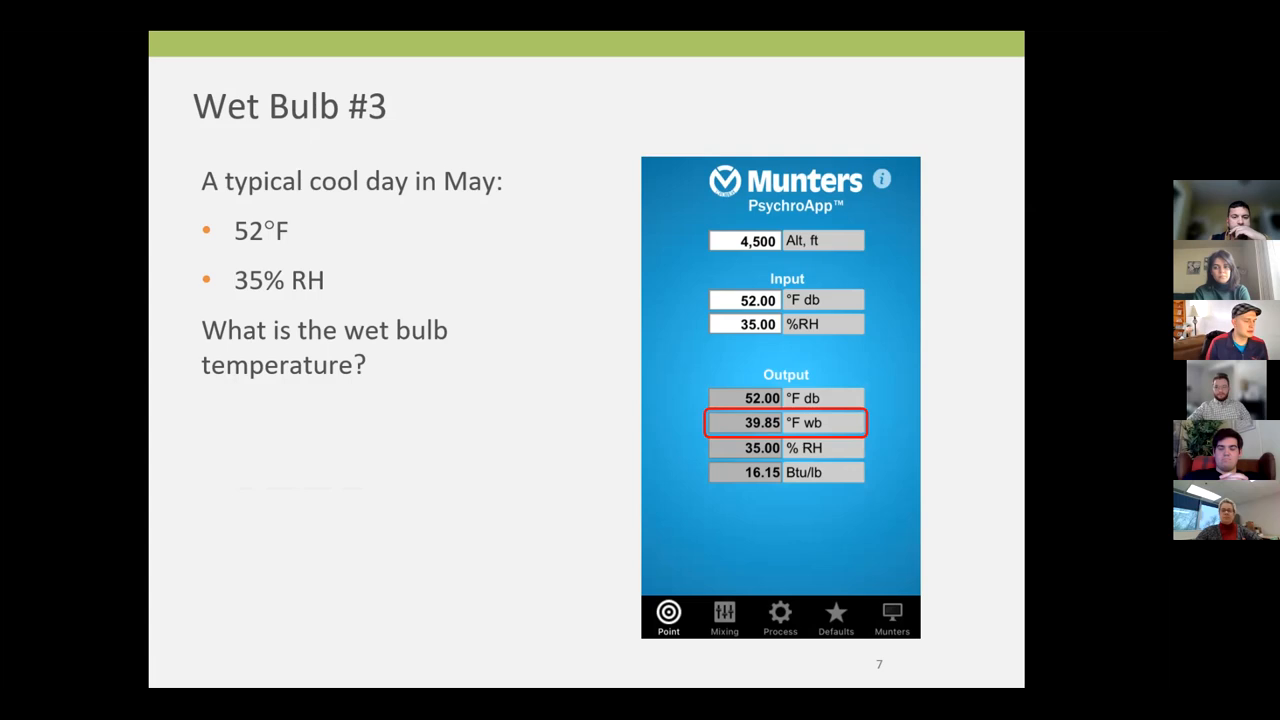
# Enter 39.8 while presenting the Wet Bulb #3 slide for a 52°F, 35% RH May day
pyautogui.write('39.8')
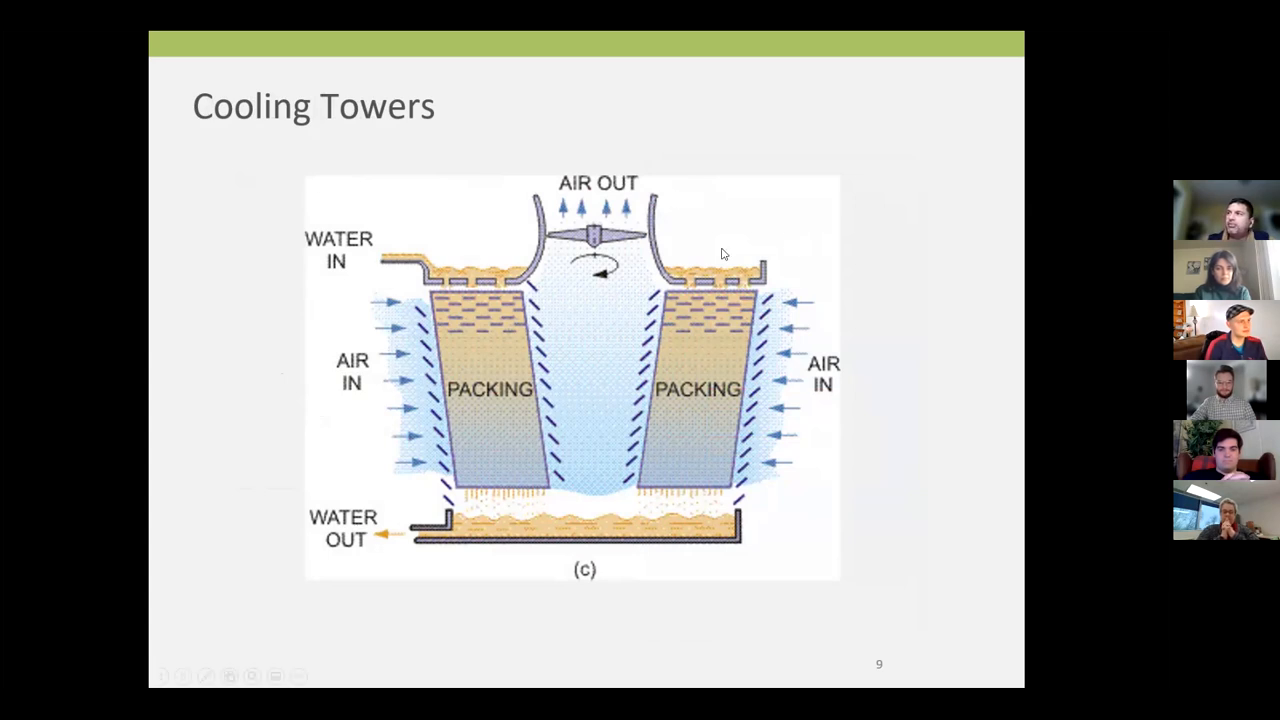
pyautogui.moveTo(258, 336)
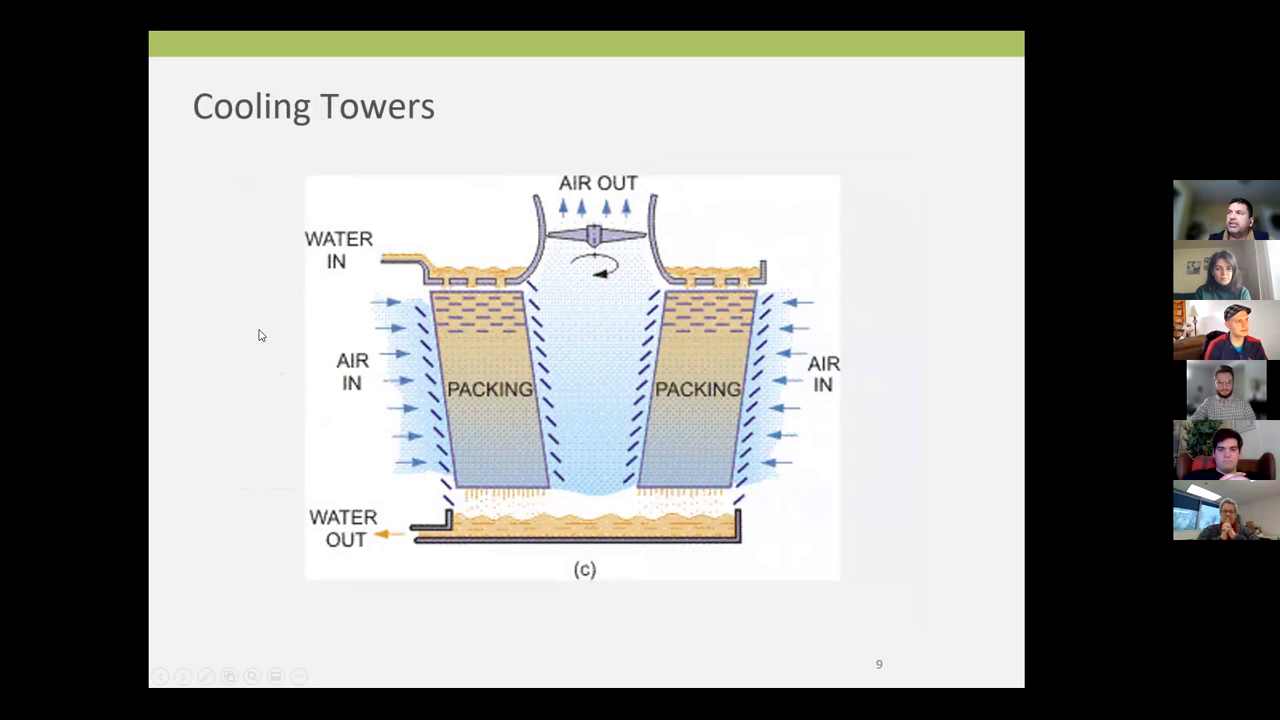
pyautogui.moveTo(340, 280)
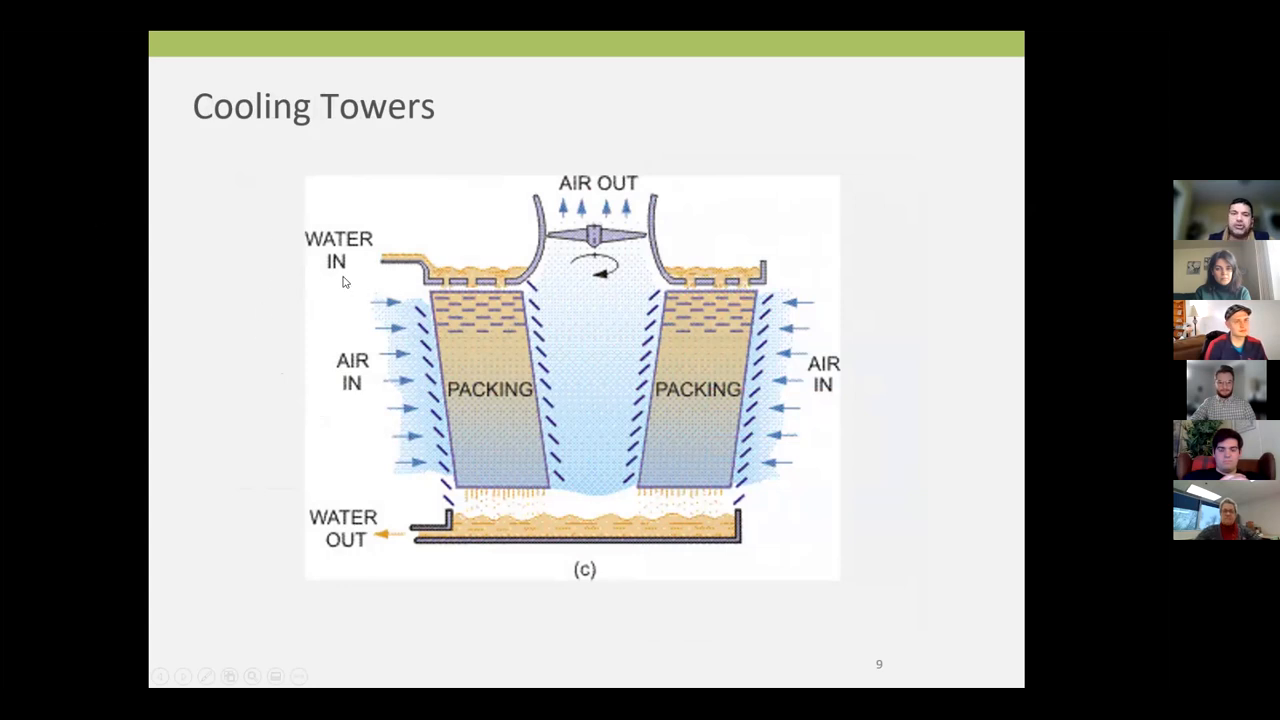
pyautogui.moveTo(324, 276)
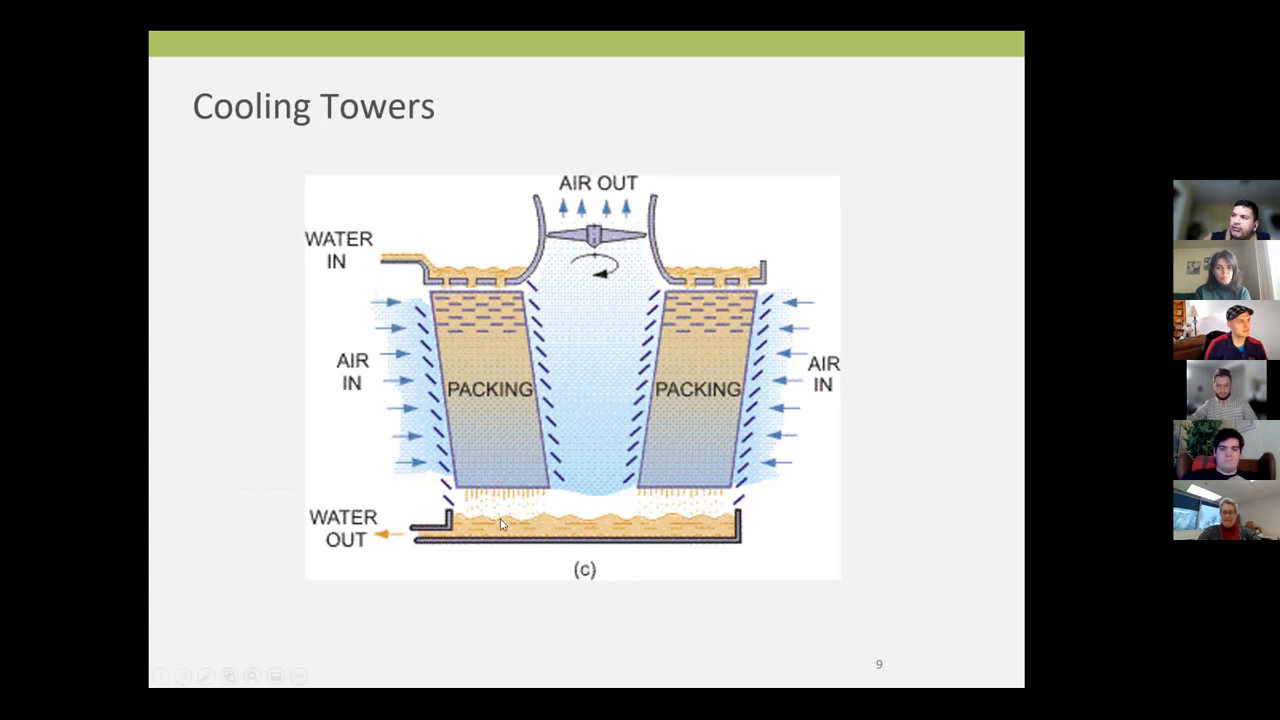
pyautogui.moveTo(466, 292)
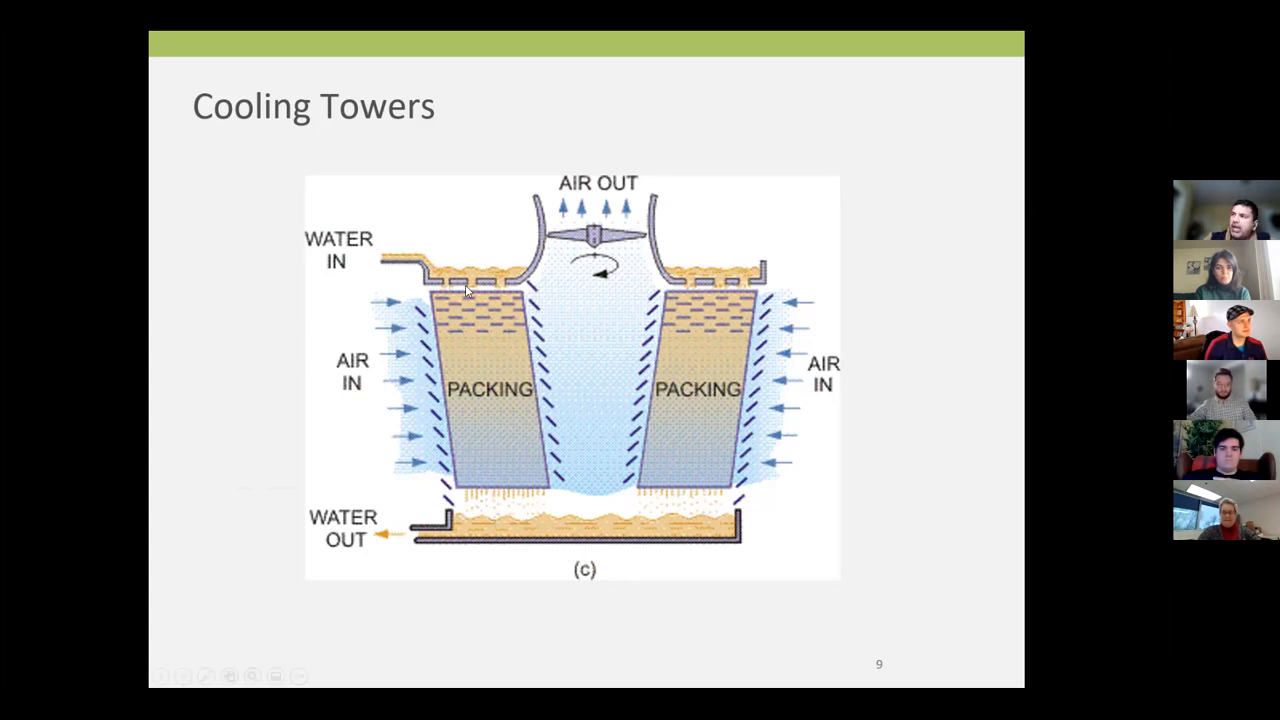
pyautogui.moveTo(294, 356)
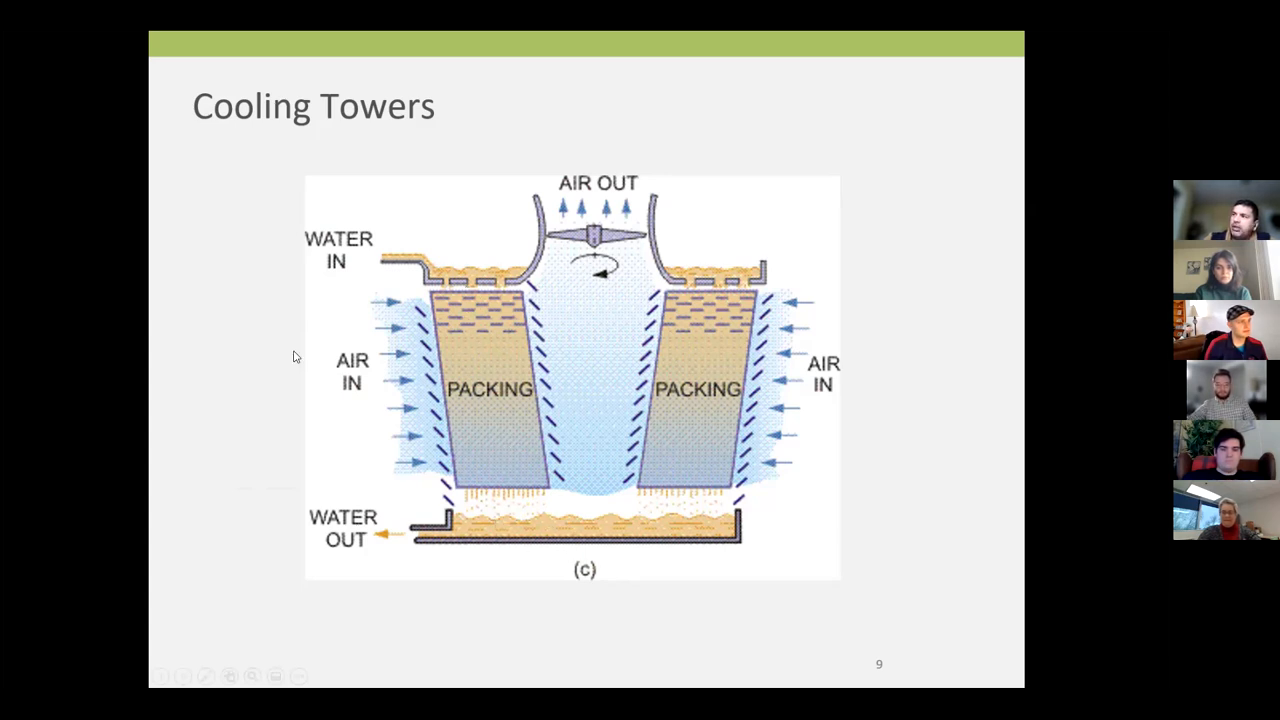
pyautogui.moveTo(276, 352)
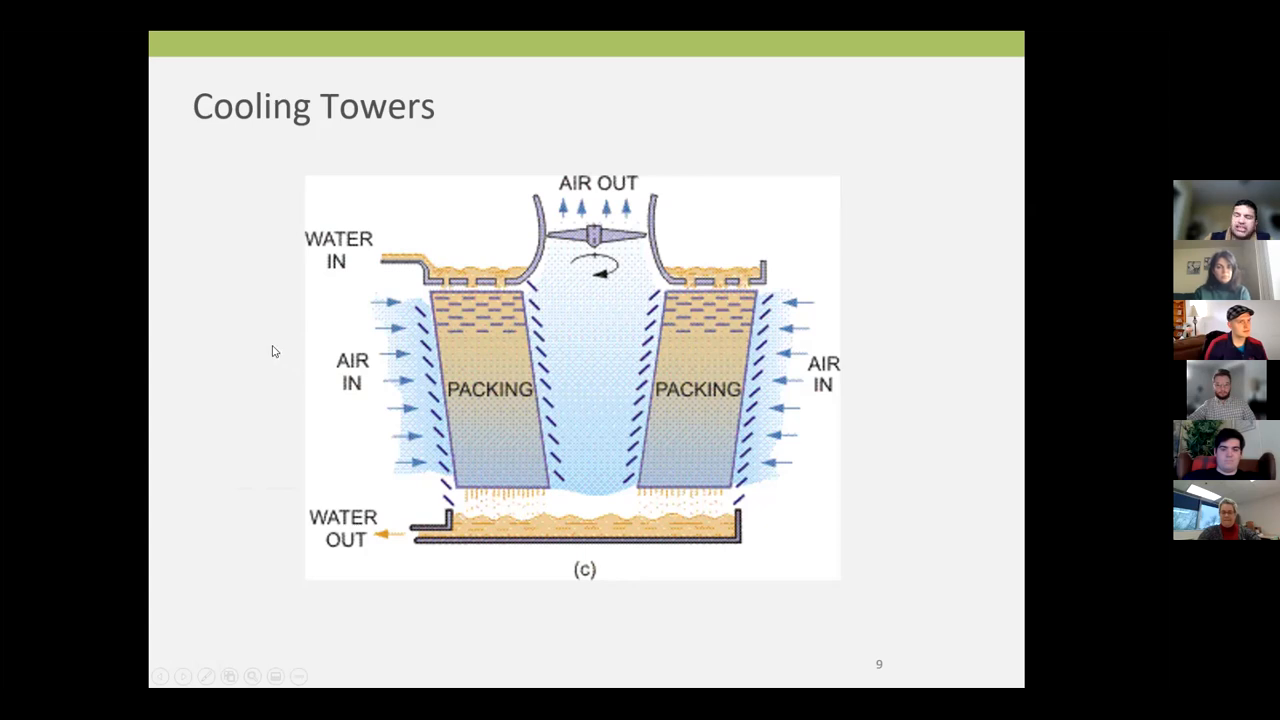
pyautogui.moveTo(270, 358)
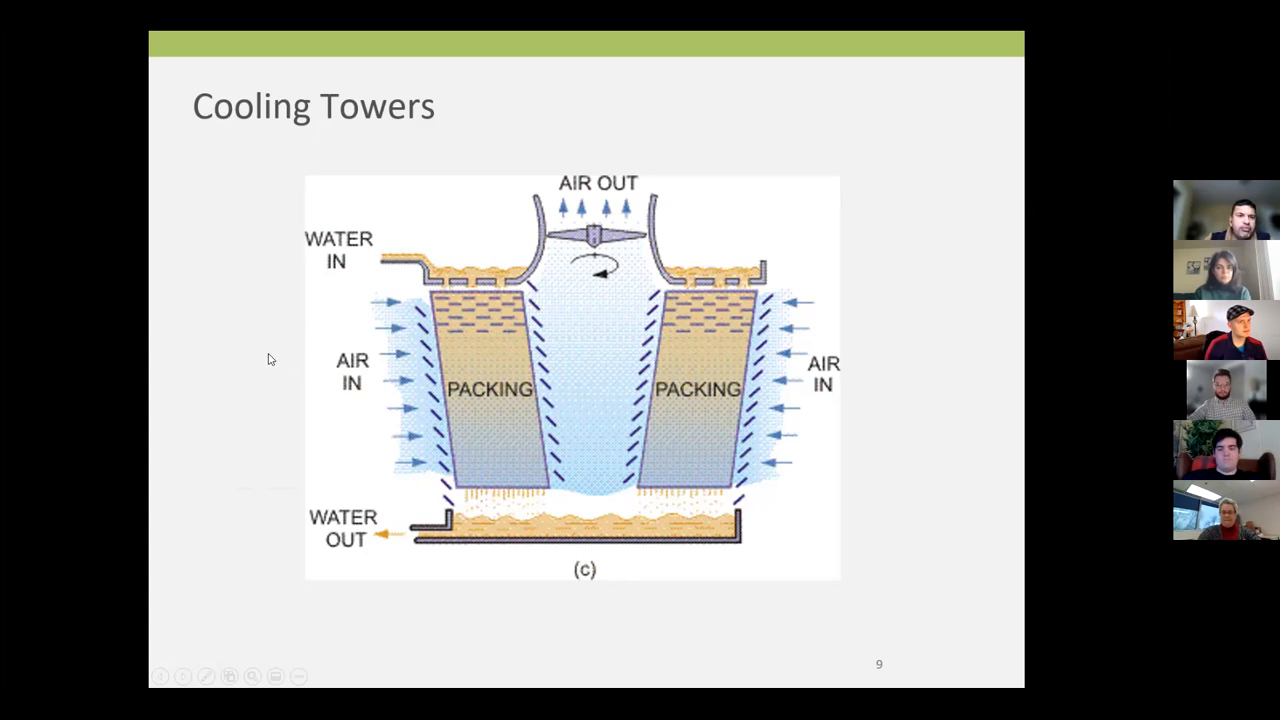
pyautogui.moveTo(308, 408)
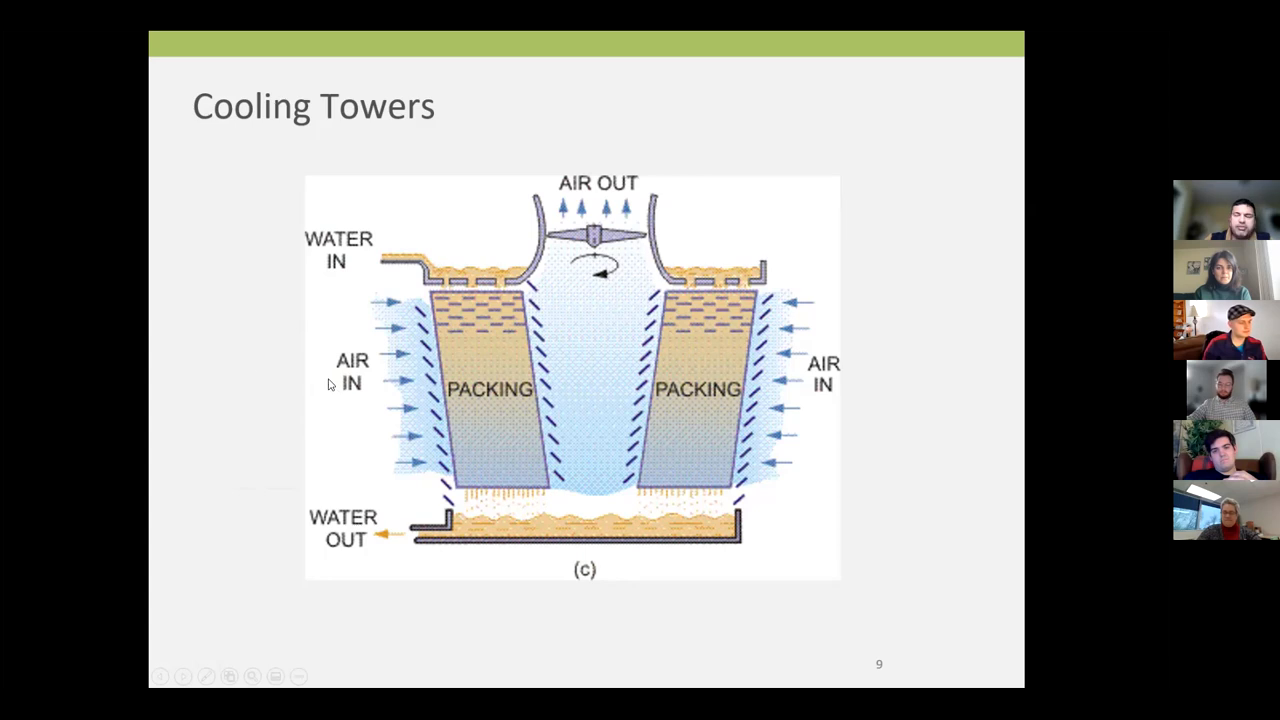
pyautogui.moveTo(352, 392)
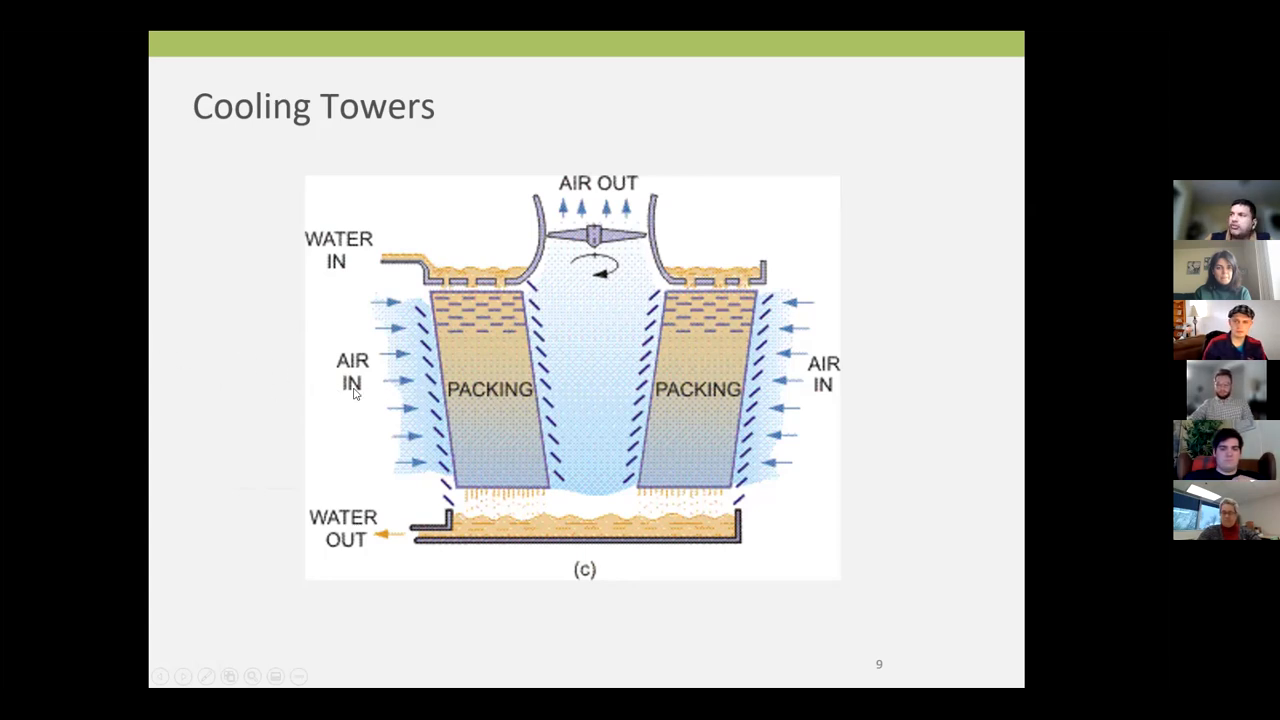
pyautogui.moveTo(460, 396)
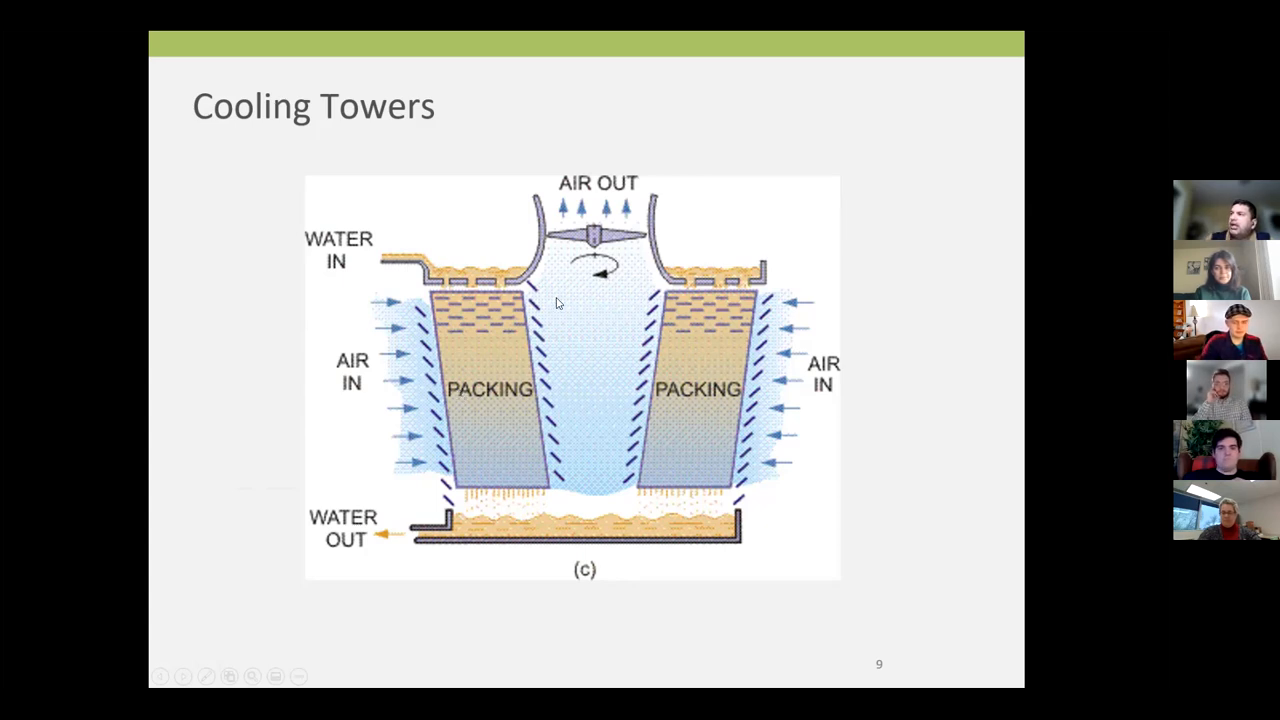
pyautogui.moveTo(578, 236)
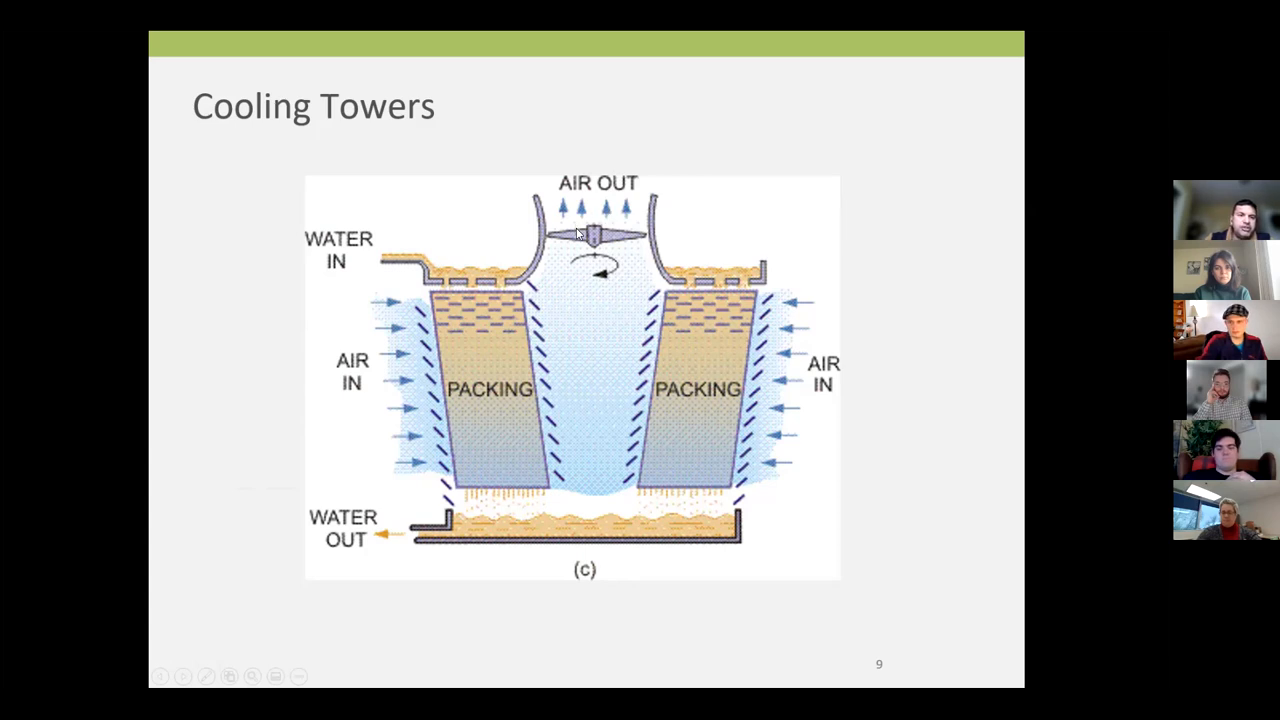
pyautogui.moveTo(540, 260)
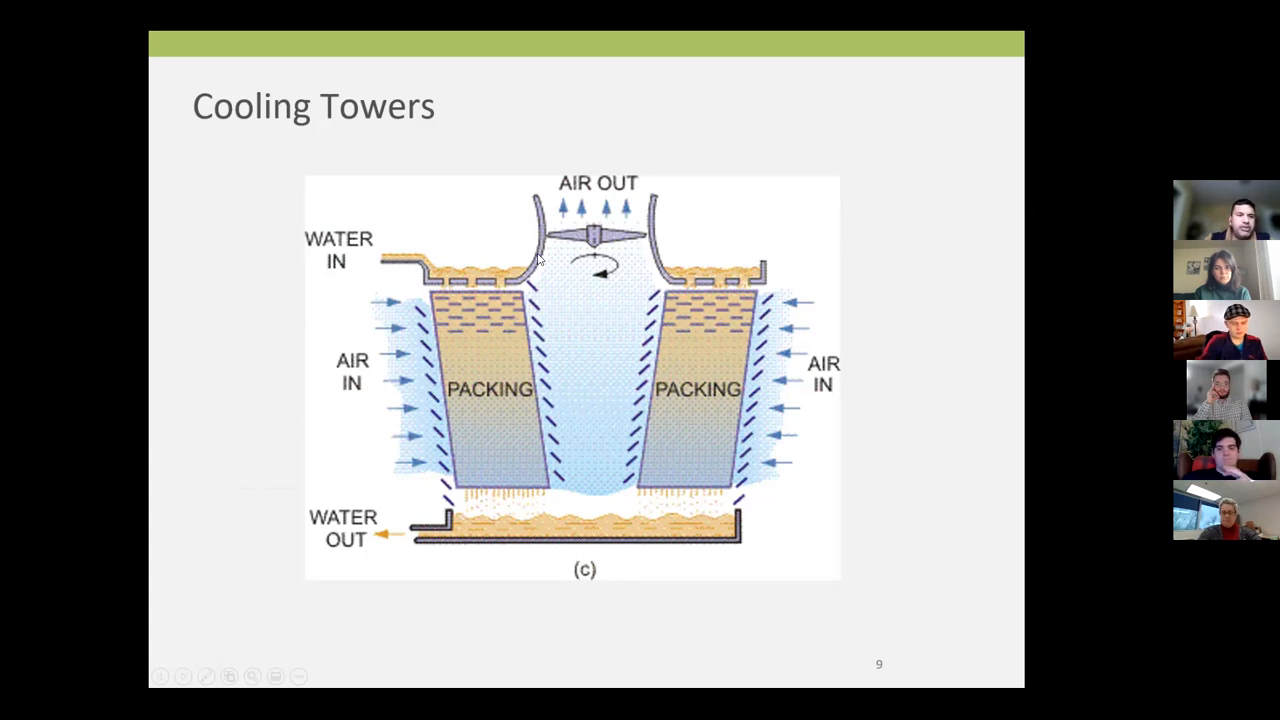
pyautogui.moveTo(594, 234)
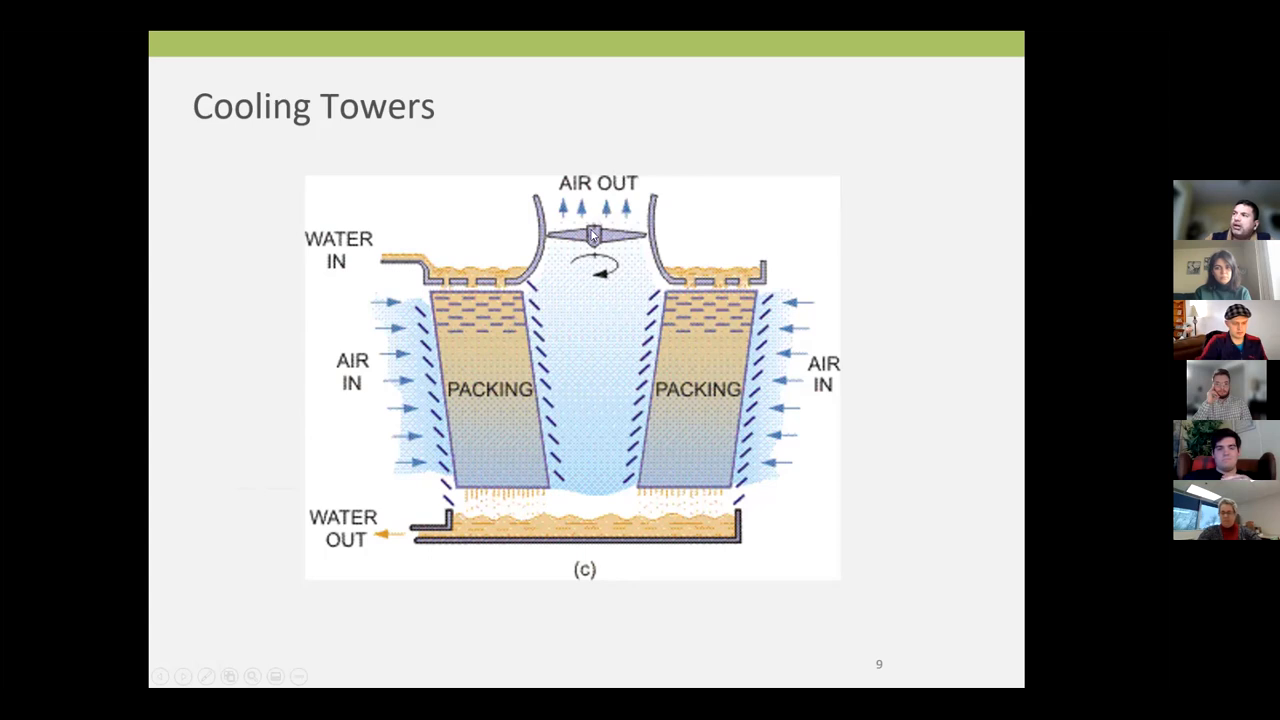
pyautogui.moveTo(542, 344)
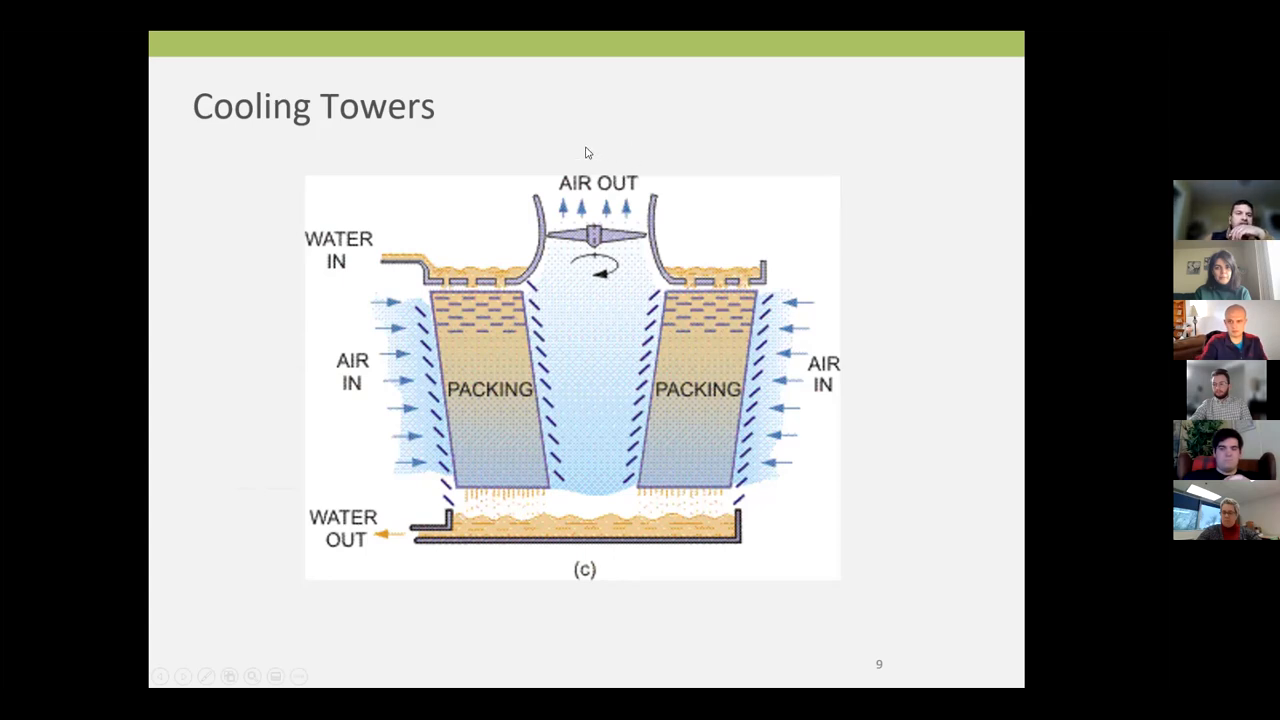
pyautogui.moveTo(178, 434)
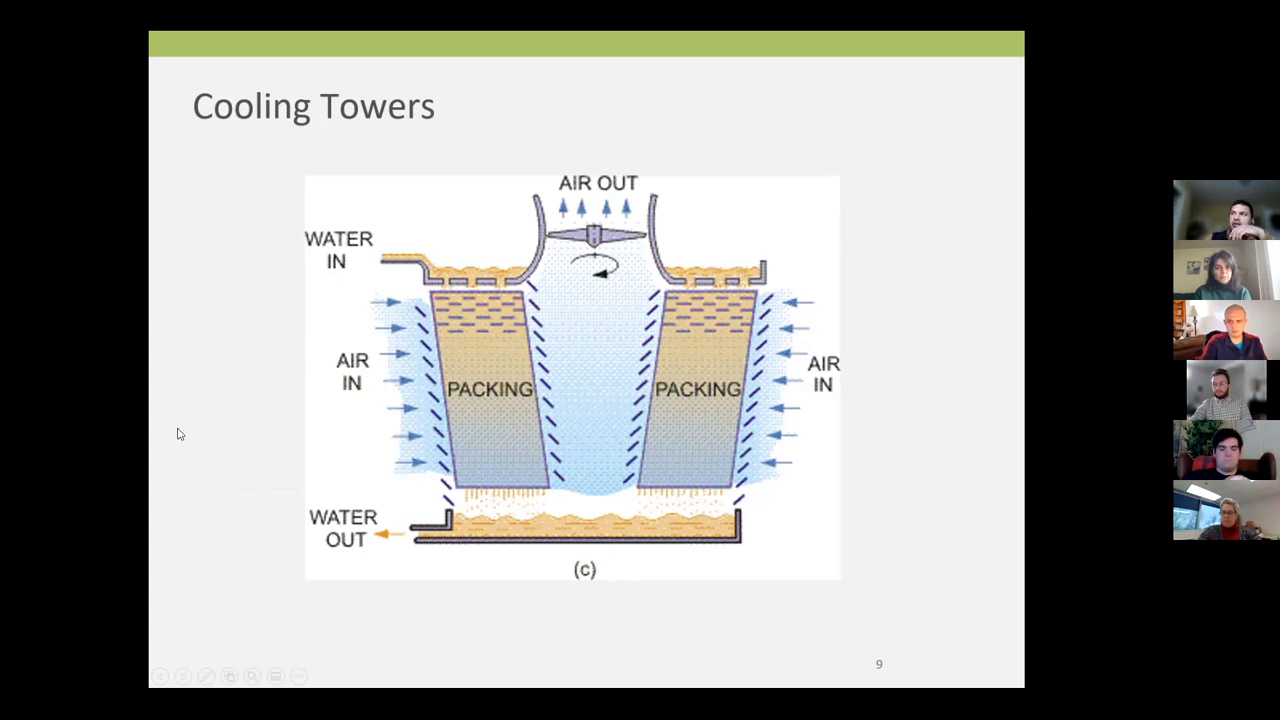
pyautogui.moveTo(308, 418)
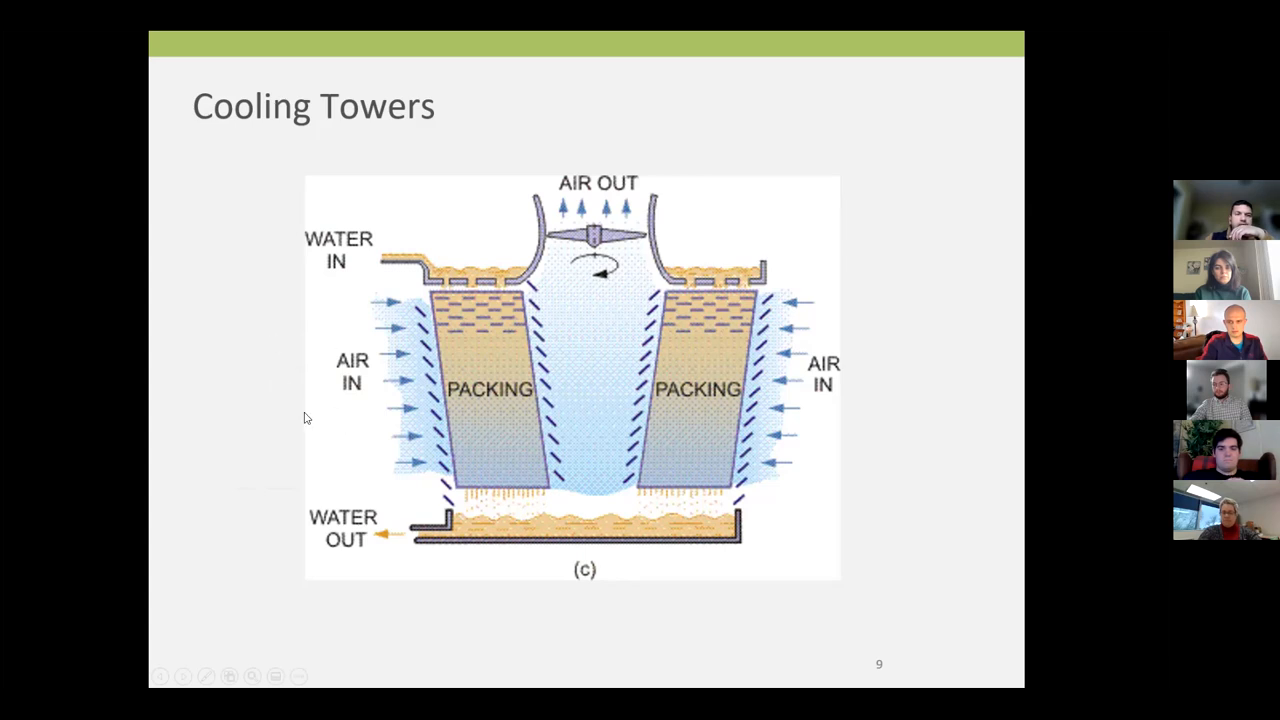
pyautogui.moveTo(260, 328)
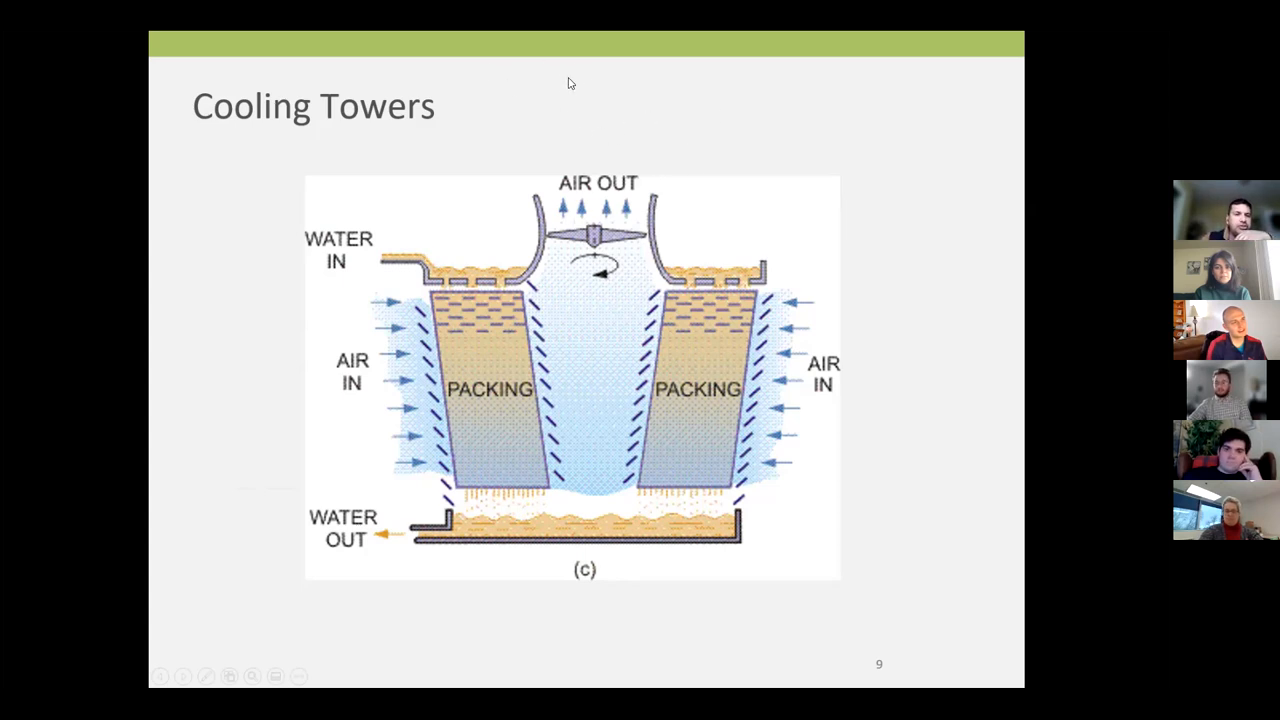
pyautogui.moveTo(496, 522)
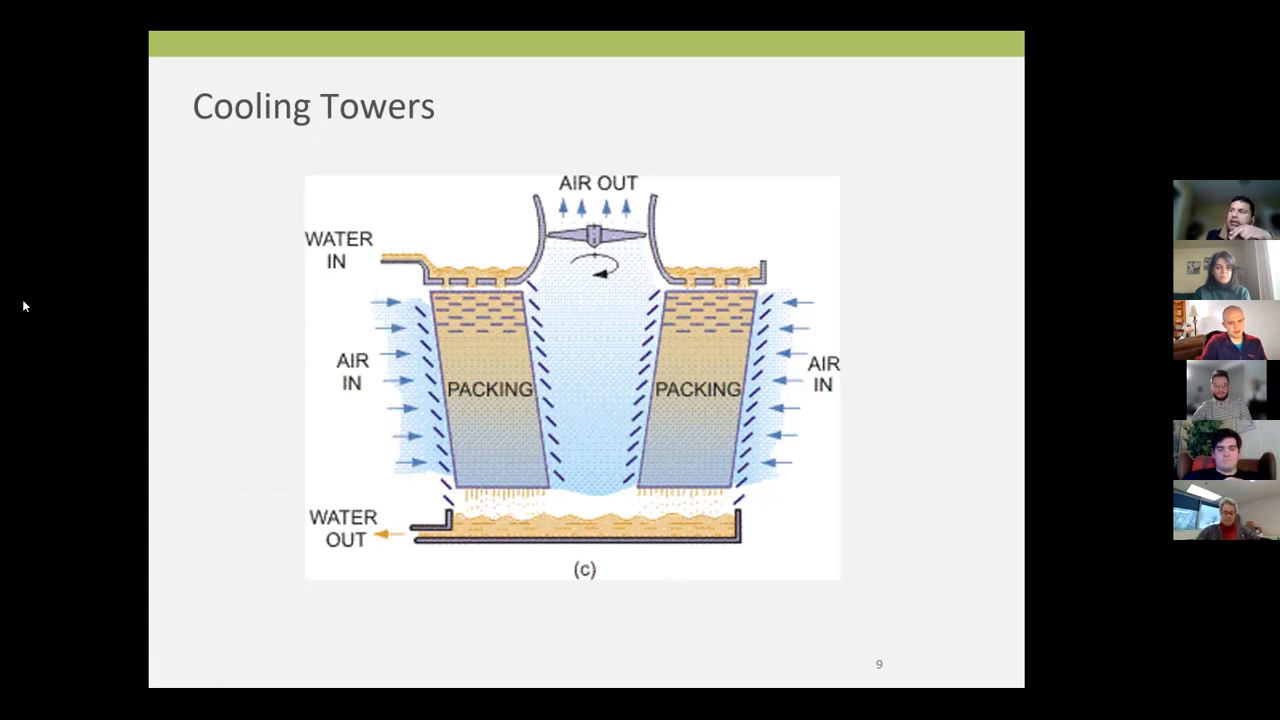
pyautogui.moveTo(140, 288)
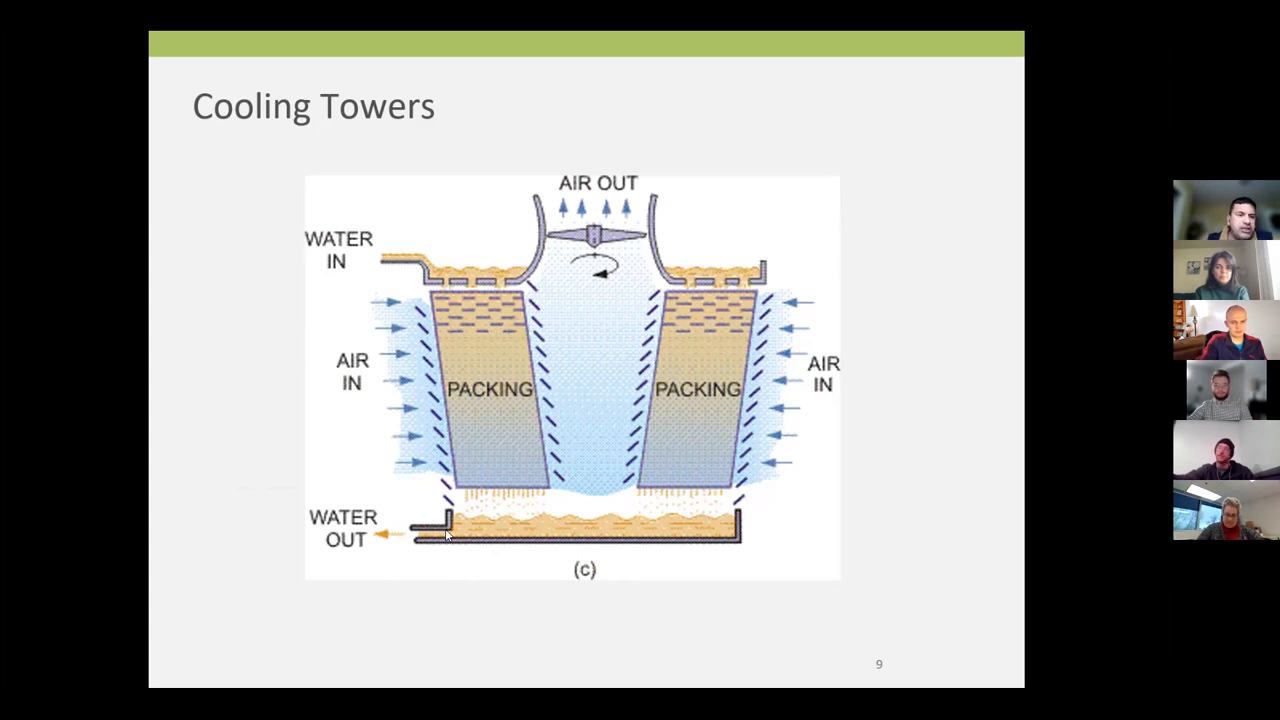
pyautogui.moveTo(428, 516)
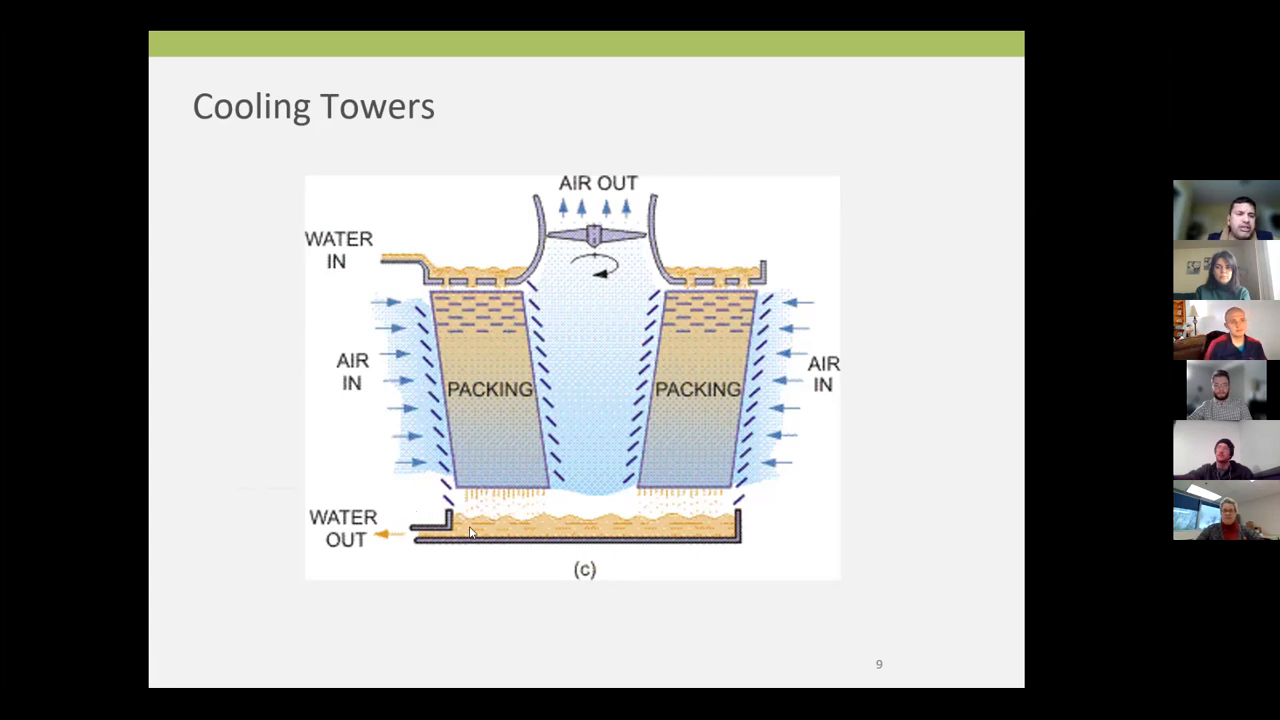
pyautogui.moveTo(550, 418)
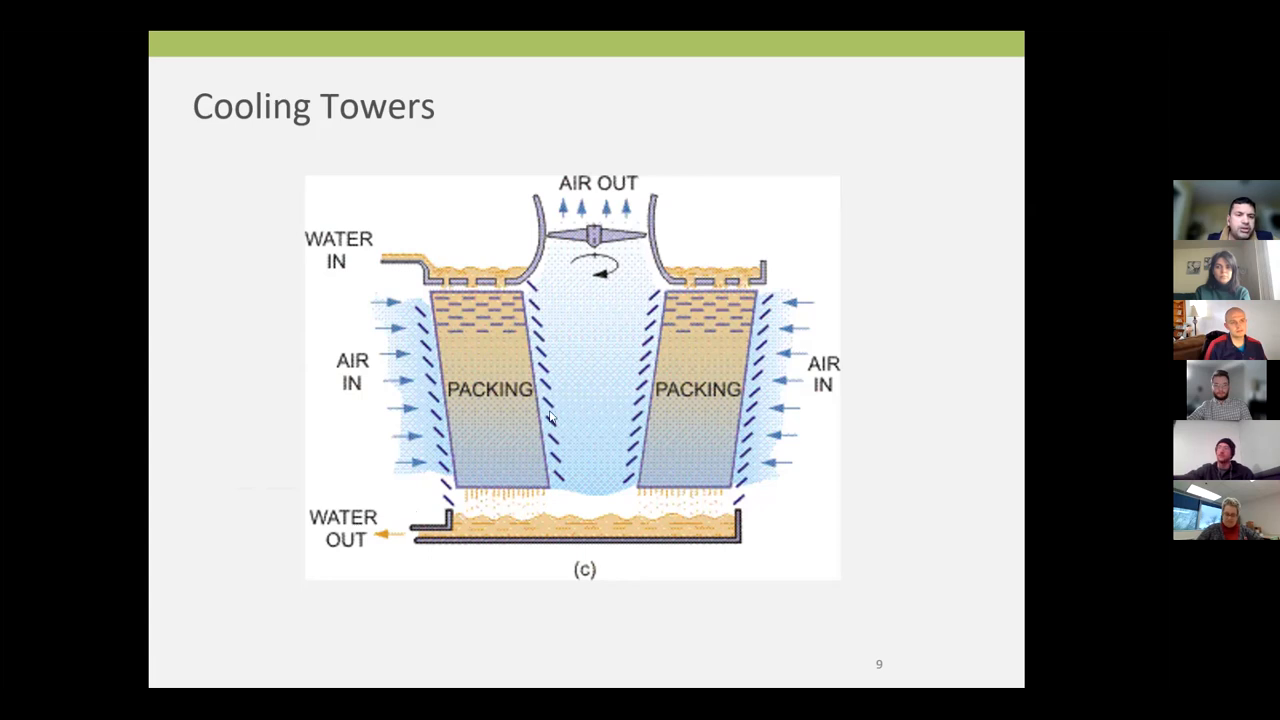
pyautogui.moveTo(444, 284)
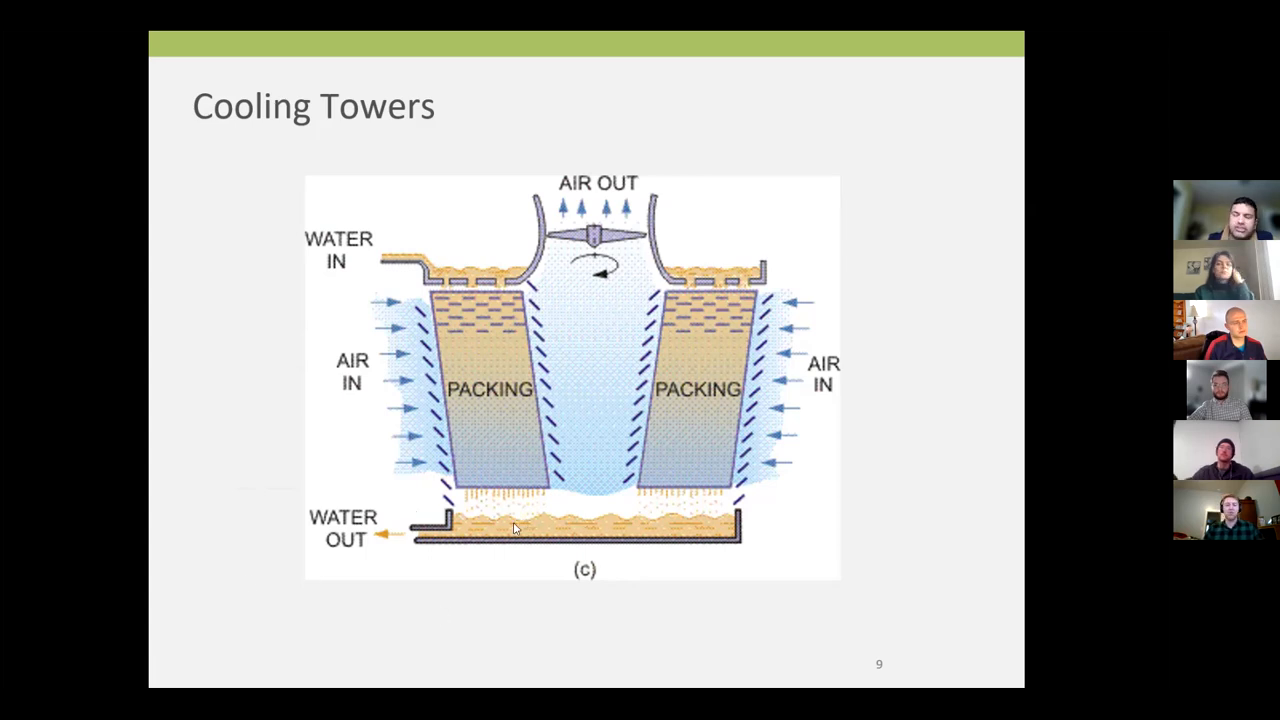
pyautogui.moveTo(460, 428)
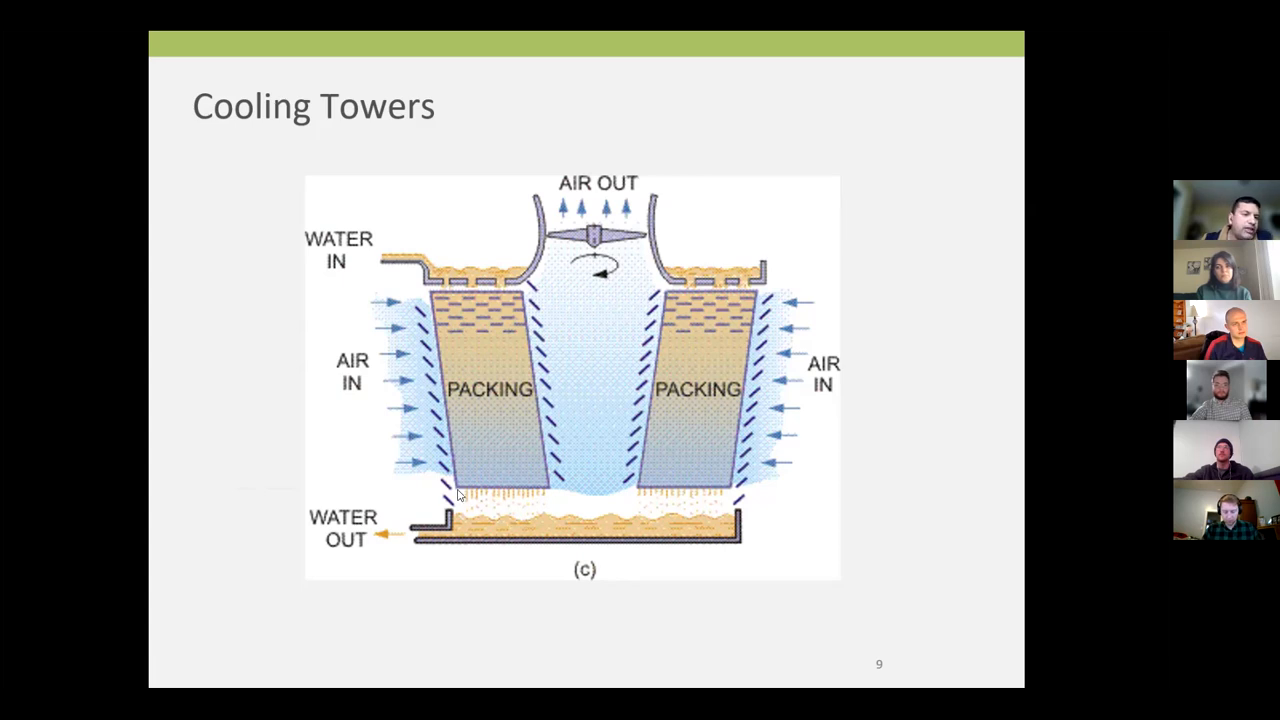
pyautogui.moveTo(378, 488)
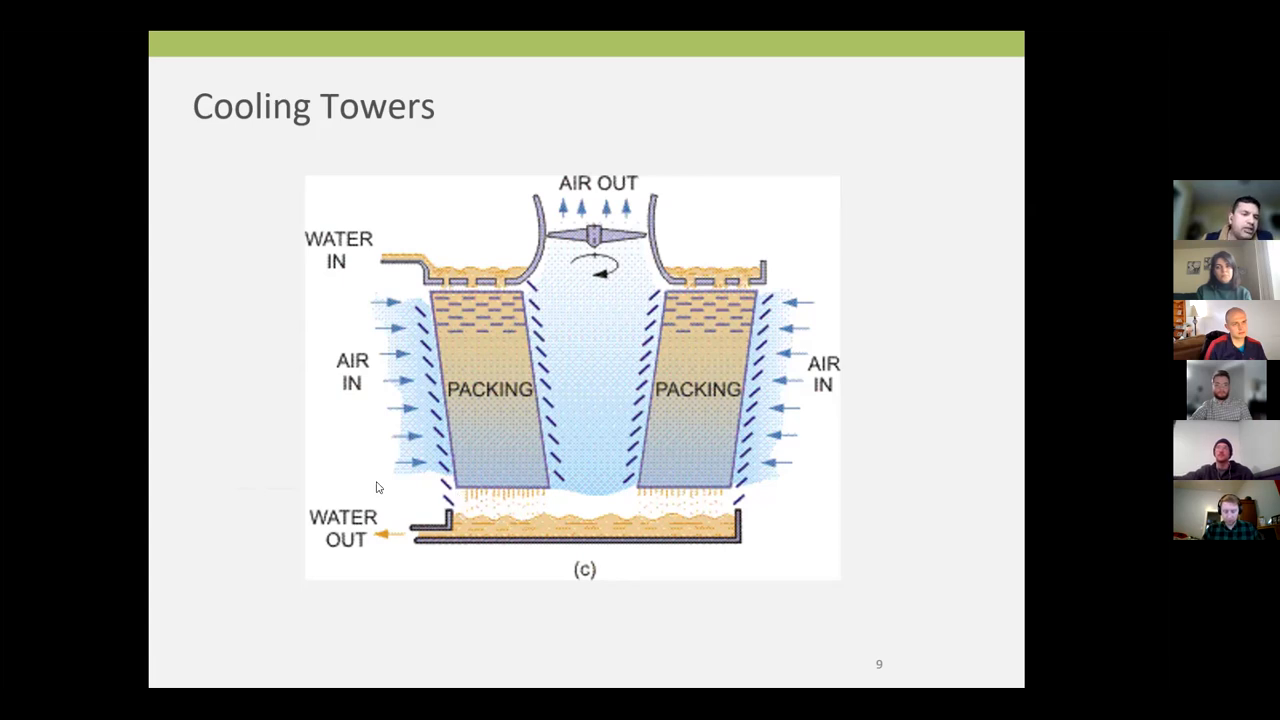
pyautogui.moveTo(368, 488)
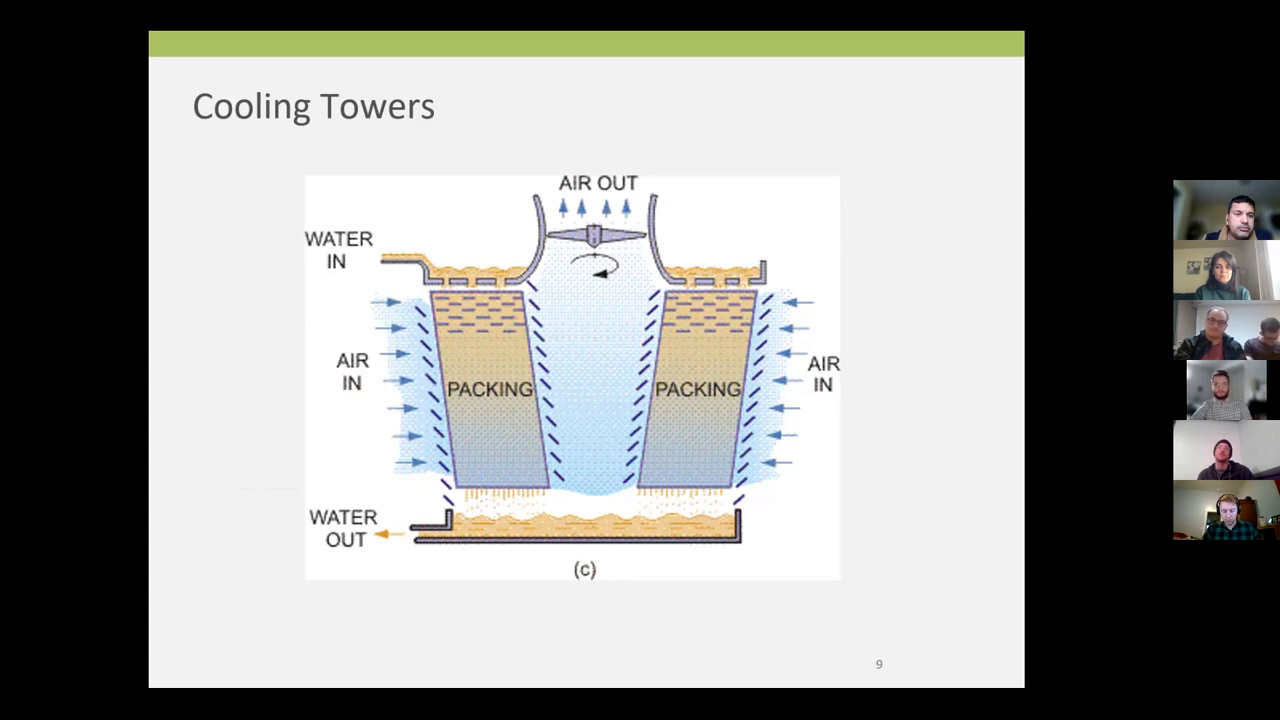
# Advance to slide 10, Cooling Towers, with the large industrial cooling tower photo
pyautogui.press('Right')
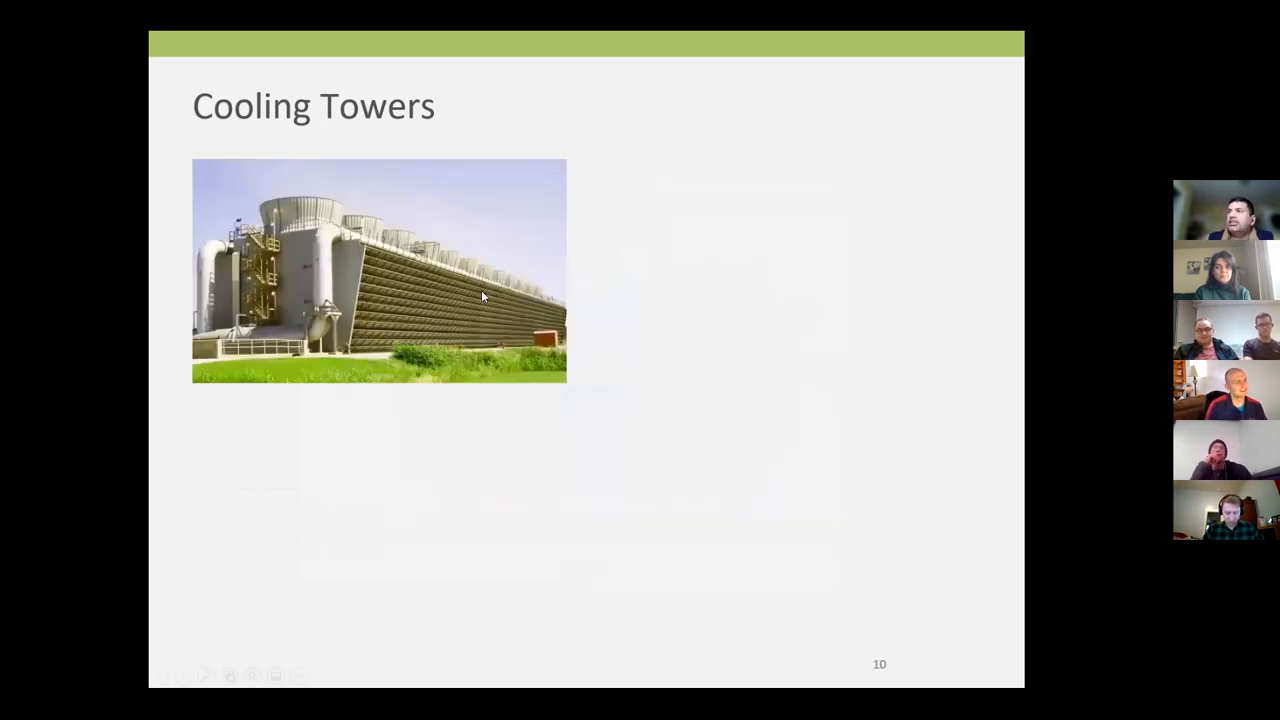
pyautogui.moveTo(336, 292)
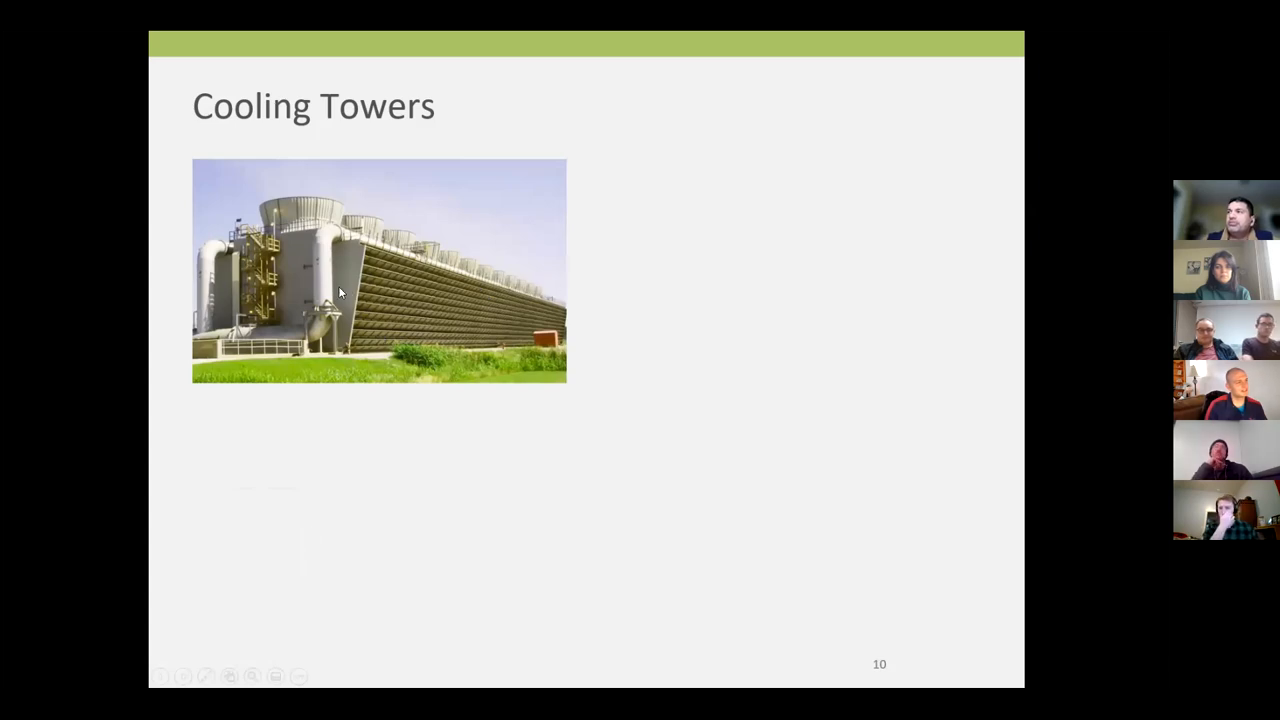
pyautogui.moveTo(388, 292)
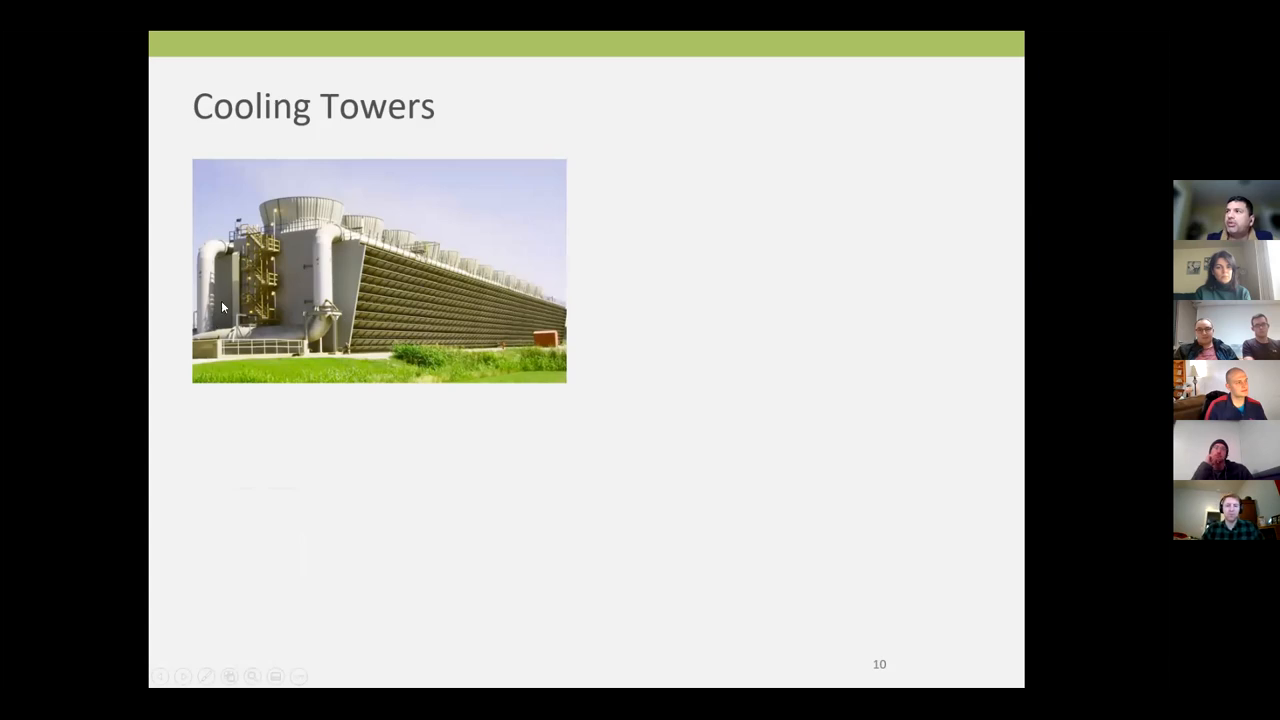
pyautogui.moveTo(300, 316)
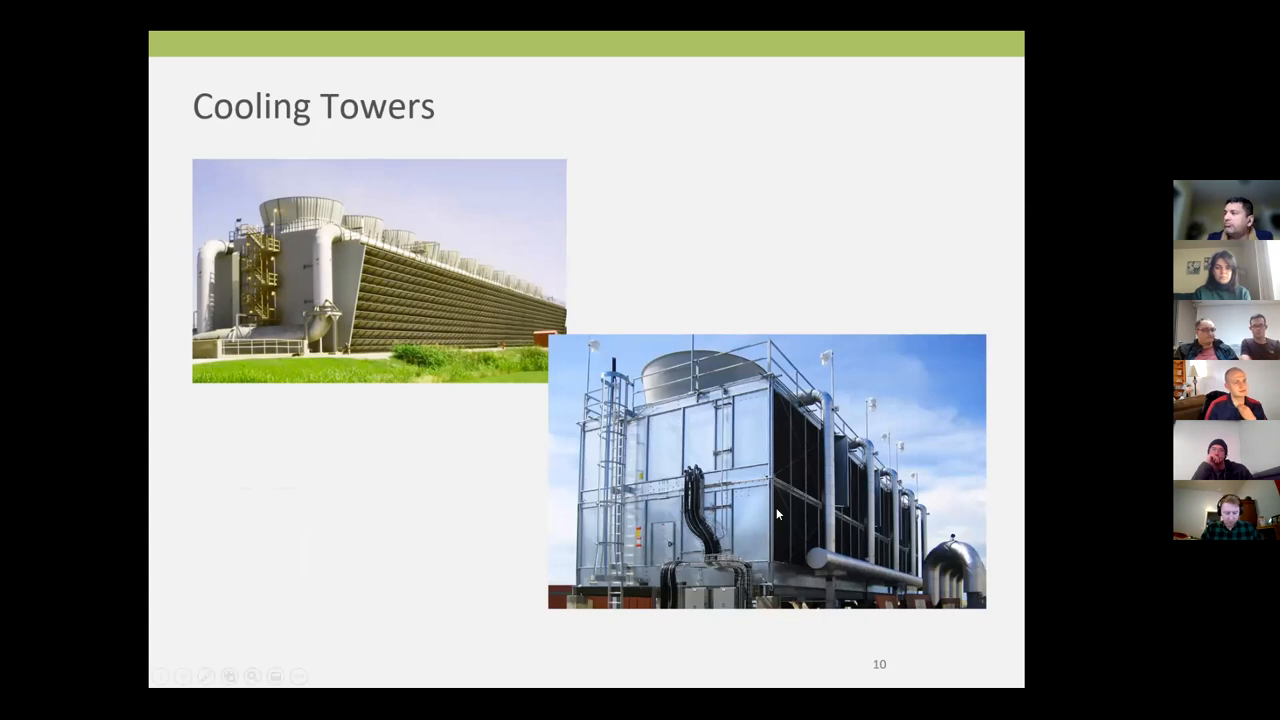
pyautogui.moveTo(824, 536)
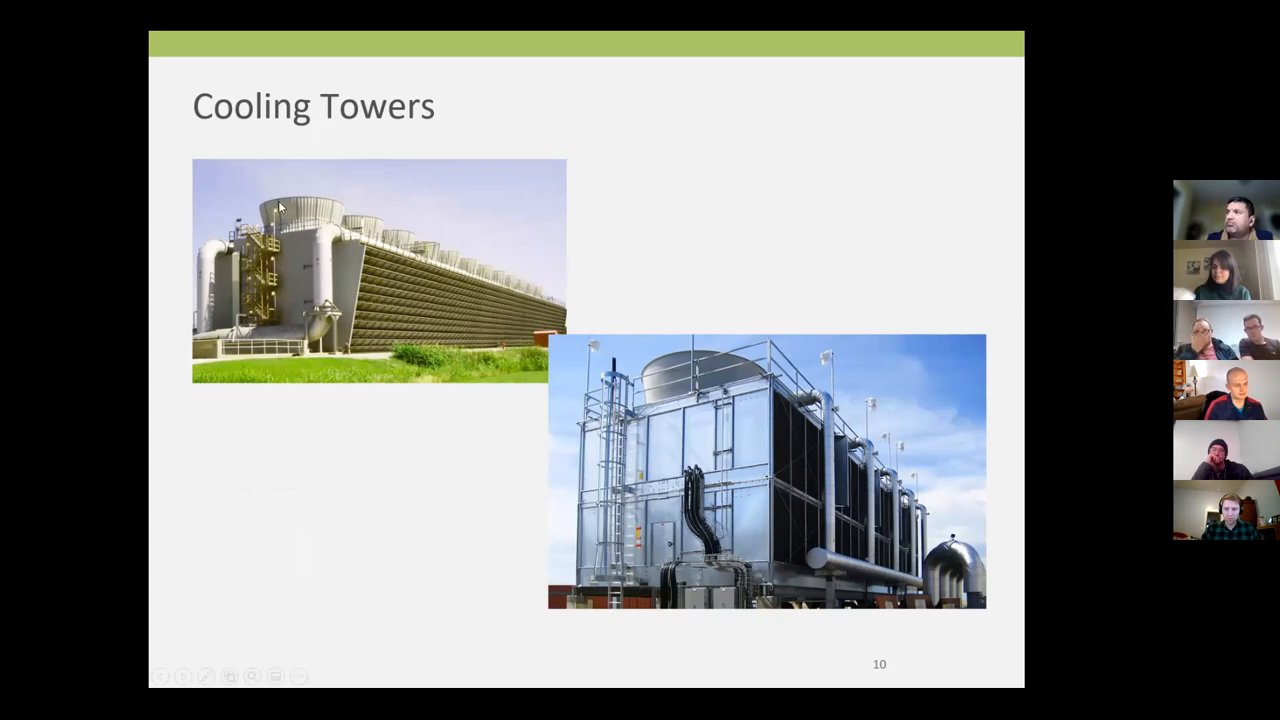
pyautogui.moveTo(684, 366)
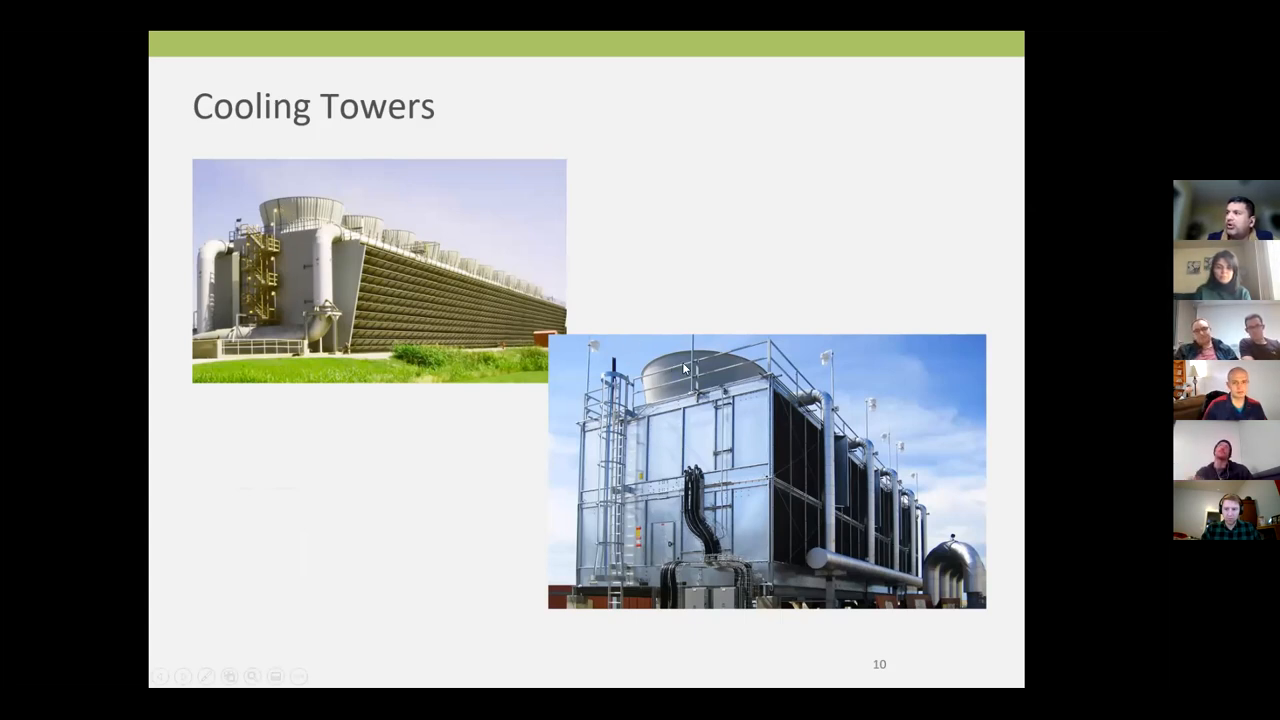
pyautogui.moveTo(690, 378)
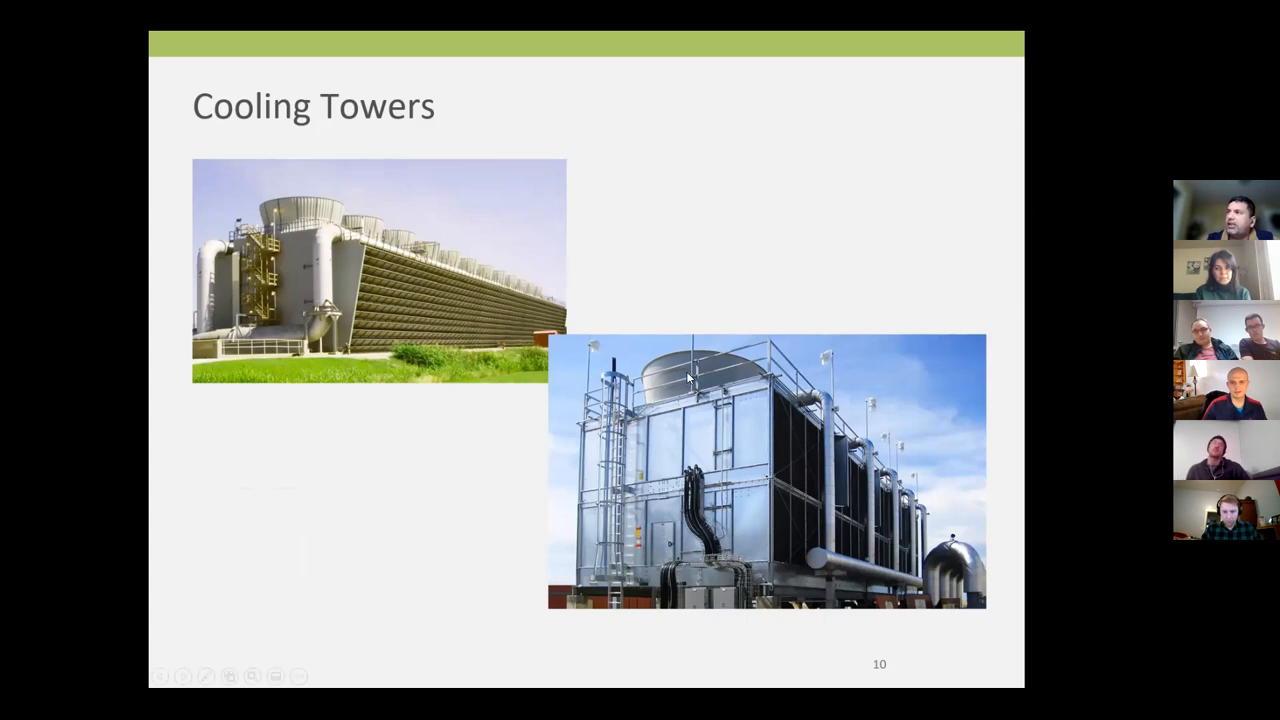
pyautogui.moveTo(680, 392)
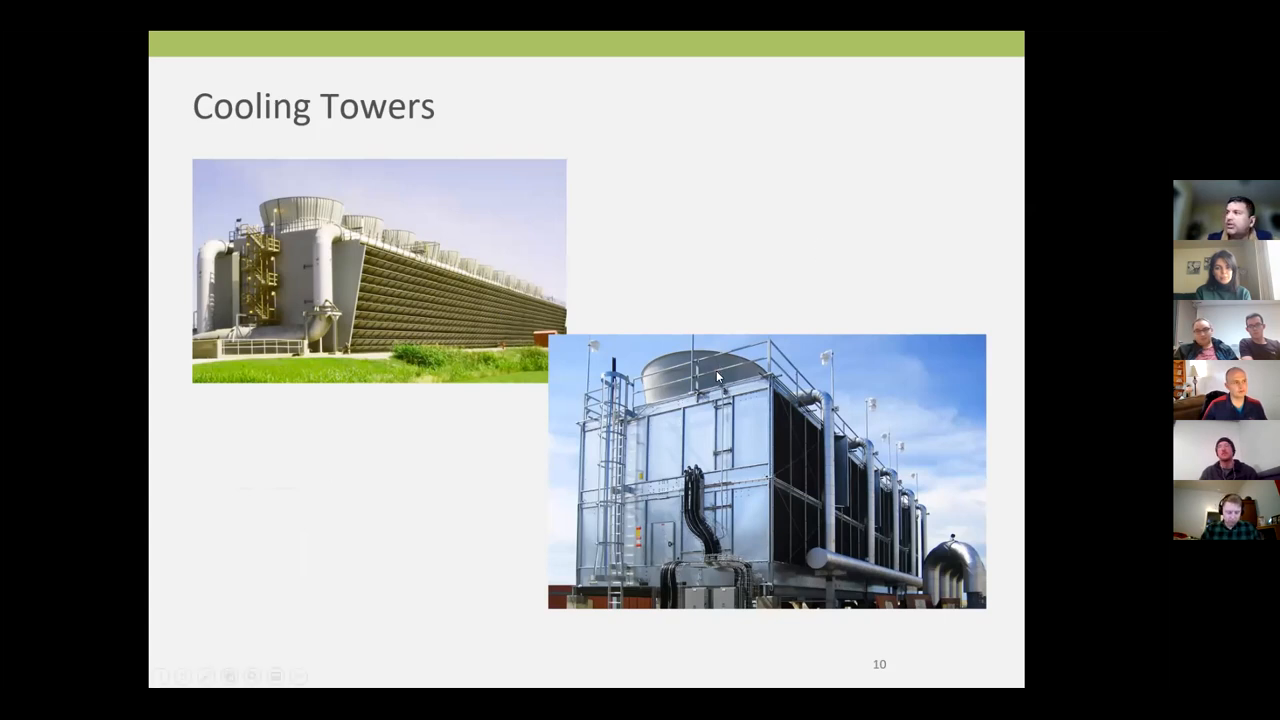
pyautogui.moveTo(712, 362)
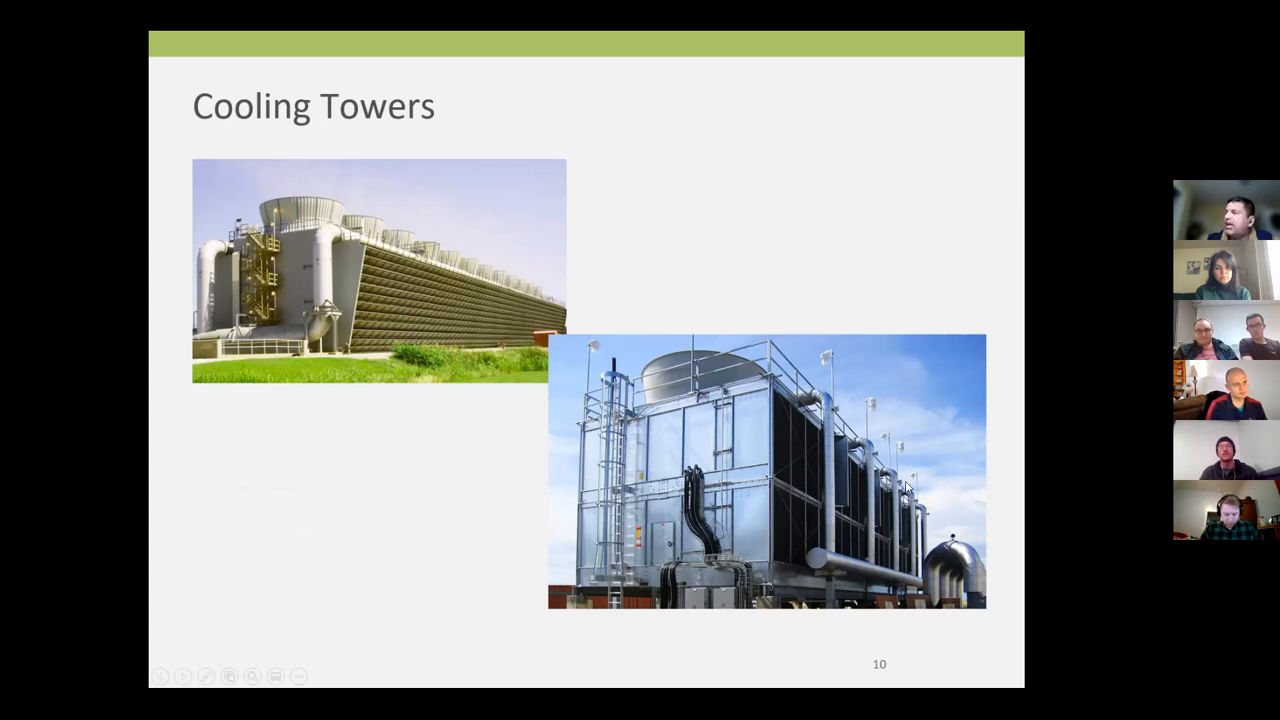
pyautogui.moveTo(678, 504)
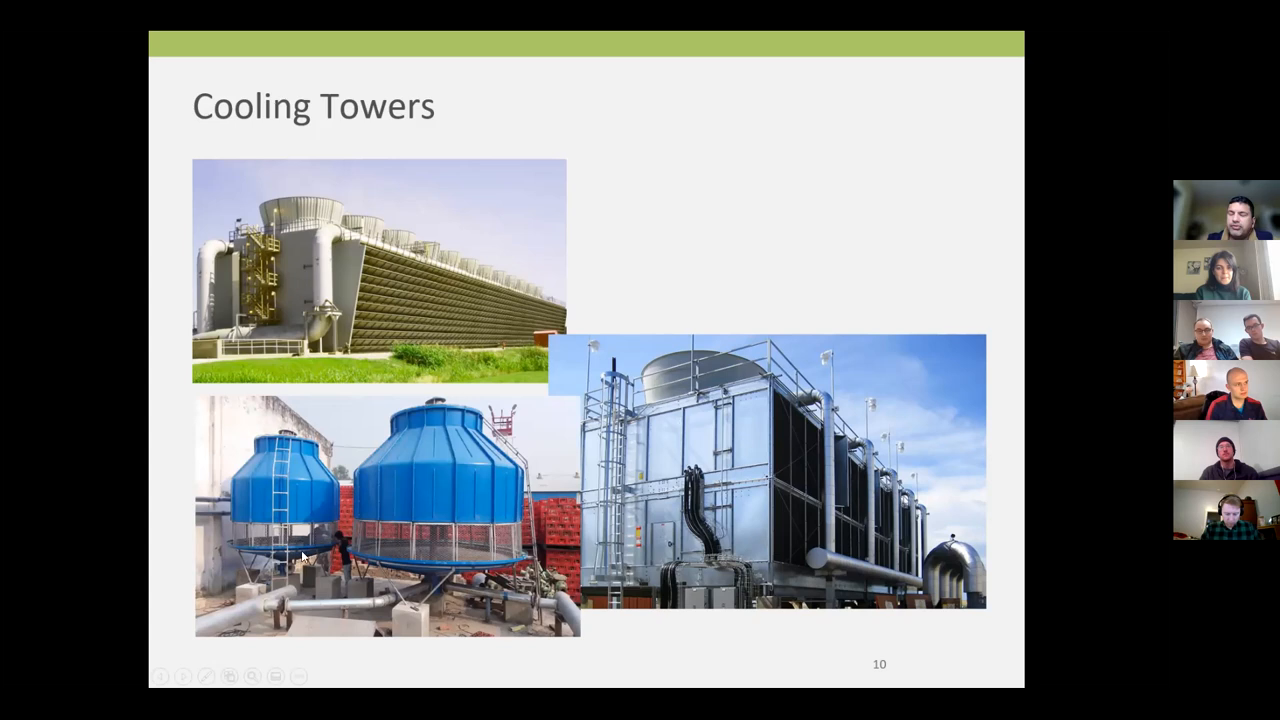
pyautogui.moveTo(284, 552)
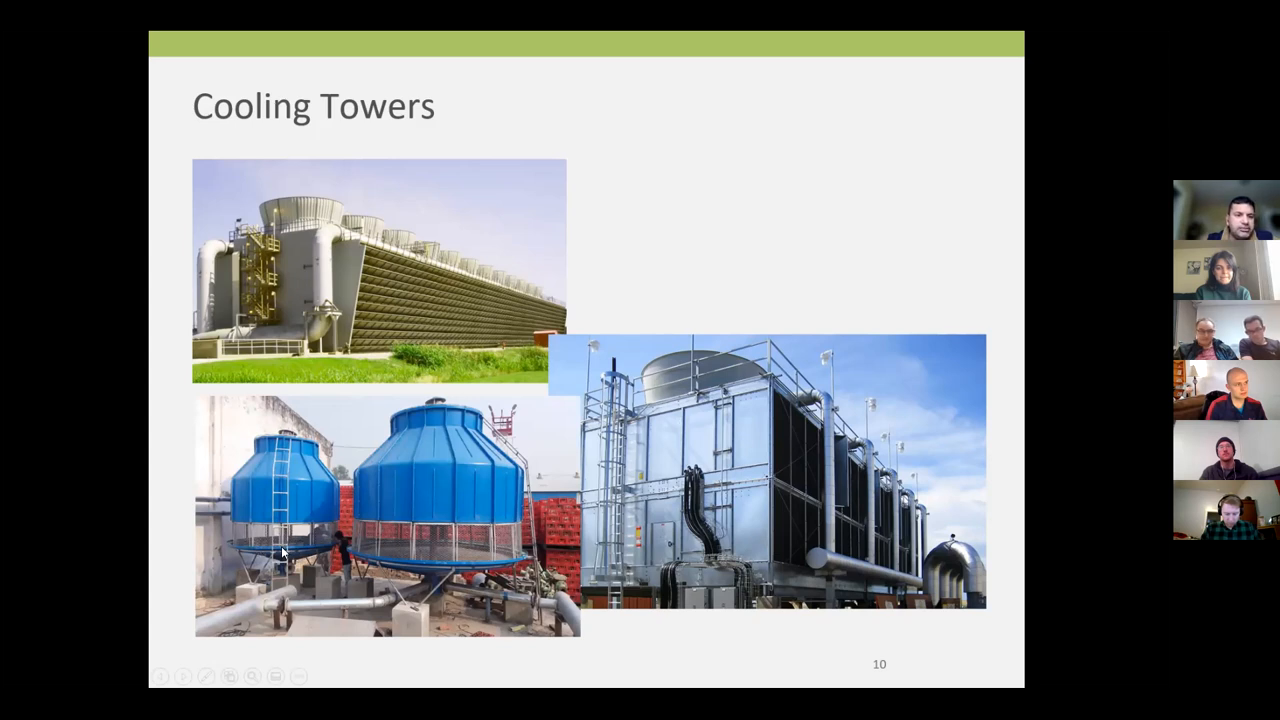
pyautogui.moveTo(278, 564)
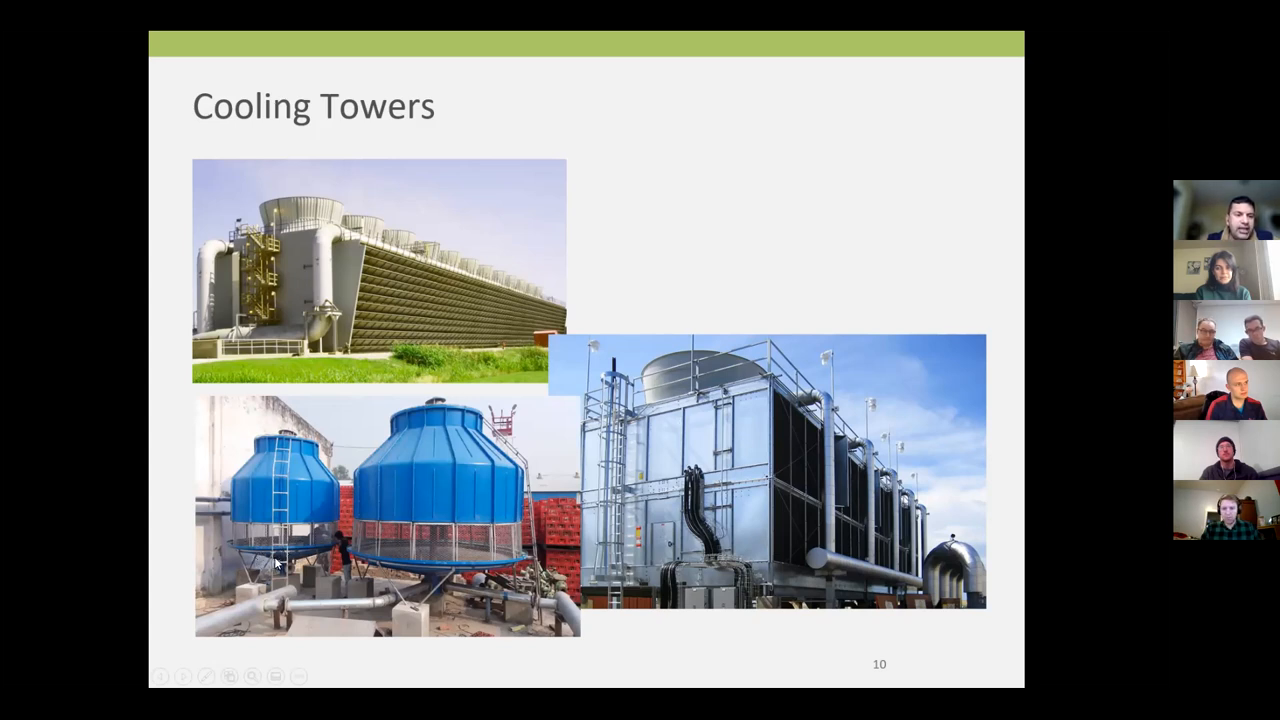
pyautogui.moveTo(232, 568)
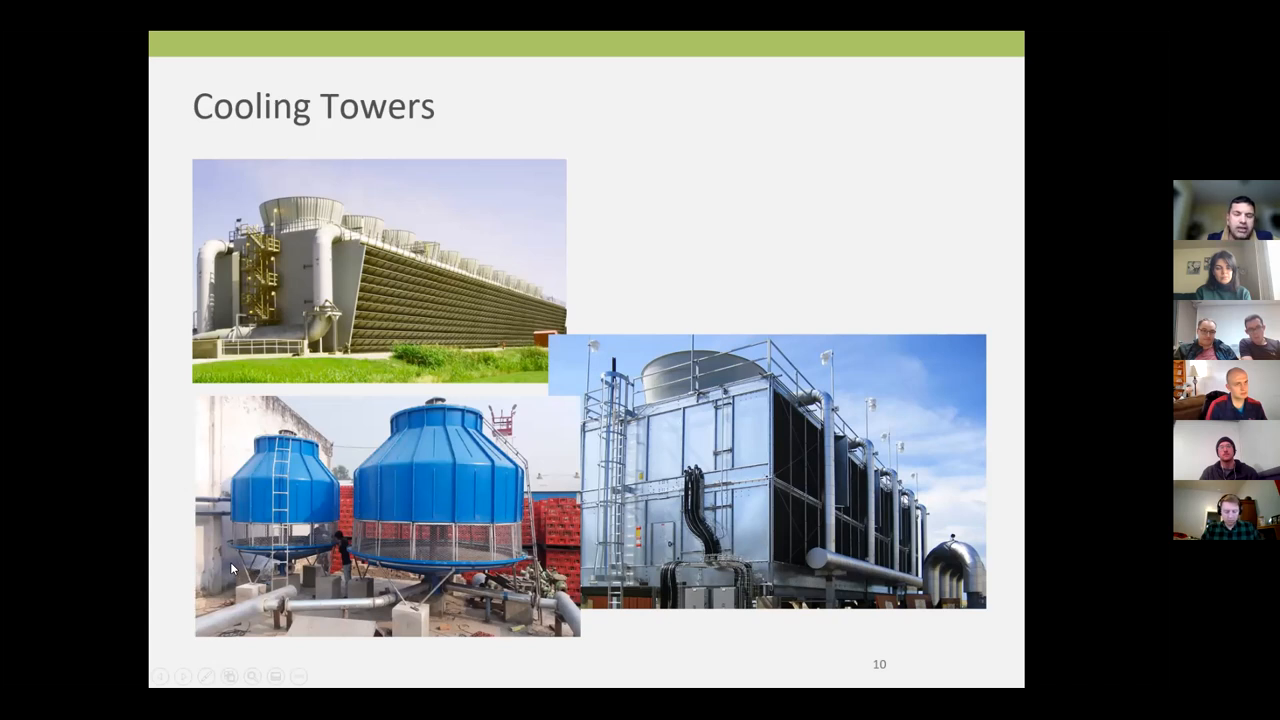
pyautogui.moveTo(284, 538)
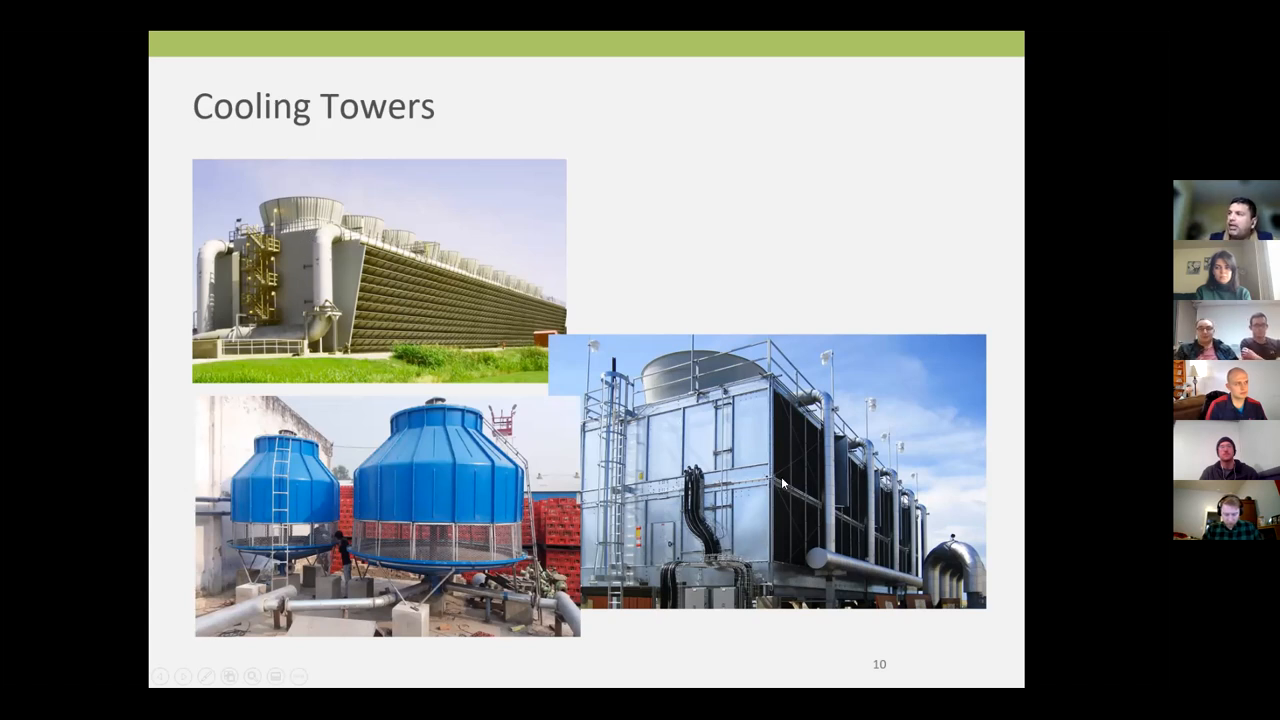
pyautogui.moveTo(460, 280)
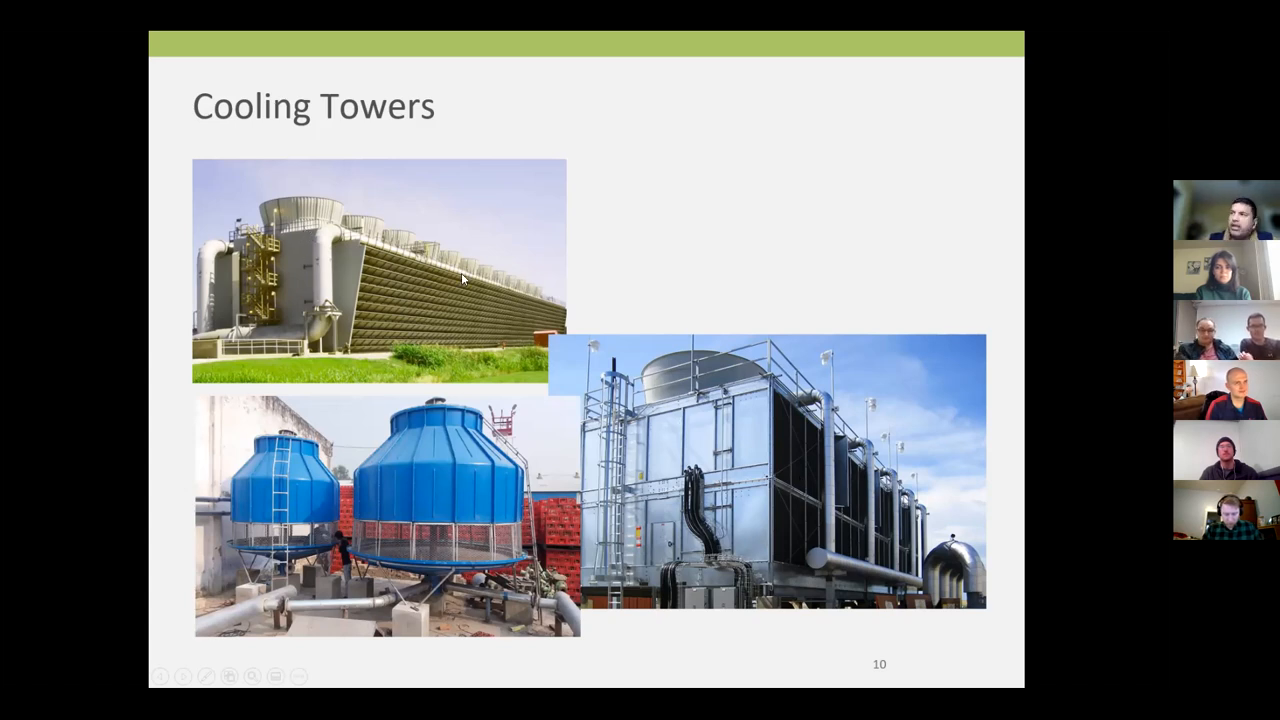
pyautogui.moveTo(412, 584)
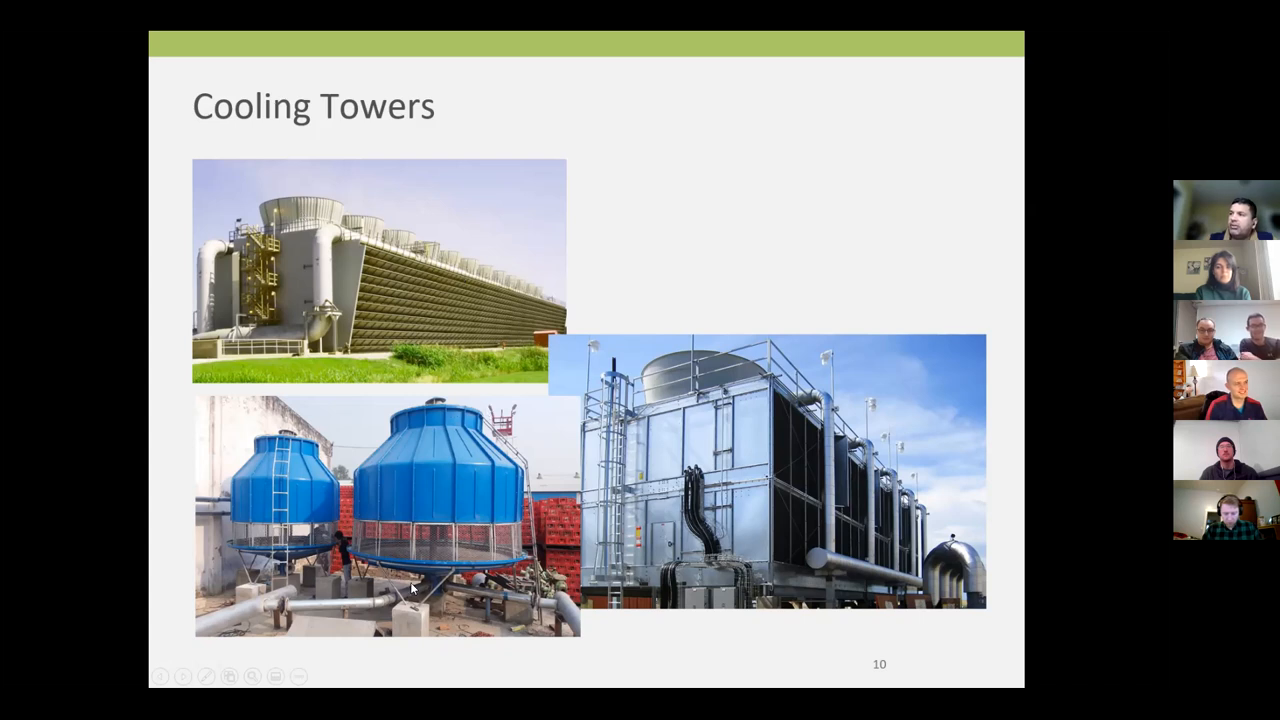
pyautogui.moveTo(336, 296)
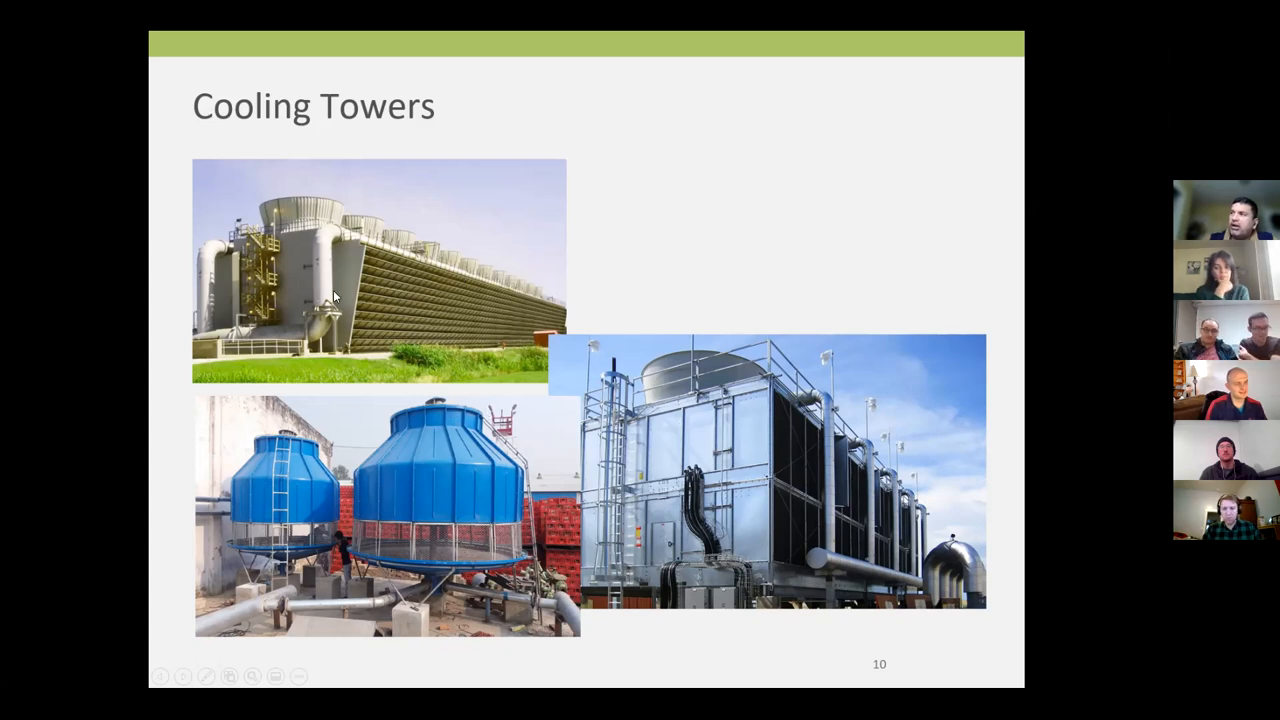
pyautogui.moveTo(444, 512)
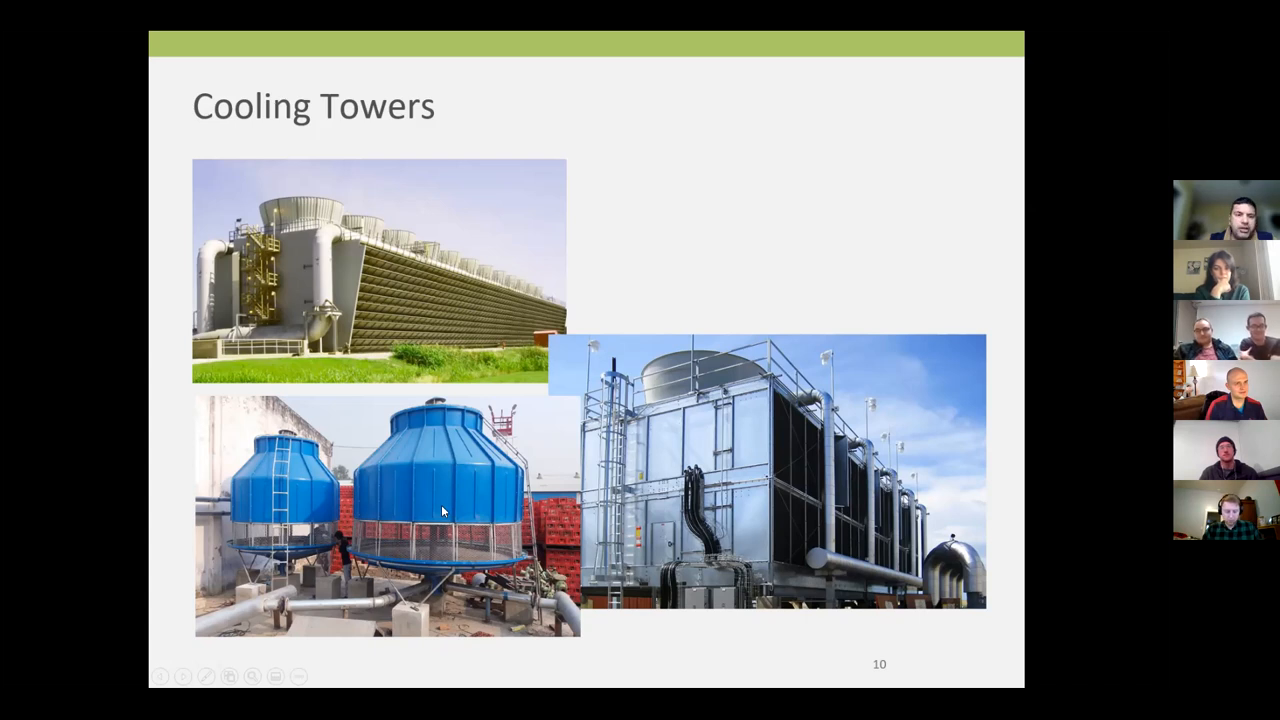
pyautogui.moveTo(380, 266)
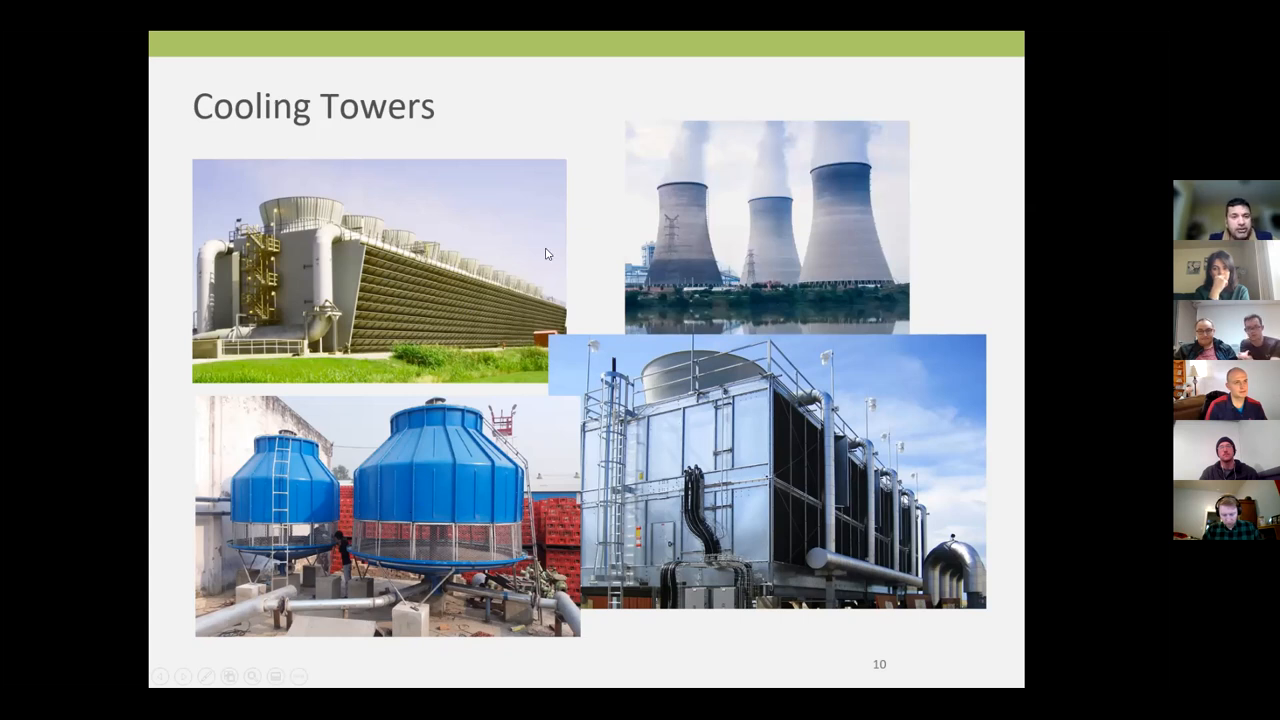
pyautogui.moveTo(704, 116)
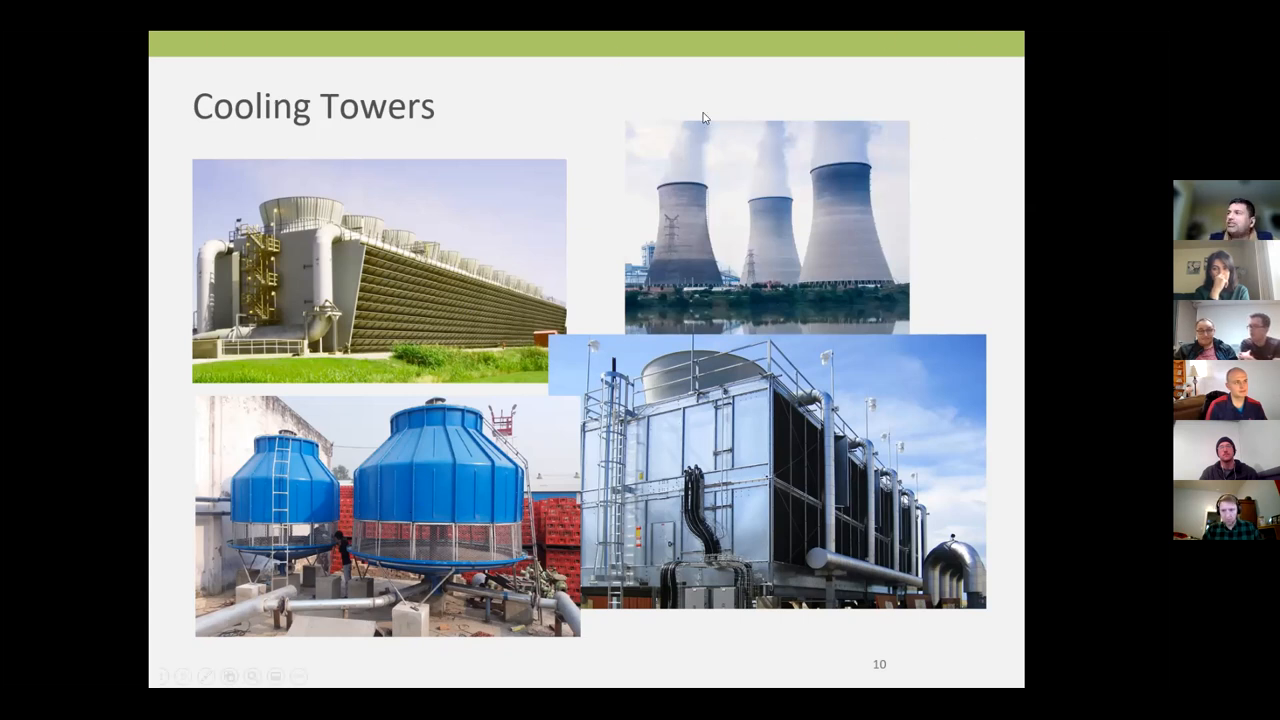
pyautogui.moveTo(680, 218)
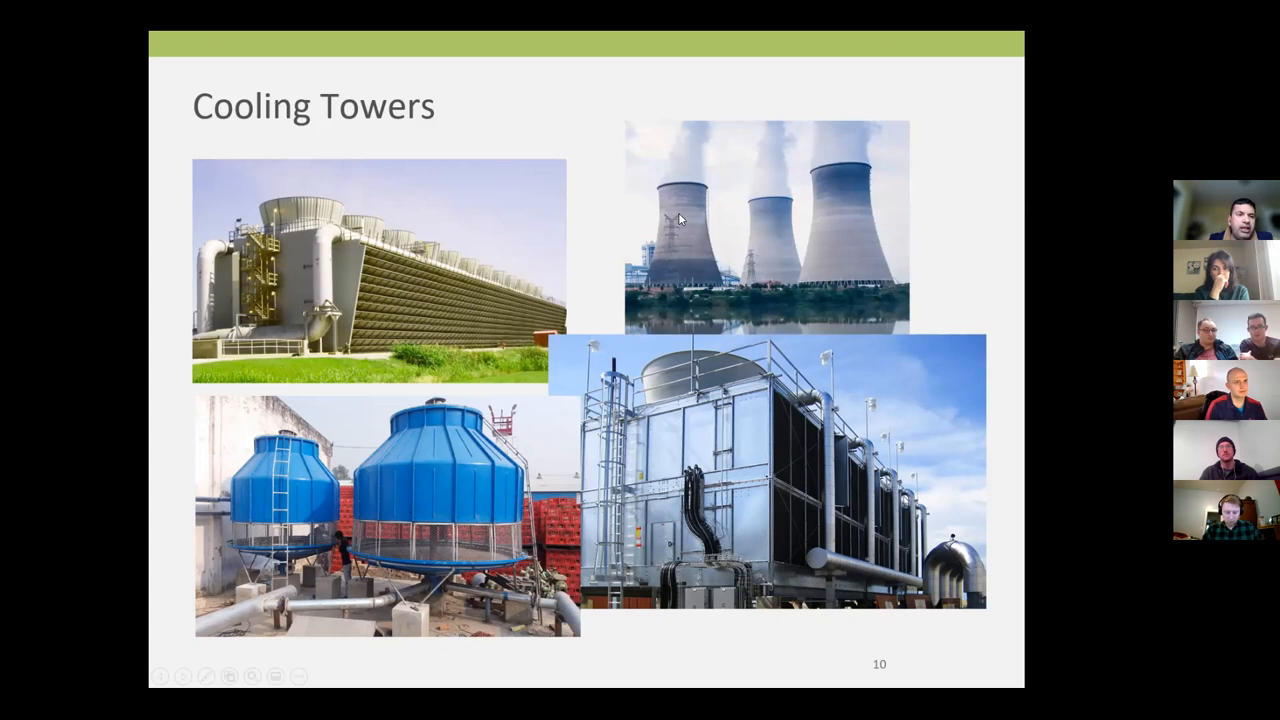
pyautogui.moveTo(936, 212)
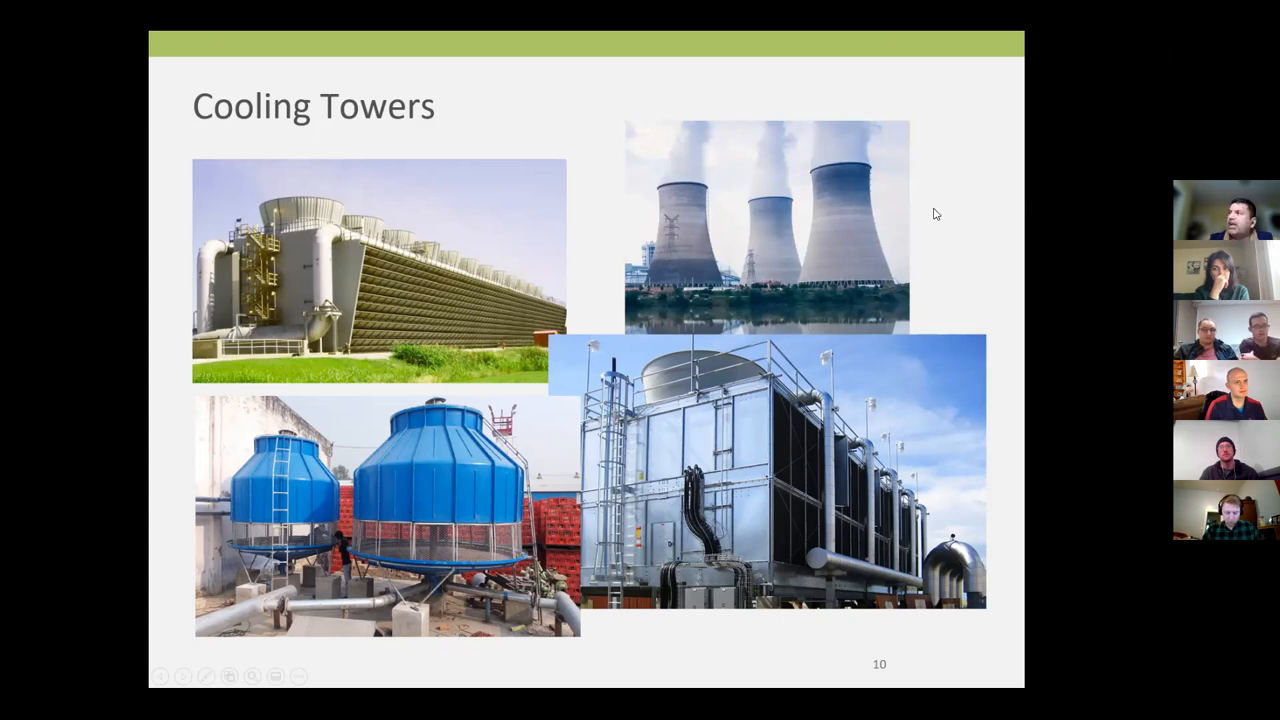
pyautogui.moveTo(856, 248)
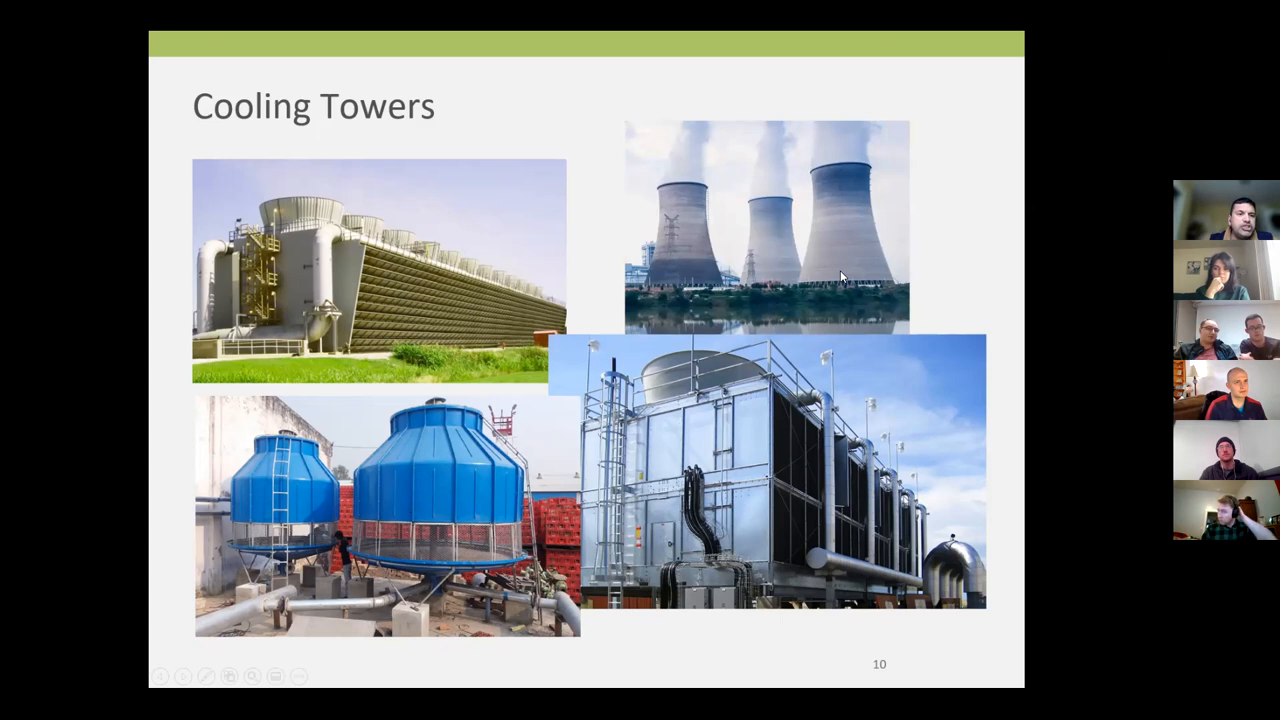
pyautogui.moveTo(652, 234)
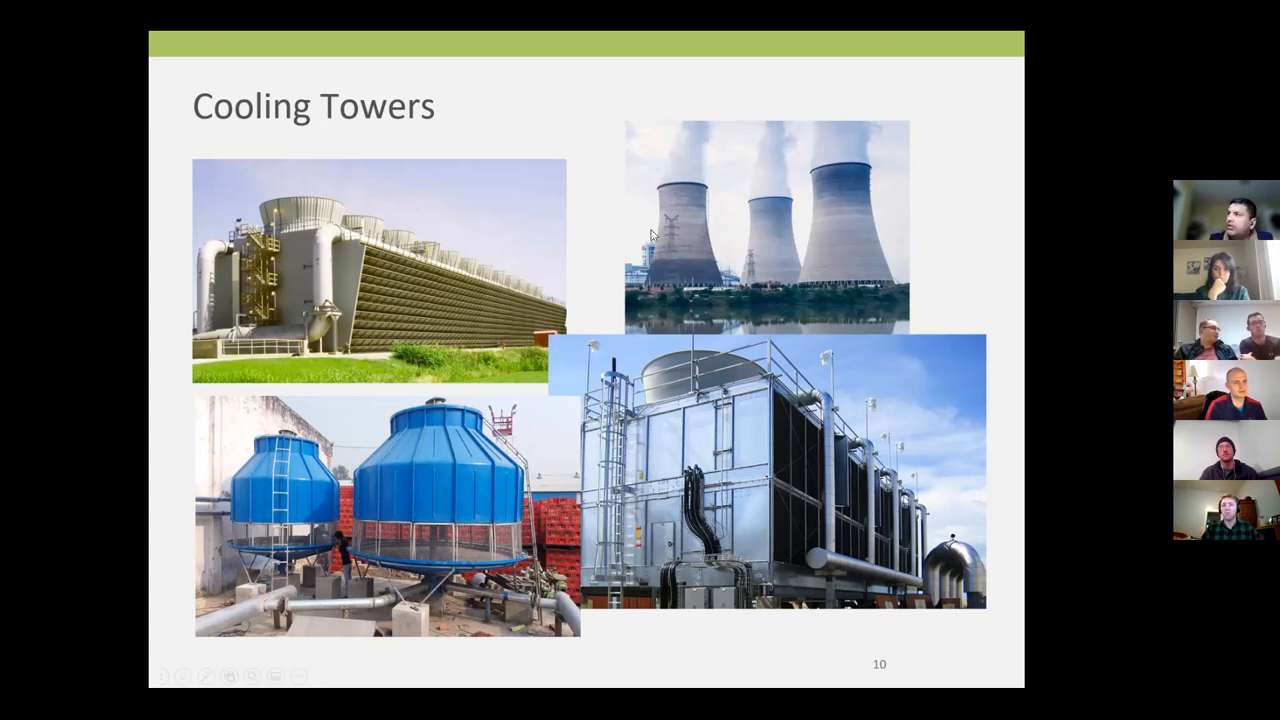
pyautogui.moveTo(848, 84)
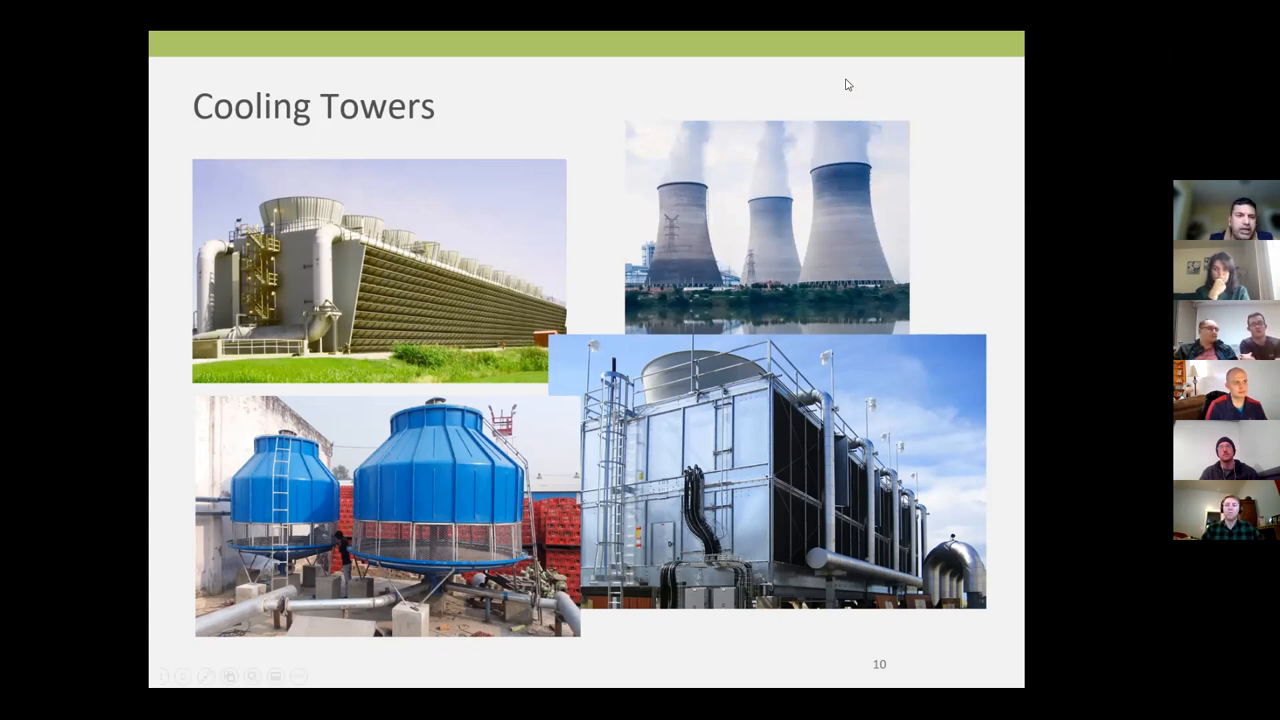
pyautogui.moveTo(812, 132)
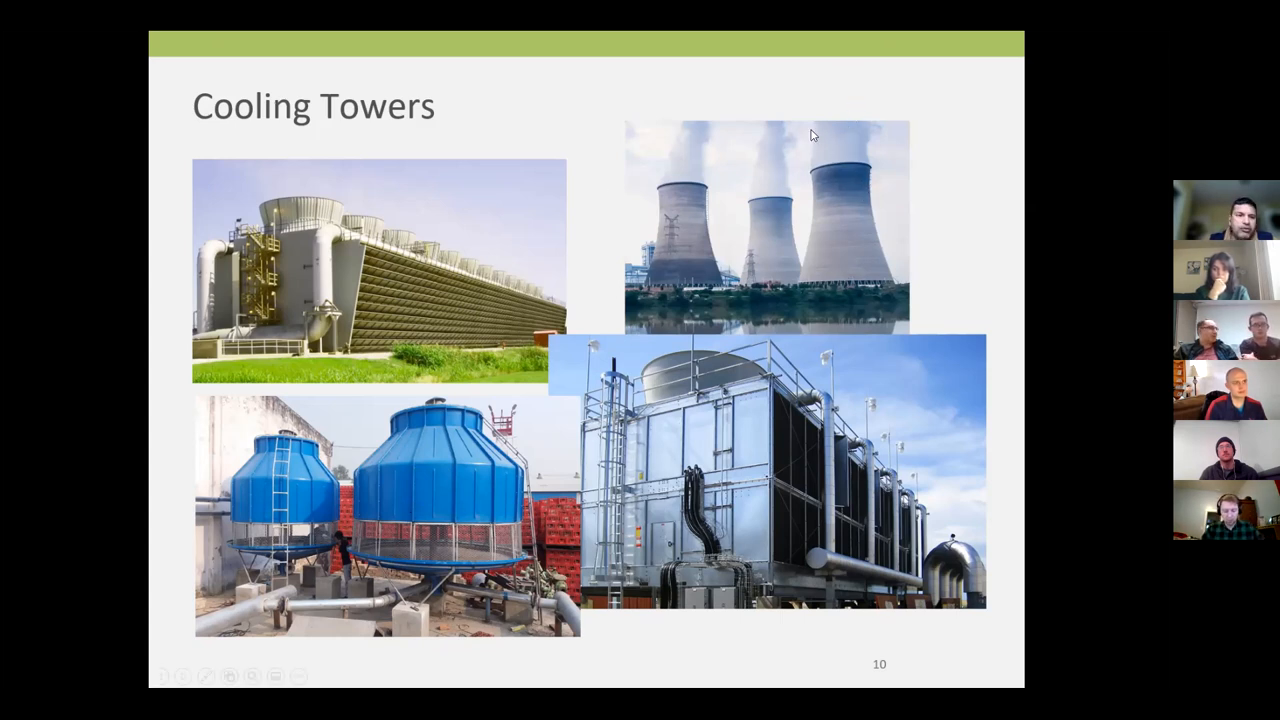
pyautogui.moveTo(728, 118)
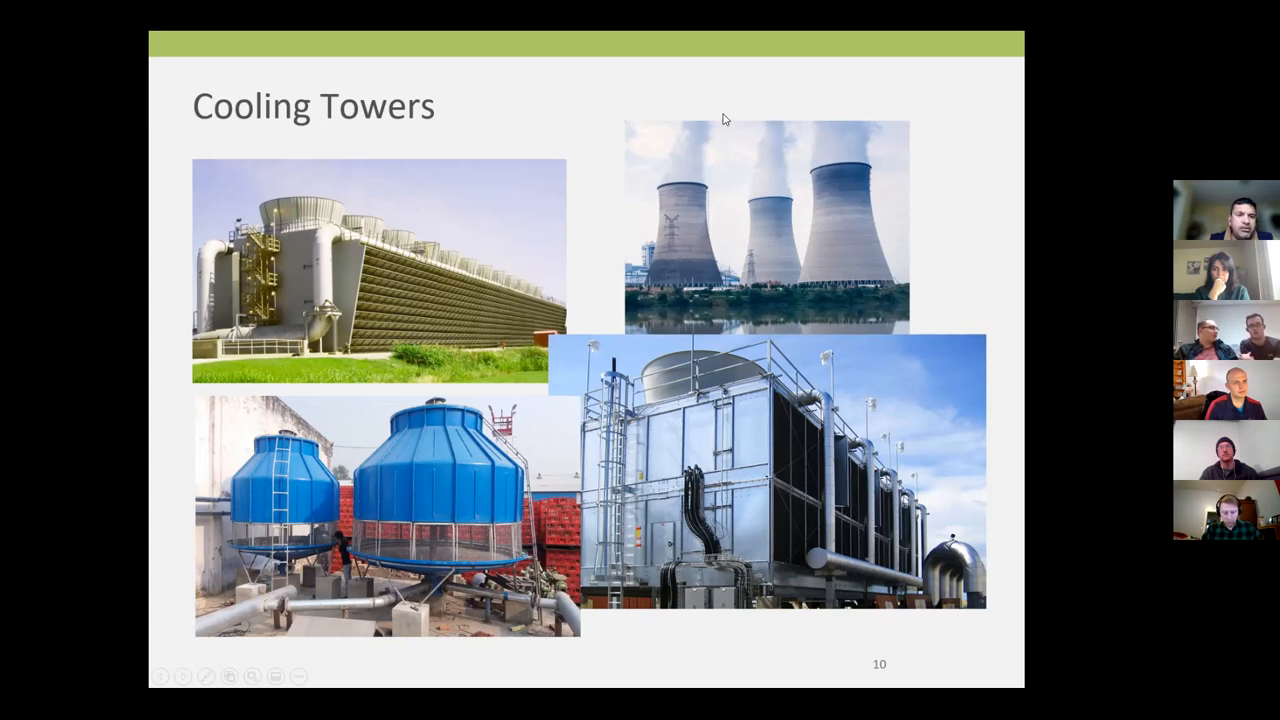
pyautogui.moveTo(876, 288)
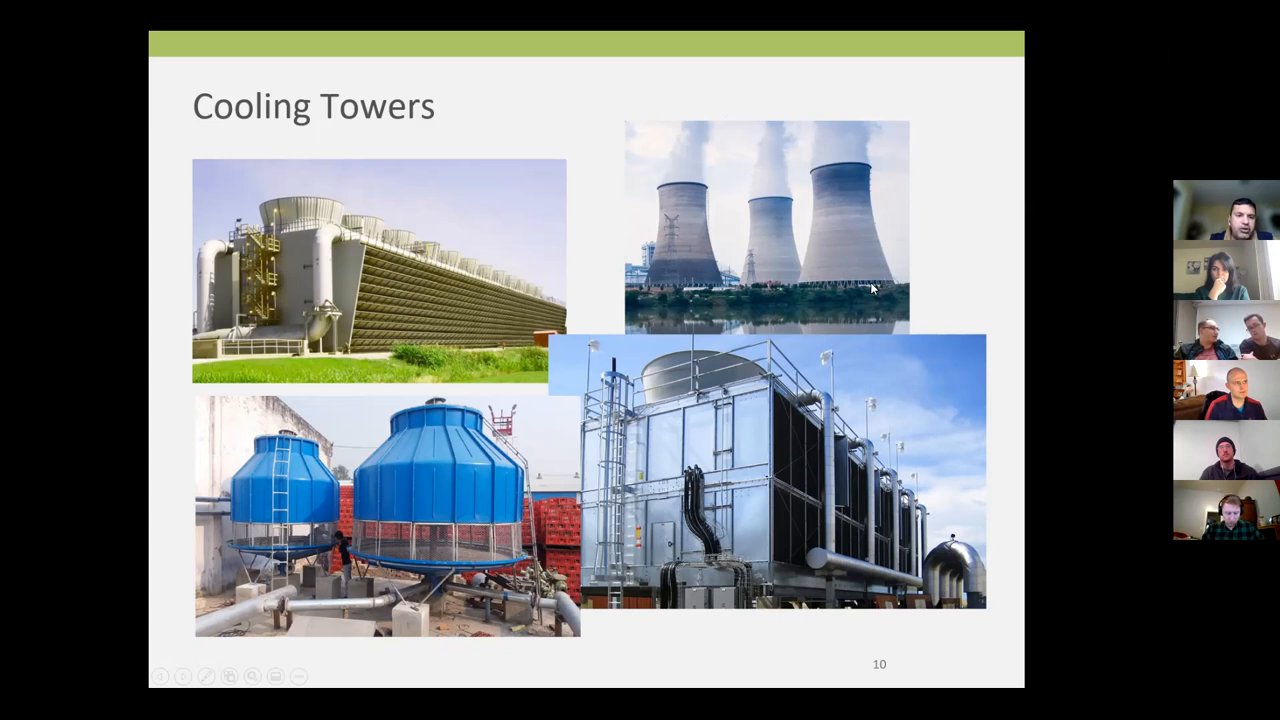
pyautogui.moveTo(830, 250)
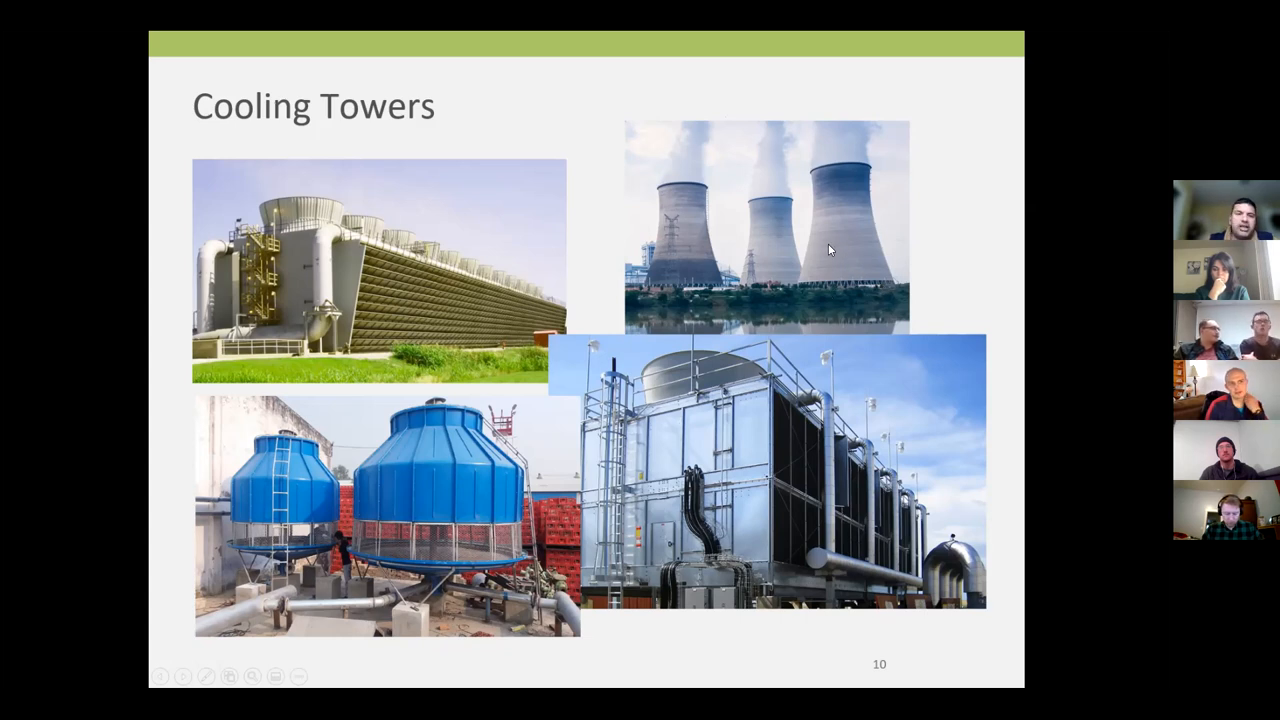
pyautogui.moveTo(884, 112)
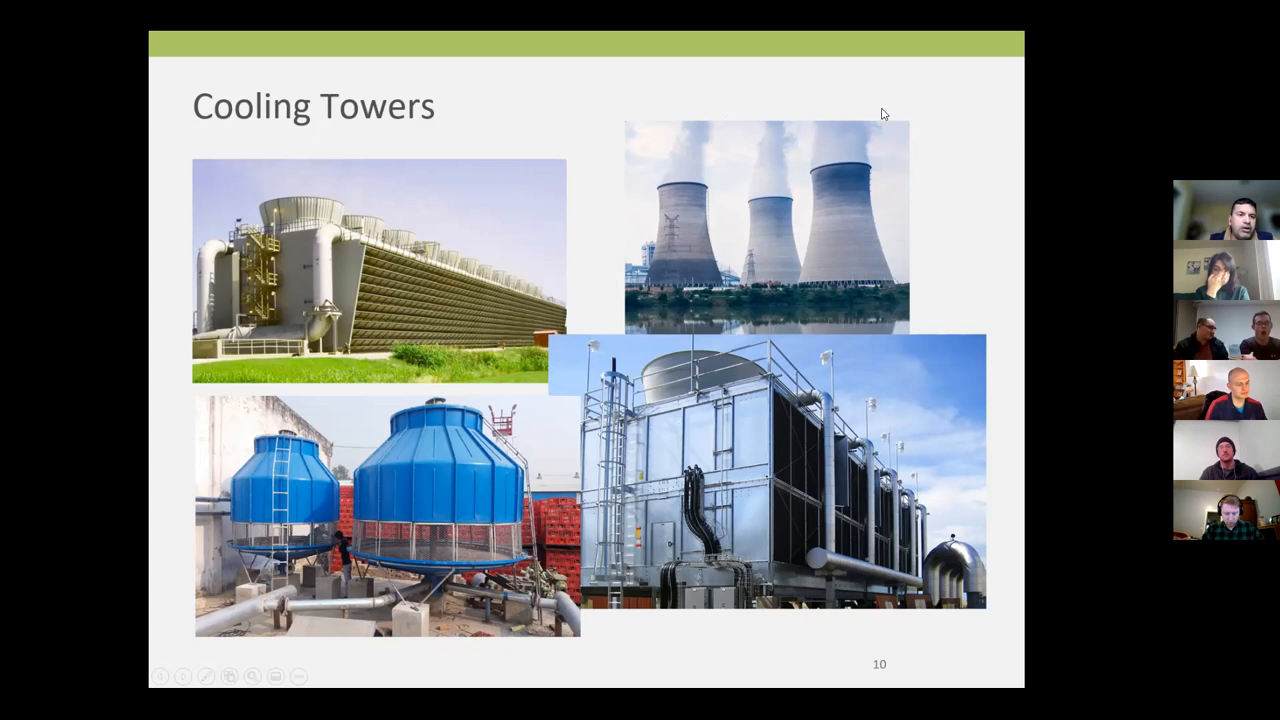
pyautogui.moveTo(838, 180)
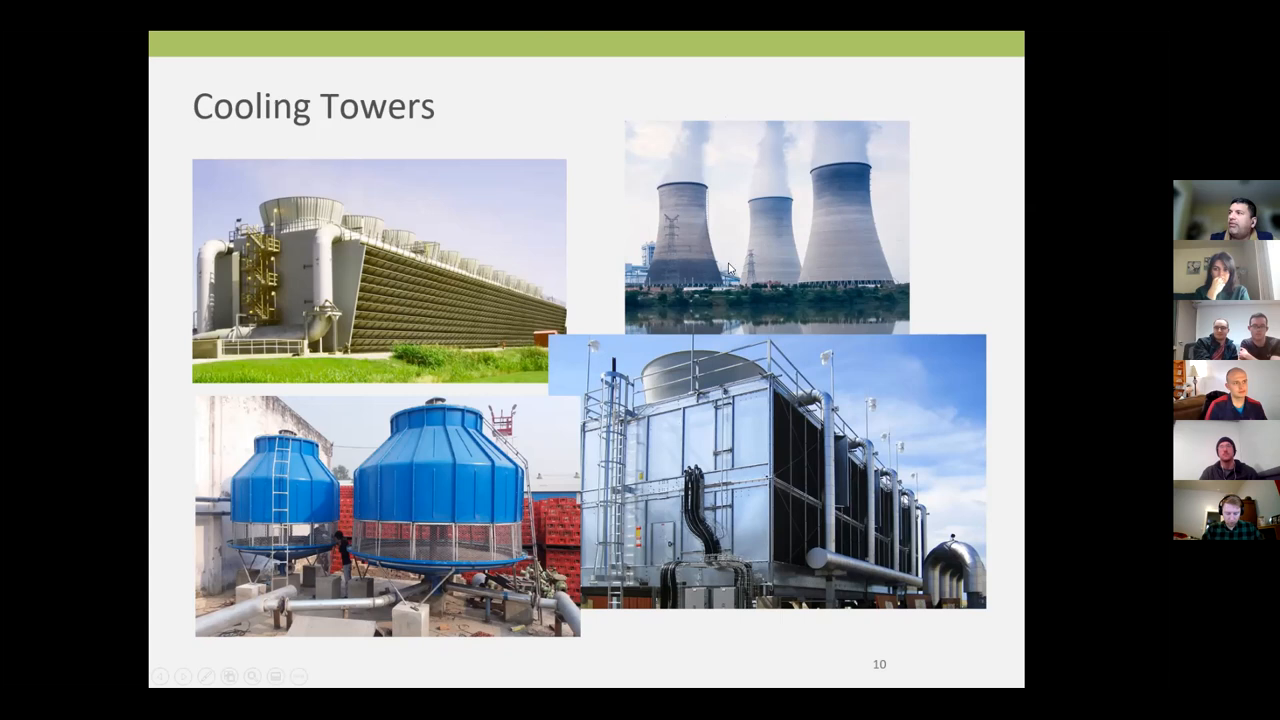
pyautogui.moveTo(474, 238)
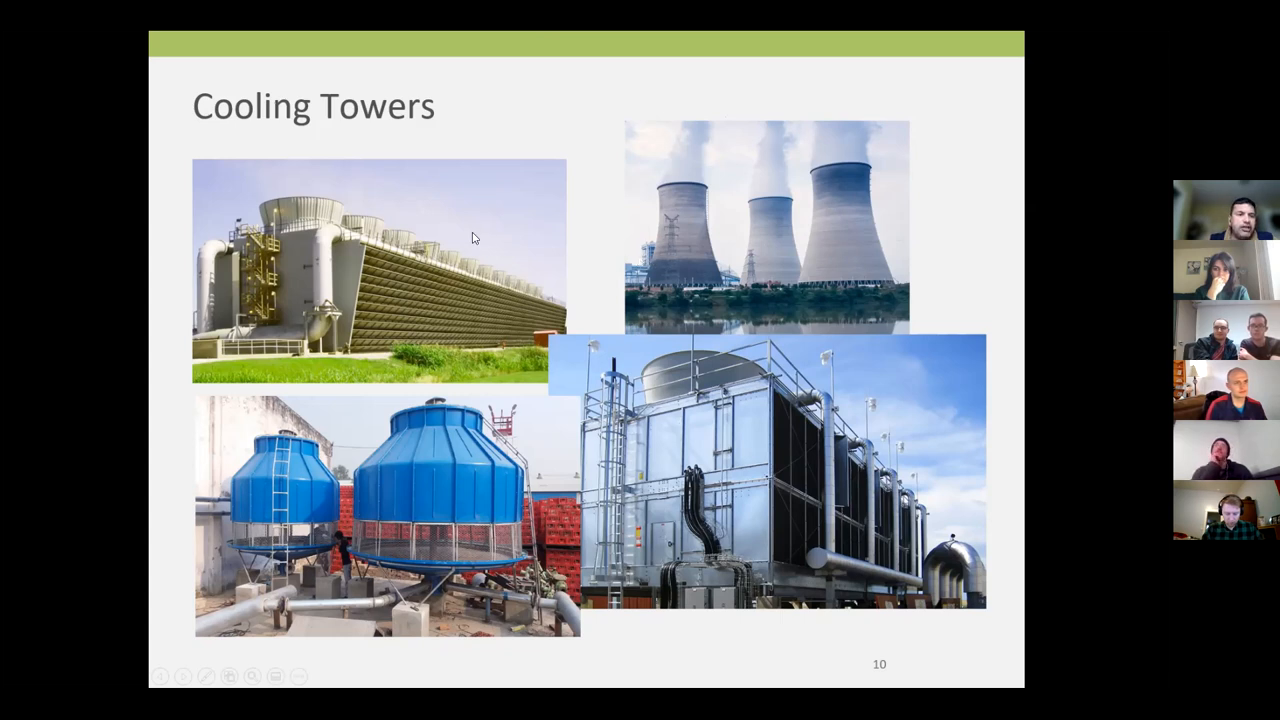
pyautogui.moveTo(344, 368)
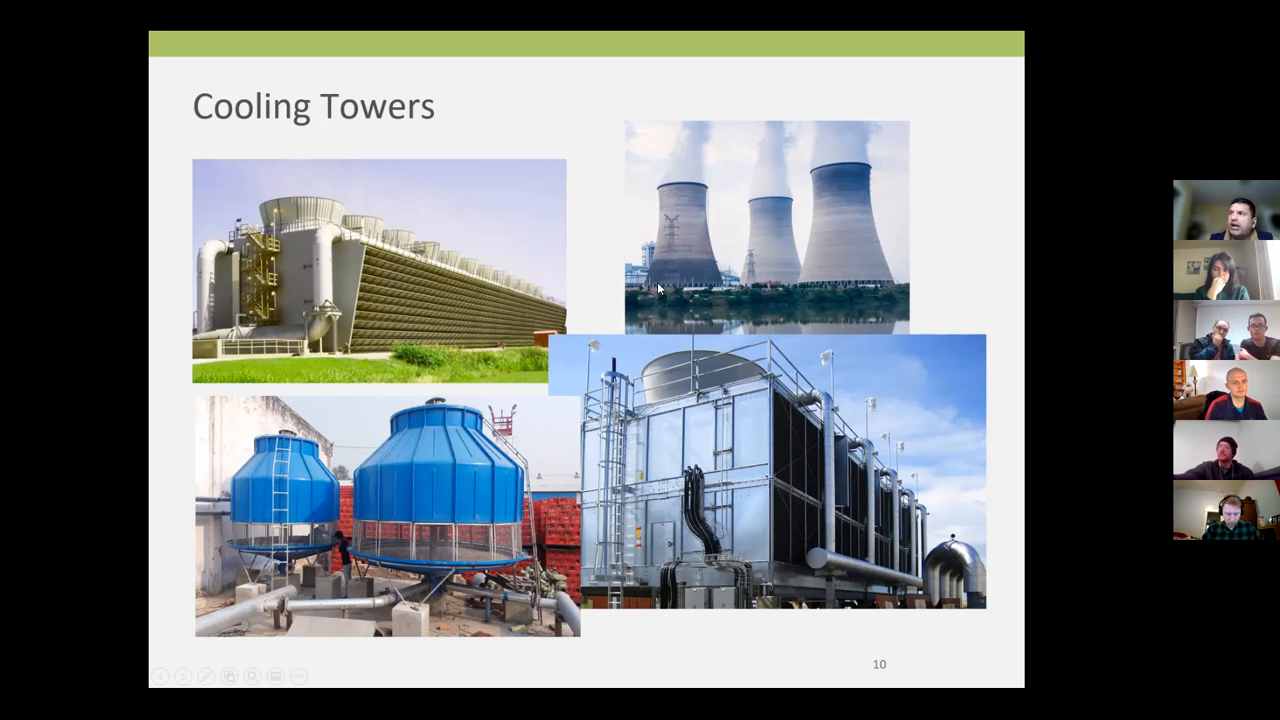
pyautogui.moveTo(692, 144)
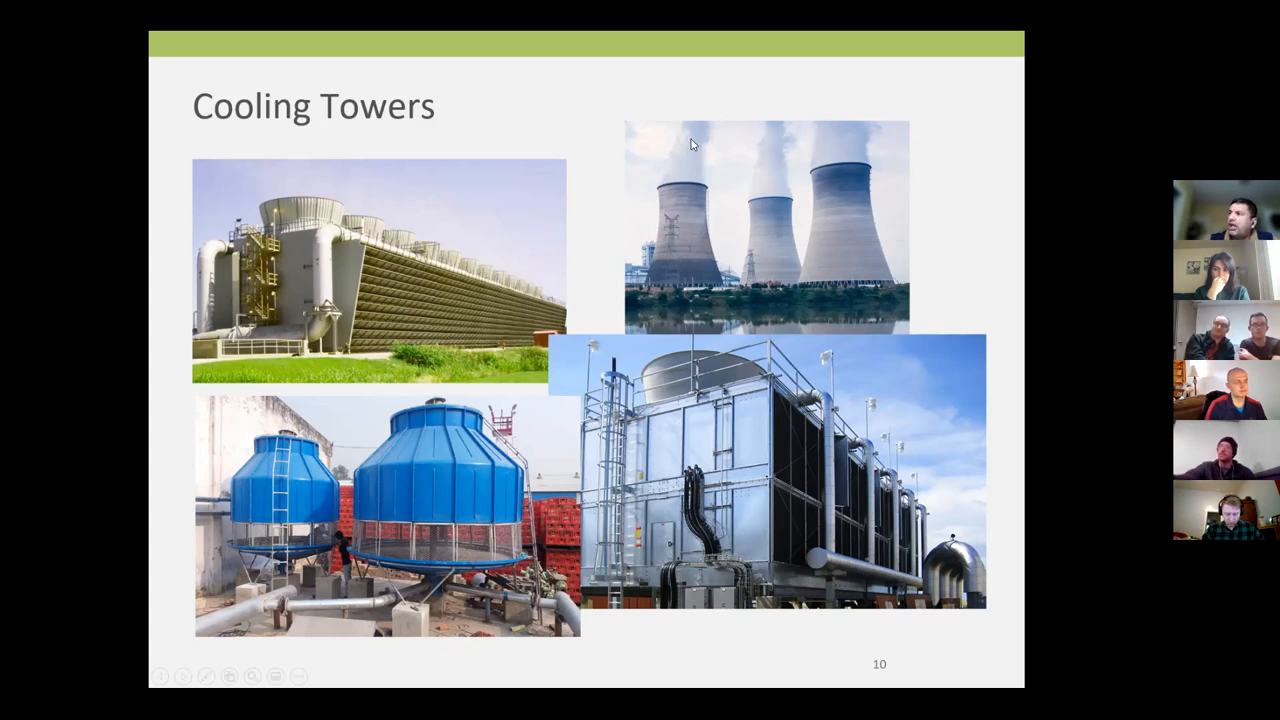
pyautogui.moveTo(680, 132)
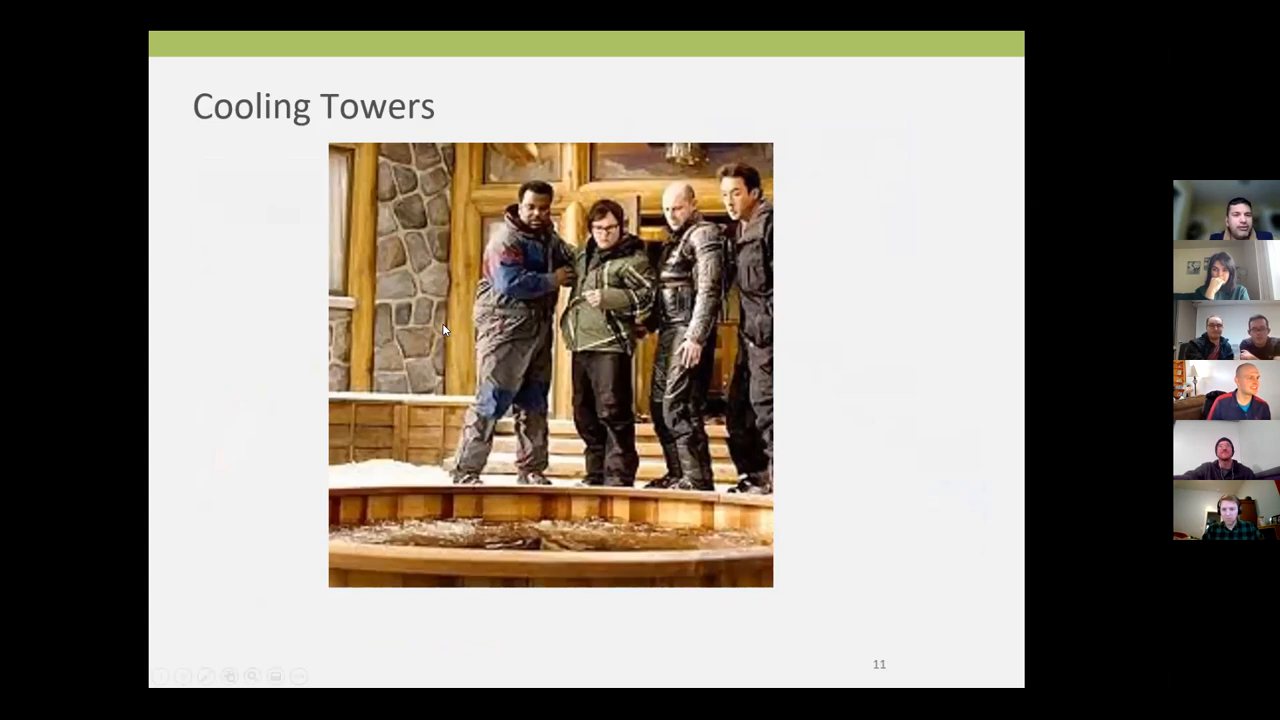
pyautogui.moveTo(266, 460)
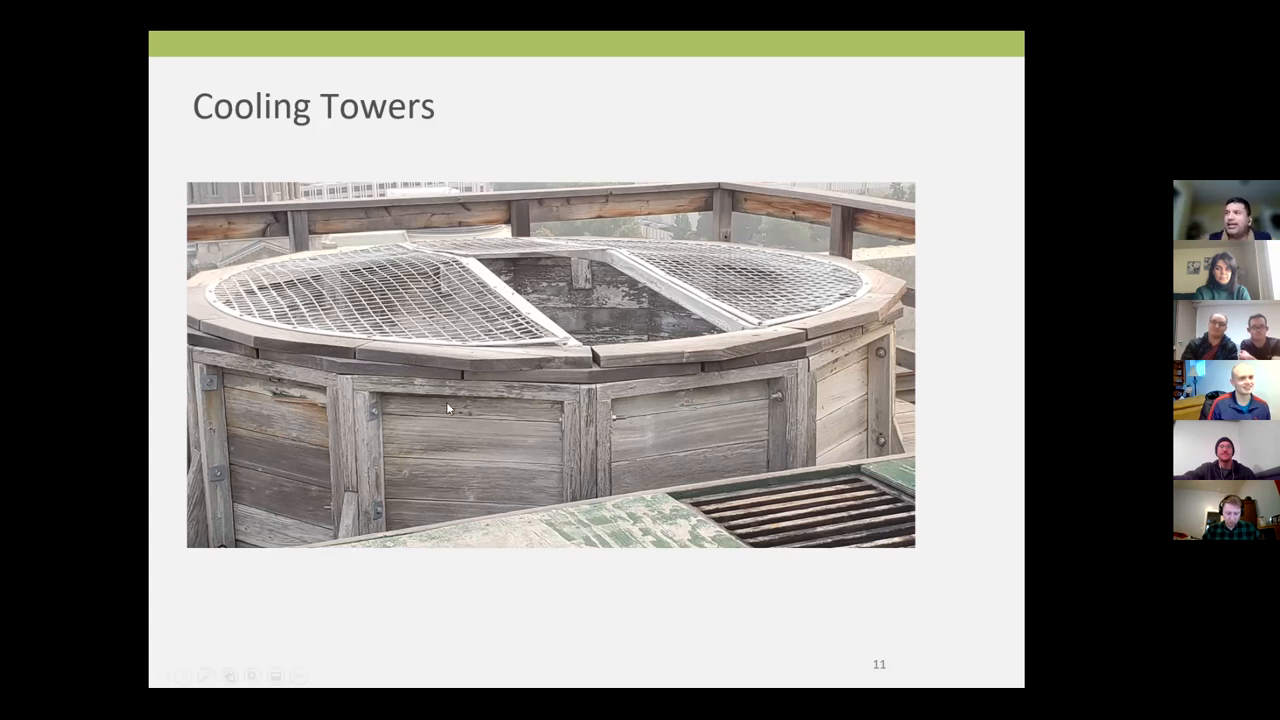
pyautogui.moveTo(530, 340)
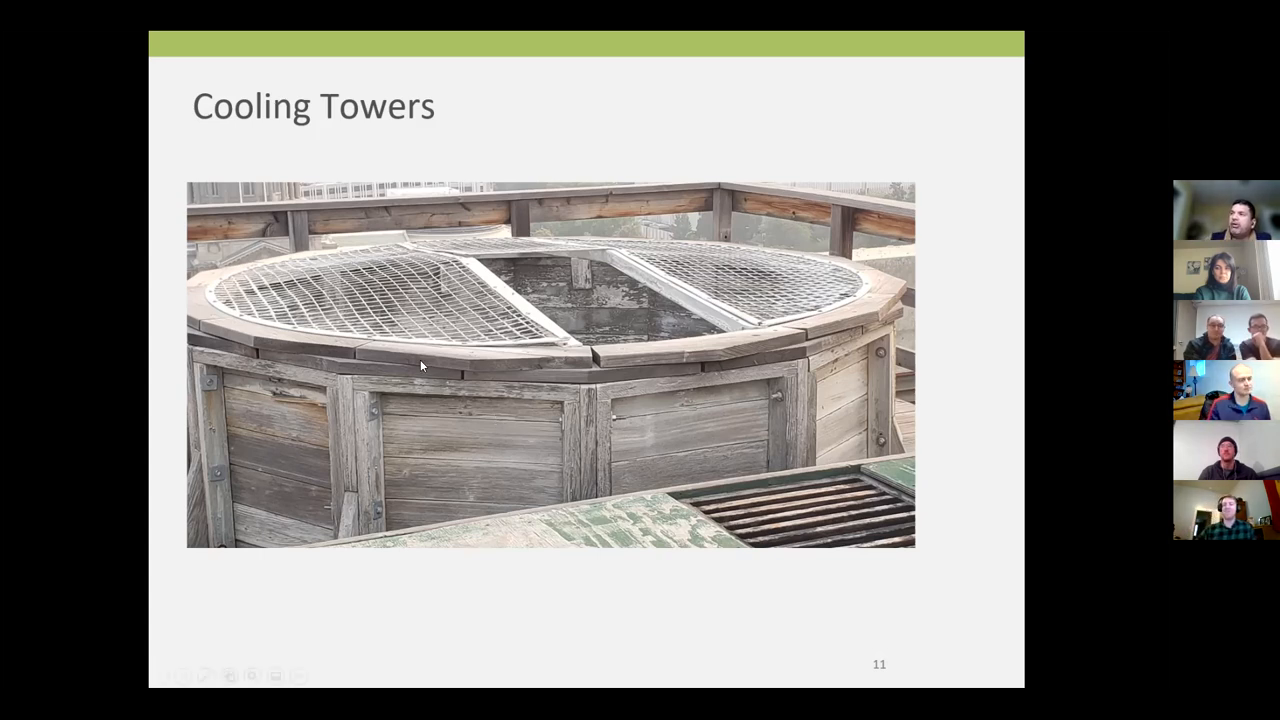
pyautogui.moveTo(480, 444)
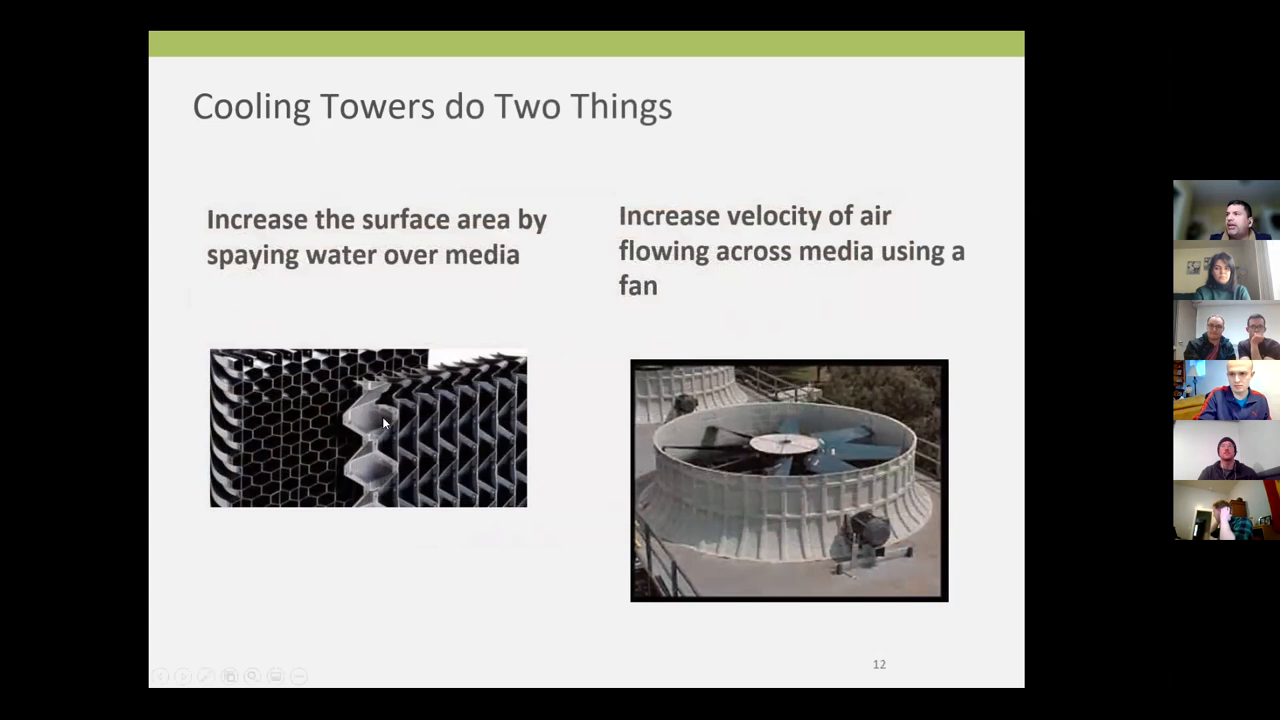
pyautogui.moveTo(286, 280)
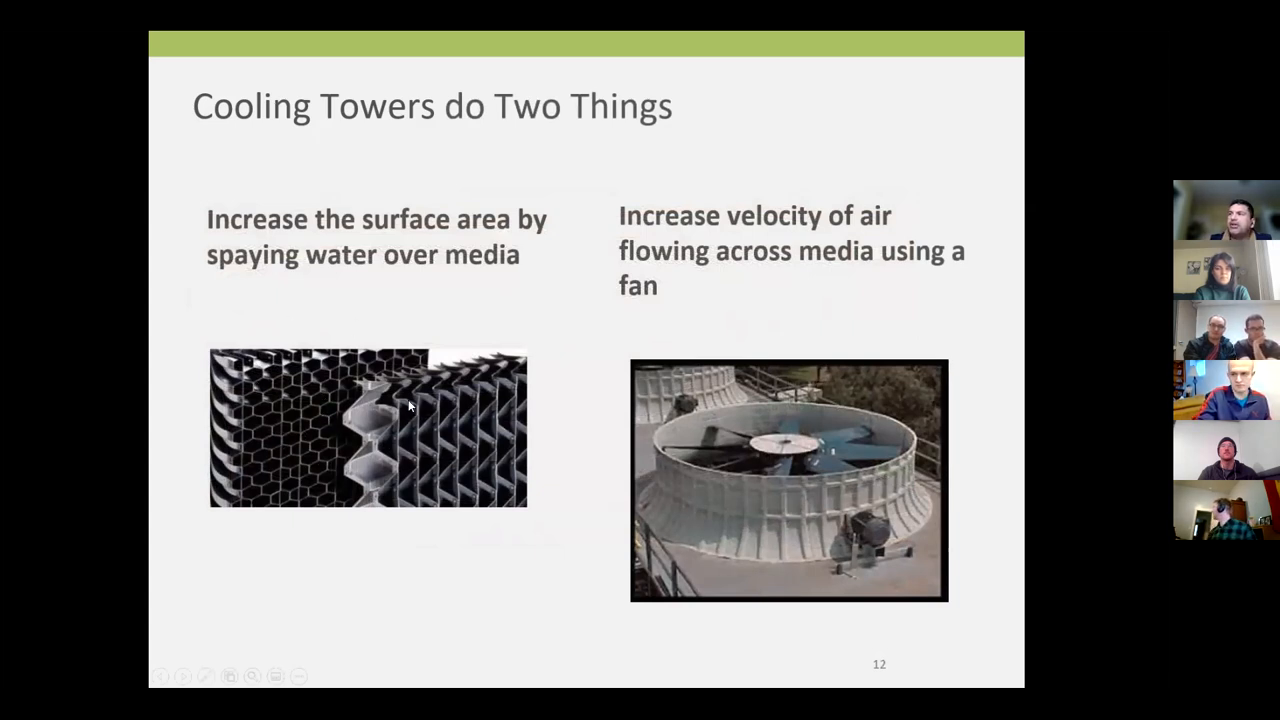
pyautogui.moveTo(376, 424)
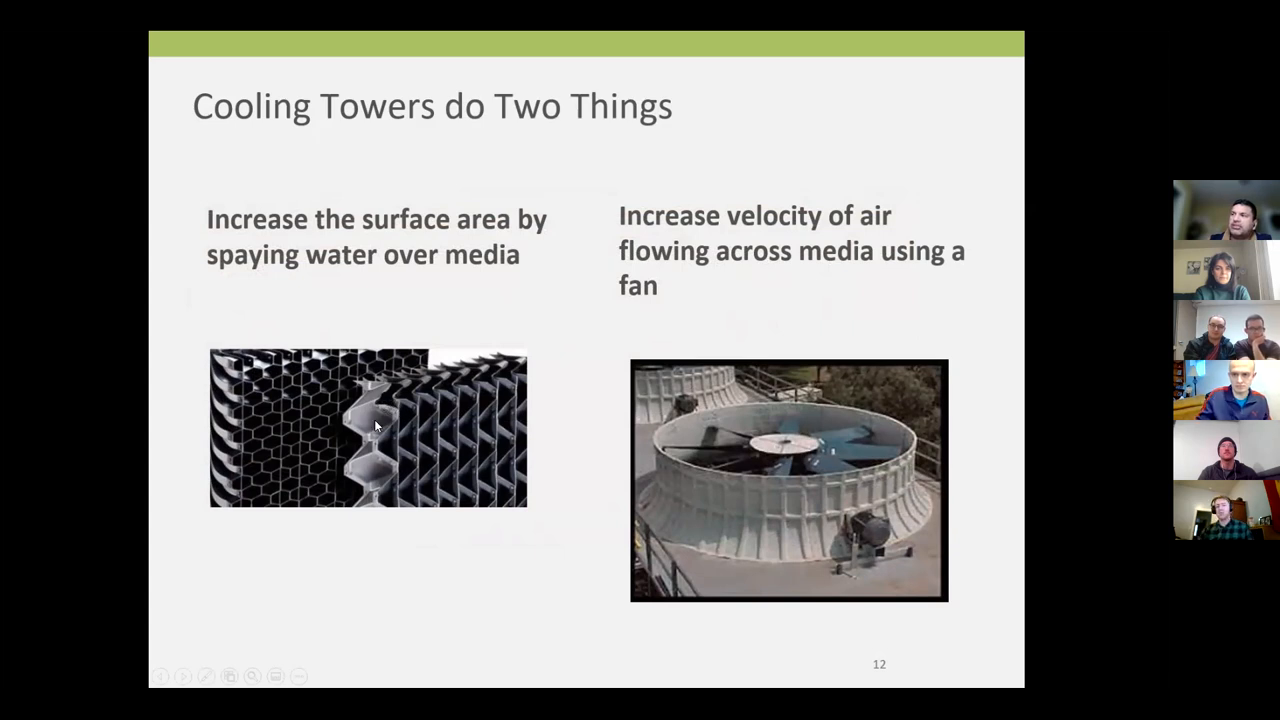
pyautogui.moveTo(360, 378)
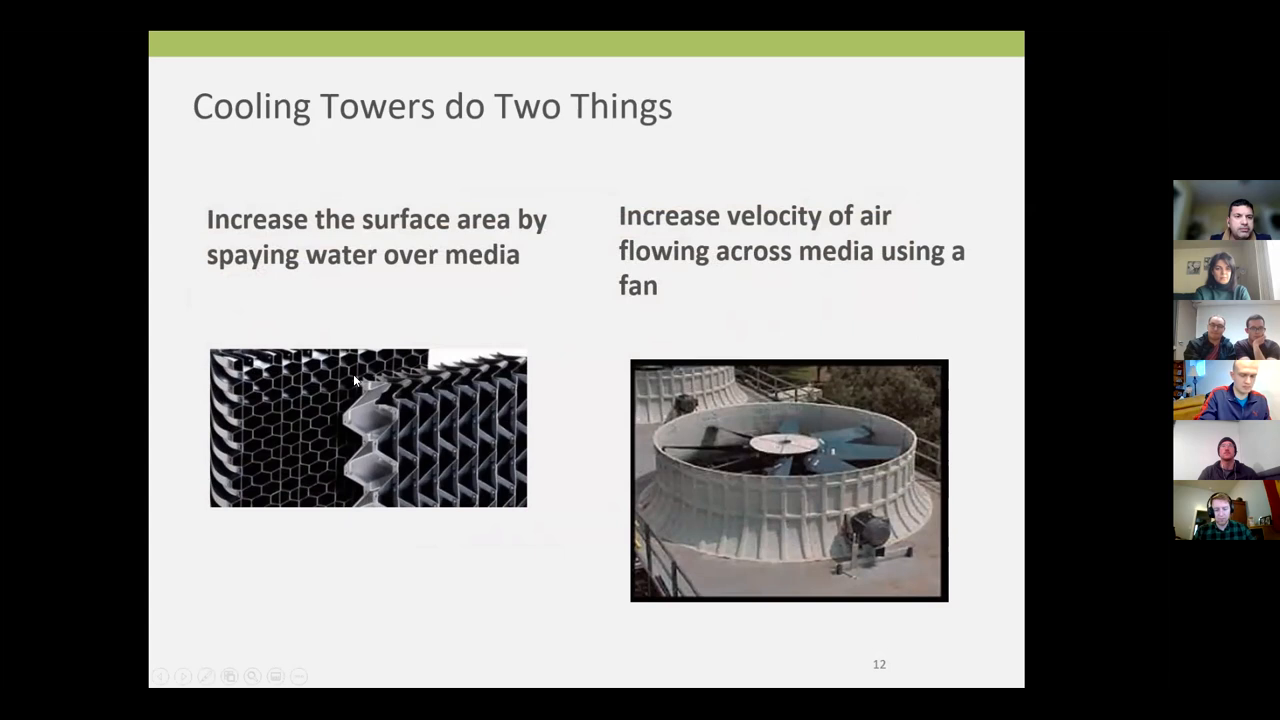
pyautogui.moveTo(784, 464)
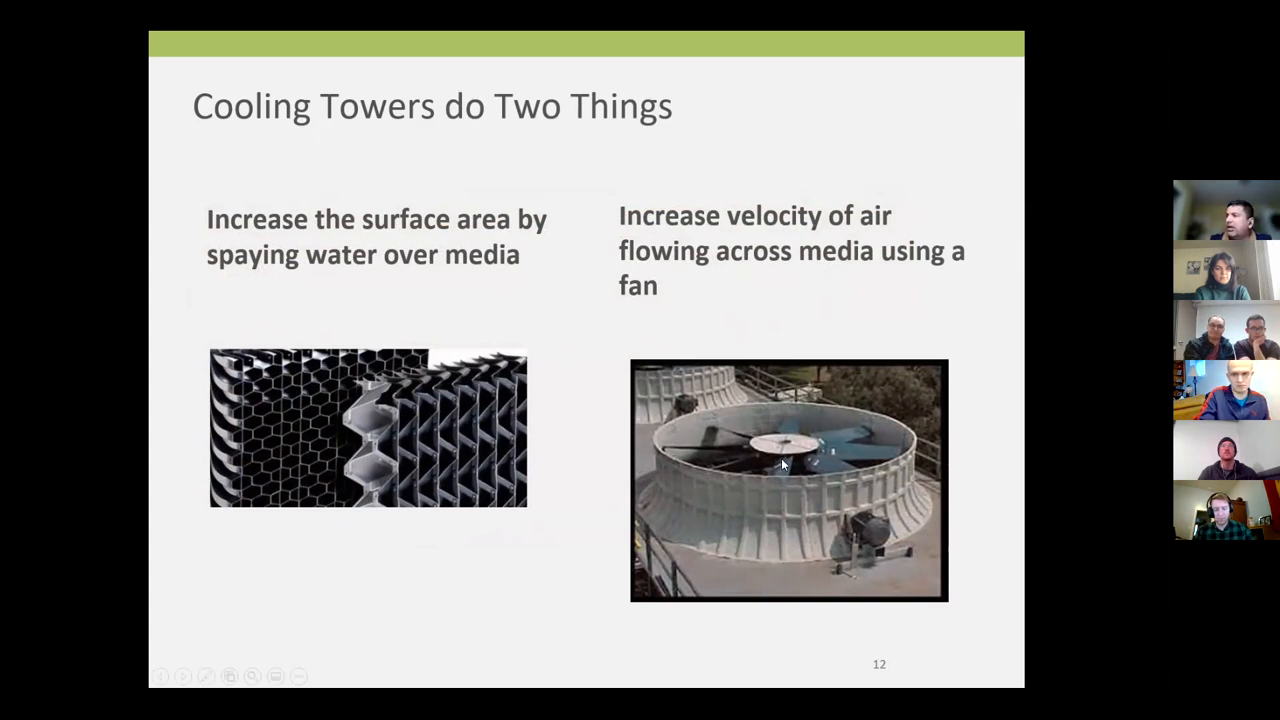
pyautogui.moveTo(696, 452)
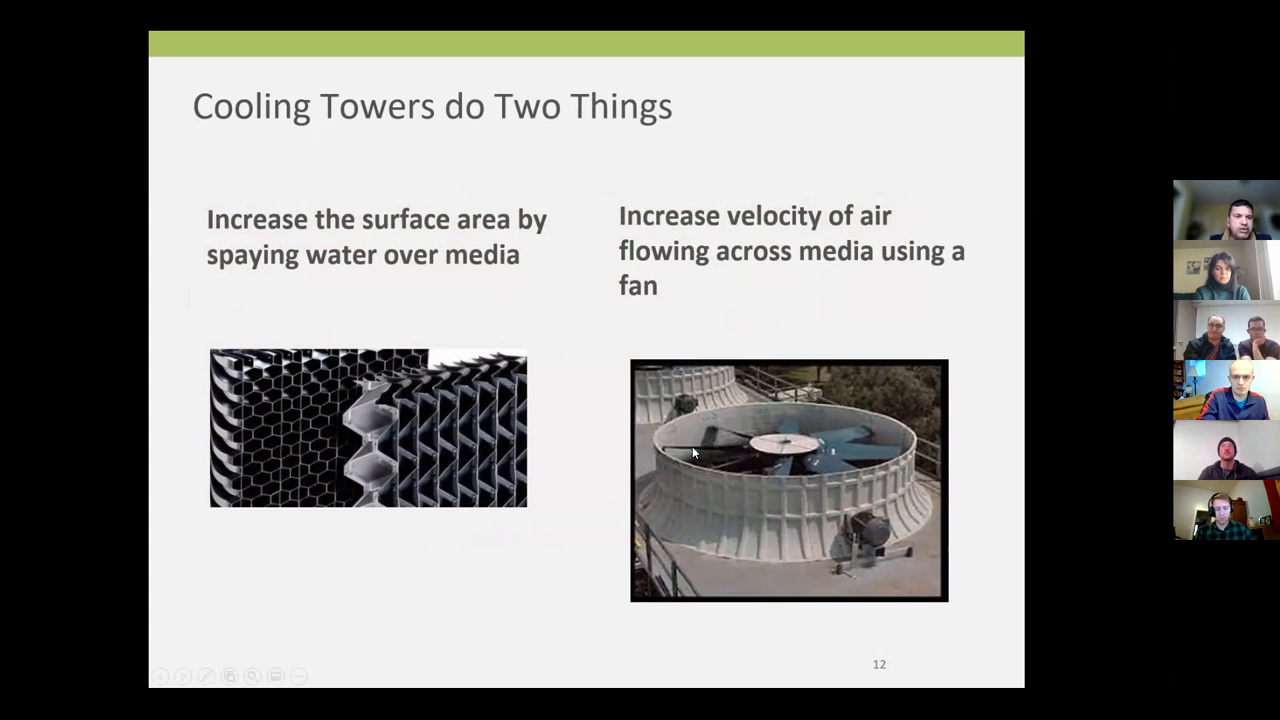
pyautogui.moveTo(330, 268)
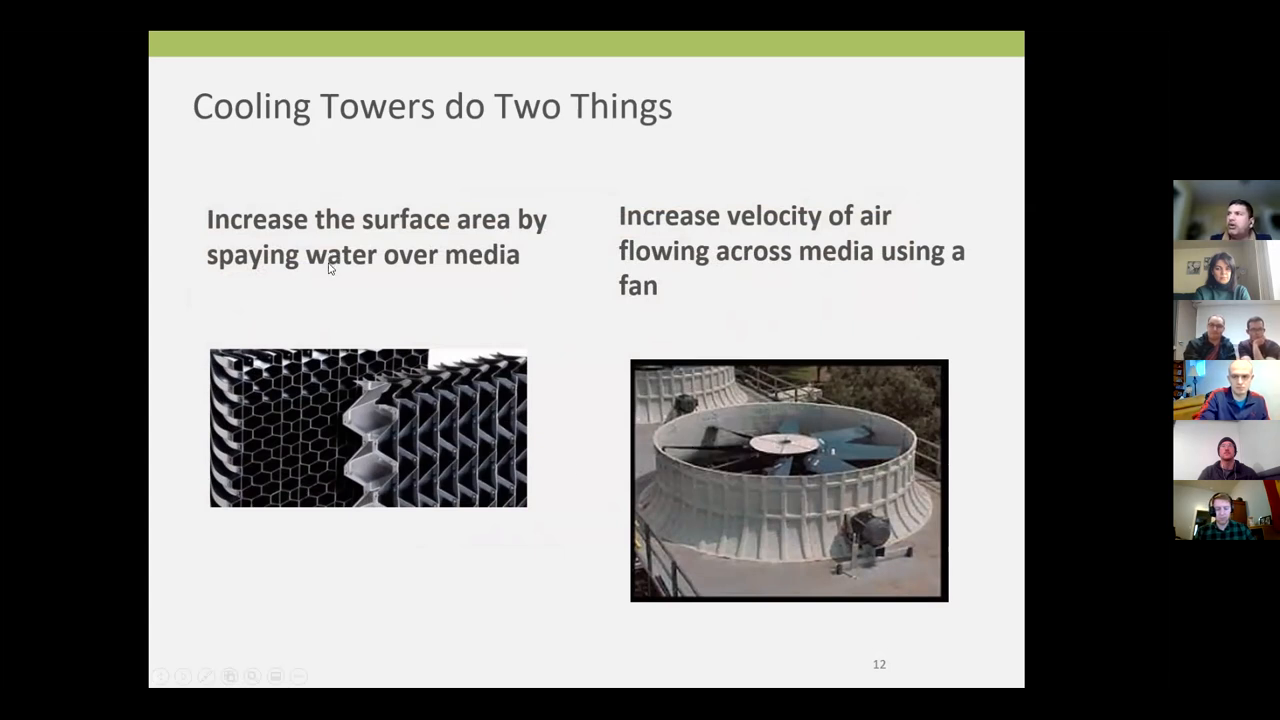
pyautogui.moveTo(788, 276)
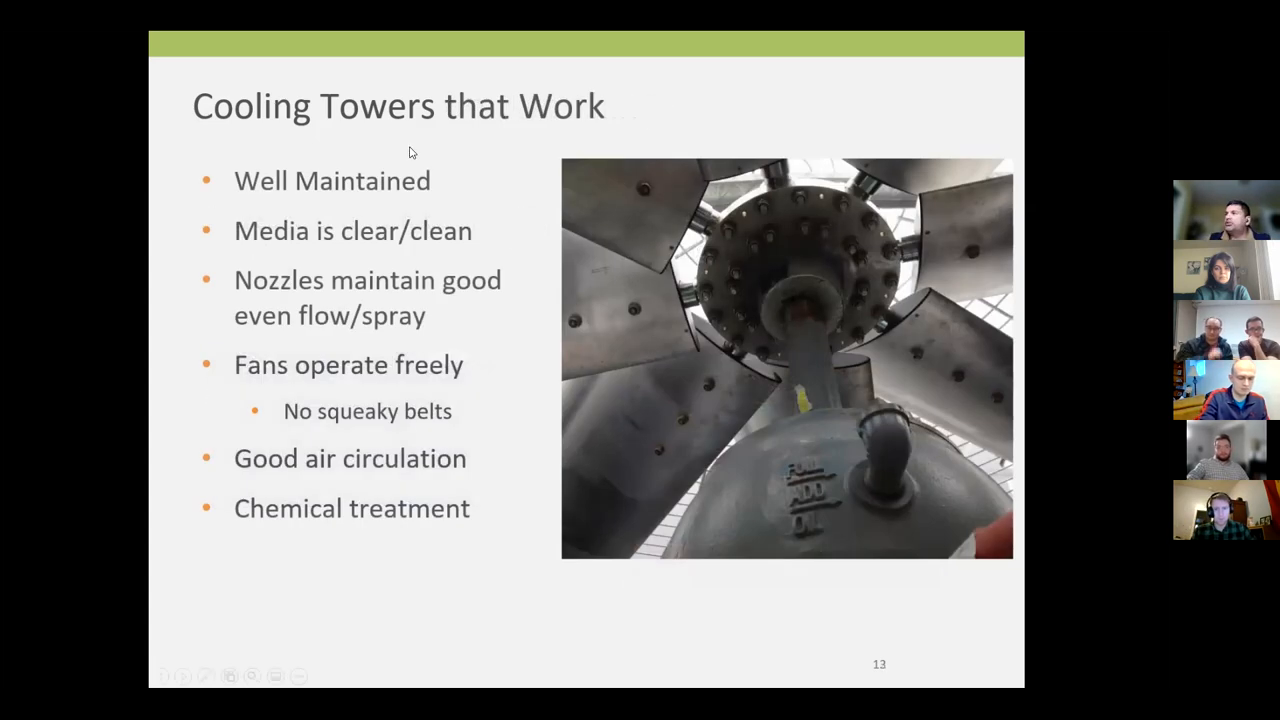
pyautogui.moveTo(810, 322)
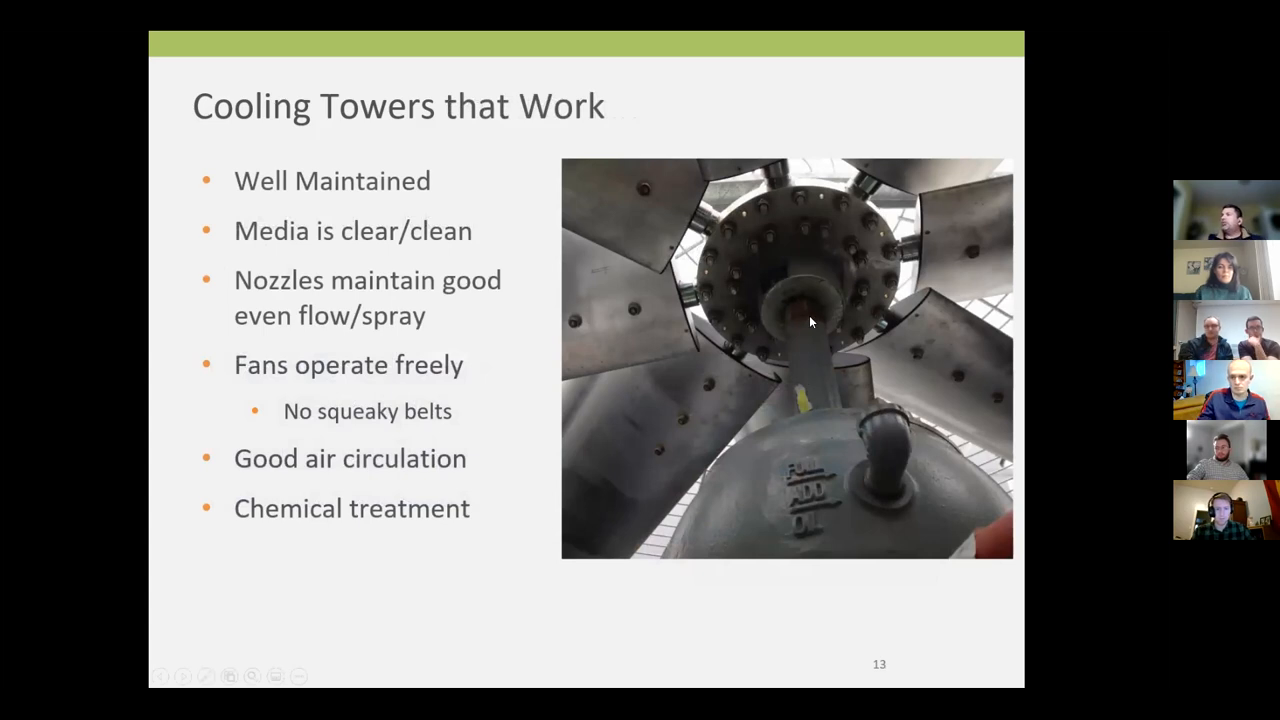
pyautogui.moveTo(878, 196)
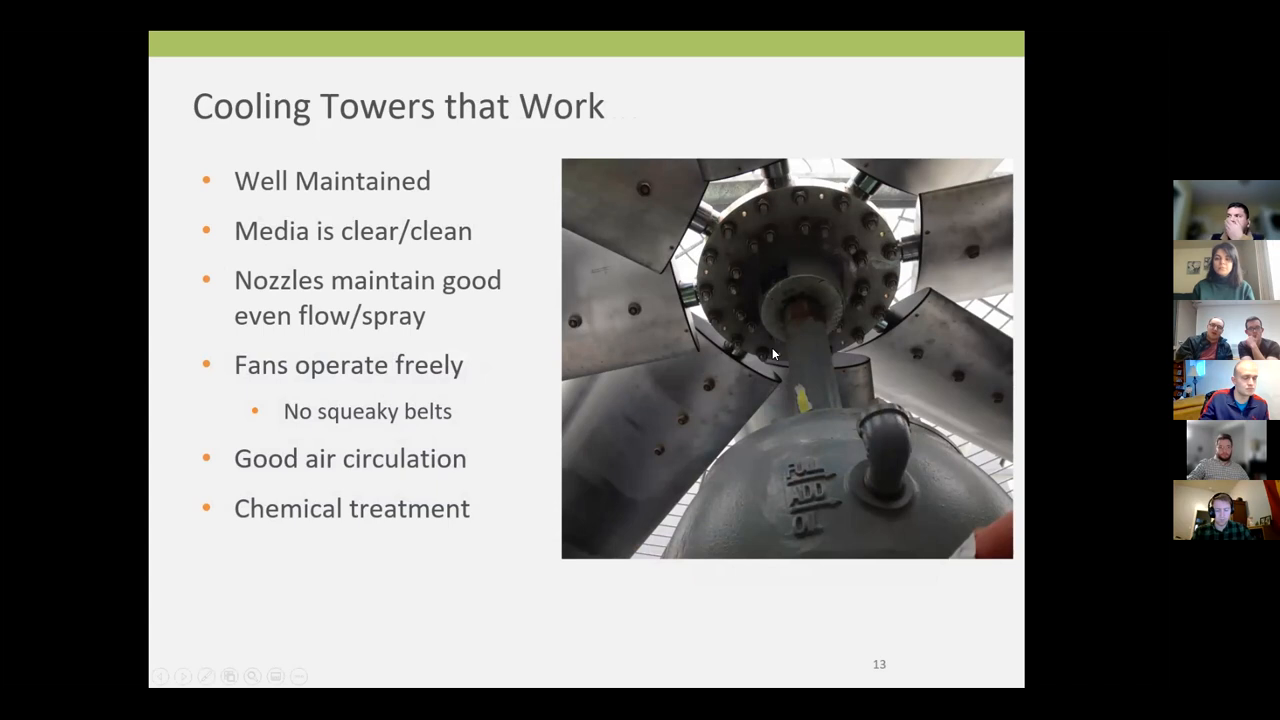
pyautogui.moveTo(810, 378)
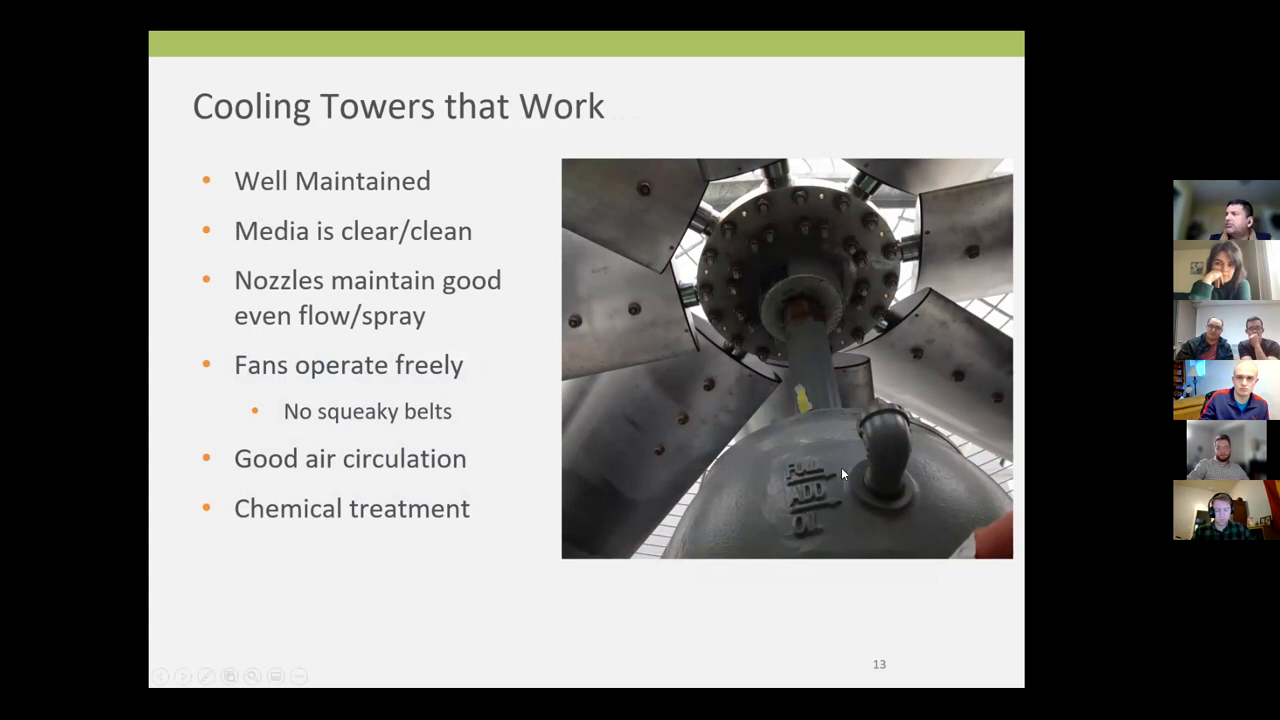
pyautogui.moveTo(736, 414)
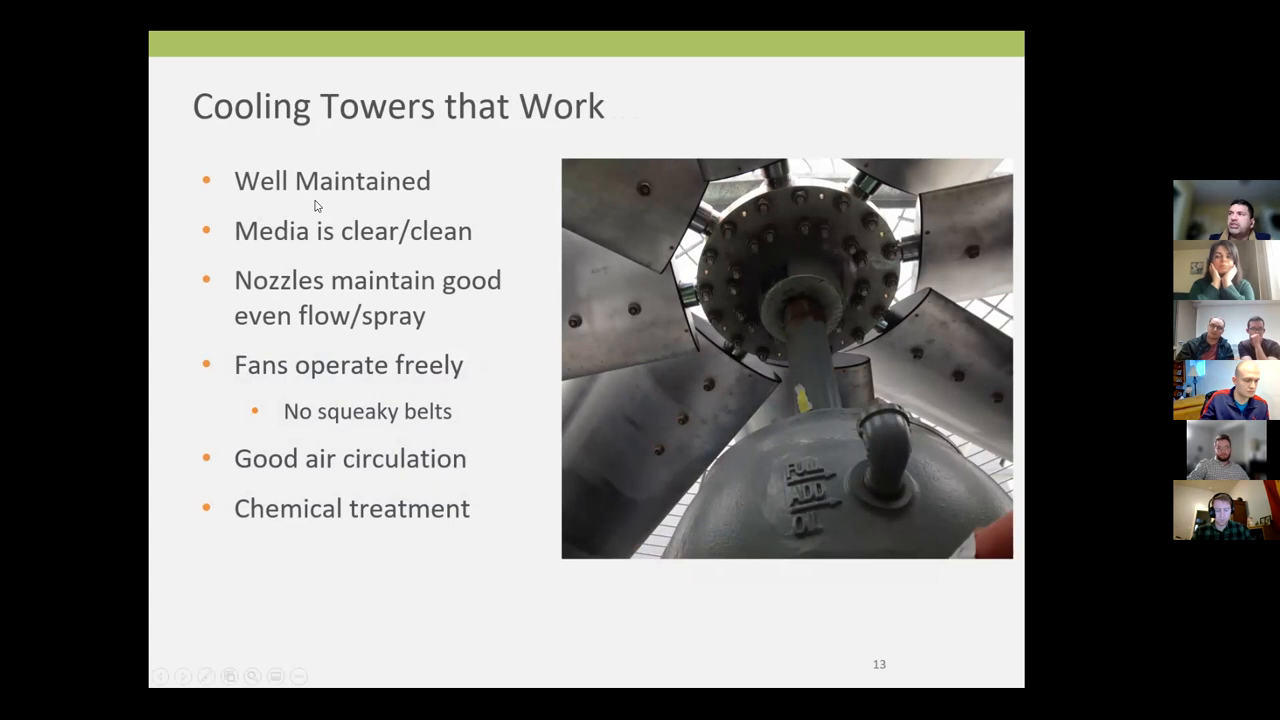
pyautogui.moveTo(364, 236)
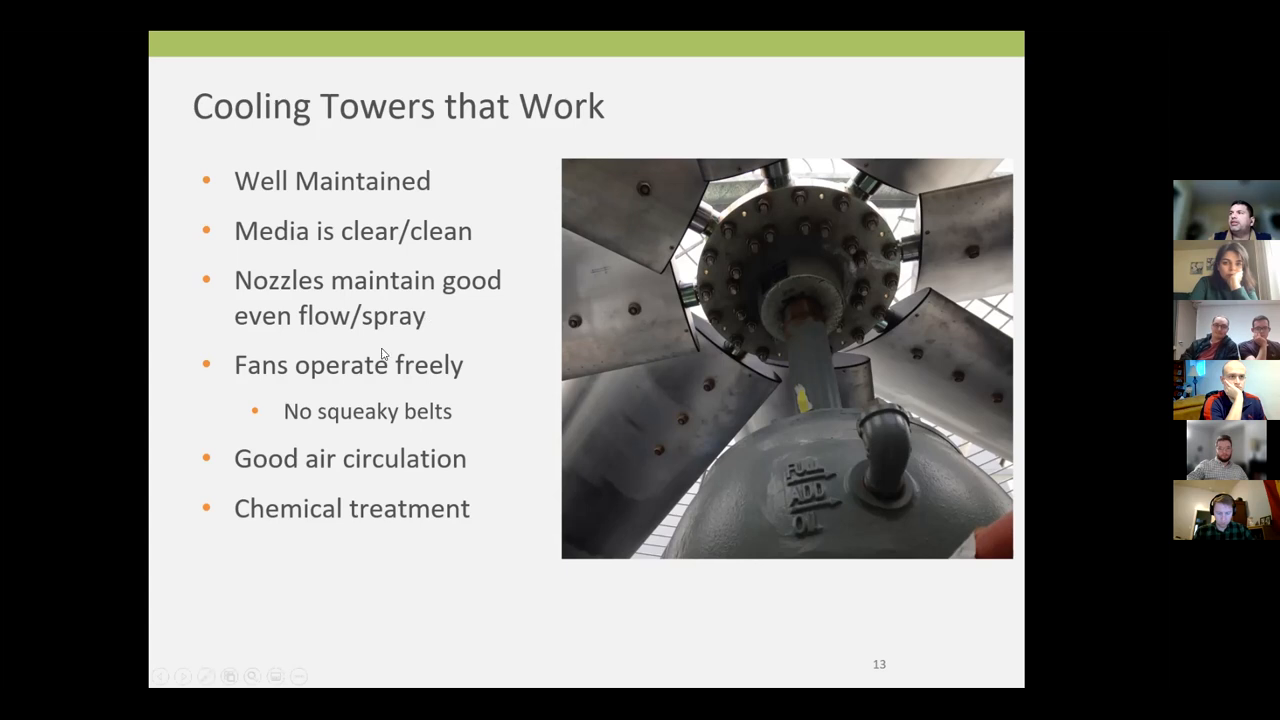
pyautogui.moveTo(184, 368)
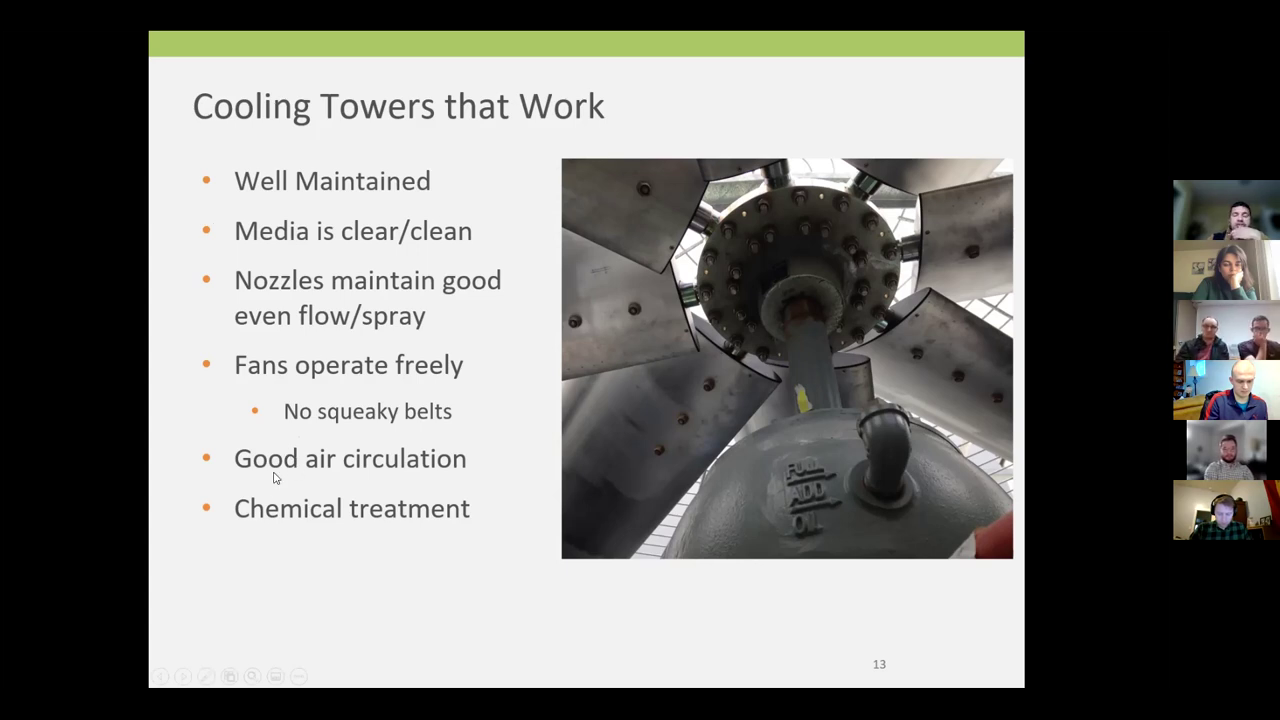
pyautogui.moveTo(188, 488)
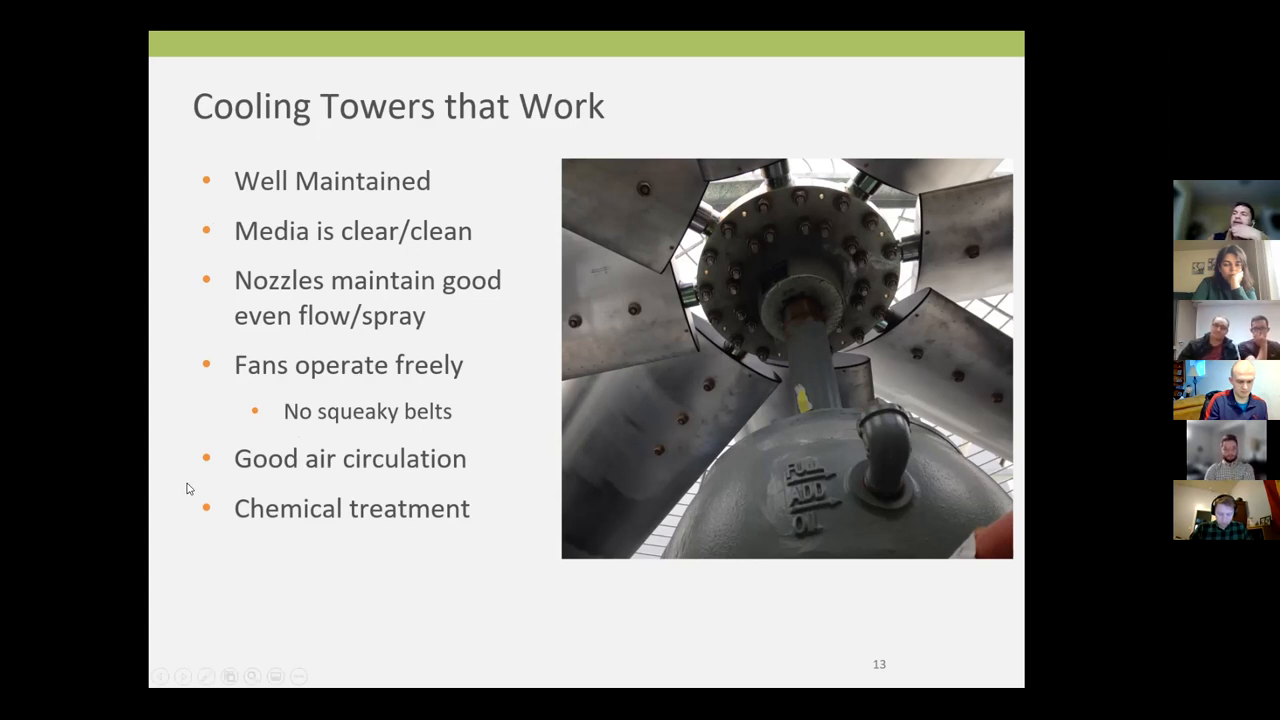
pyautogui.moveTo(296, 490)
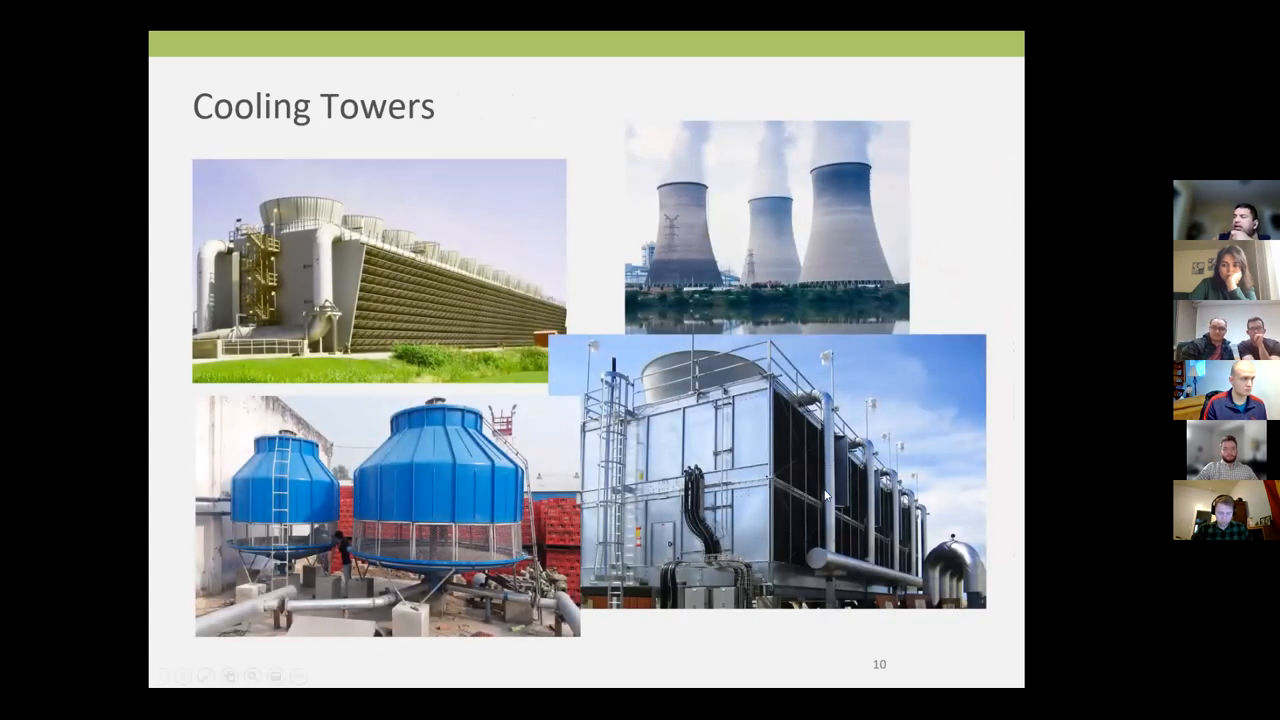
pyautogui.moveTo(820, 544)
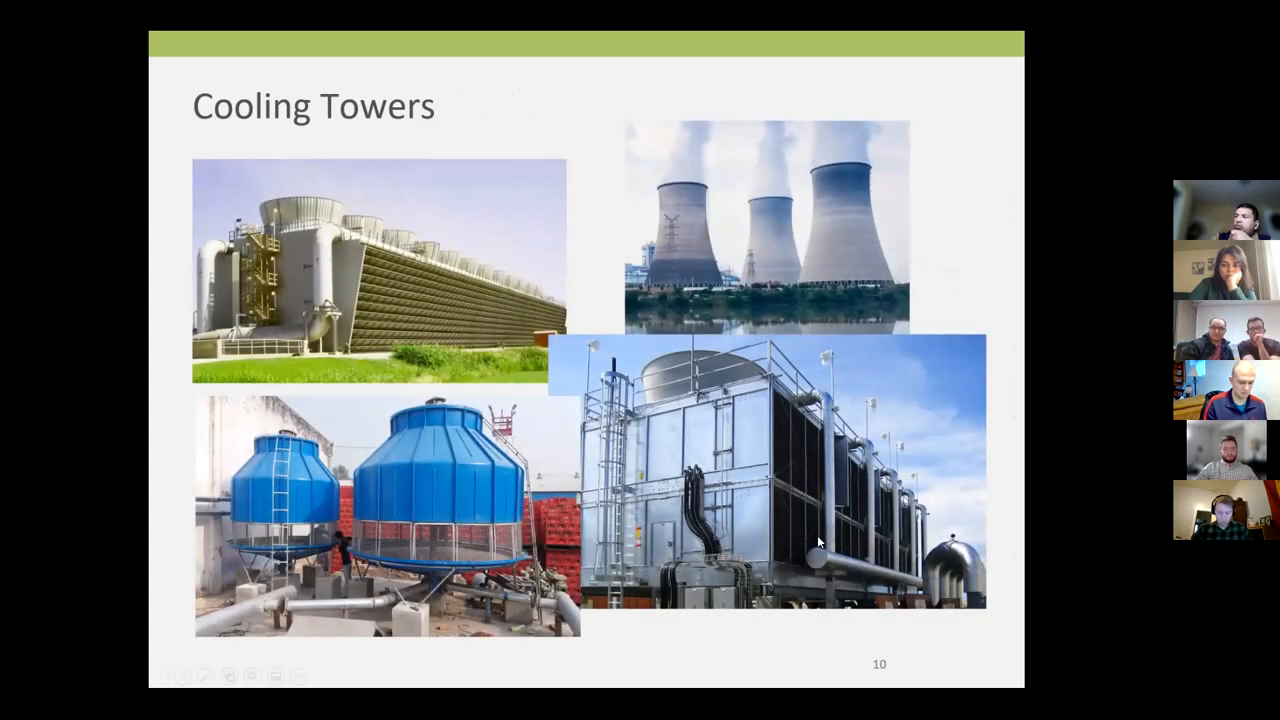
pyautogui.moveTo(816, 514)
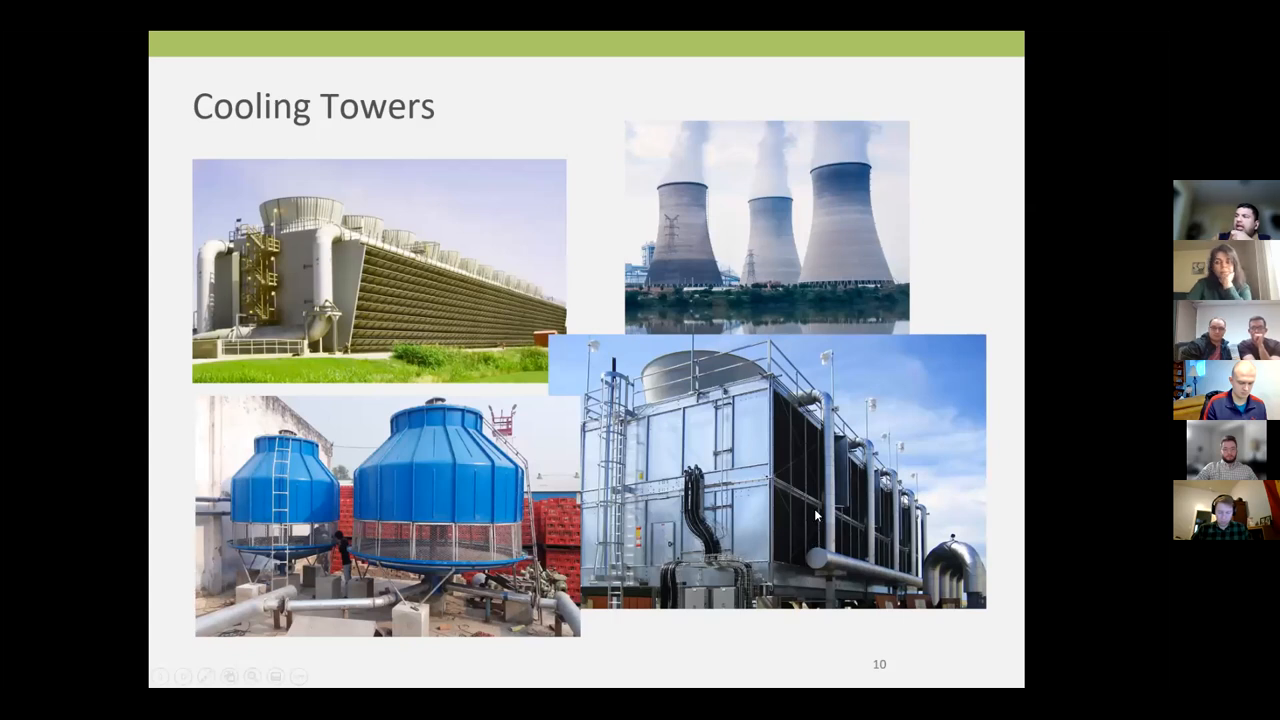
pyautogui.moveTo(802, 532)
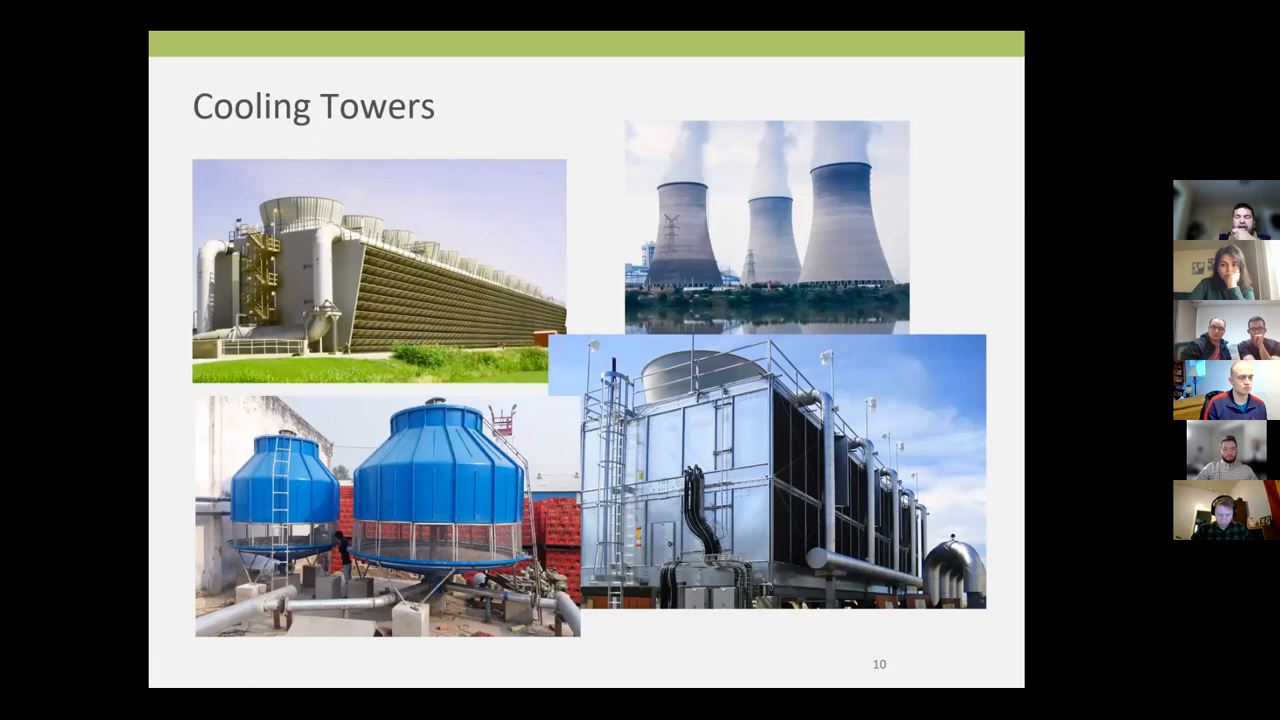
pyautogui.moveTo(752, 368)
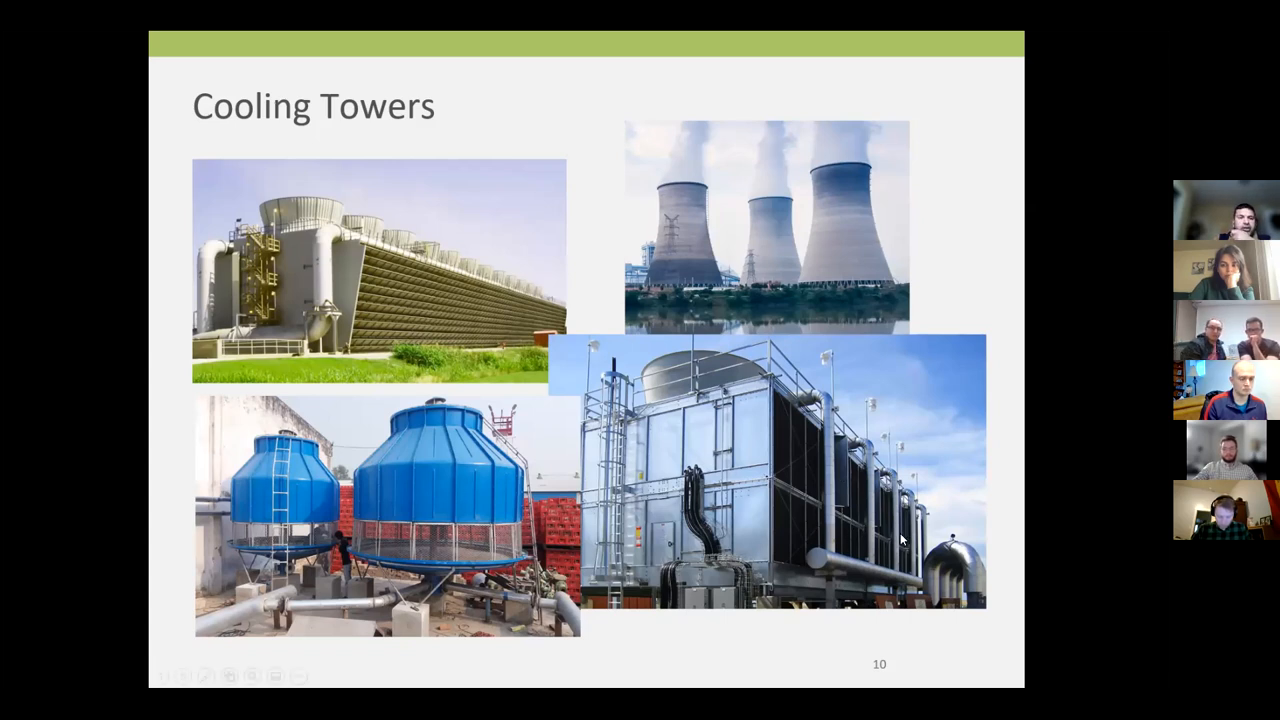
pyautogui.moveTo(804, 486)
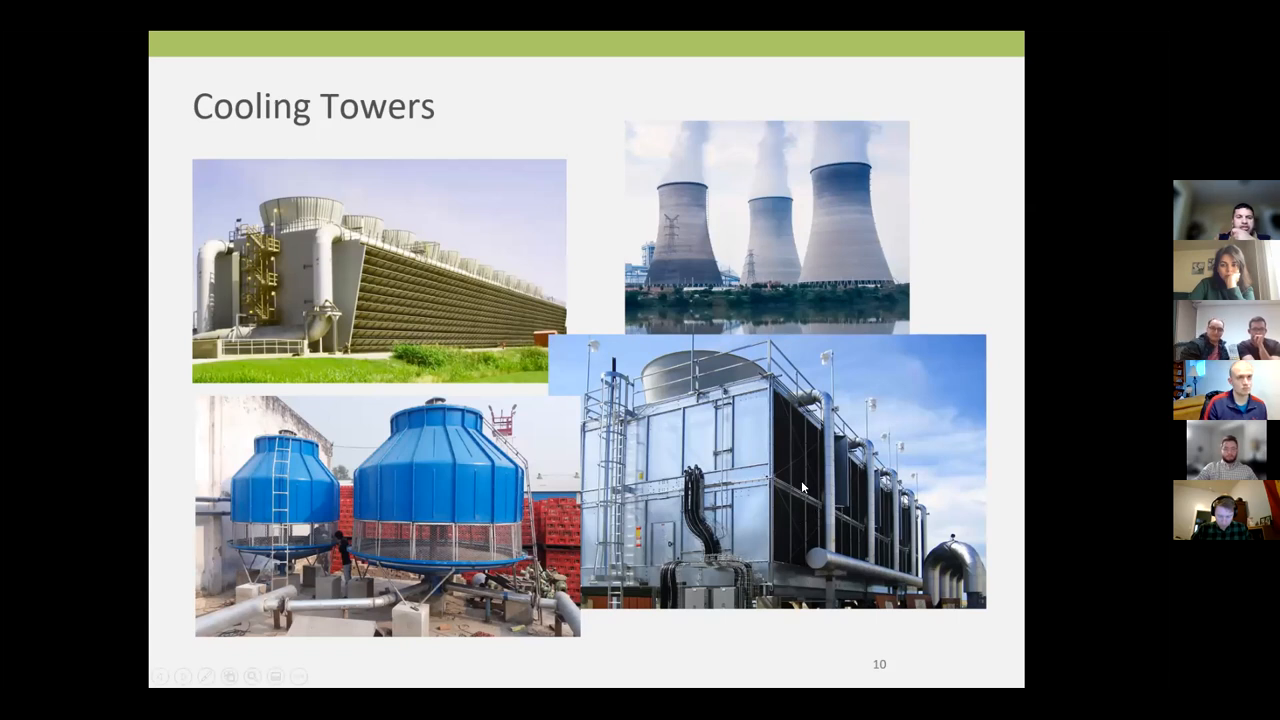
pyautogui.moveTo(792, 528)
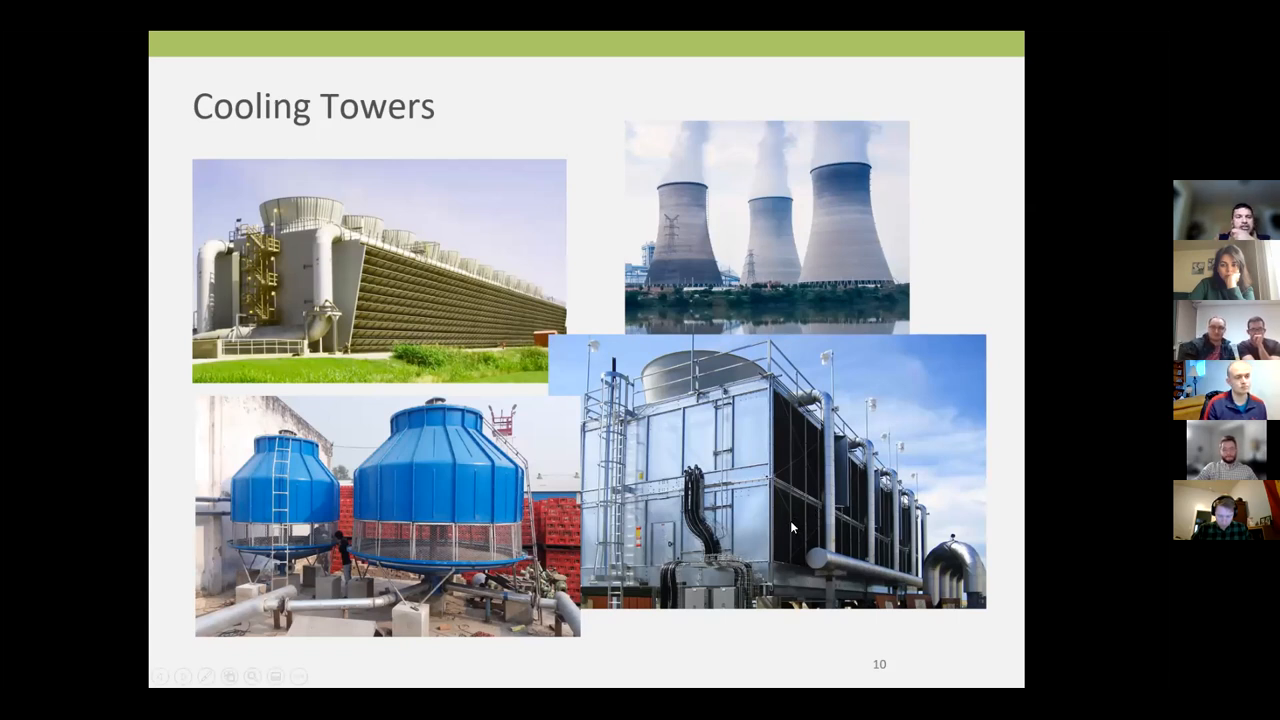
pyautogui.moveTo(796, 530)
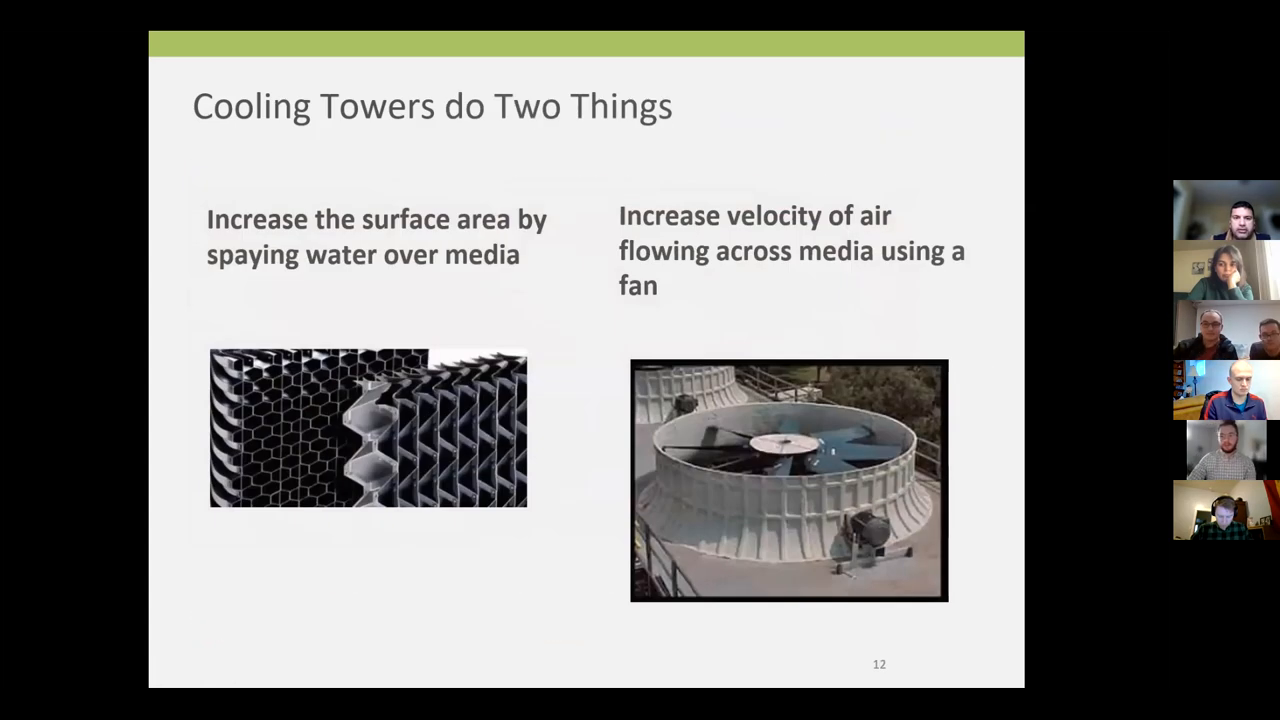
# Step through slide 13, Cooling Towers that Work, on to slide 14, Cooling Towers that Don't Work
pyautogui.press('Right')
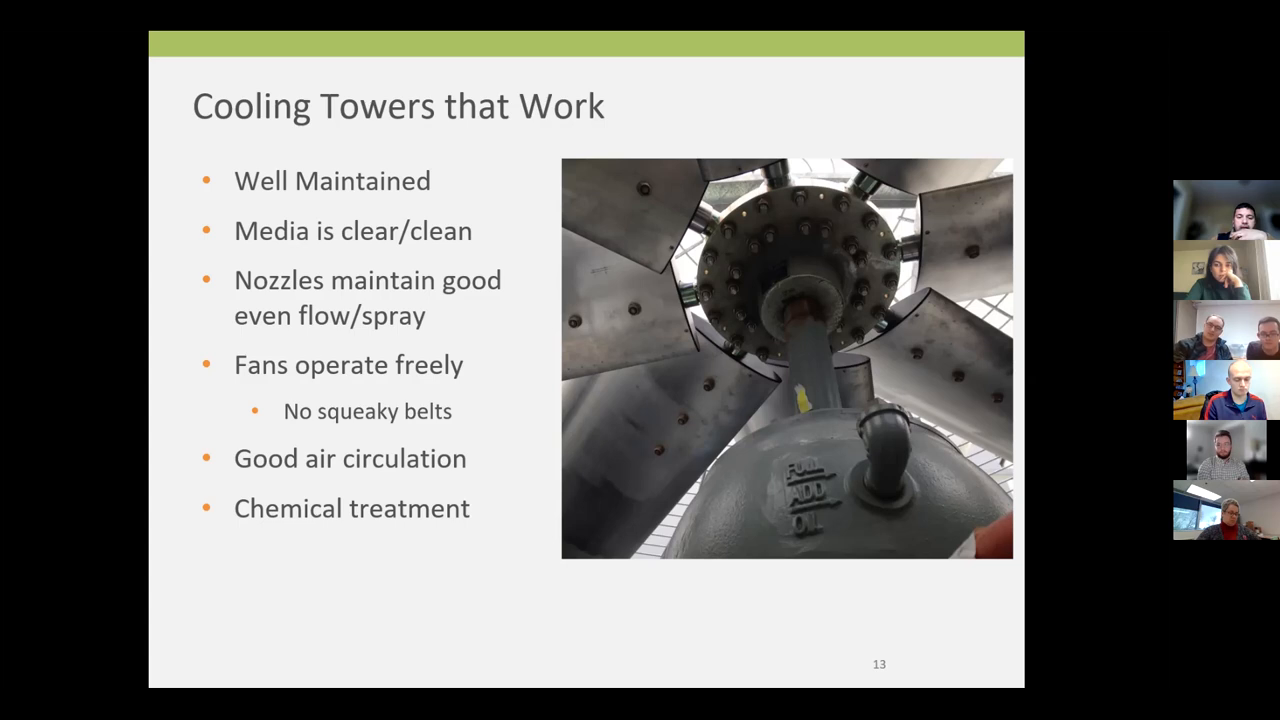
pyautogui.press('Right')
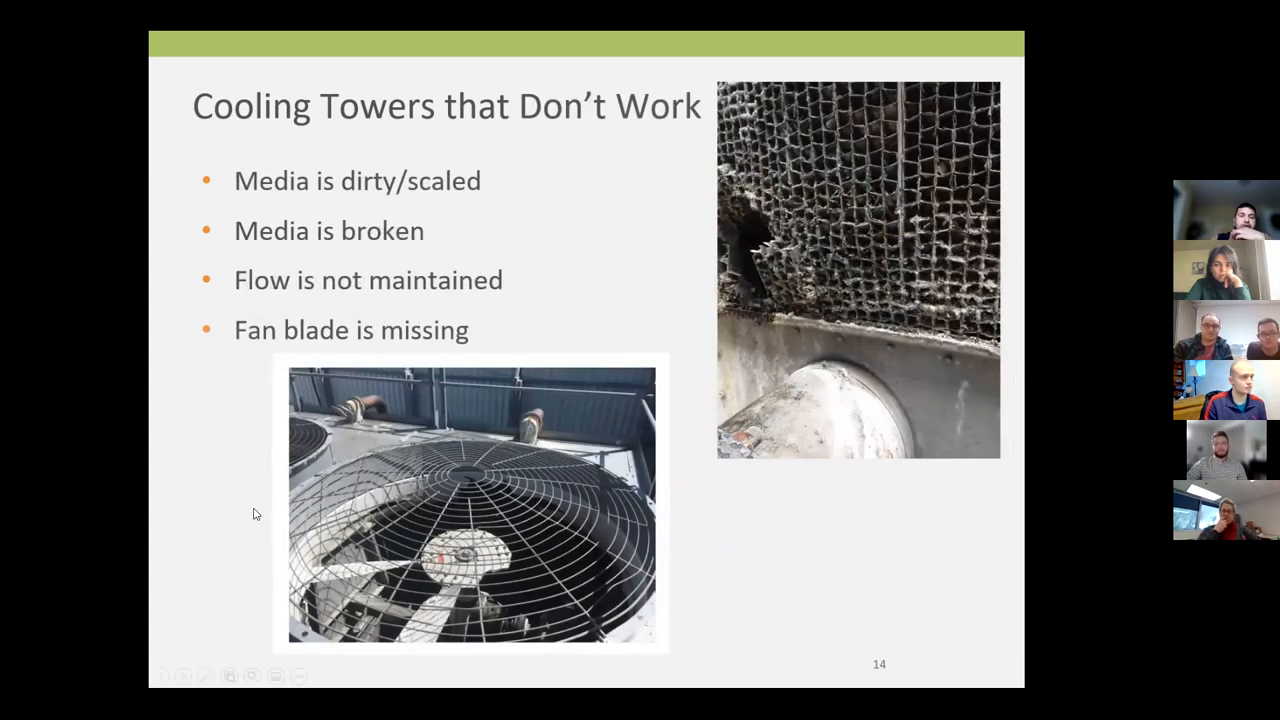
pyautogui.moveTo(478, 510)
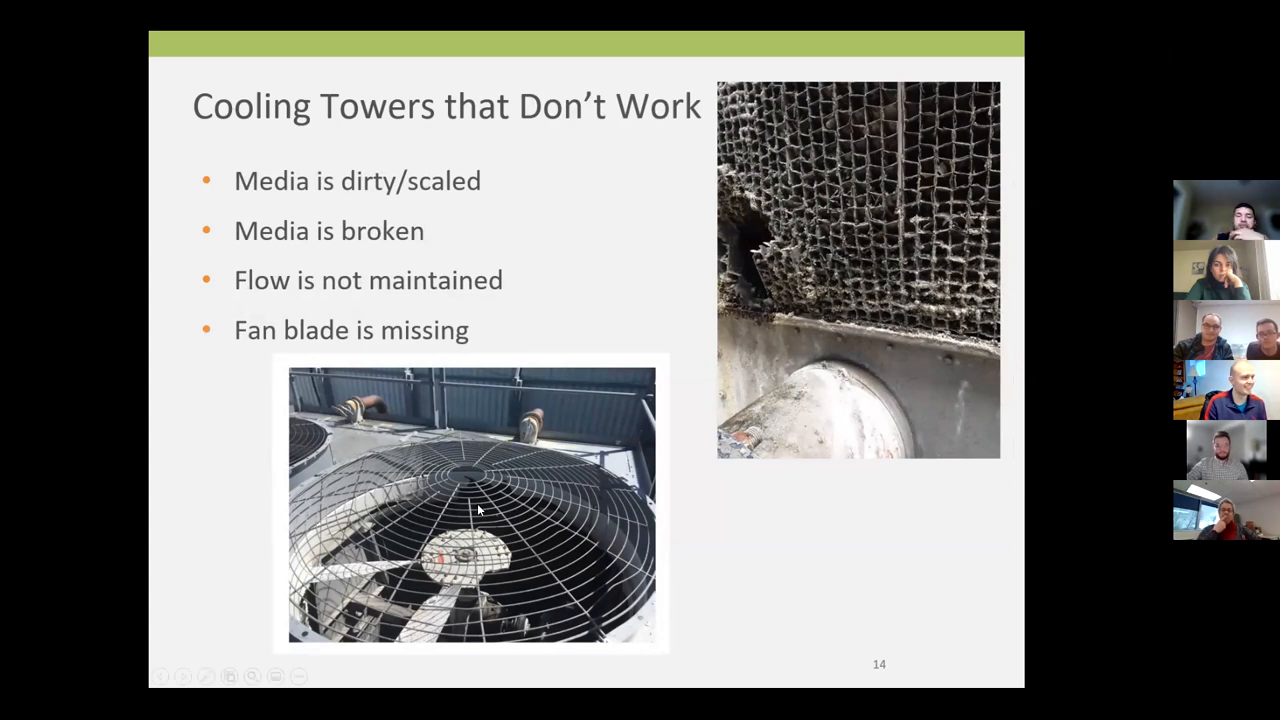
pyautogui.moveTo(430, 580)
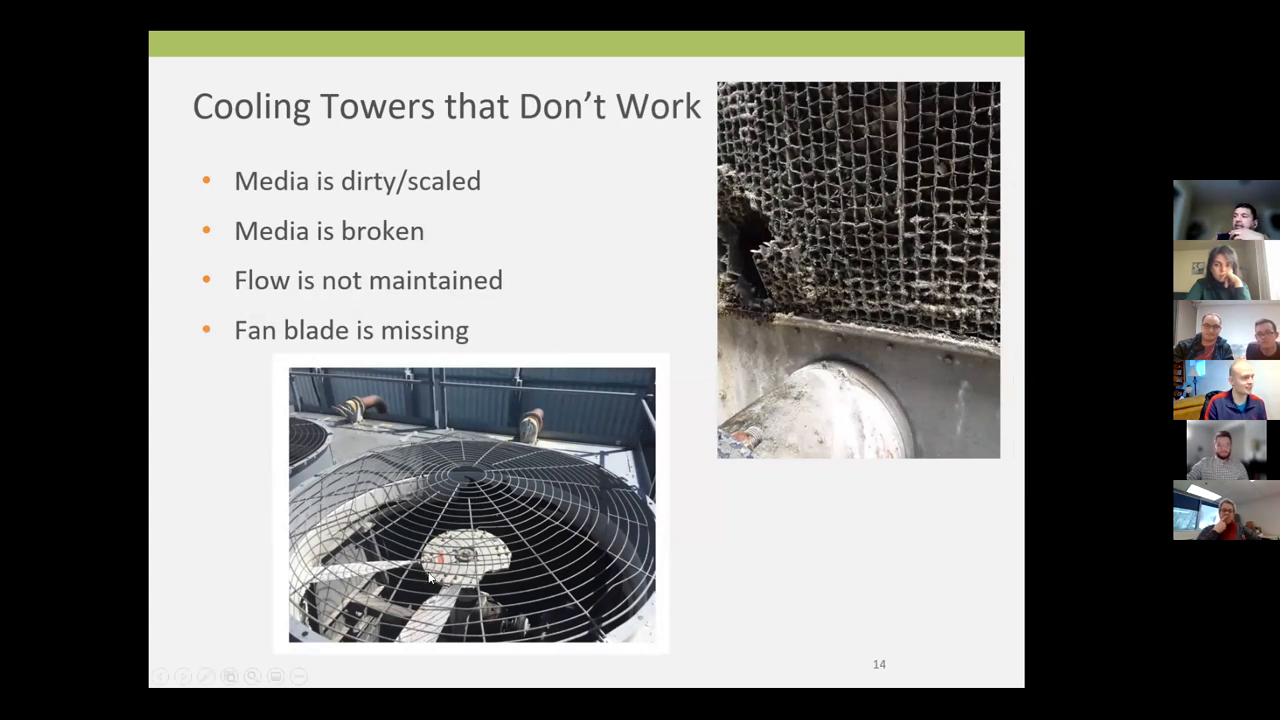
pyautogui.moveTo(484, 582)
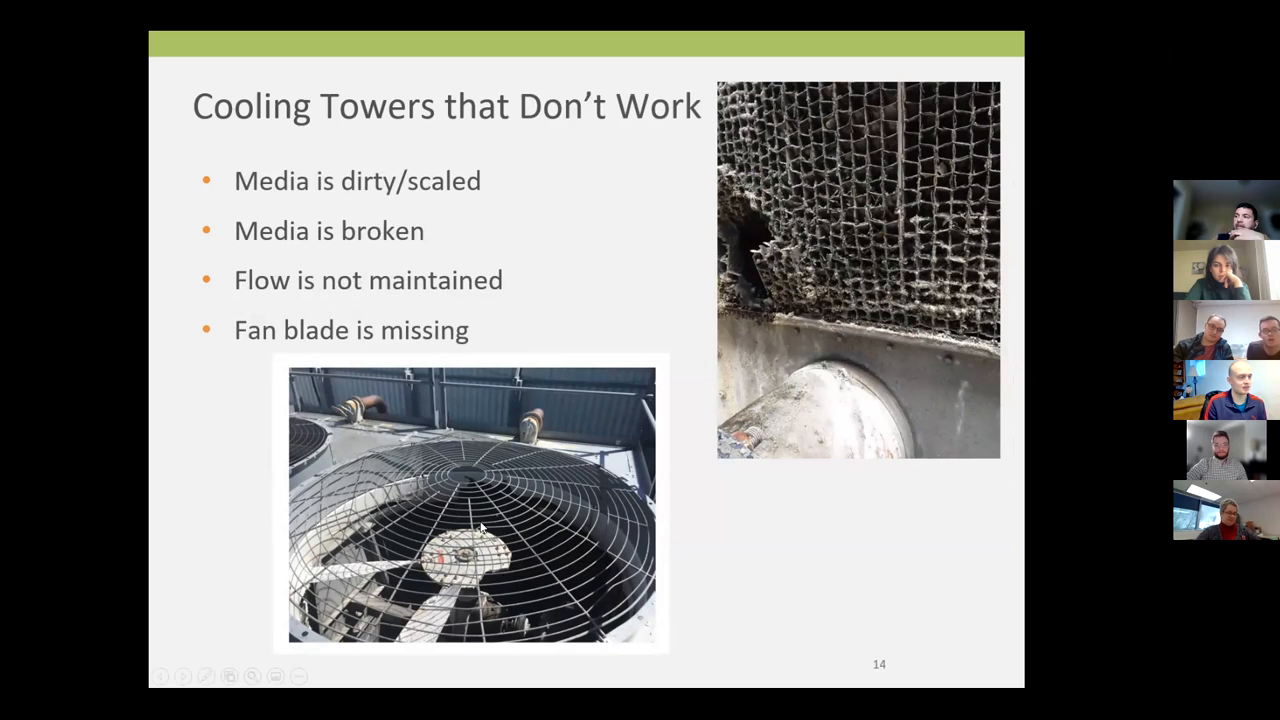
pyautogui.moveTo(500, 512)
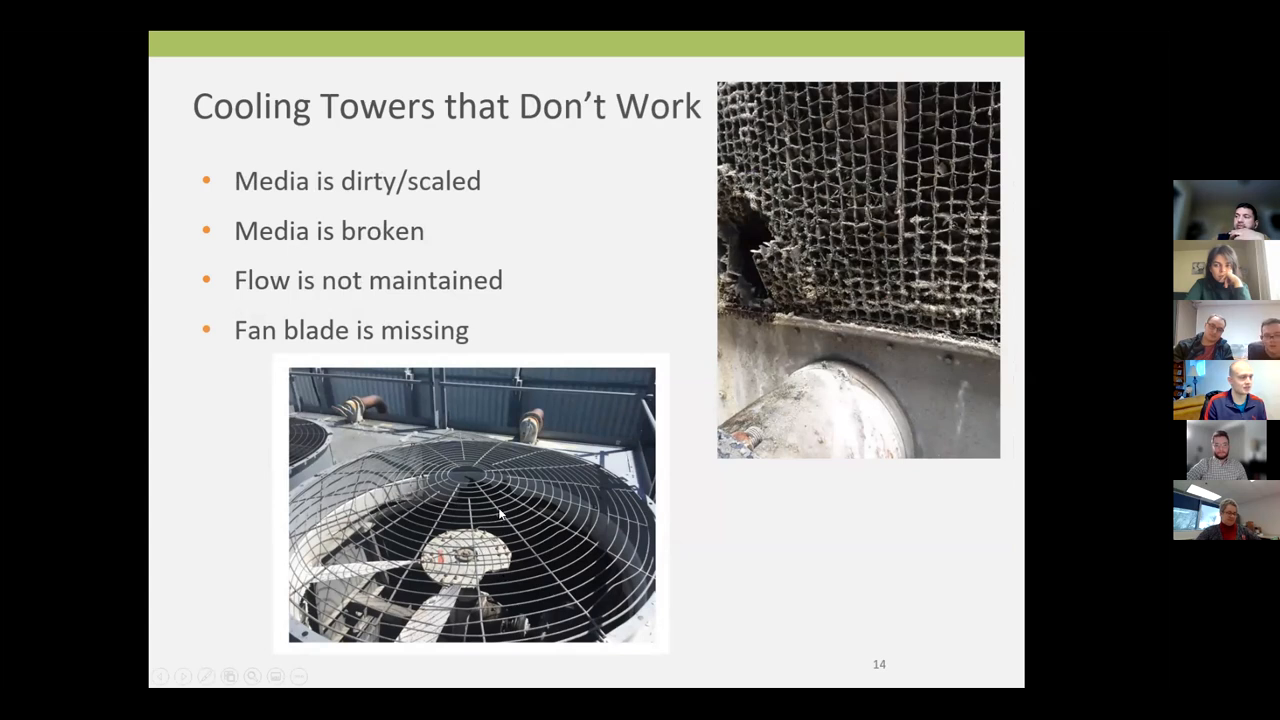
pyautogui.moveTo(500, 588)
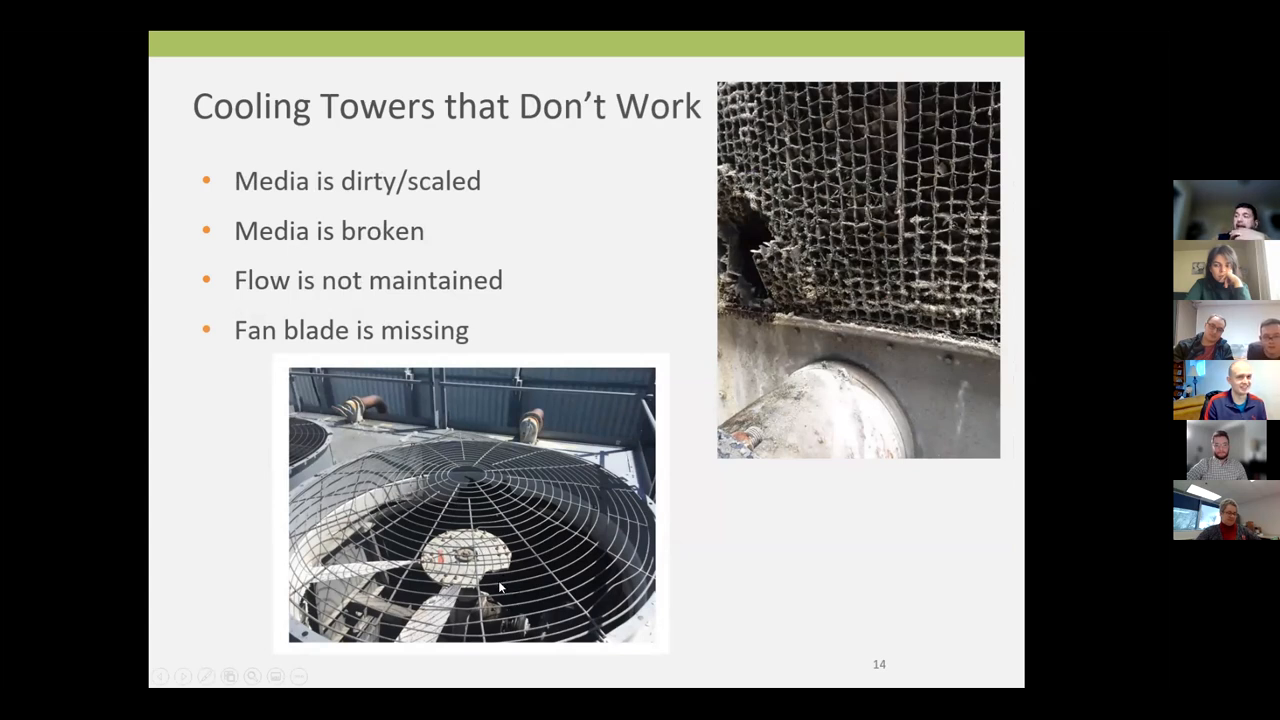
pyautogui.moveTo(492, 576)
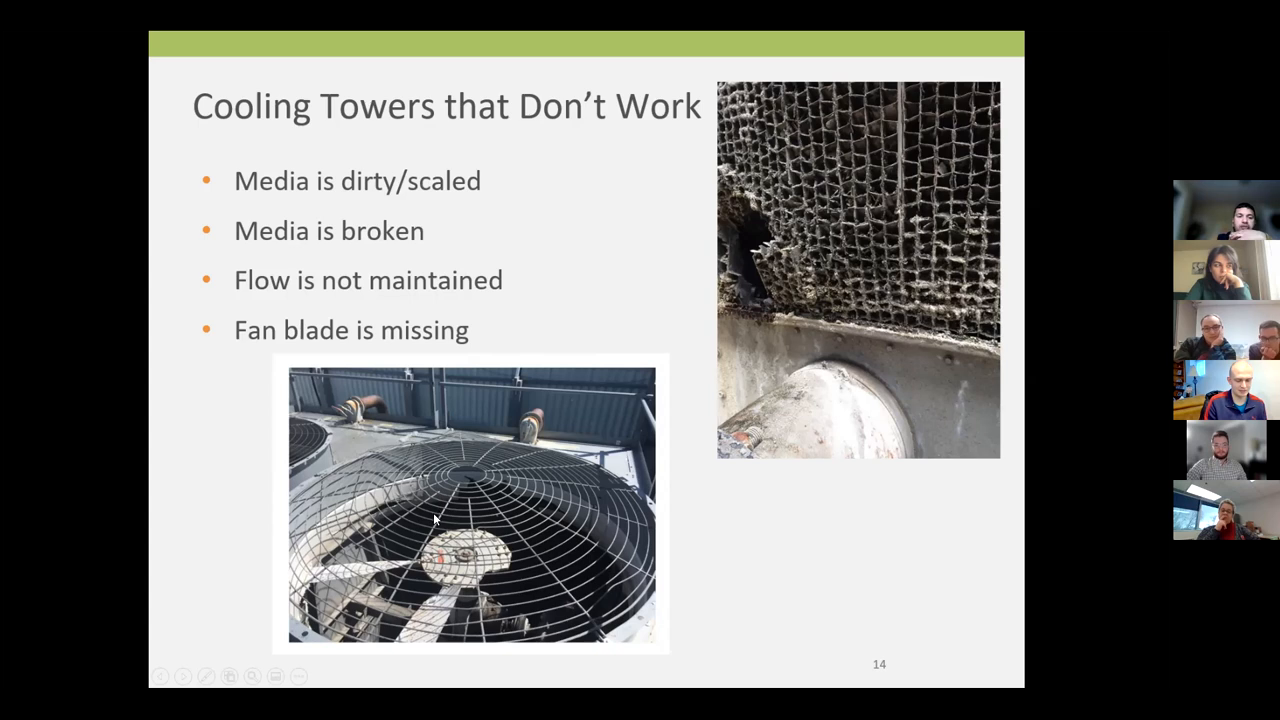
pyautogui.moveTo(280, 544)
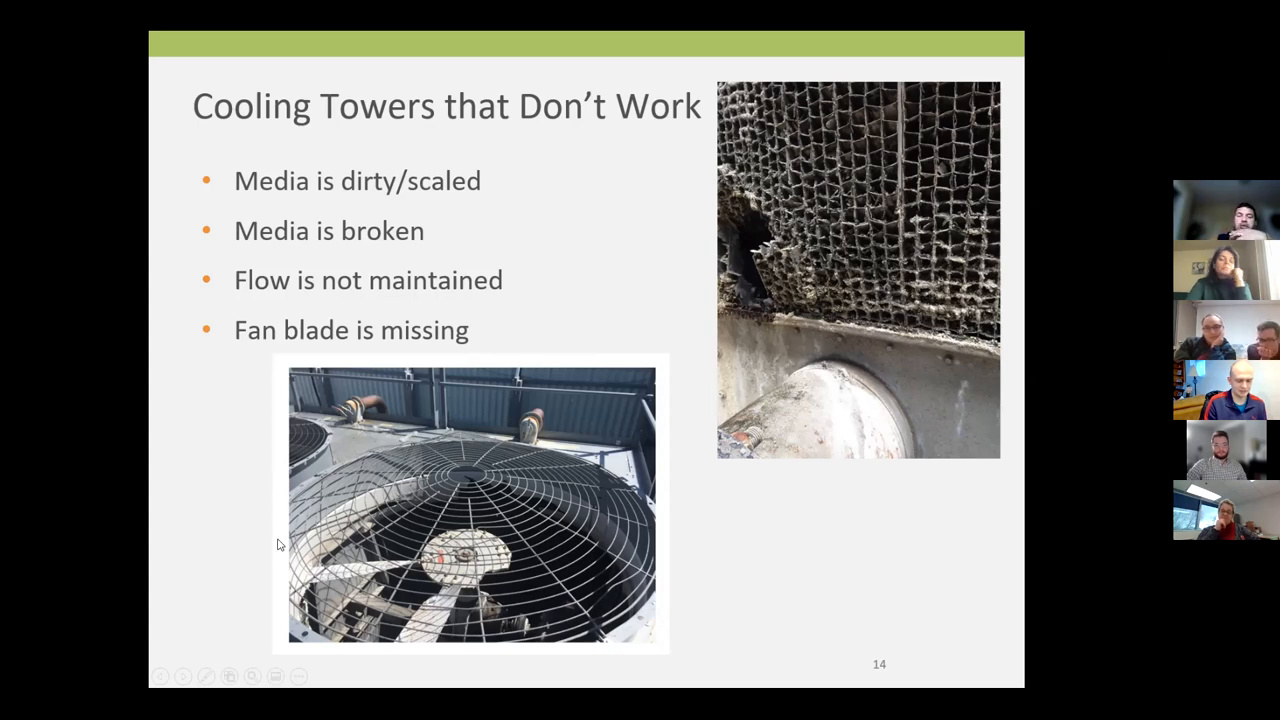
pyautogui.moveTo(464, 564)
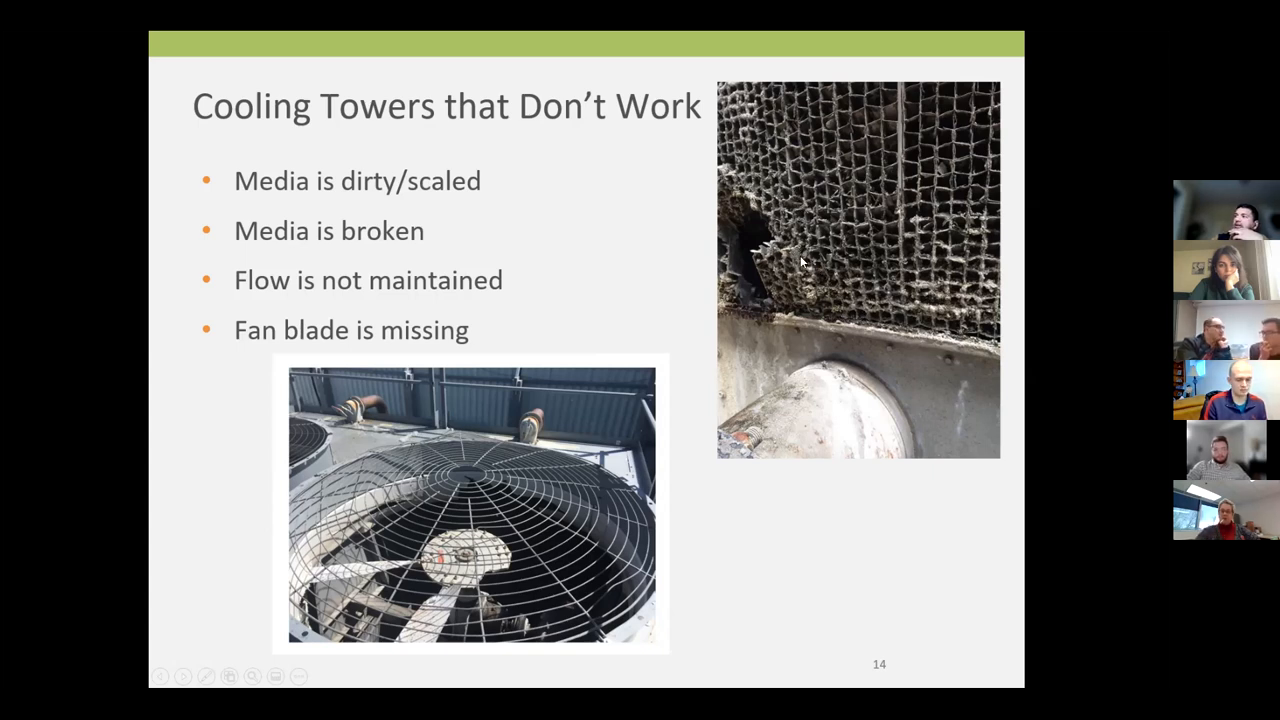
pyautogui.moveTo(768, 198)
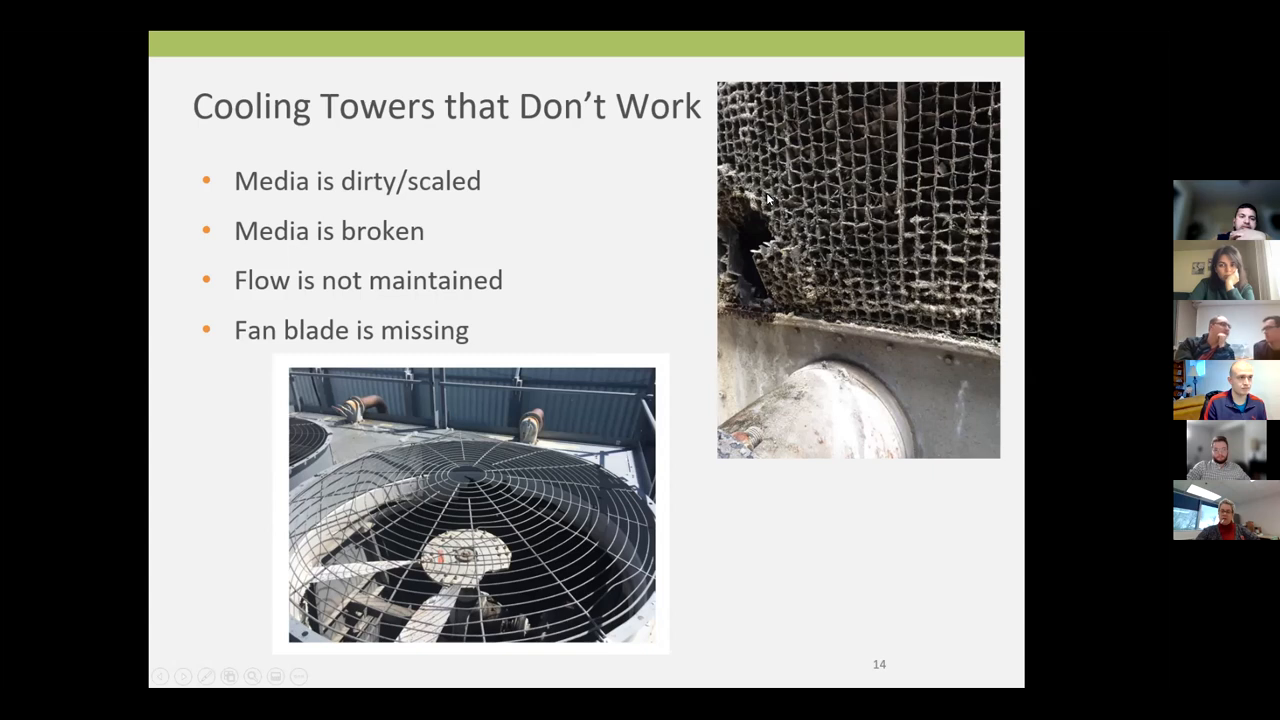
pyautogui.moveTo(798, 186)
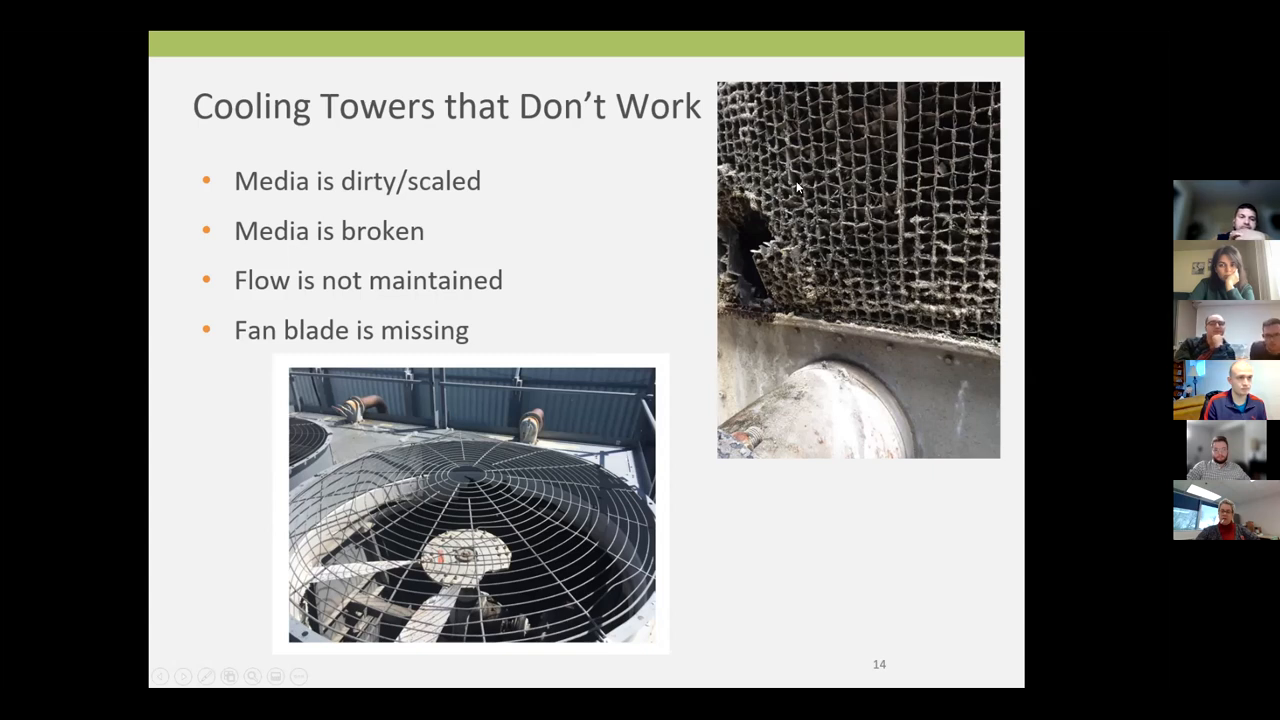
pyautogui.moveTo(844, 212)
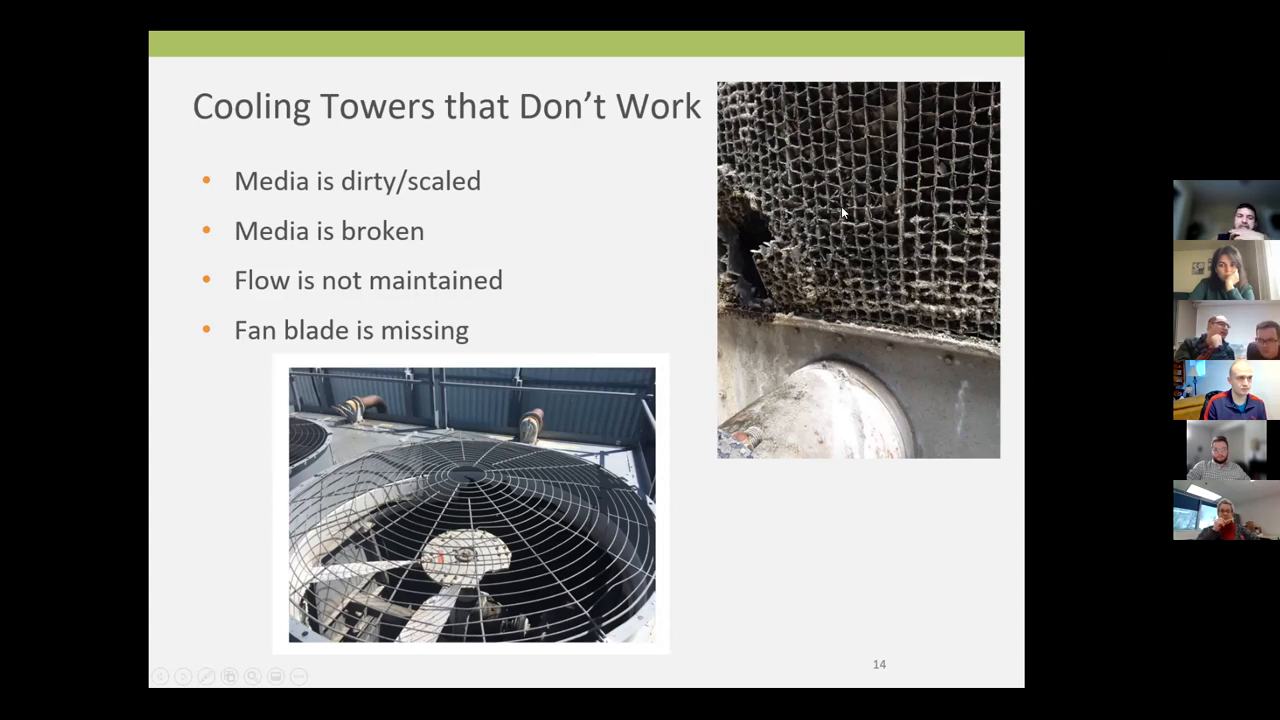
pyautogui.moveTo(836, 212)
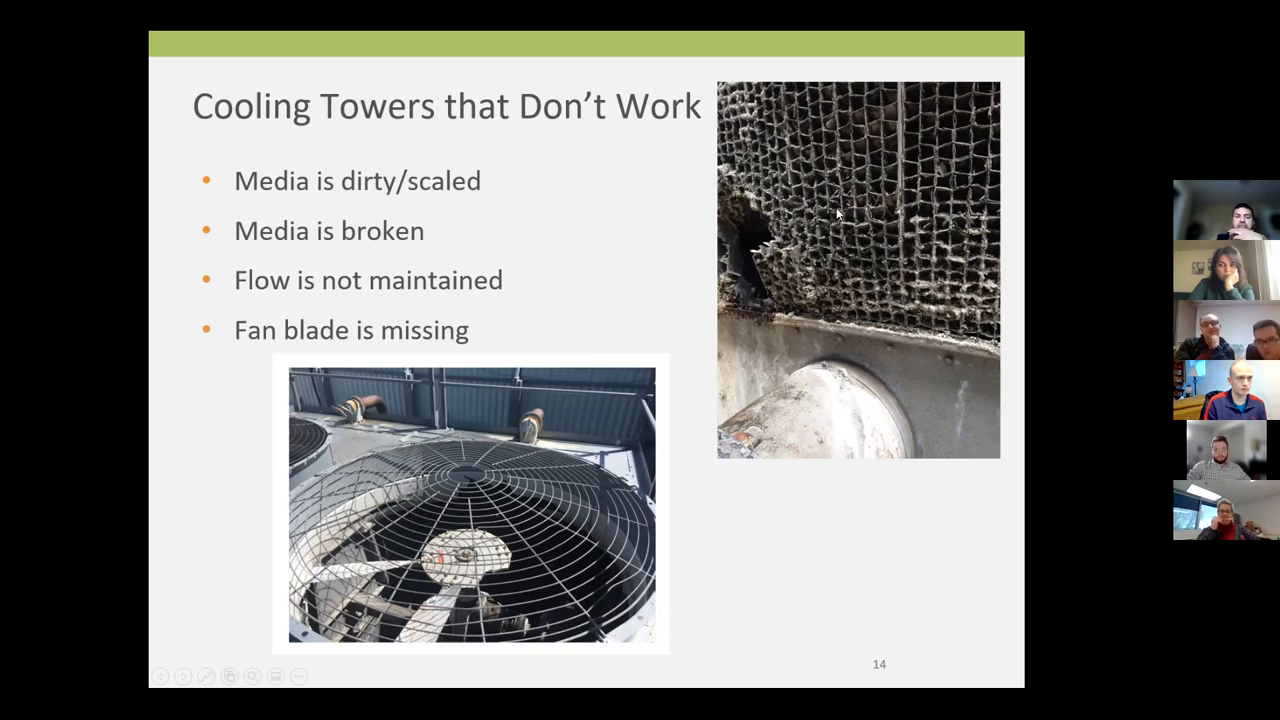
pyautogui.moveTo(824, 240)
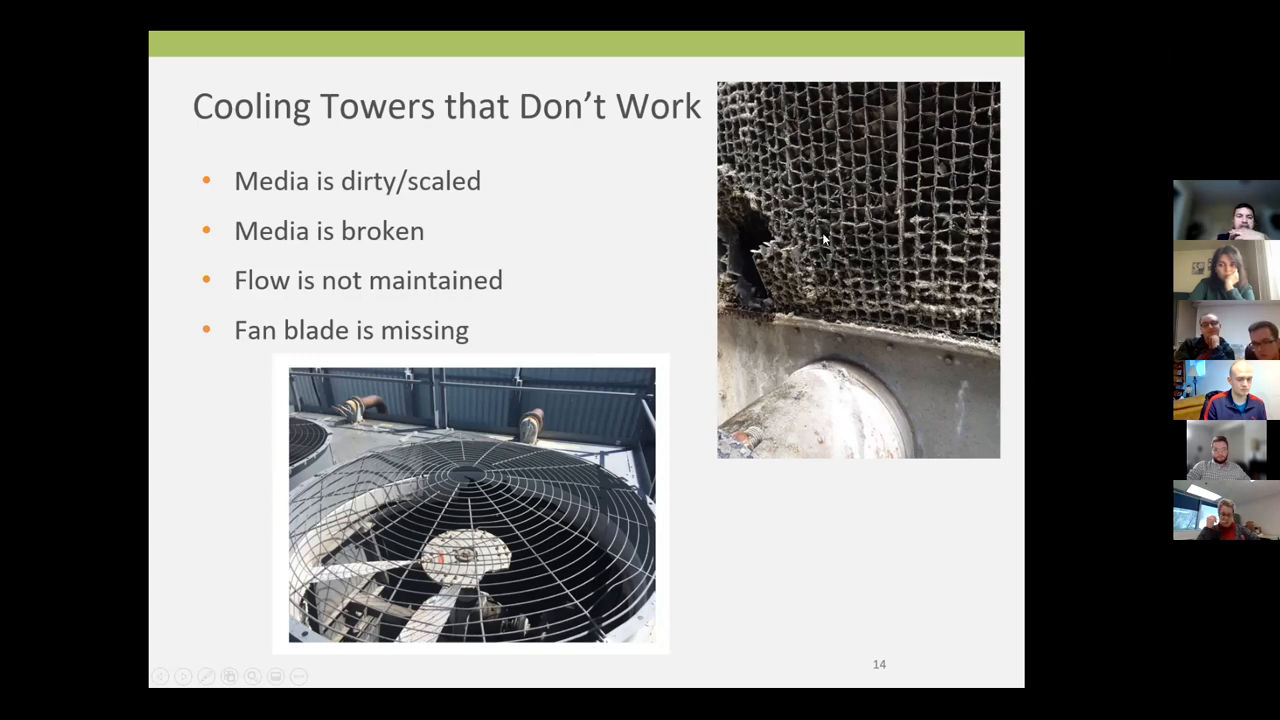
pyautogui.moveTo(772, 250)
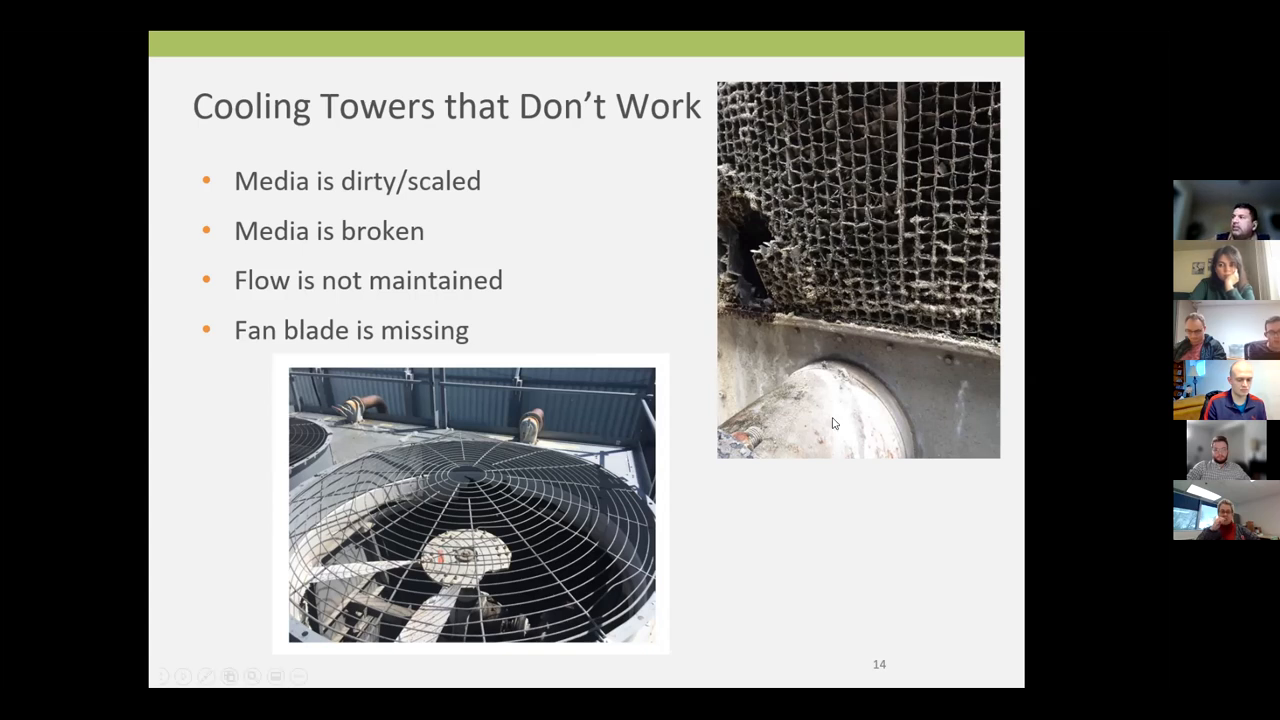
pyautogui.moveTo(762, 252)
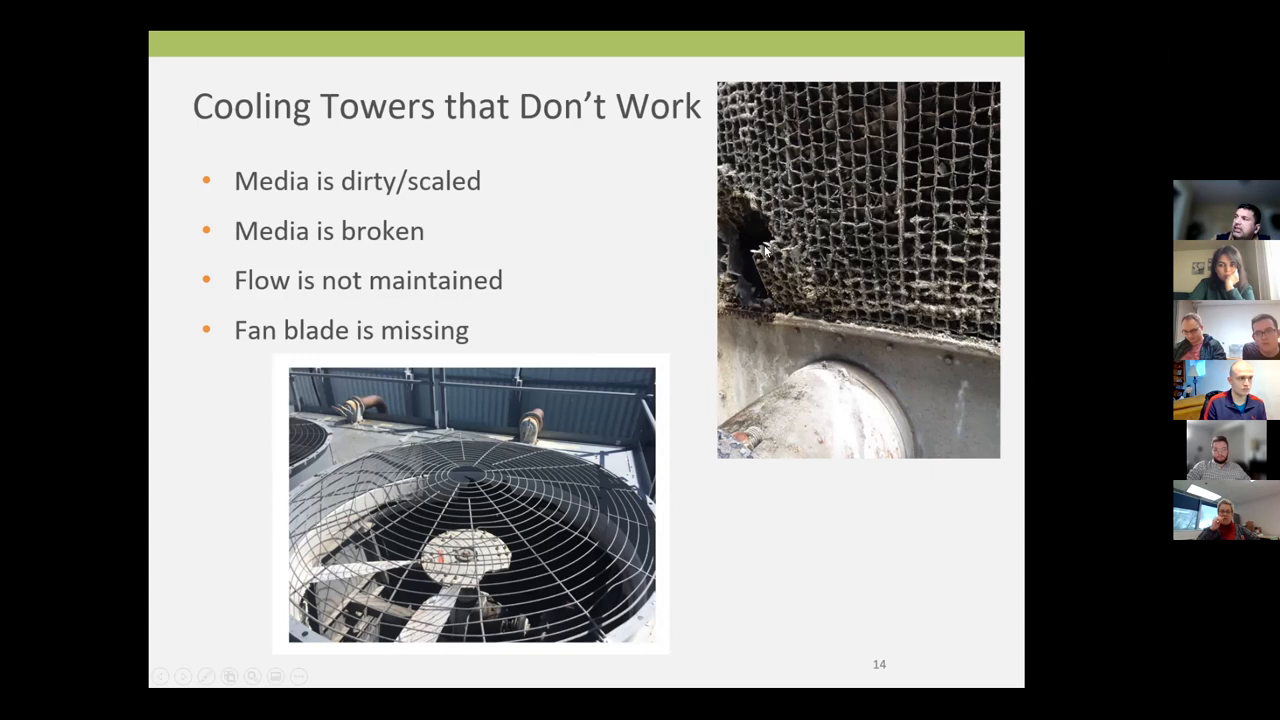
pyautogui.moveTo(788, 252)
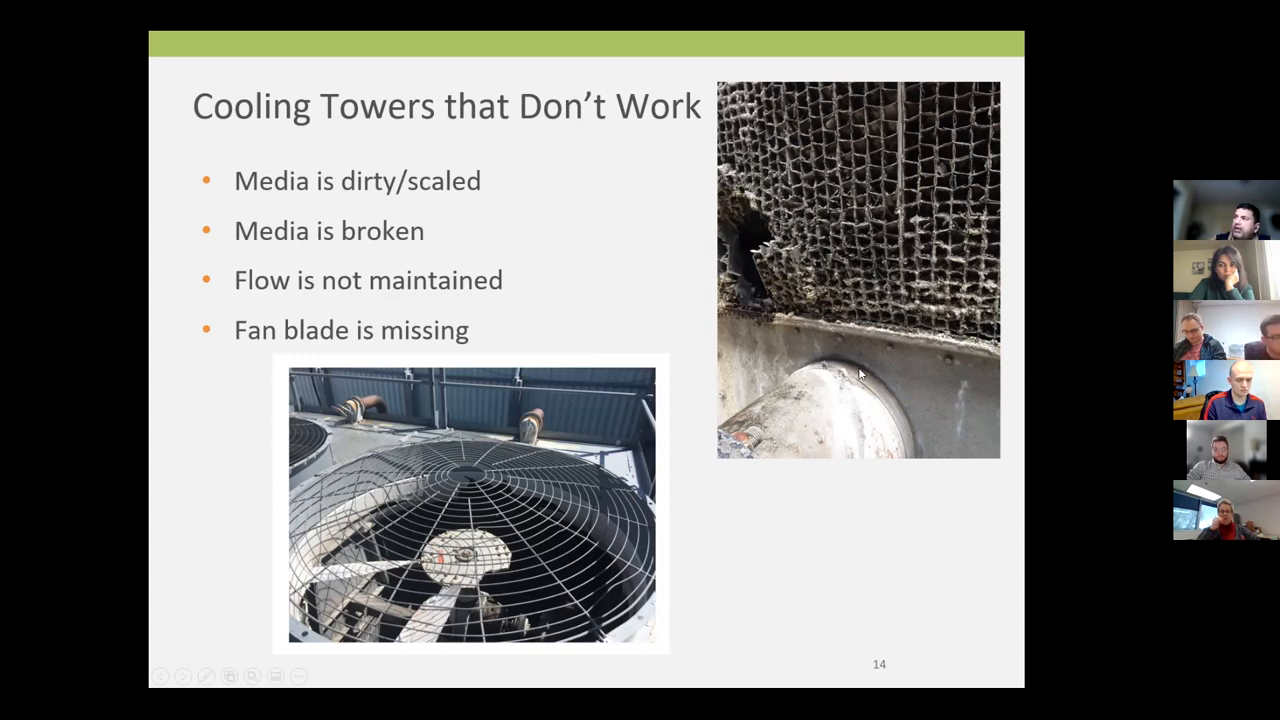
pyautogui.moveTo(760, 340)
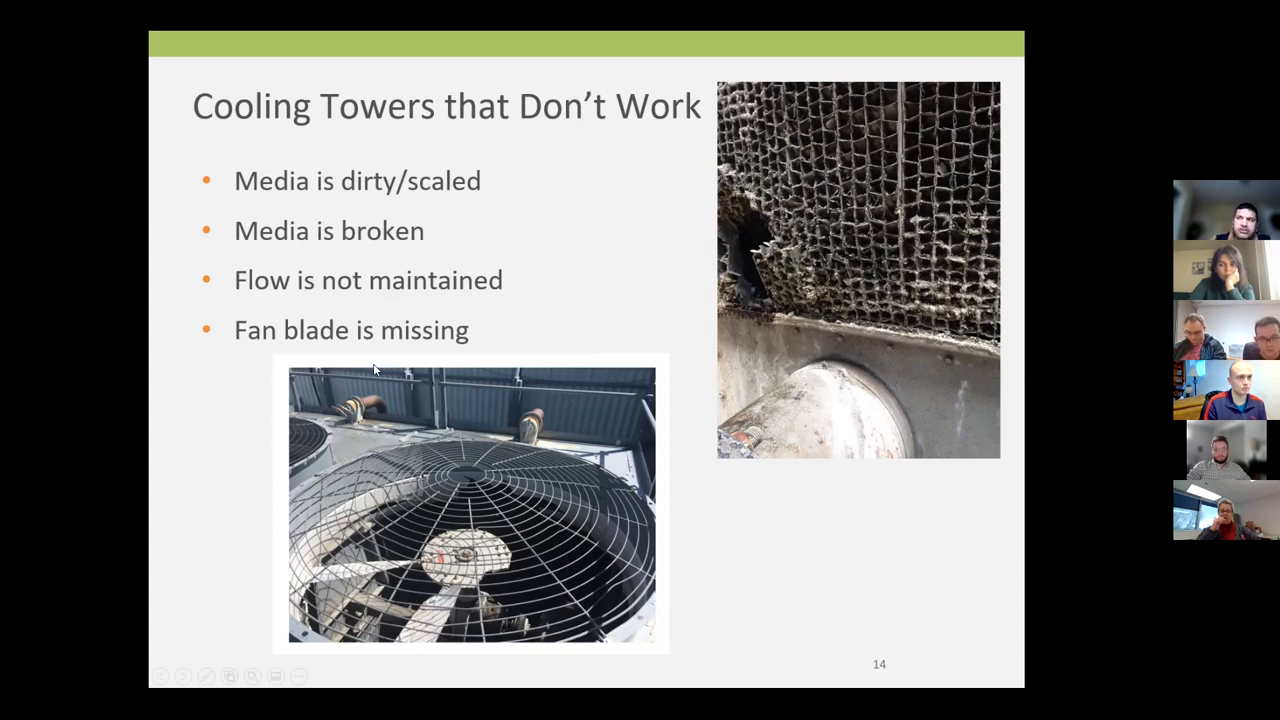
pyautogui.moveTo(484, 604)
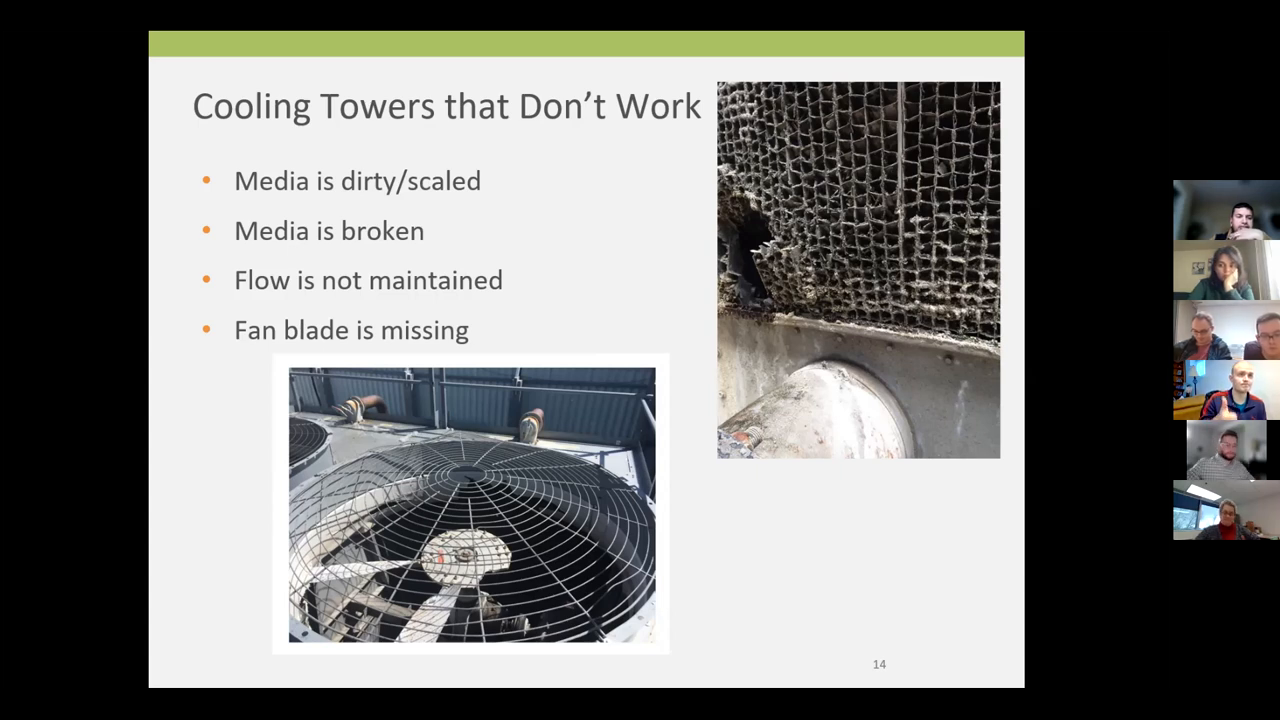
pyautogui.press('Right')
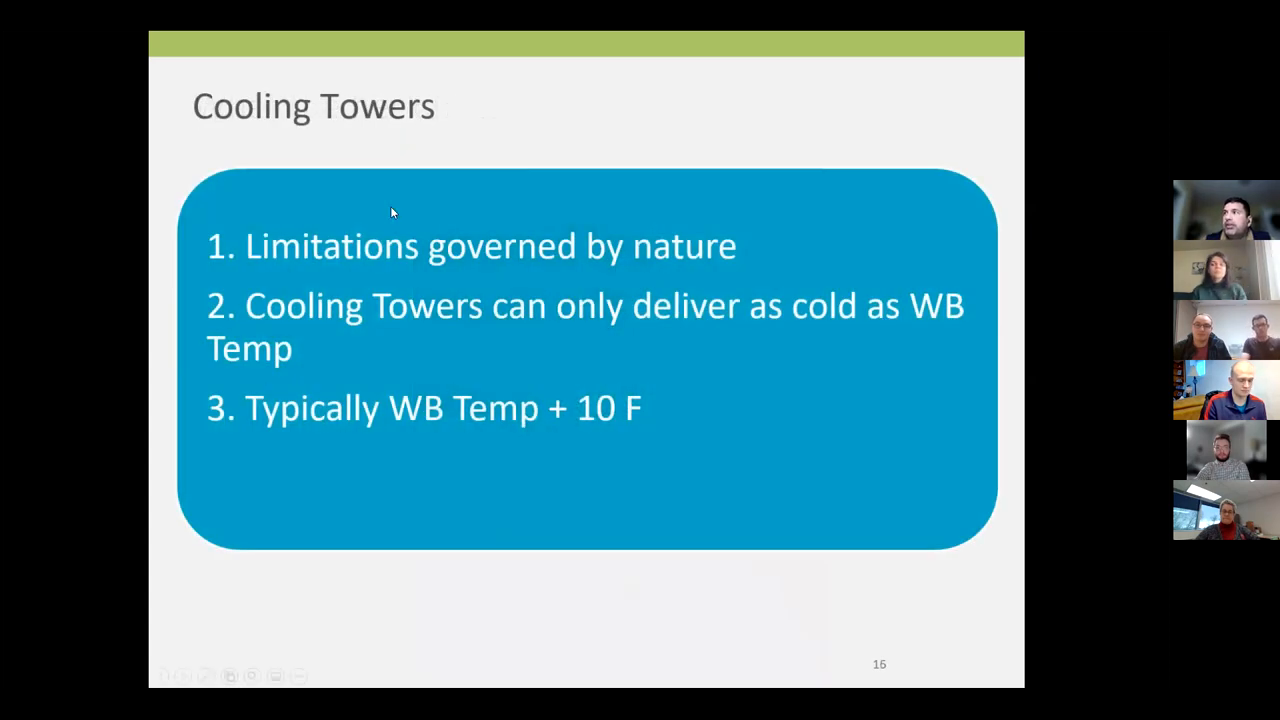
pyautogui.moveTo(416, 270)
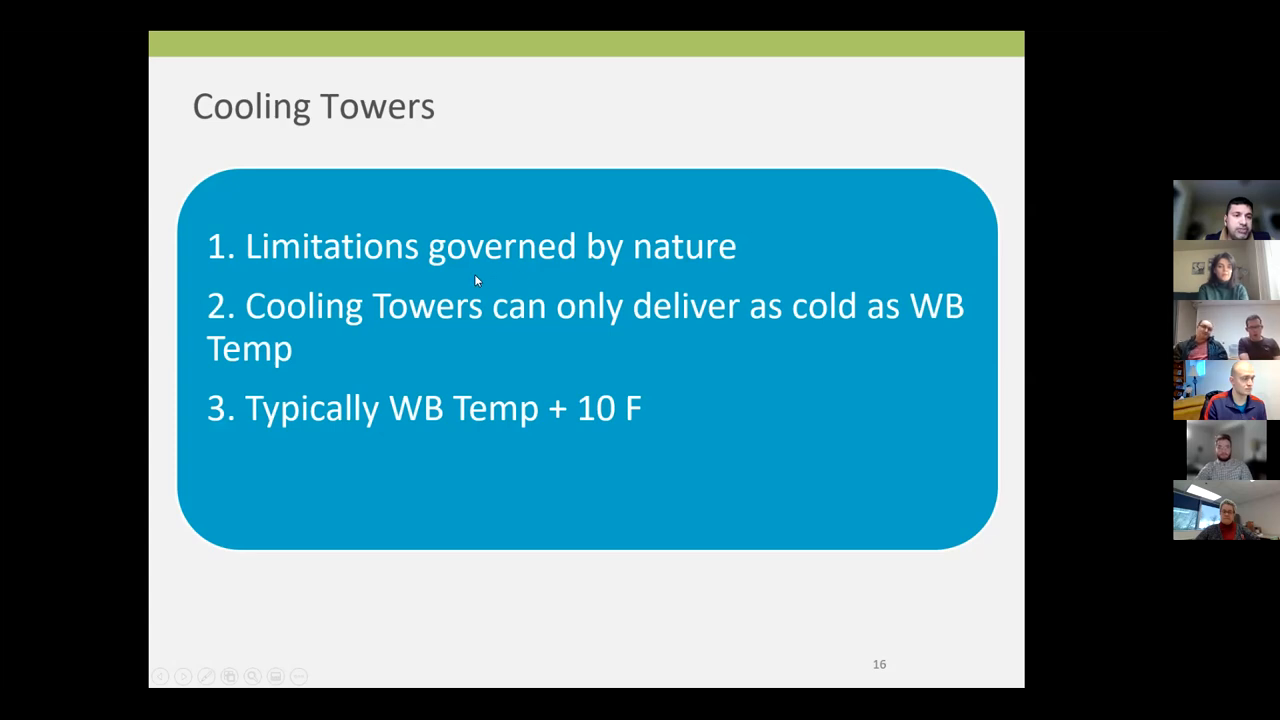
pyautogui.moveTo(298, 352)
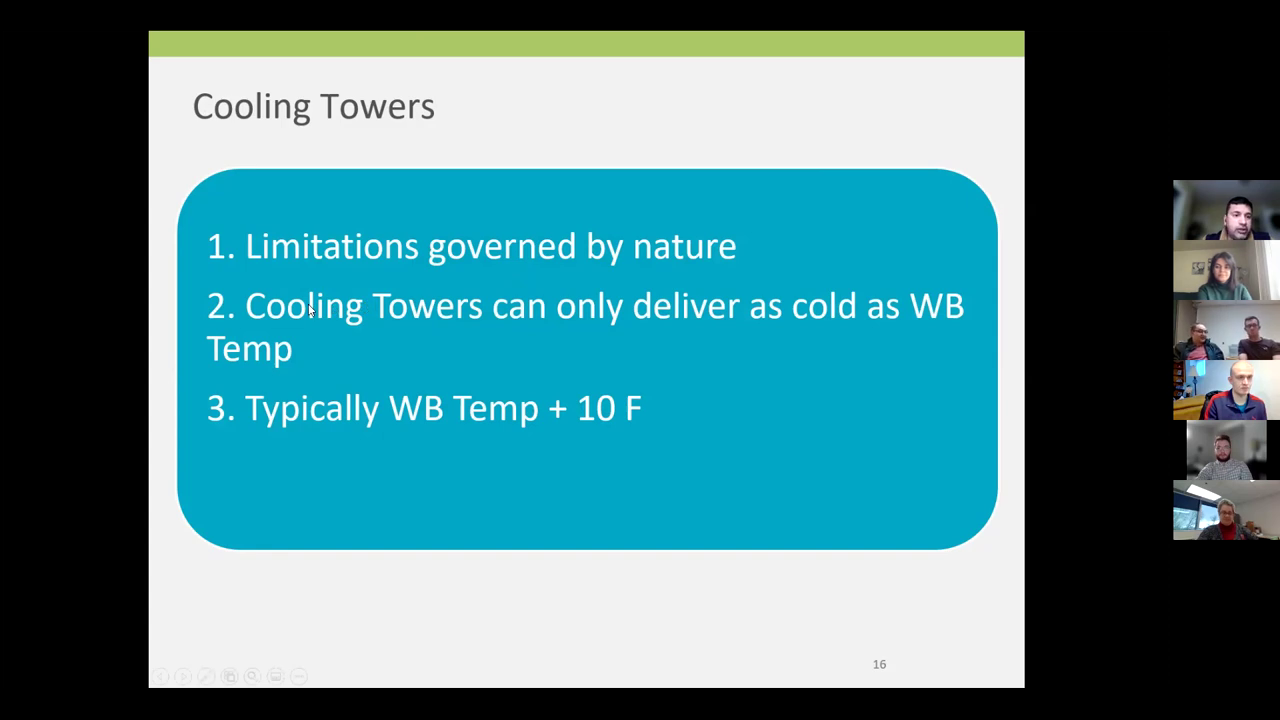
pyautogui.moveTo(136, 328)
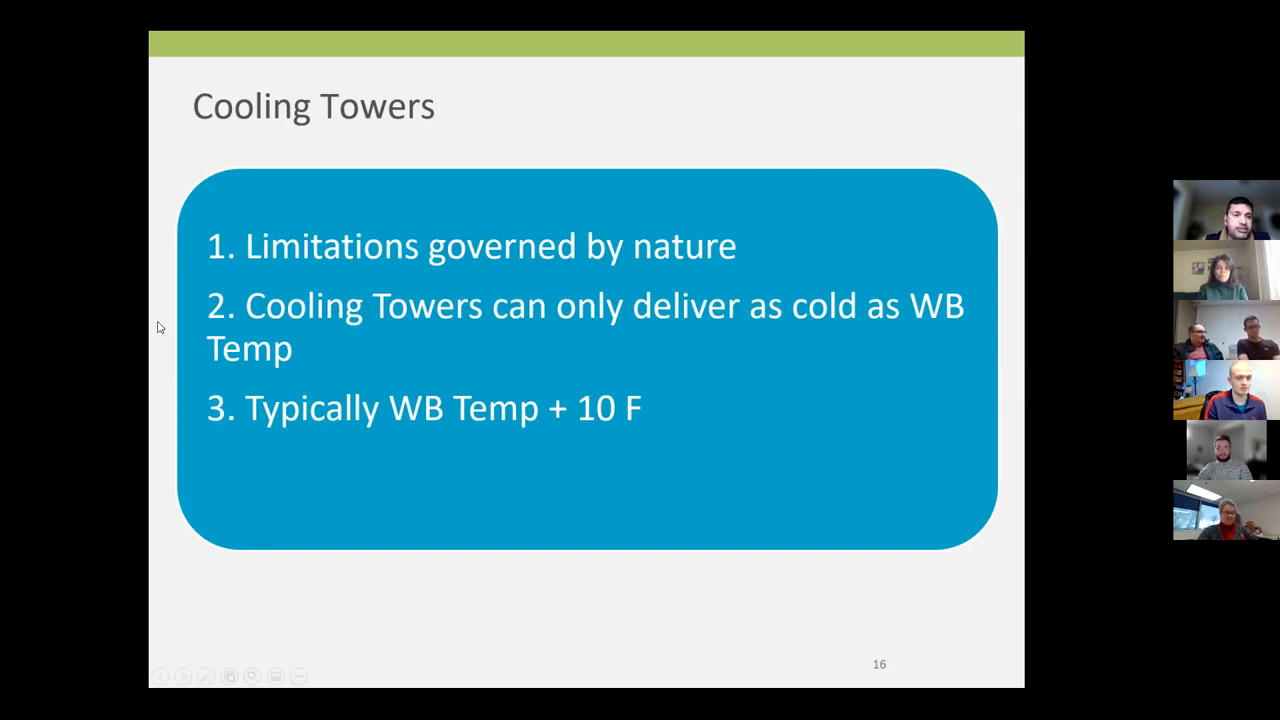
pyautogui.moveTo(568, 346)
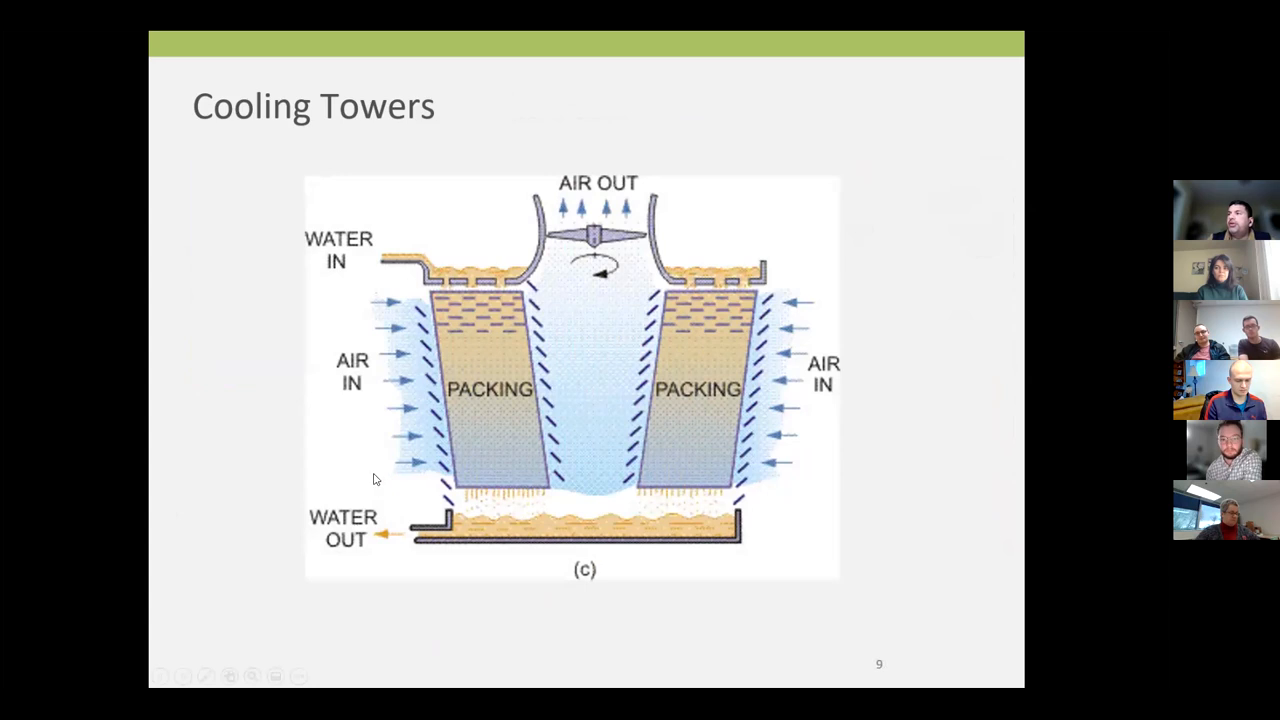
pyautogui.moveTo(436, 402)
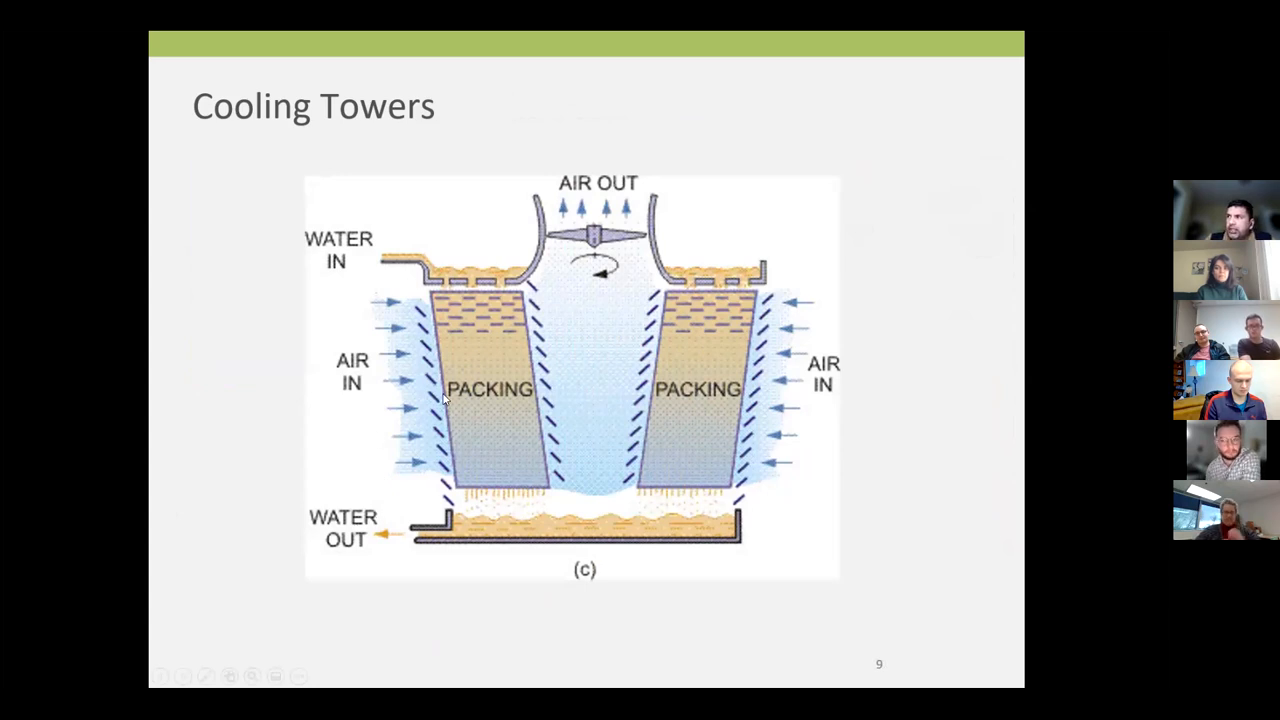
pyautogui.moveTo(352, 336)
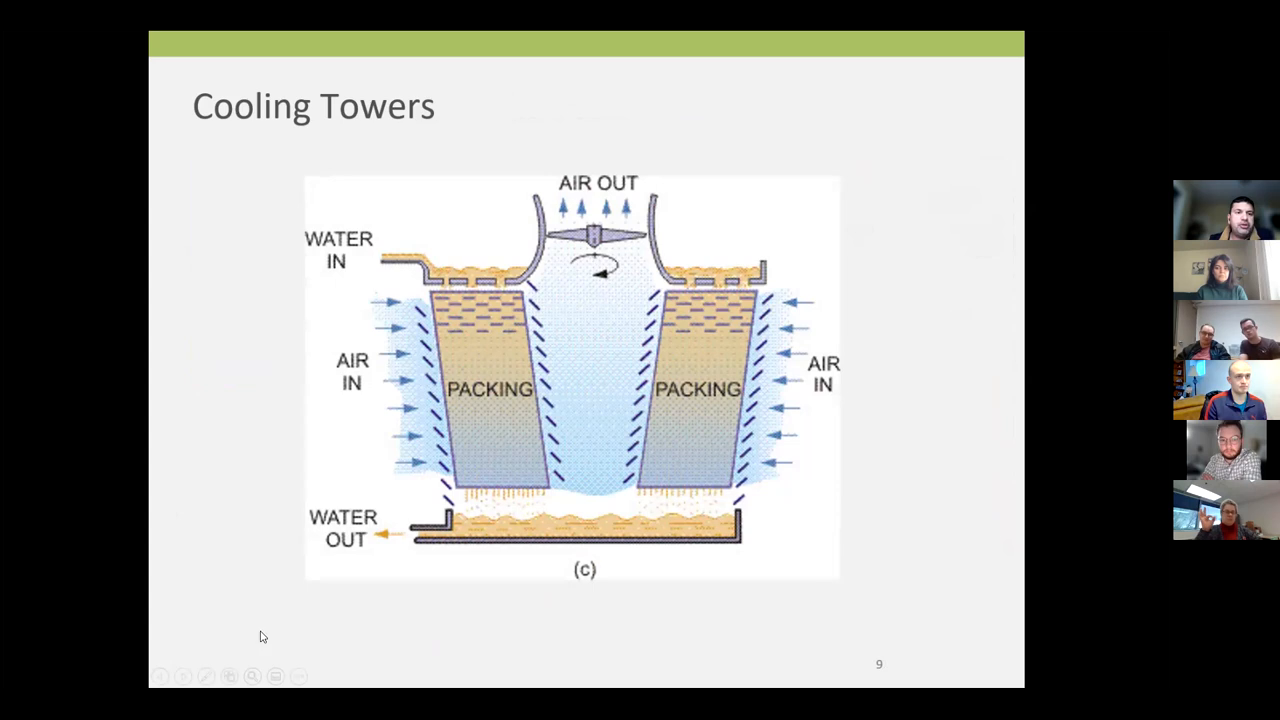
pyautogui.moveTo(460, 538)
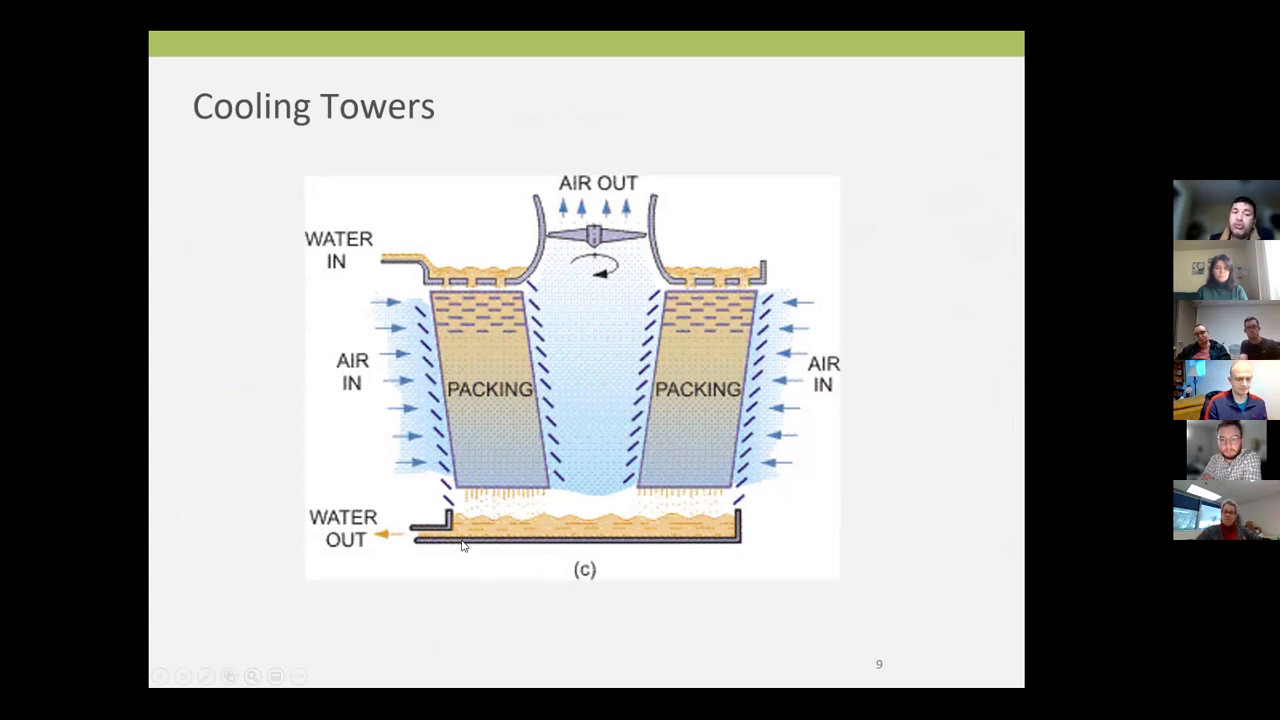
pyautogui.moveTo(376, 552)
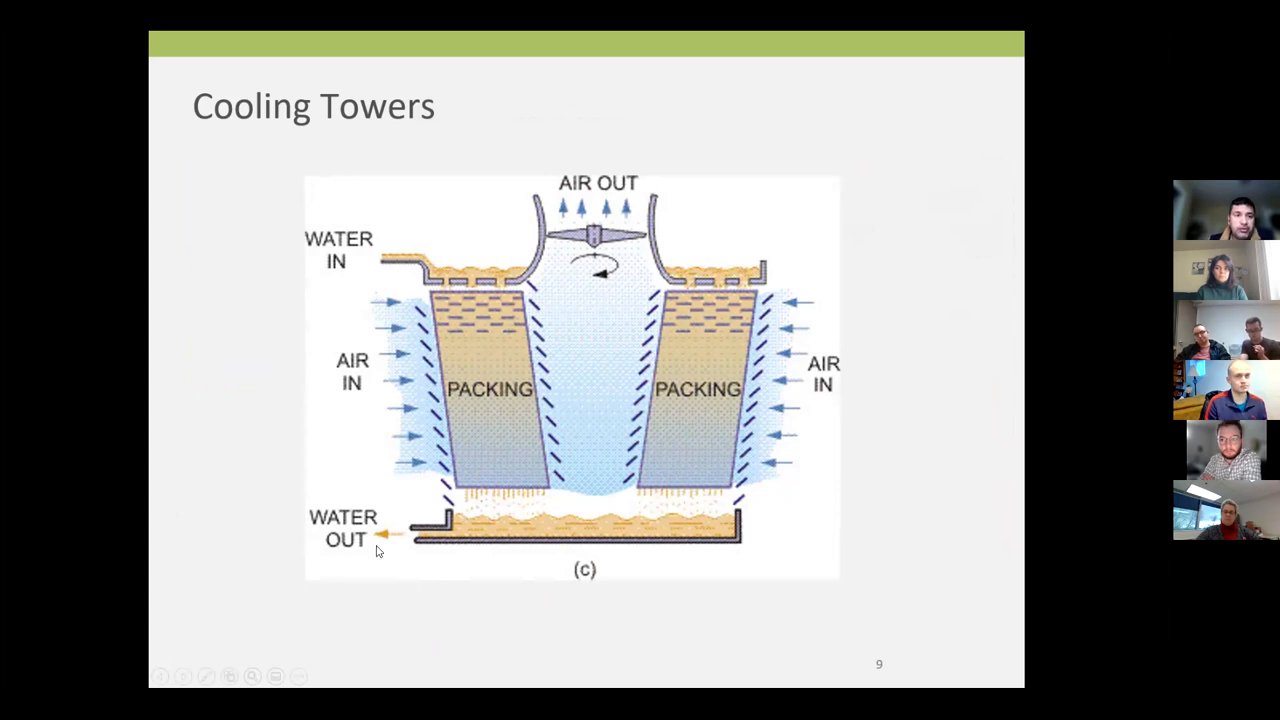
pyautogui.moveTo(200, 504)
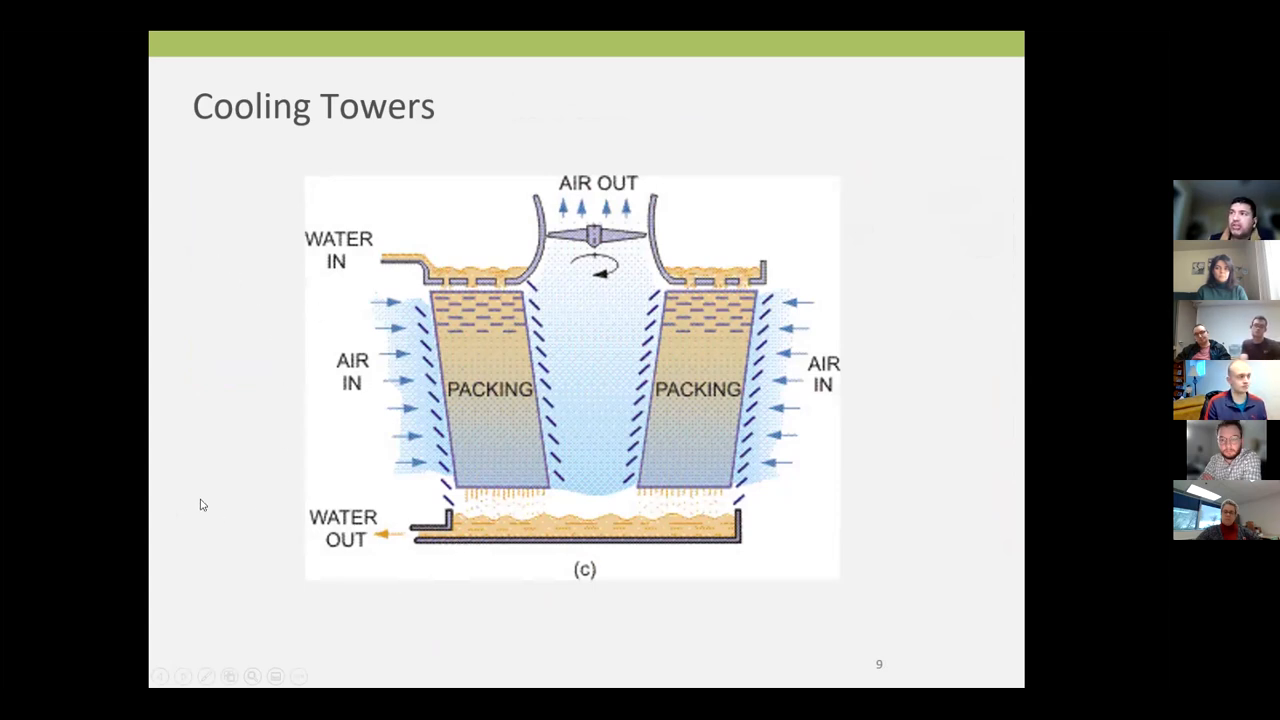
pyautogui.moveTo(344, 256)
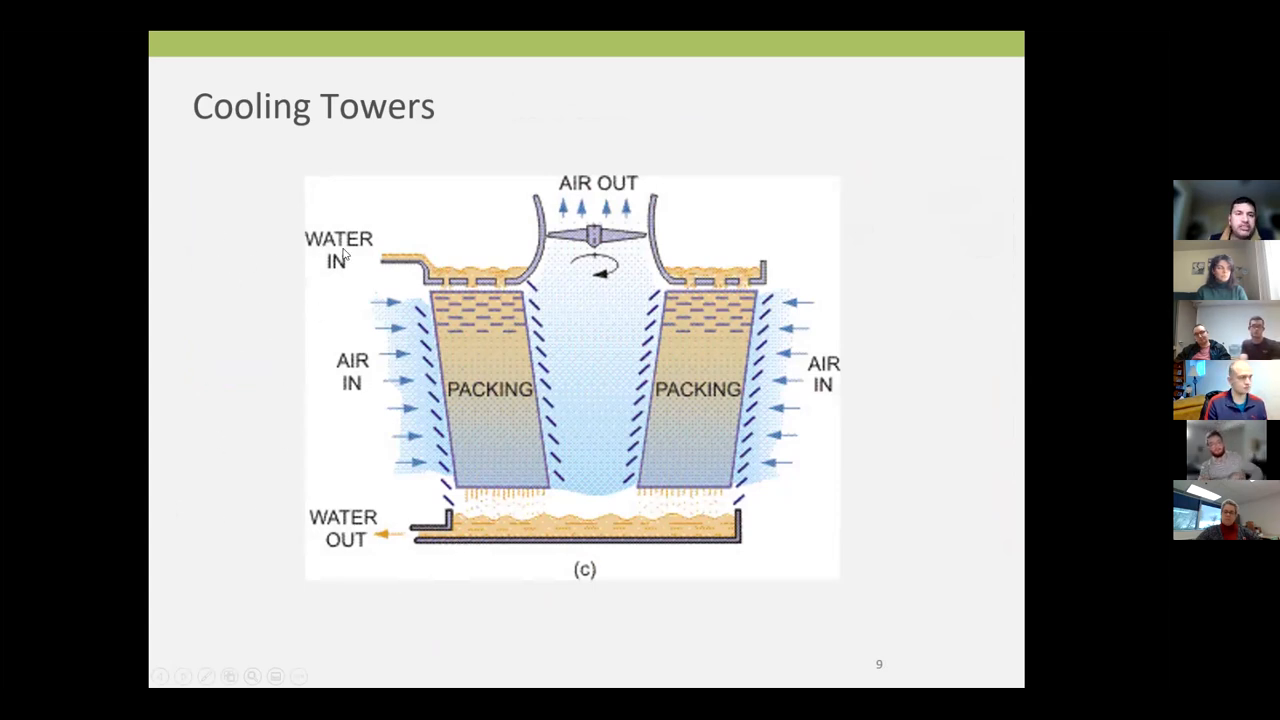
pyautogui.moveTo(268, 260)
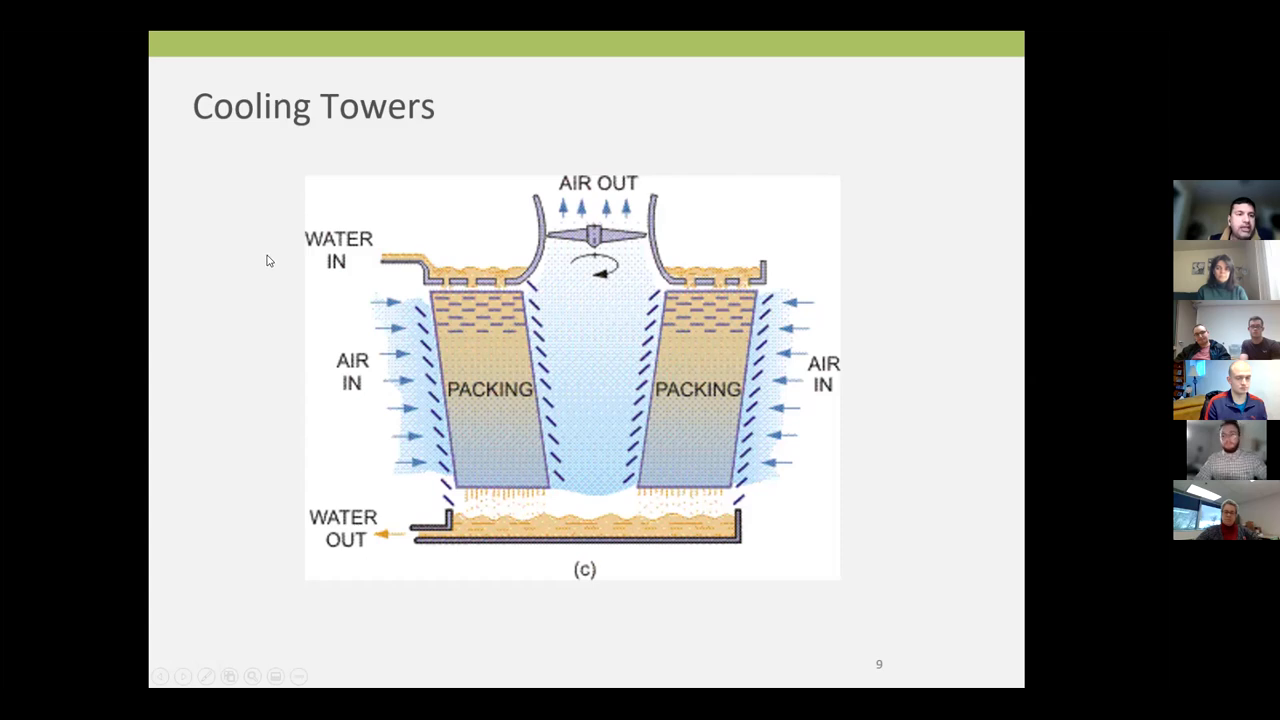
pyautogui.moveTo(252, 268)
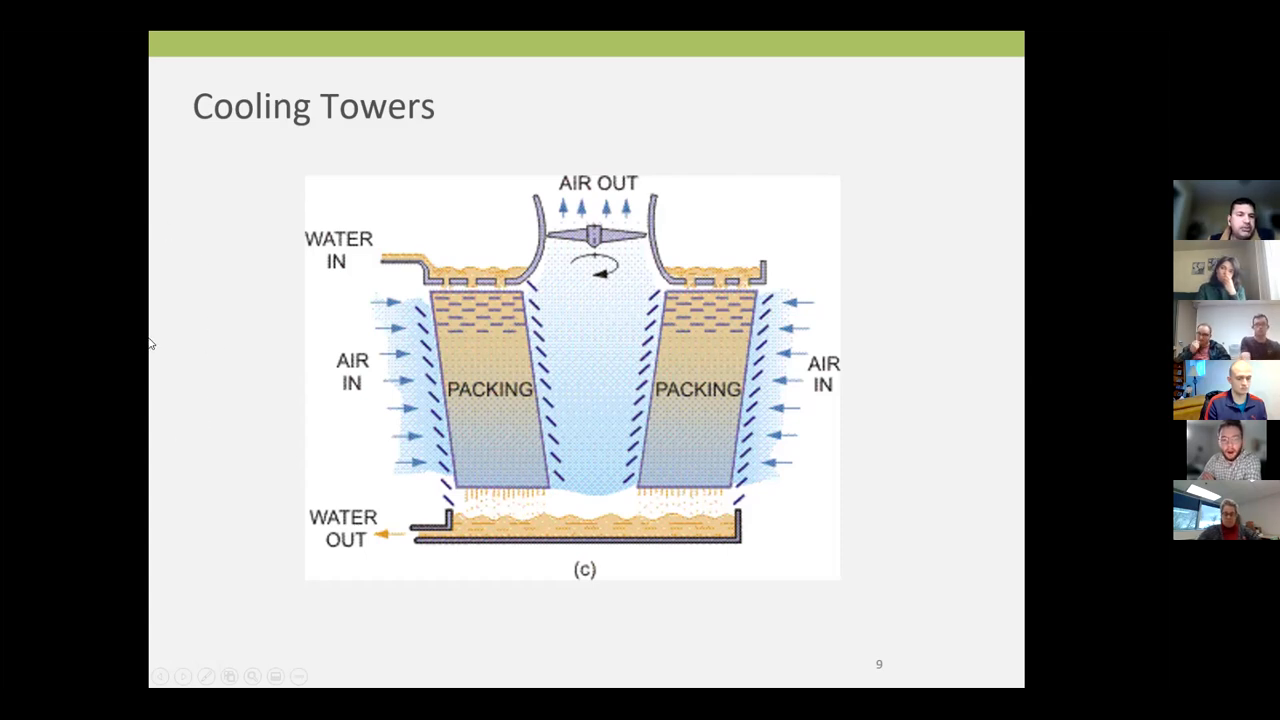
pyautogui.moveTo(304, 542)
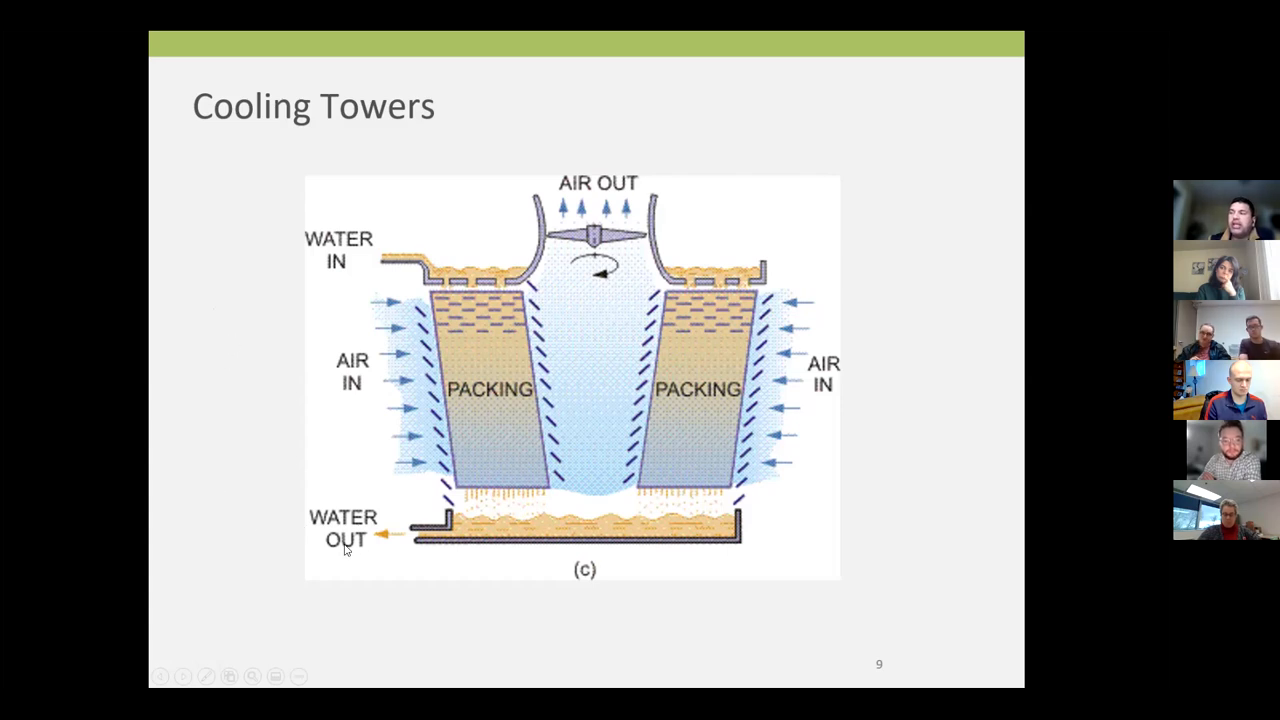
pyautogui.moveTo(238, 536)
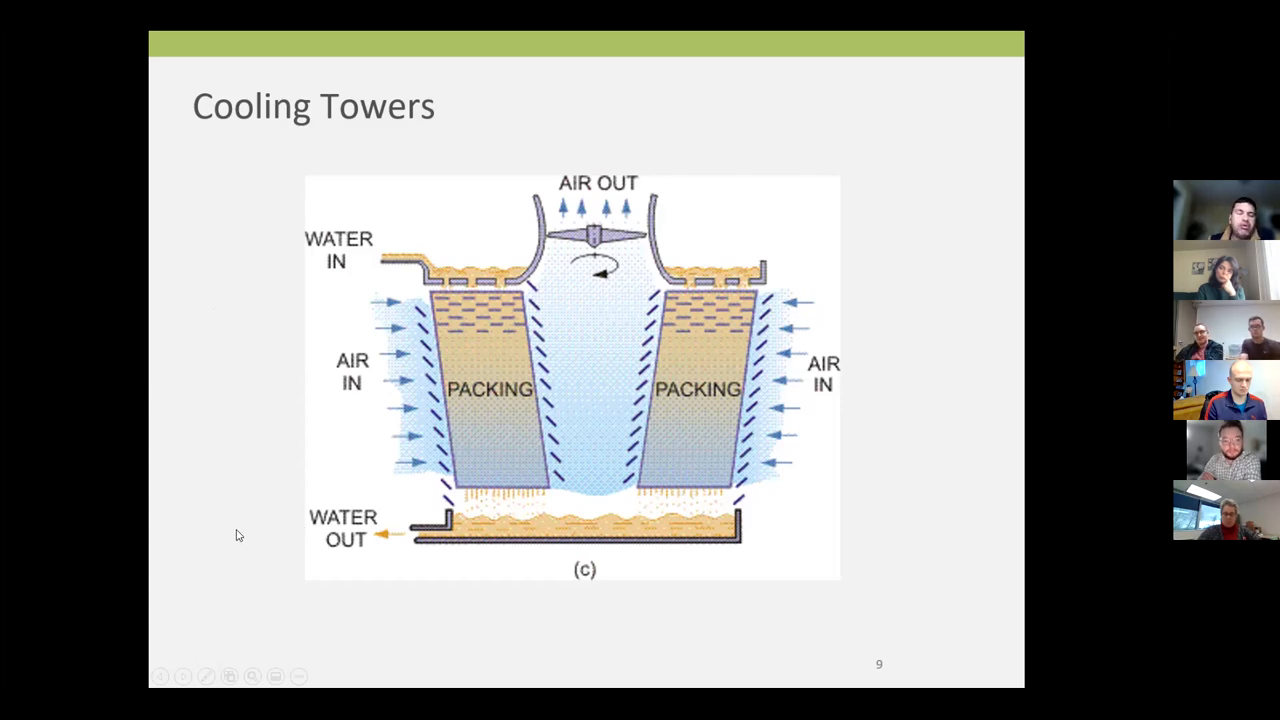
pyautogui.moveTo(224, 524)
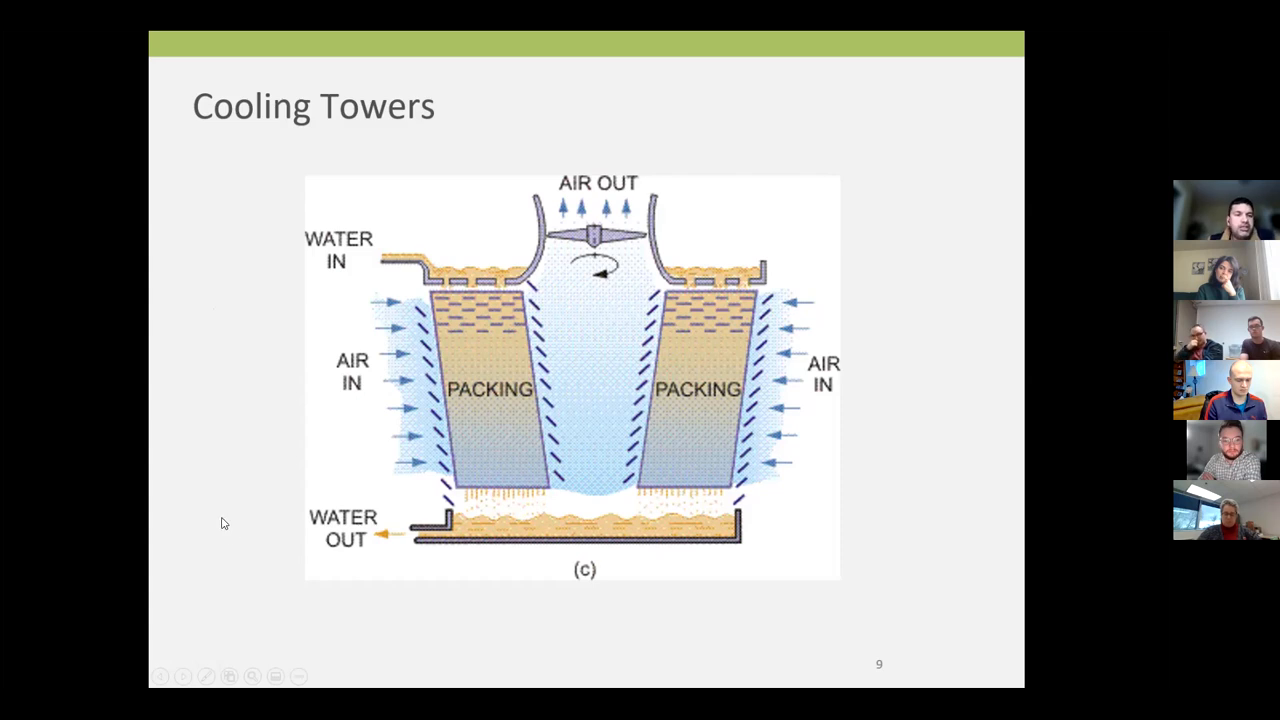
pyautogui.moveTo(452, 648)
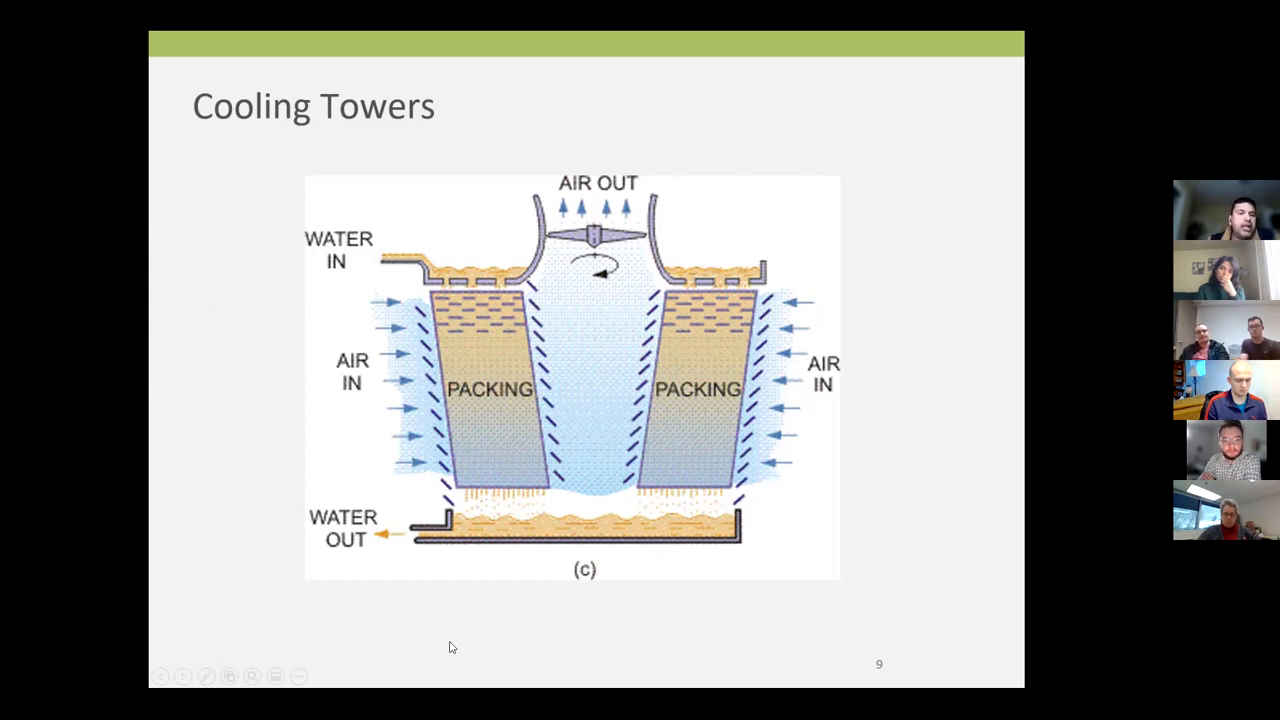
pyautogui.moveTo(488, 534)
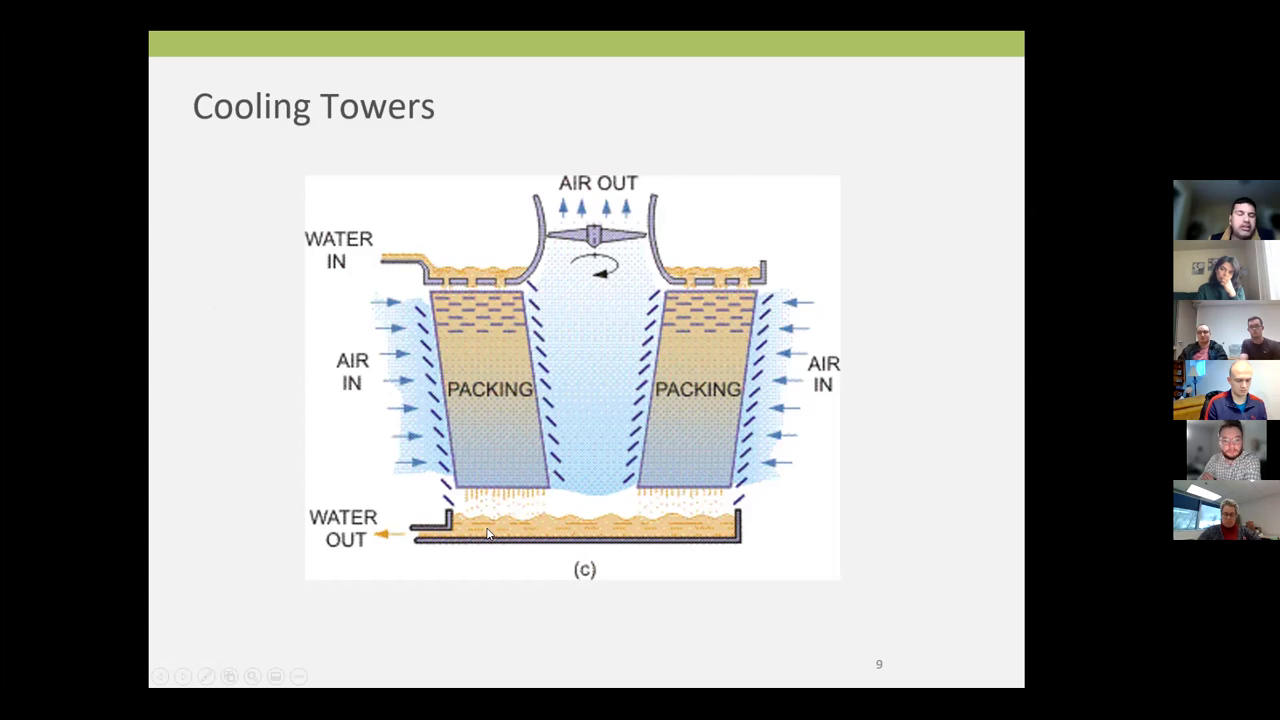
pyautogui.moveTo(246, 428)
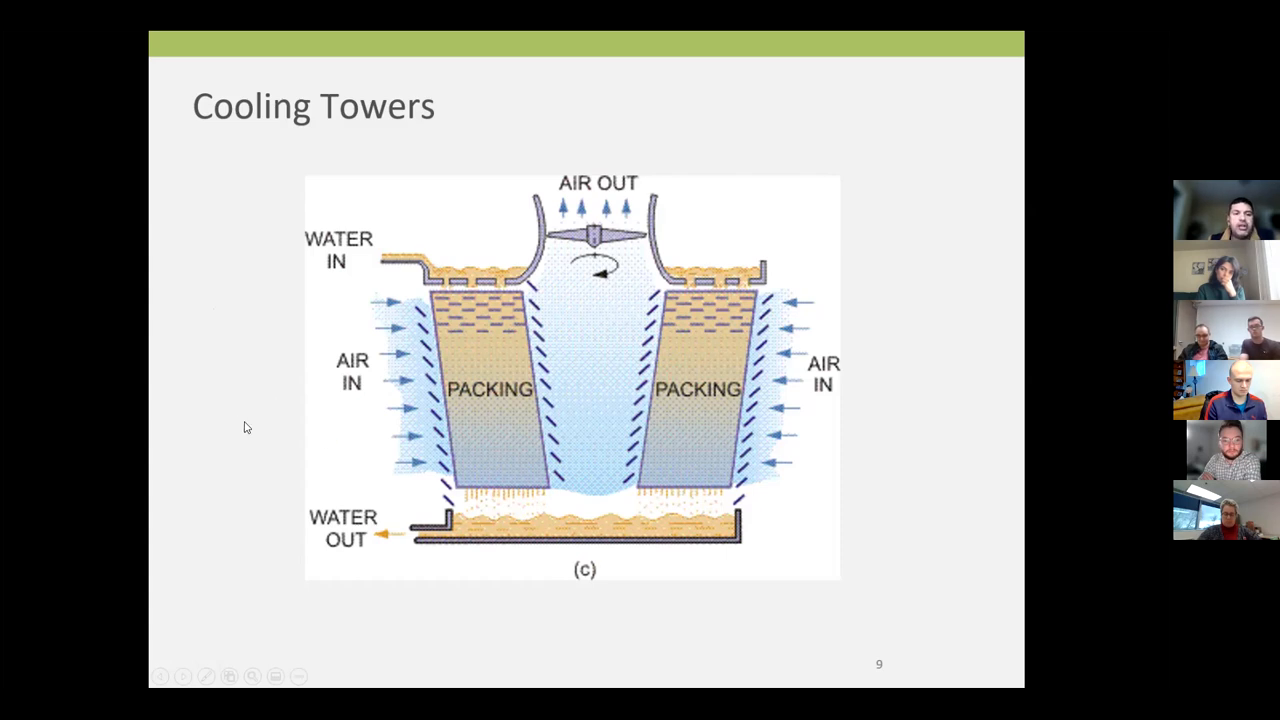
pyautogui.moveTo(224, 408)
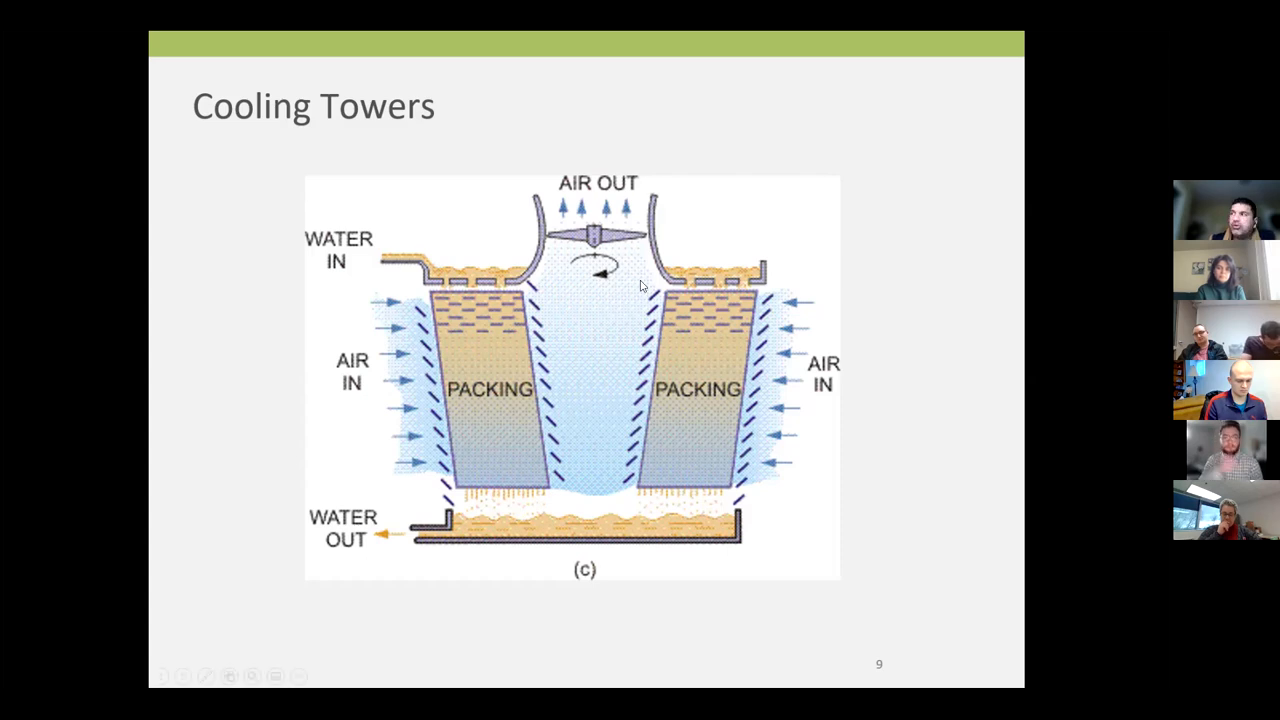
pyautogui.moveTo(588, 244)
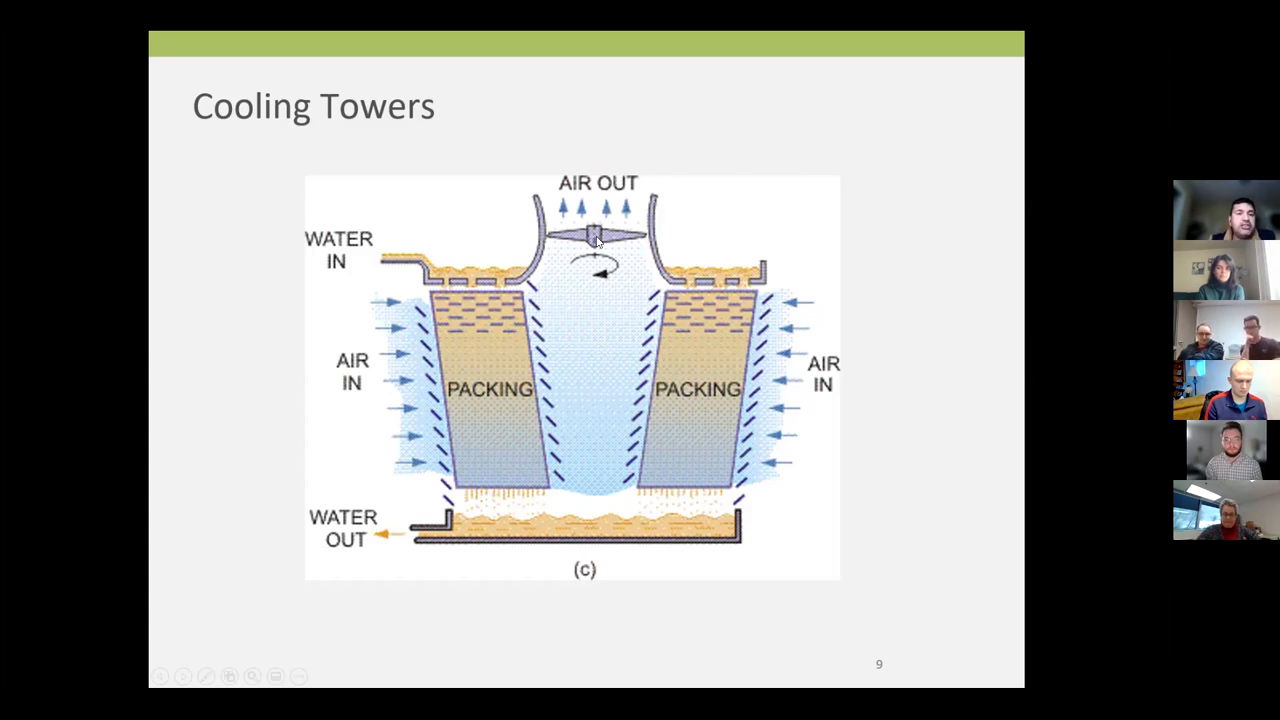
pyautogui.moveTo(616, 300)
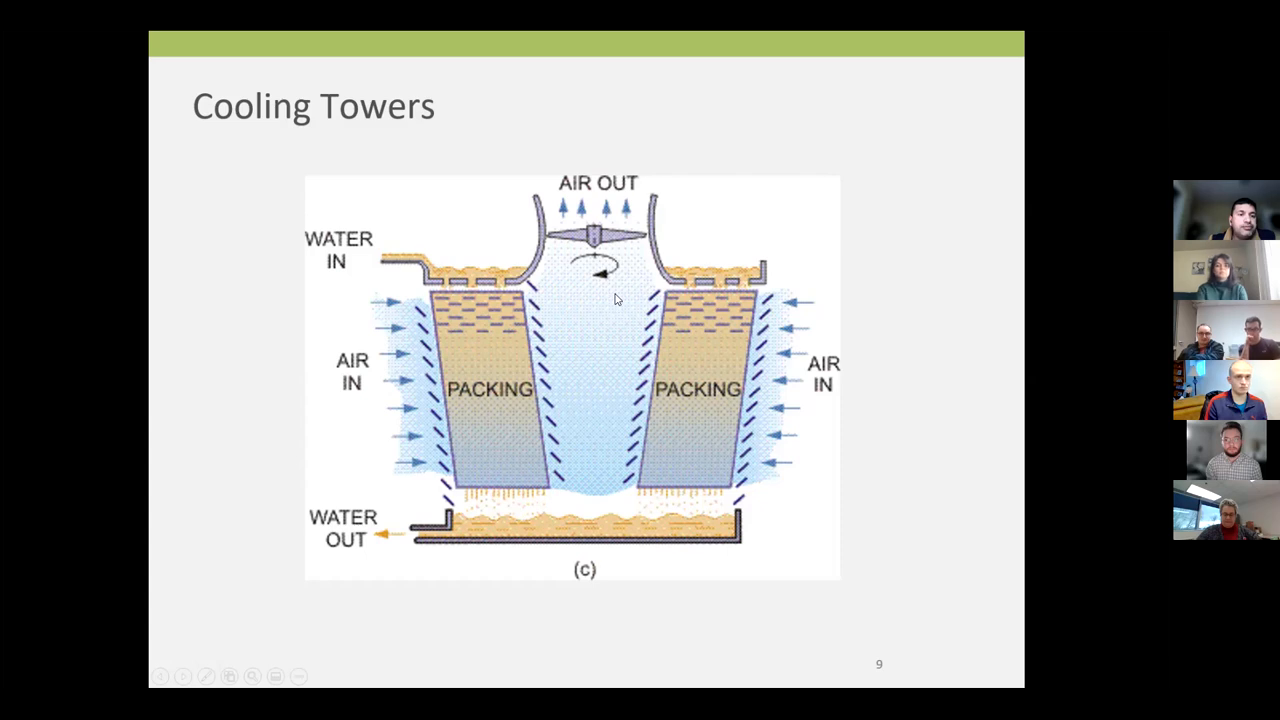
pyautogui.moveTo(608, 302)
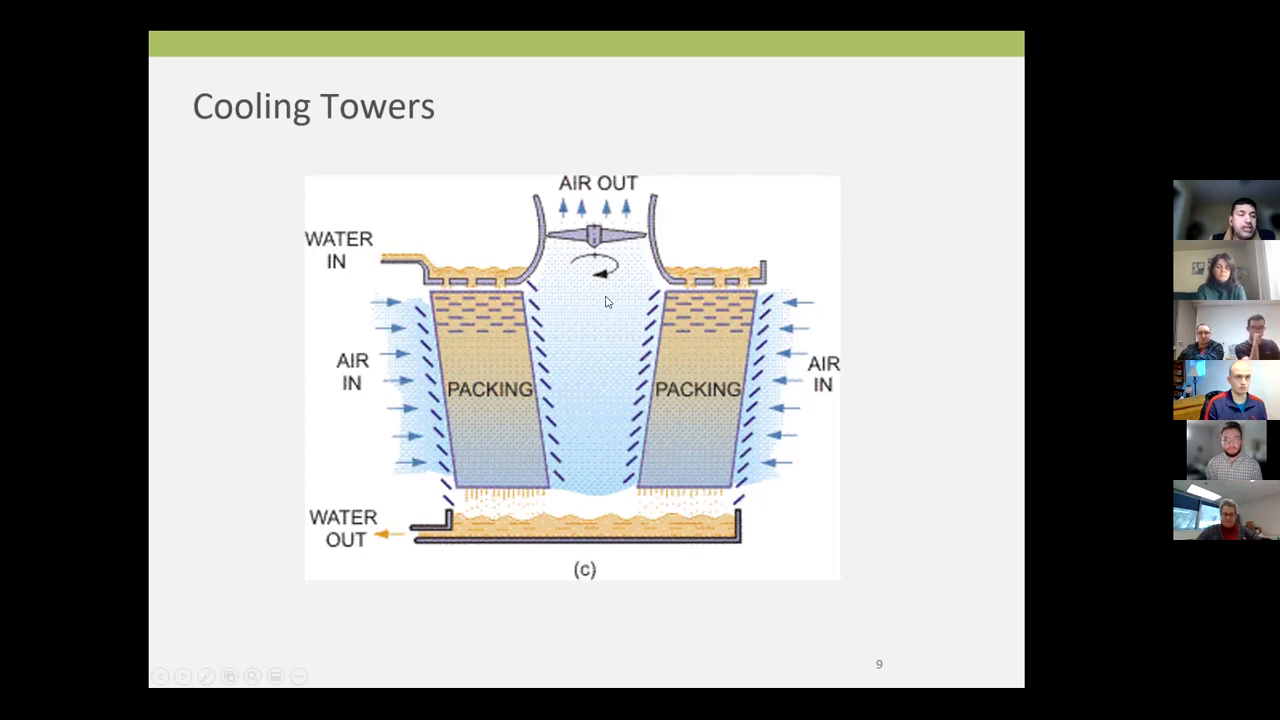
pyautogui.moveTo(554, 368)
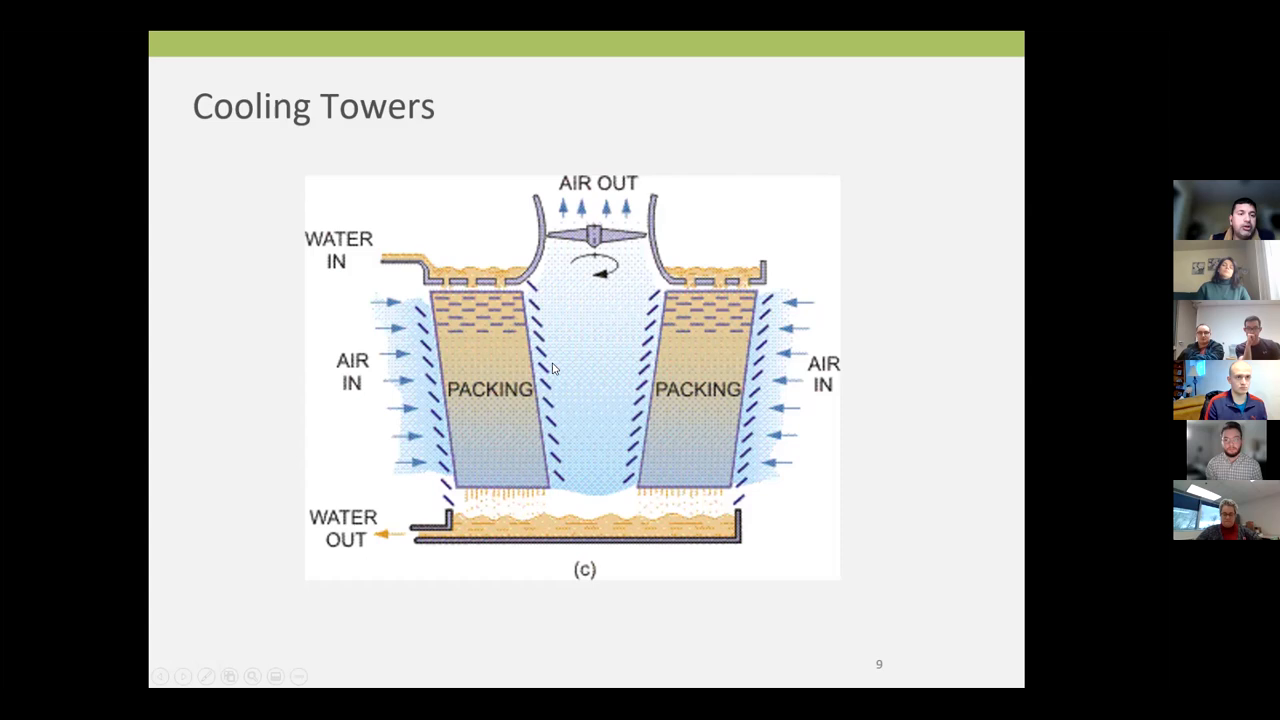
pyautogui.moveTo(582, 316)
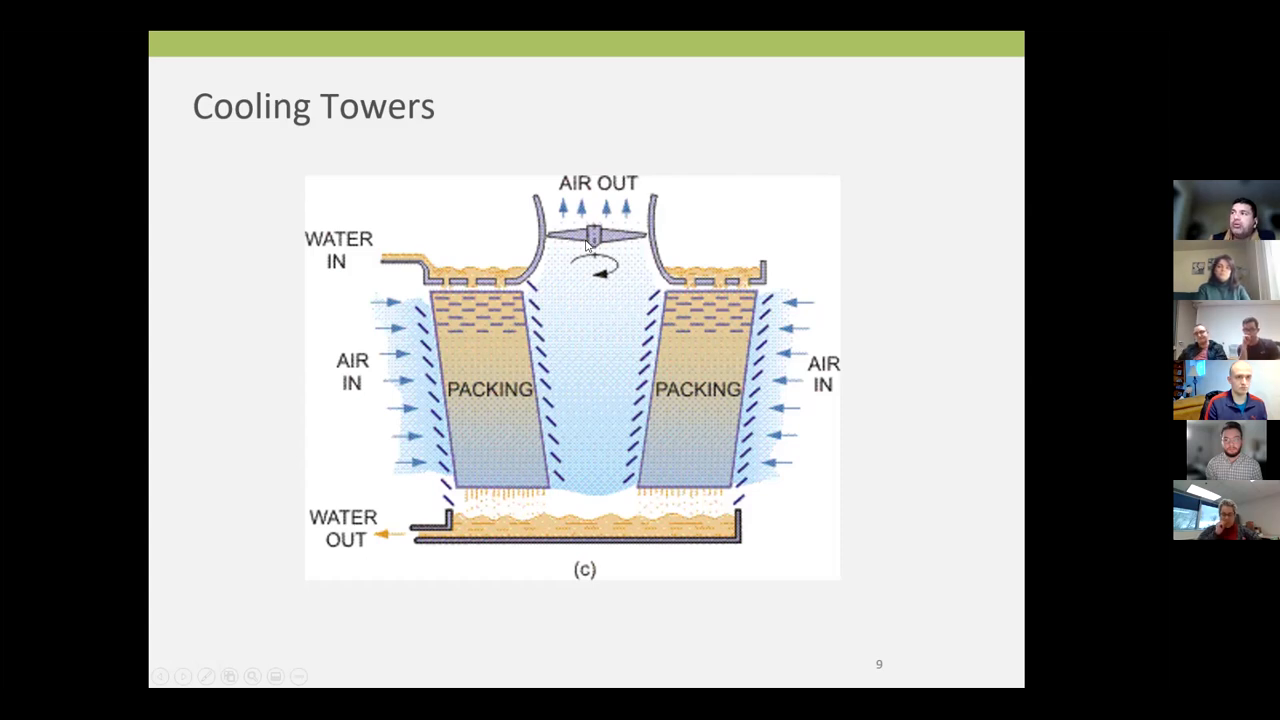
pyautogui.moveTo(580, 260)
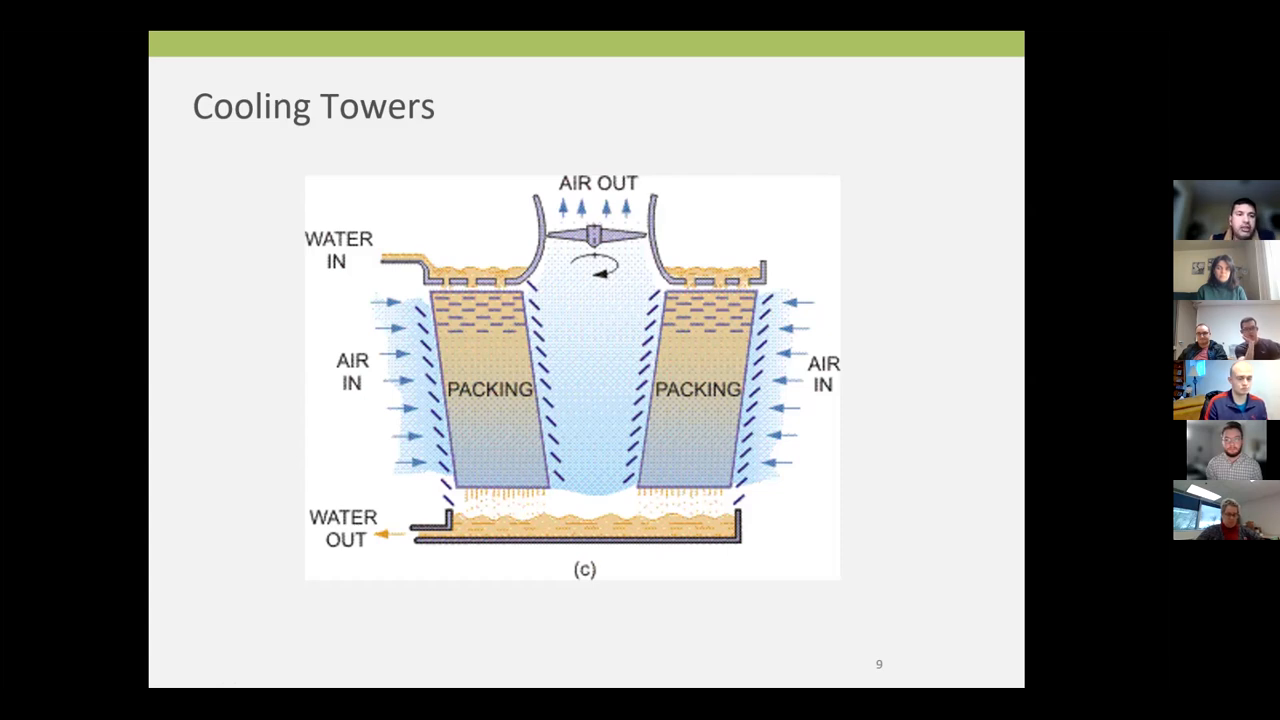
pyautogui.moveTo(408, 308)
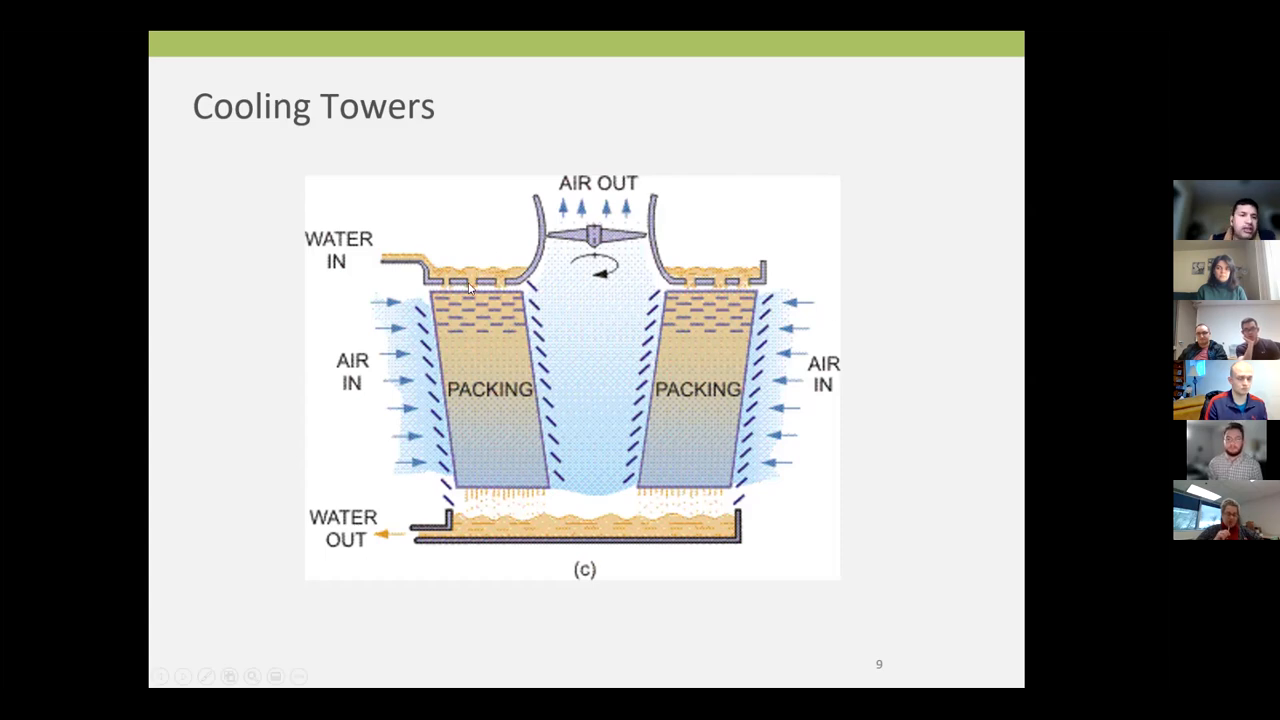
pyautogui.moveTo(540, 224)
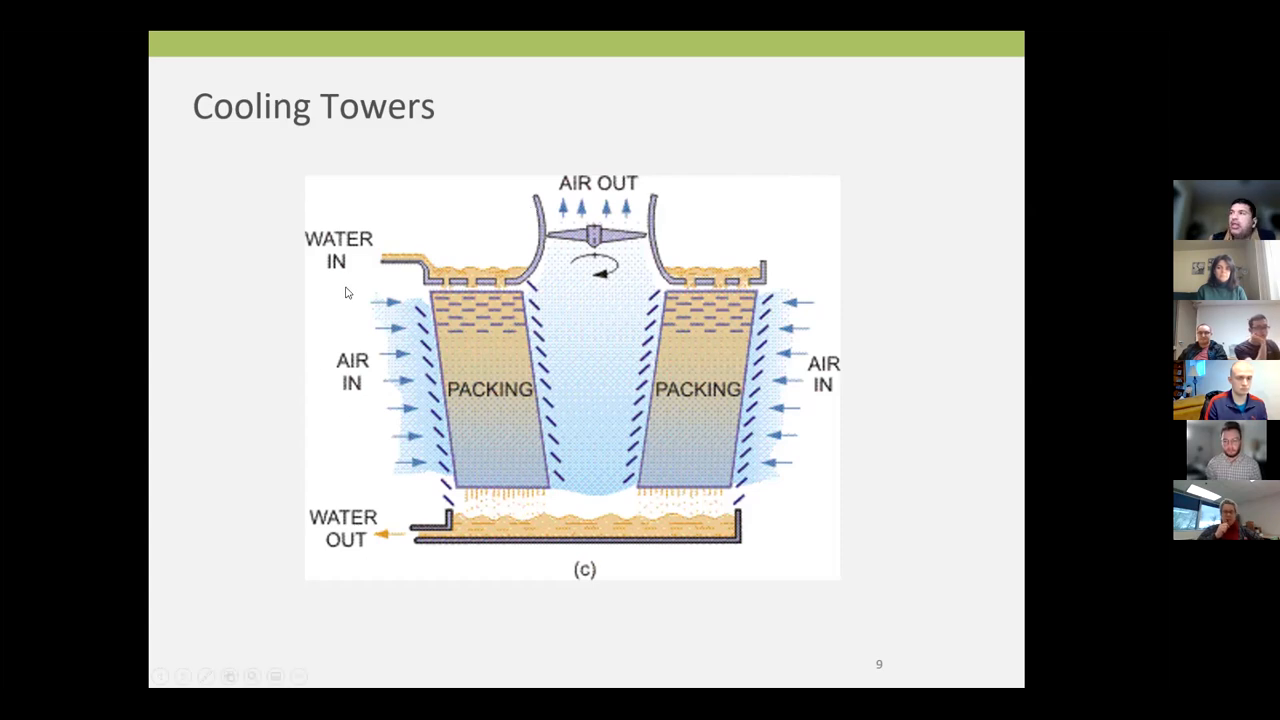
pyautogui.moveTo(210, 252)
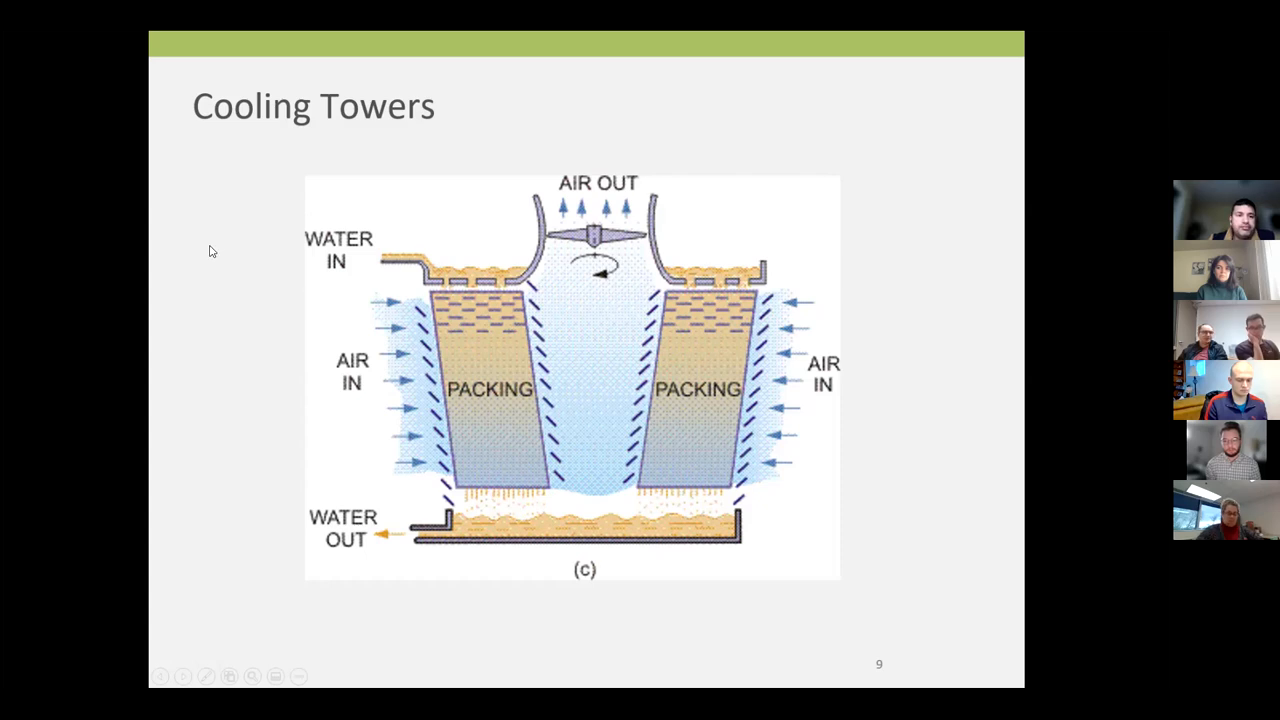
pyautogui.moveTo(336, 276)
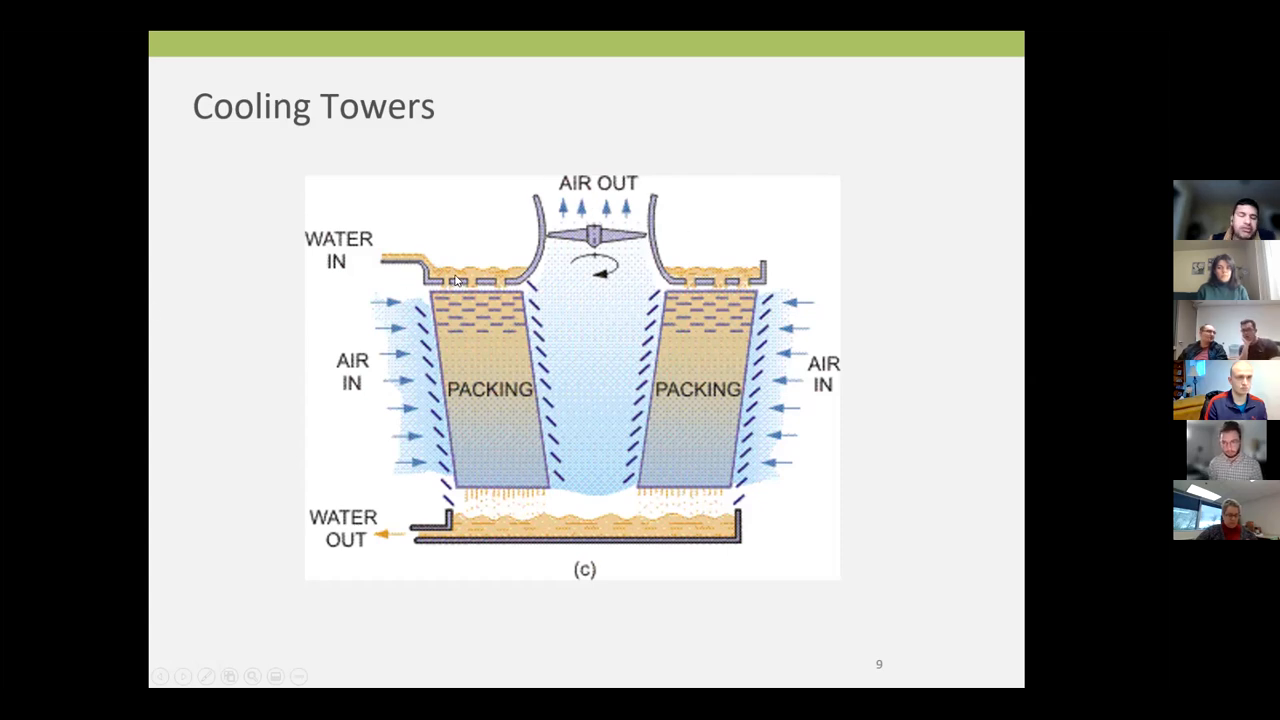
pyautogui.moveTo(396, 278)
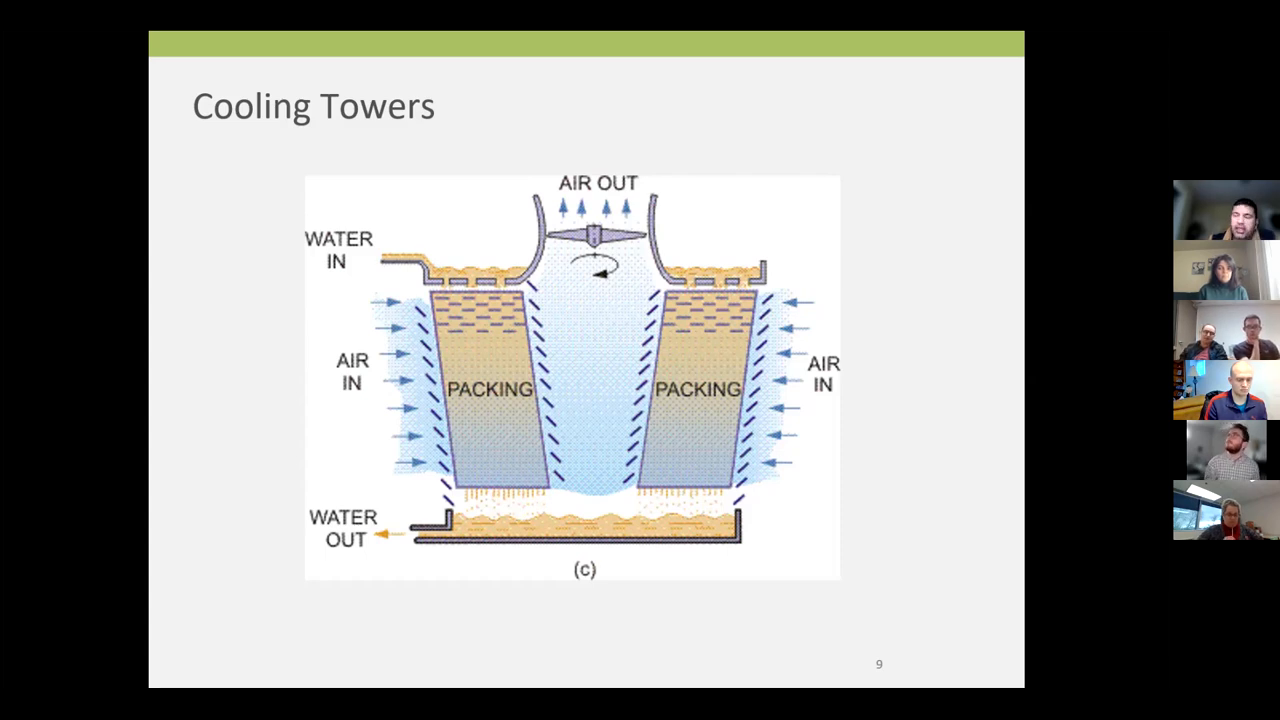
pyautogui.moveTo(380, 272)
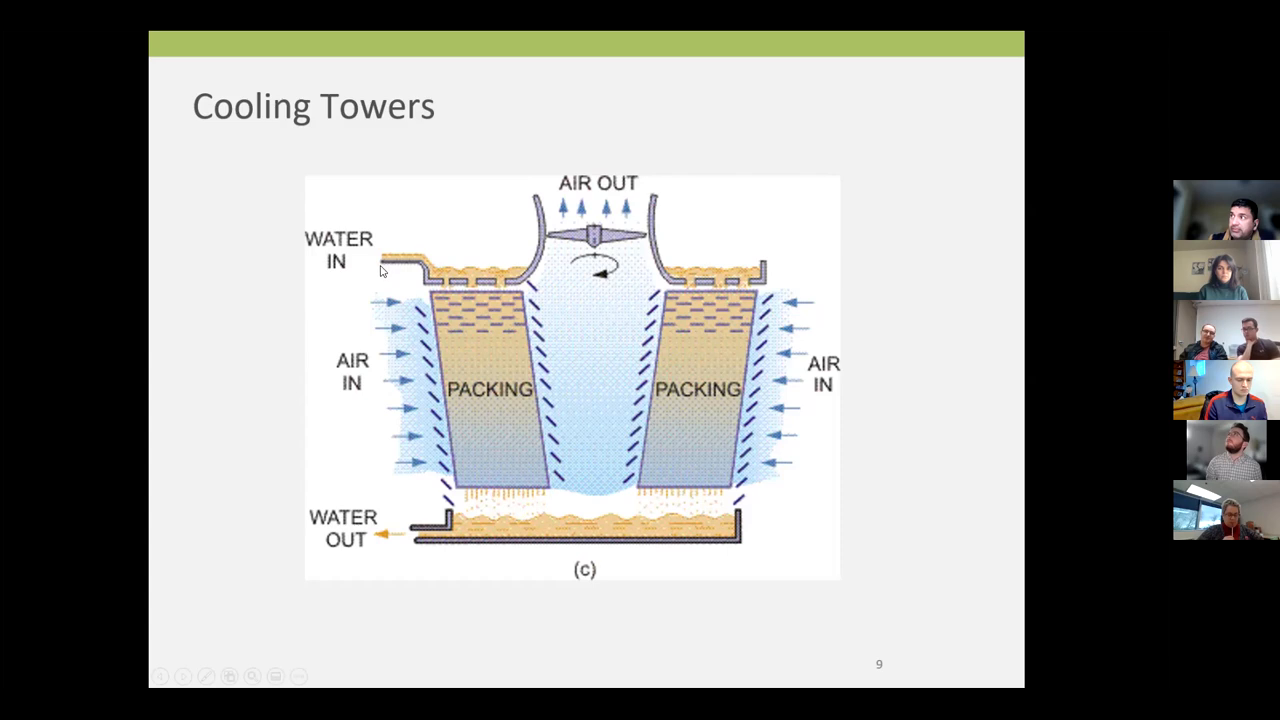
pyautogui.moveTo(416, 262)
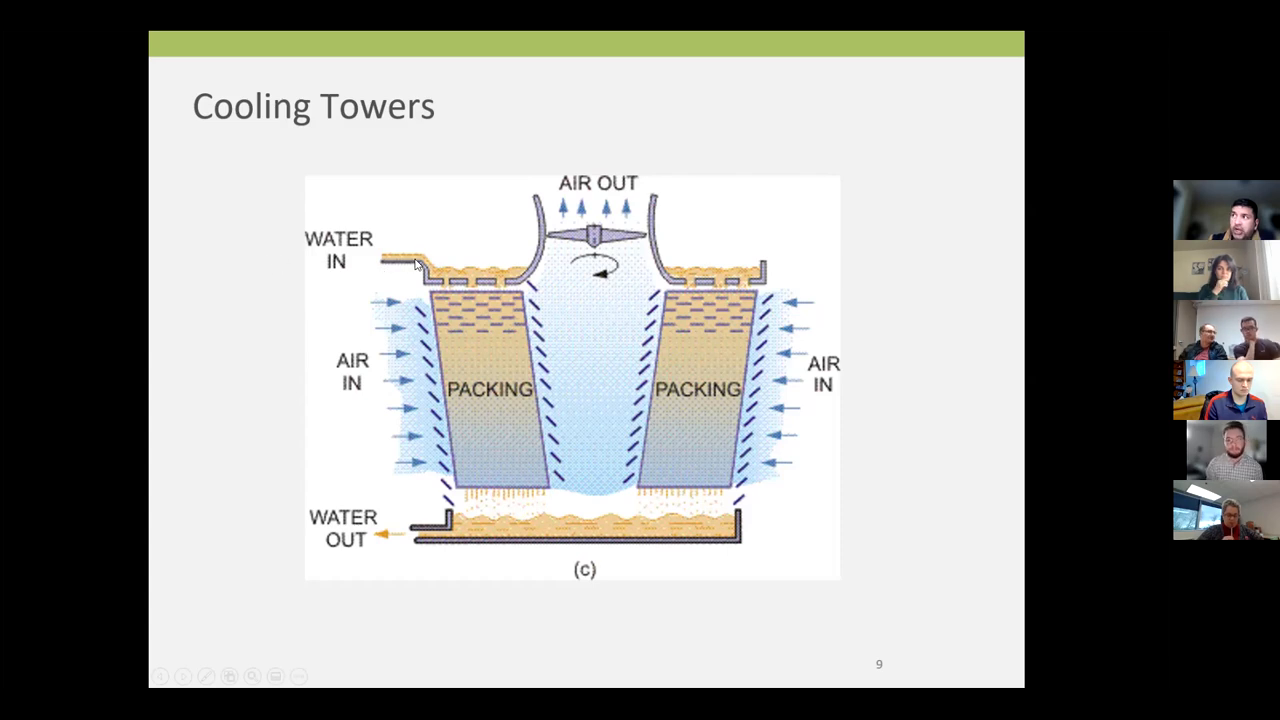
pyautogui.moveTo(518, 424)
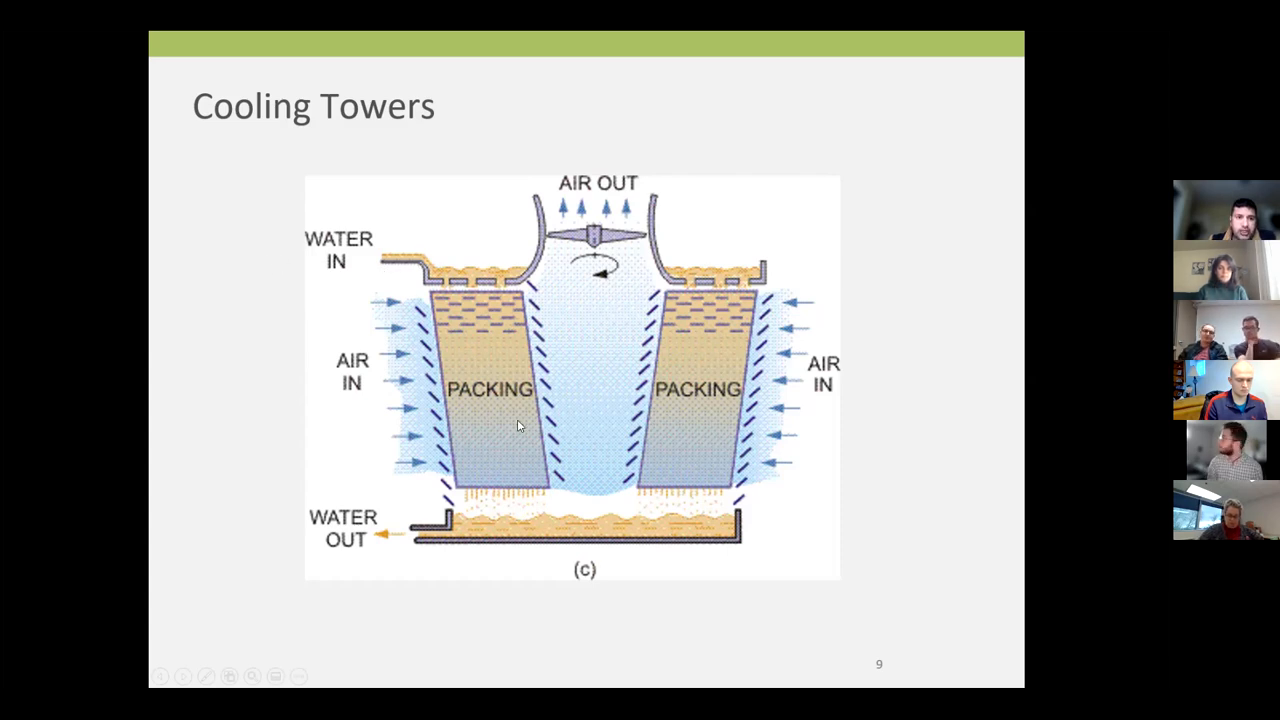
pyautogui.moveTo(494, 412)
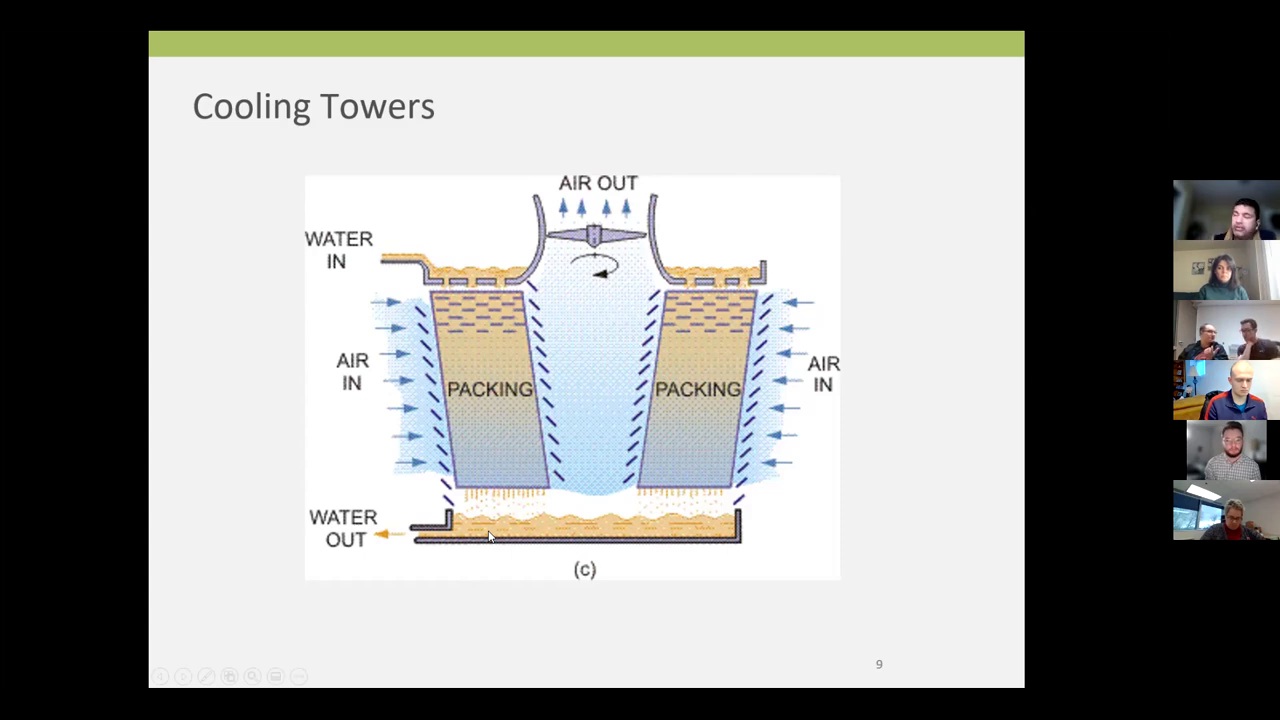
pyautogui.moveTo(336, 272)
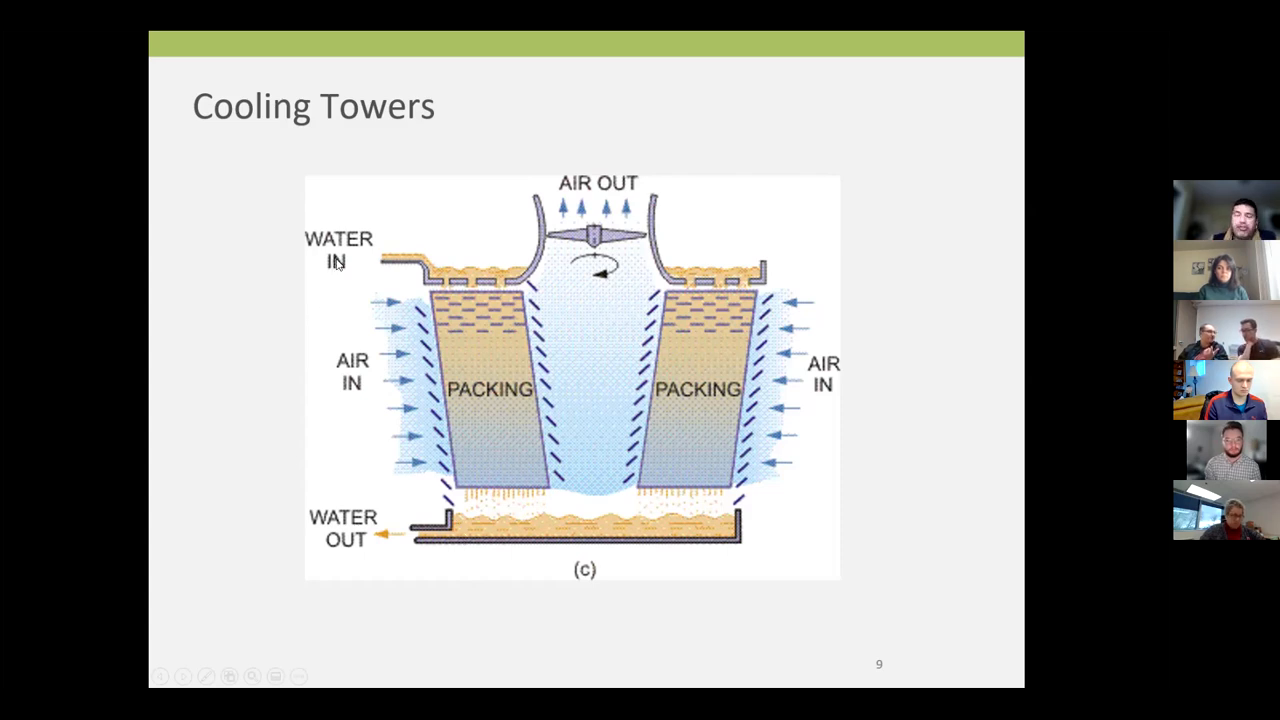
pyautogui.moveTo(318, 258)
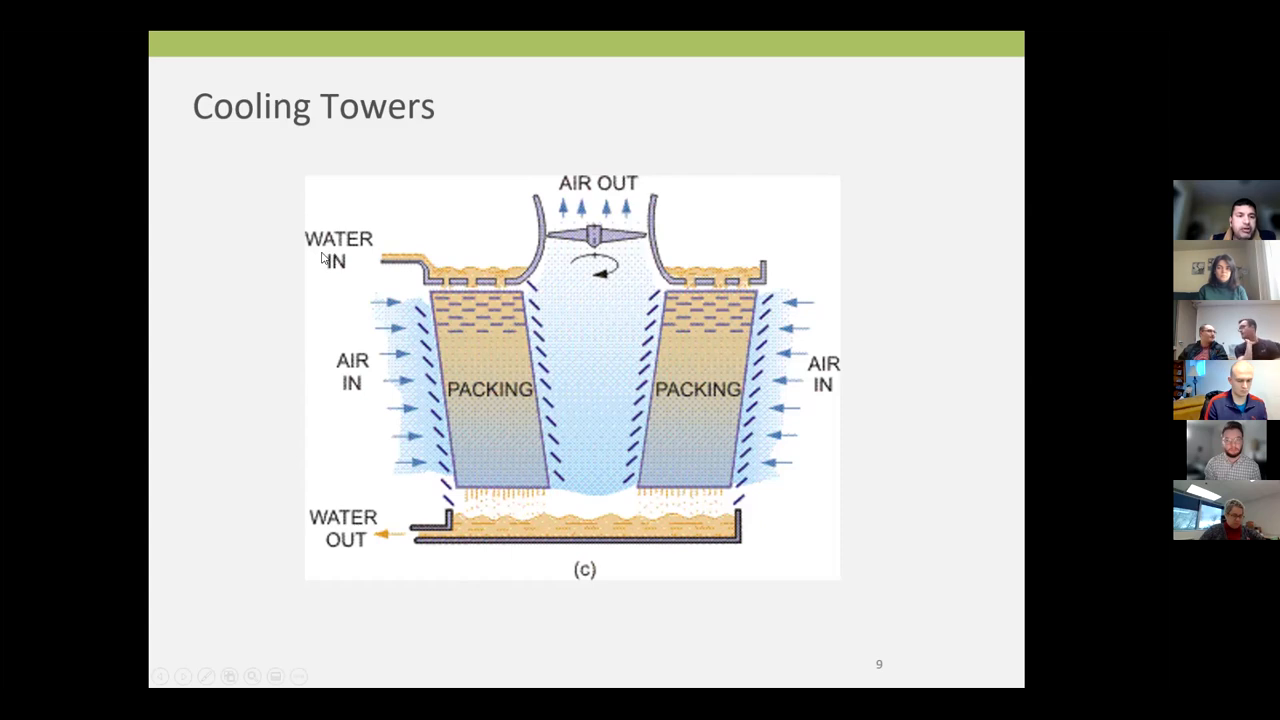
pyautogui.moveTo(464, 548)
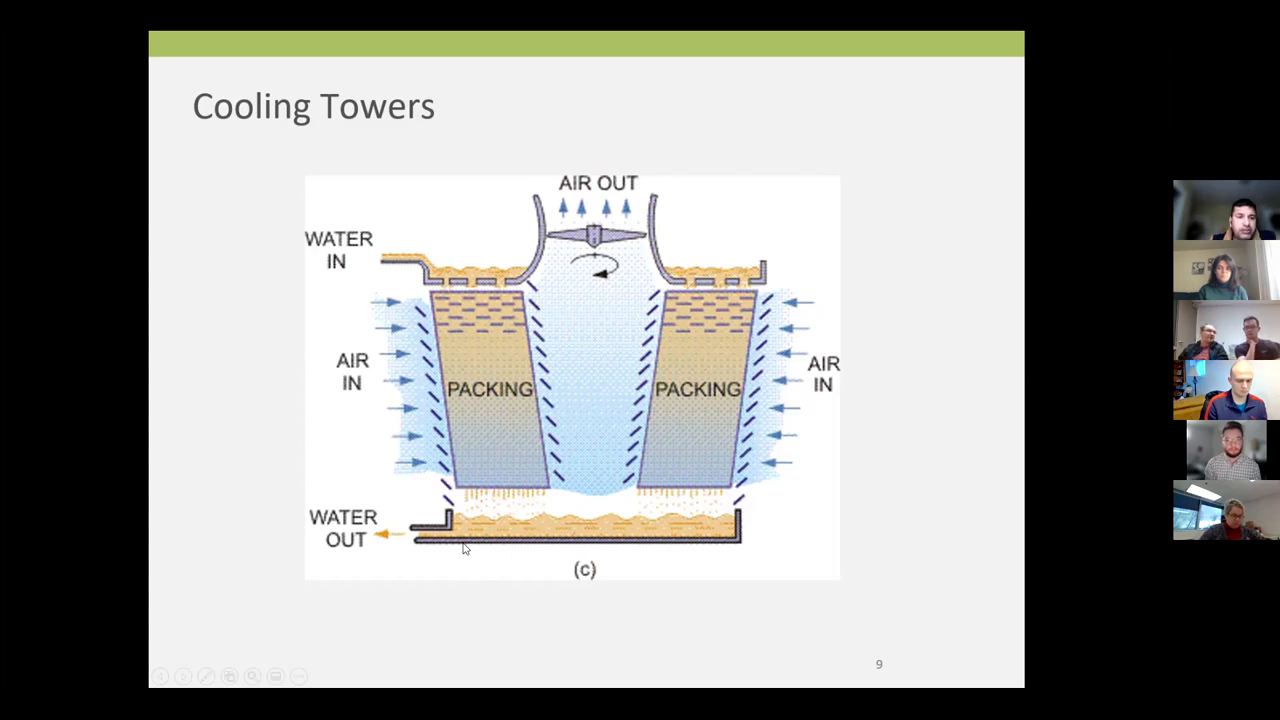
pyautogui.moveTo(442, 308)
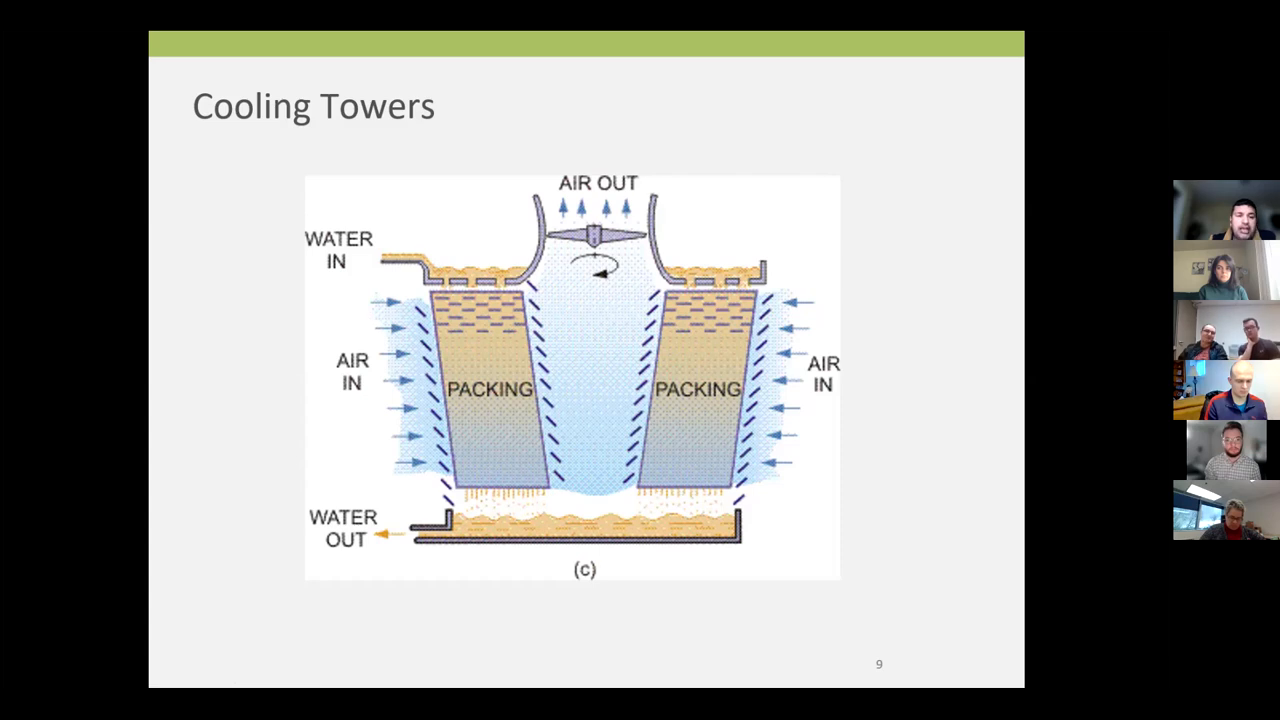
pyautogui.moveTo(744, 452)
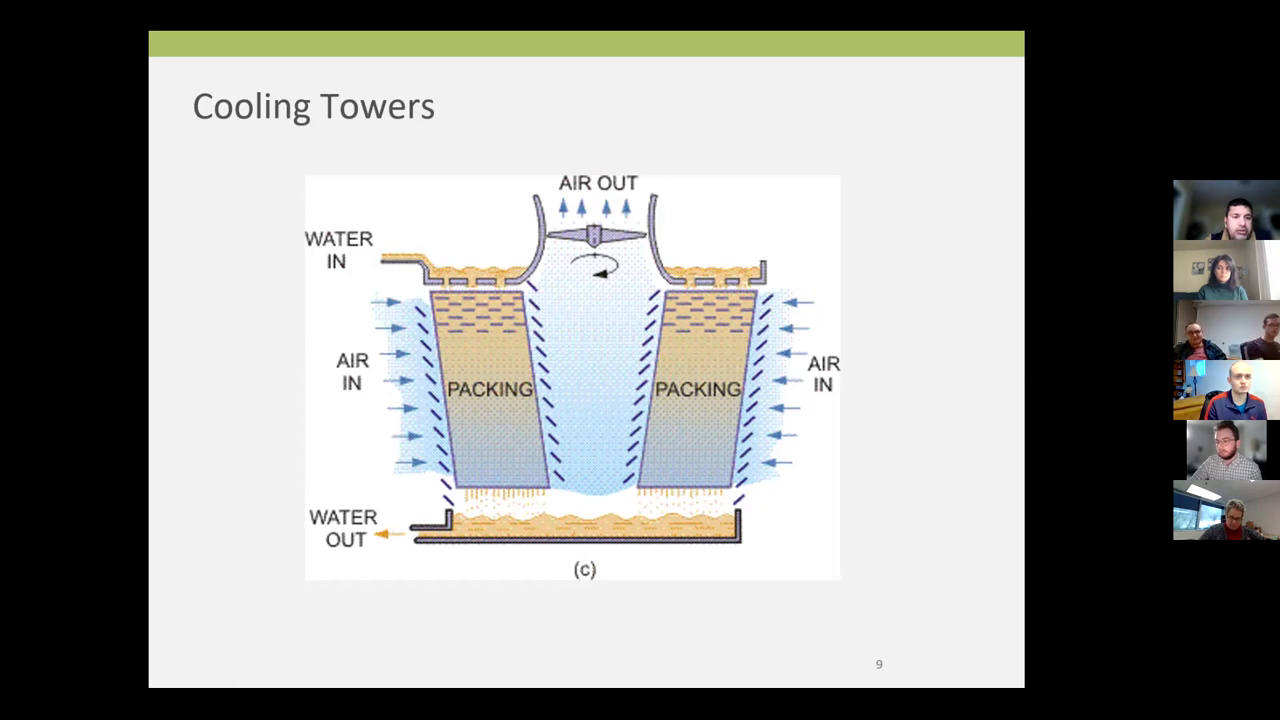
pyautogui.moveTo(748, 36)
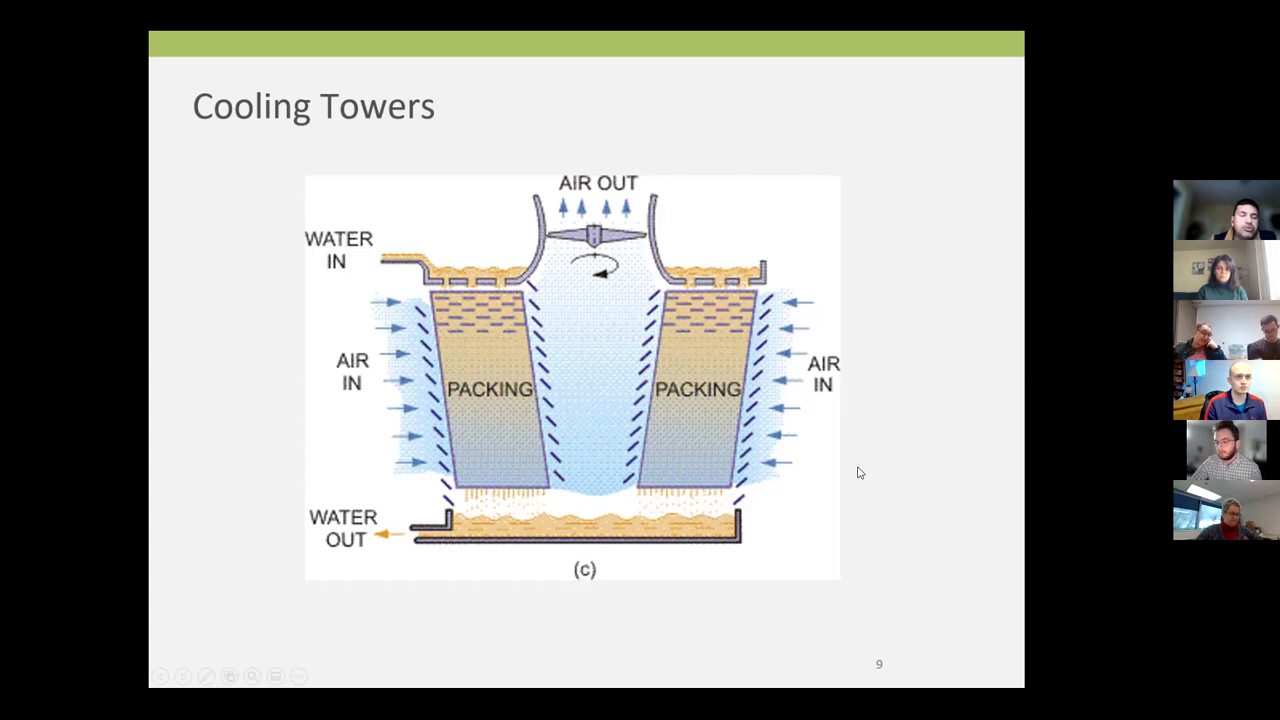
pyautogui.moveTo(744, 480)
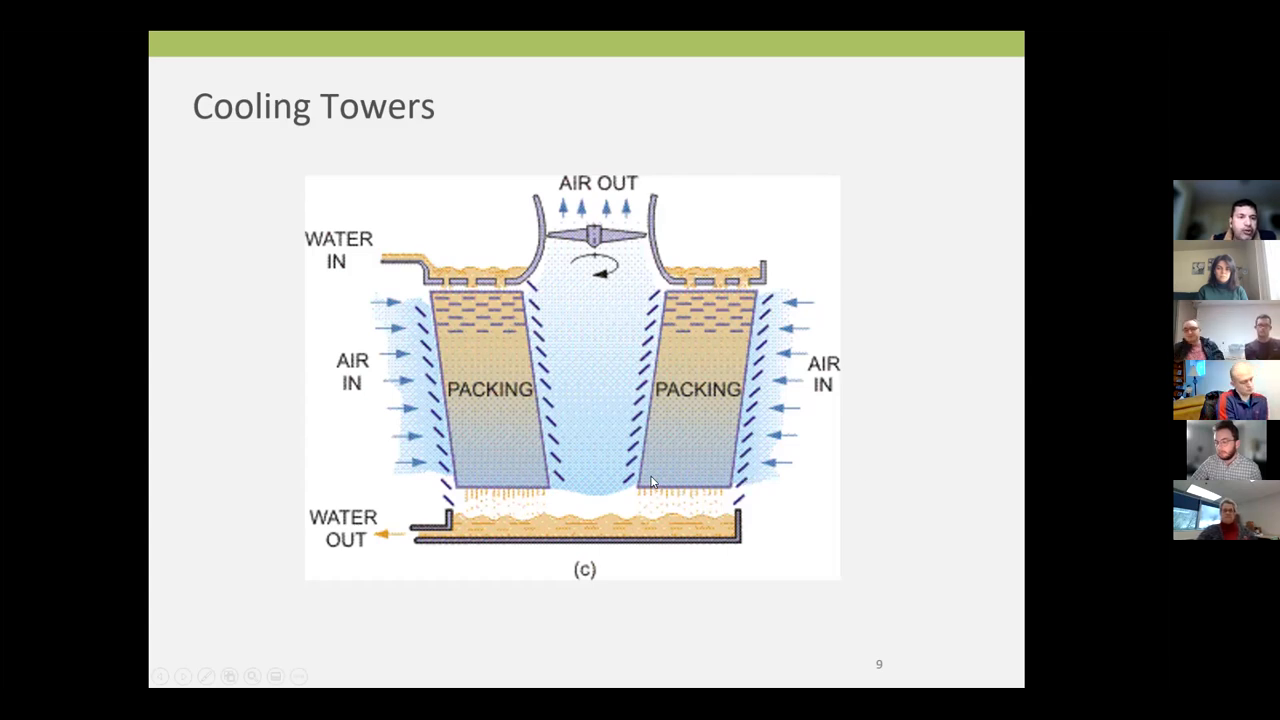
pyautogui.moveTo(584, 206)
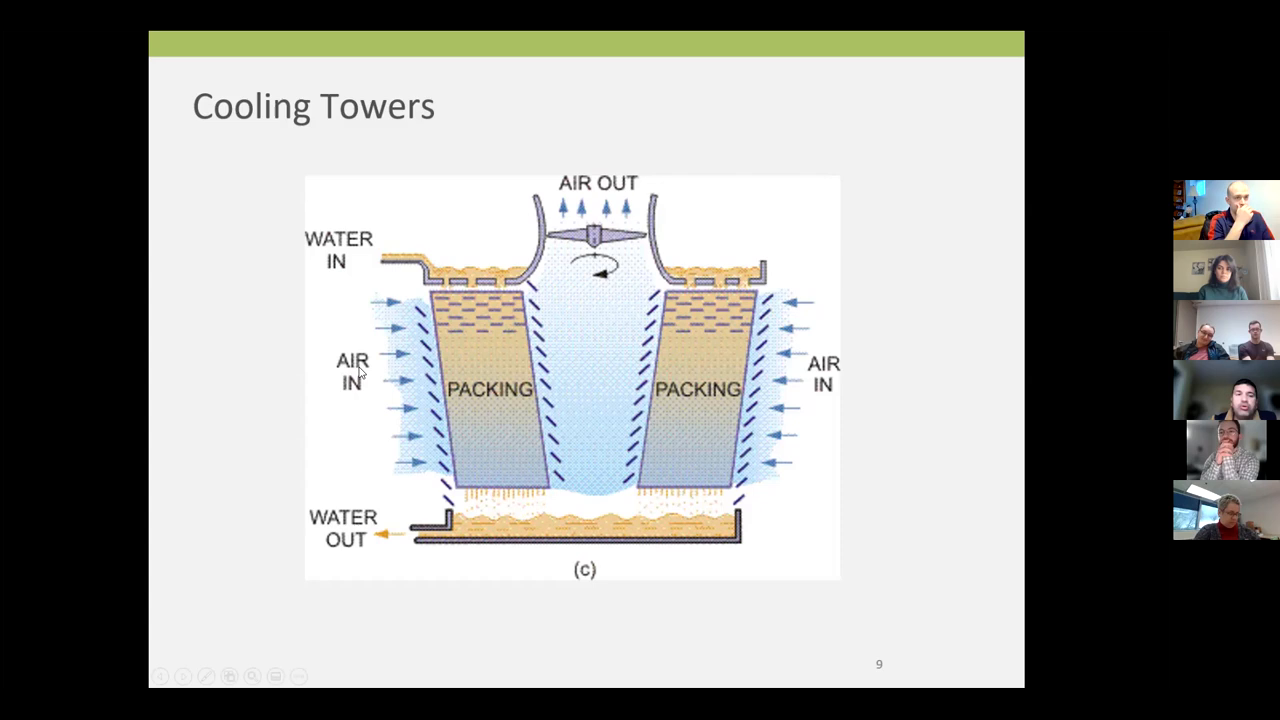
pyautogui.moveTo(470, 430)
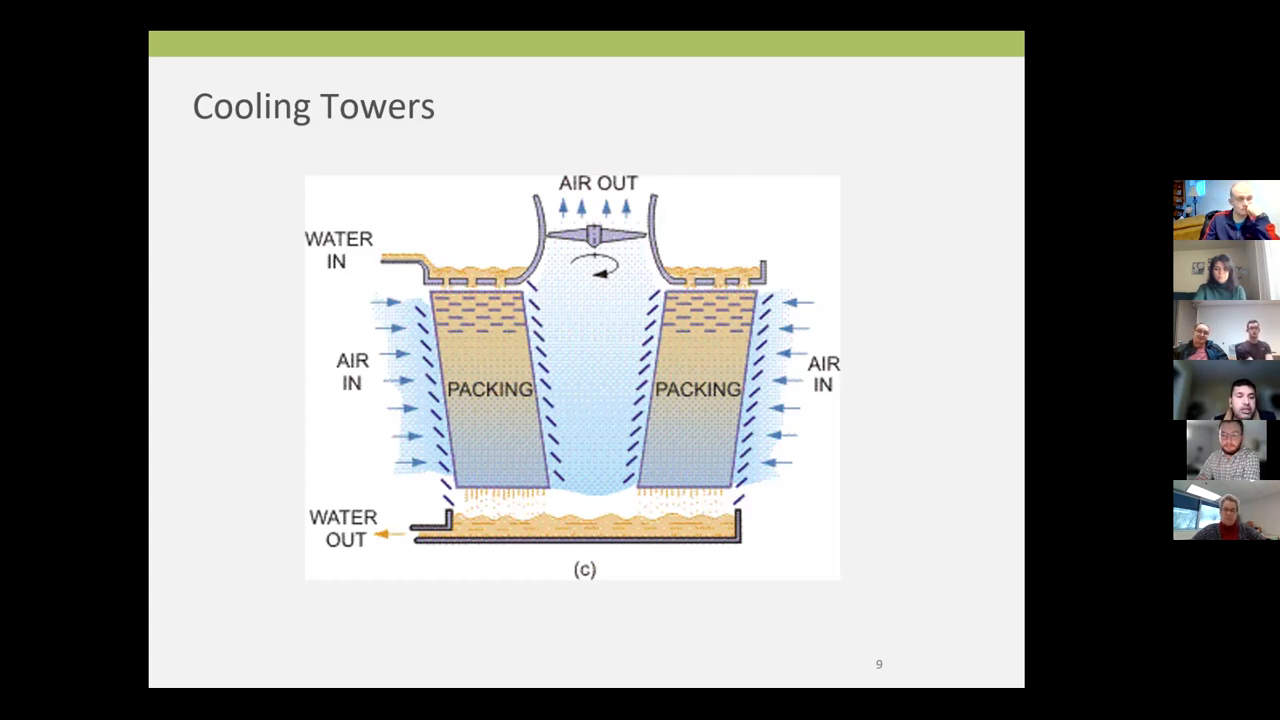
pyautogui.moveTo(492, 536)
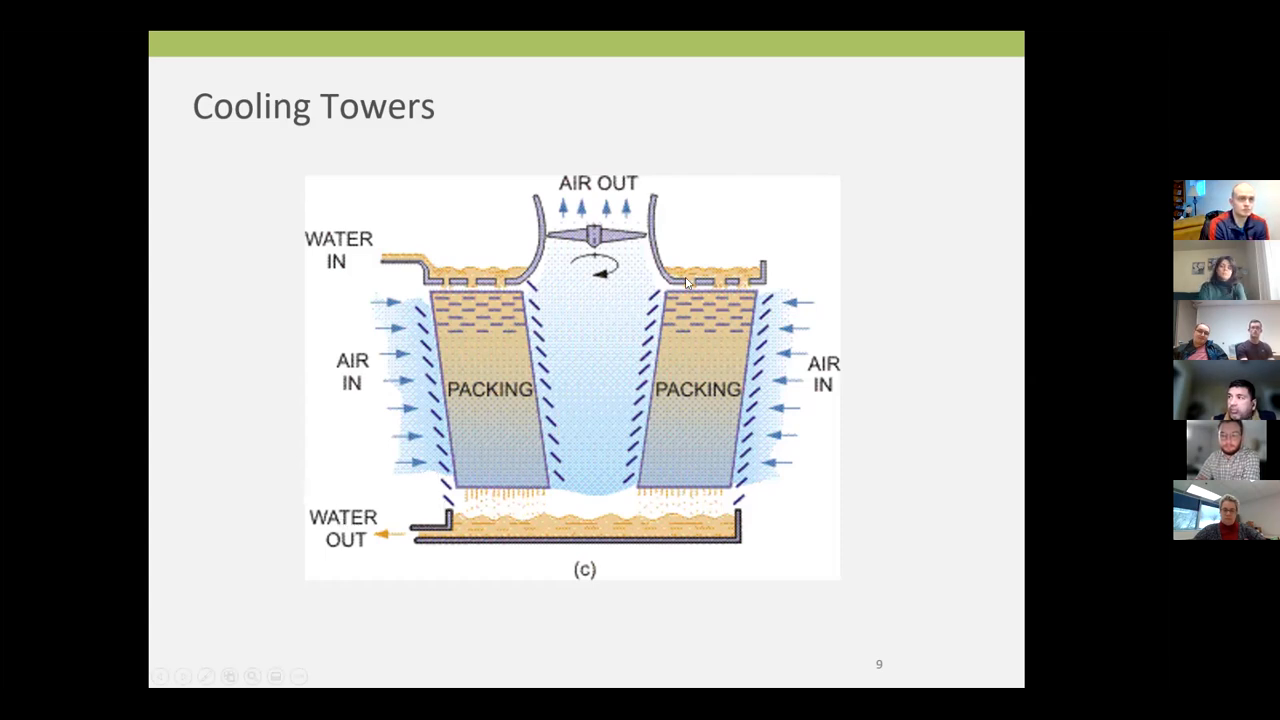
pyautogui.moveTo(200, 552)
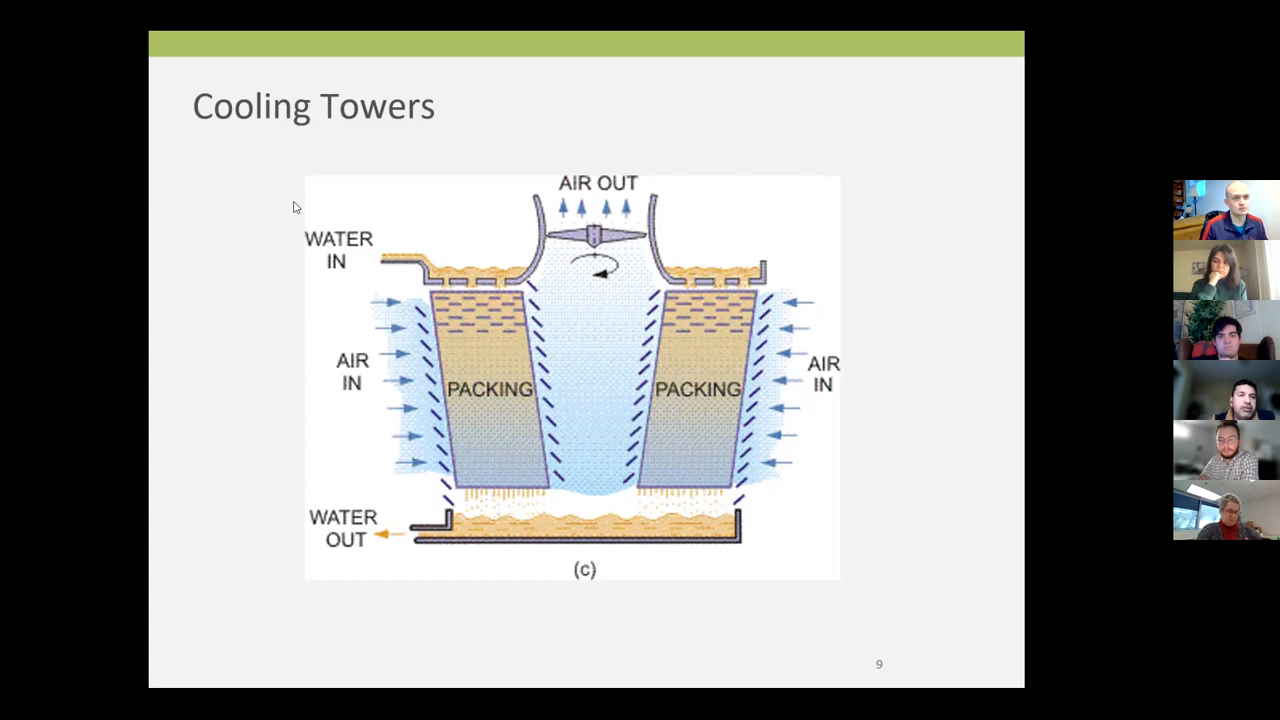
pyautogui.moveTo(326, 416)
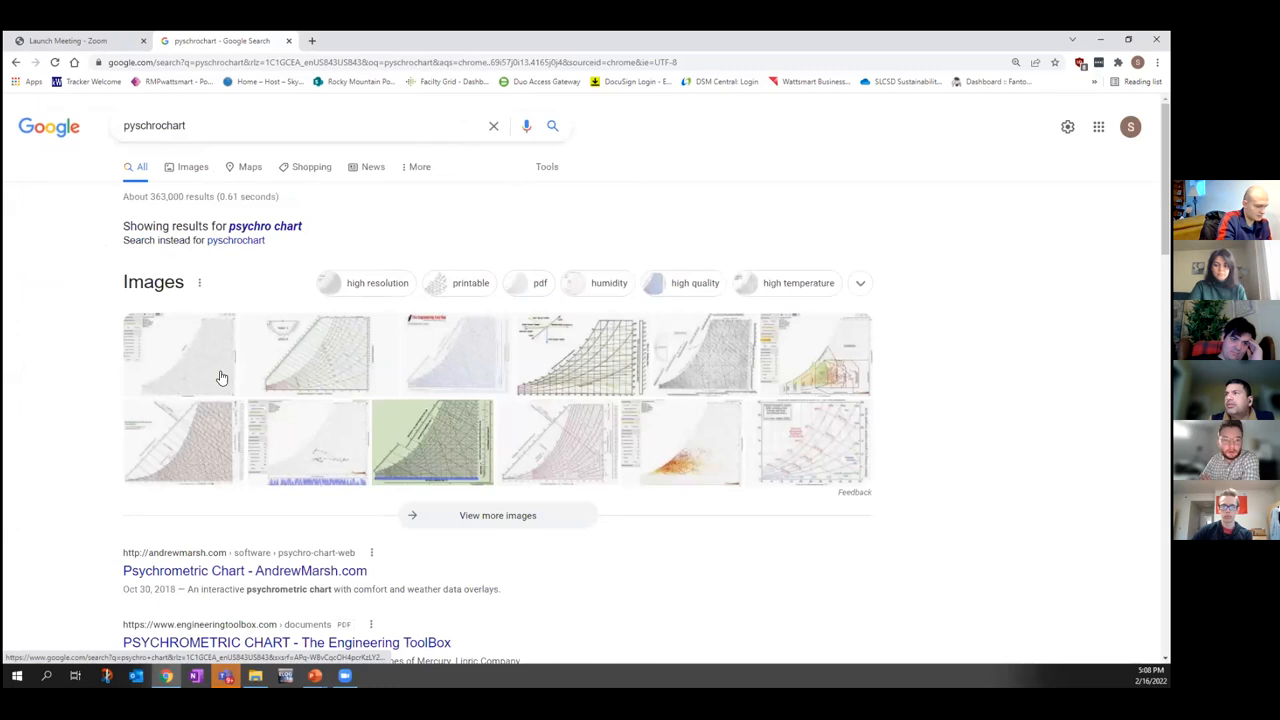
pyautogui.moveTo(576, 356)
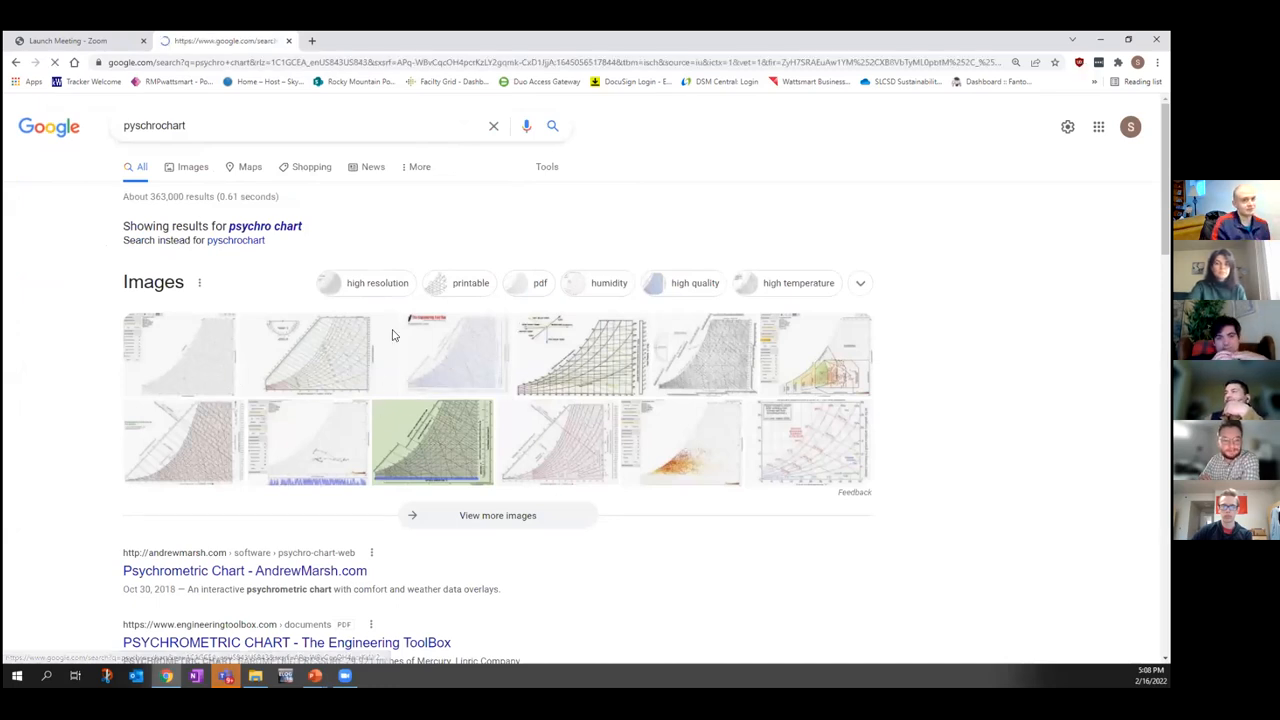
# From Google image results for psychro chart, visit the Engineering ToolBox standard atmospheric chart page
pyautogui.click(192, 166)
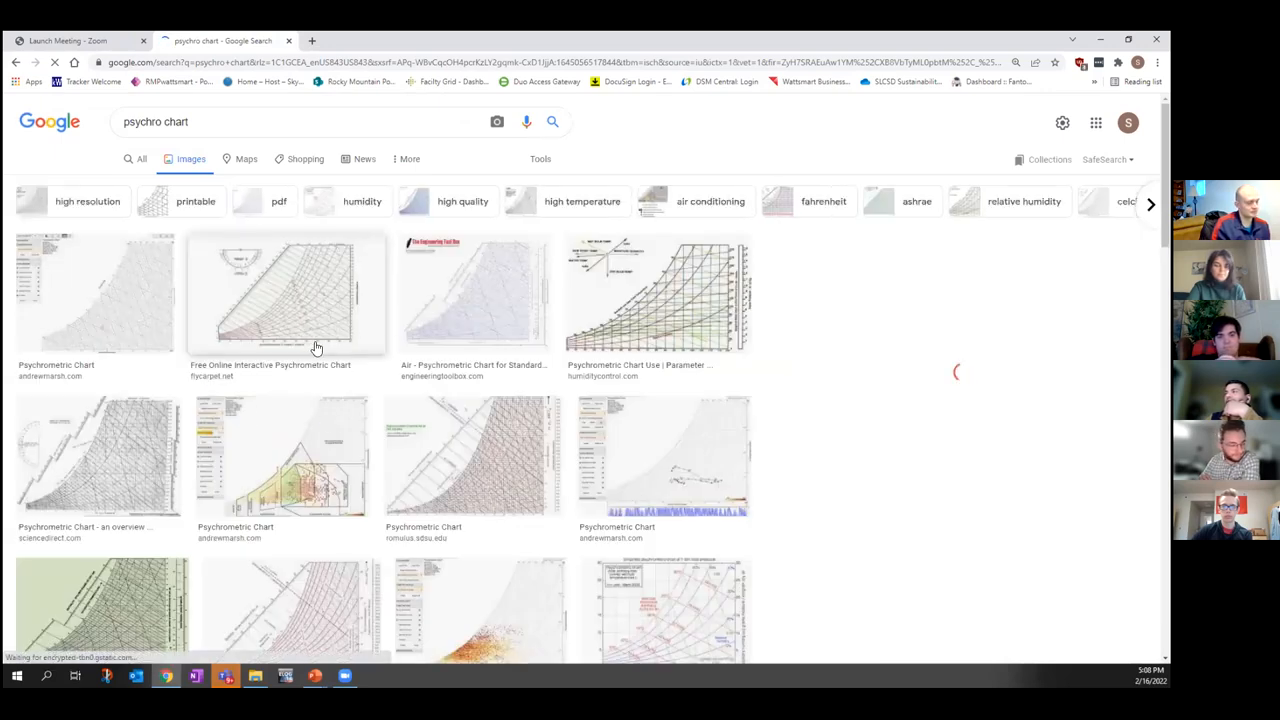
pyautogui.click(284, 290)
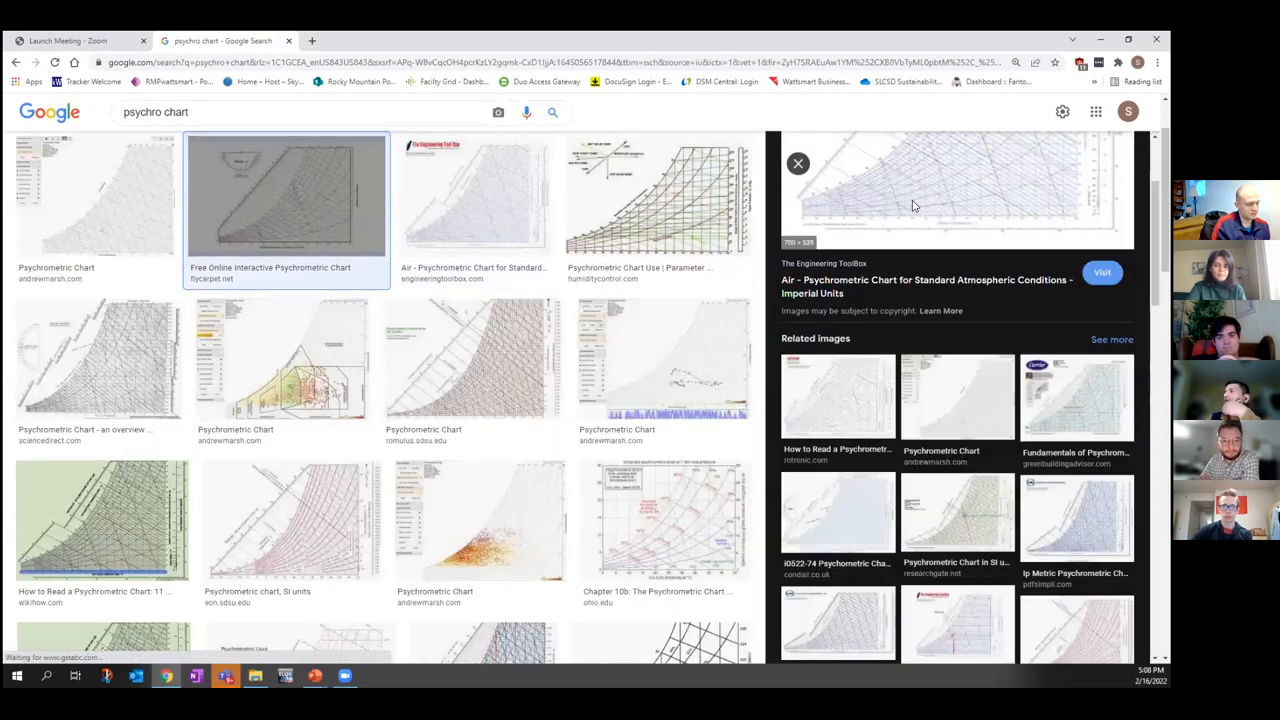
pyautogui.click(1102, 272)
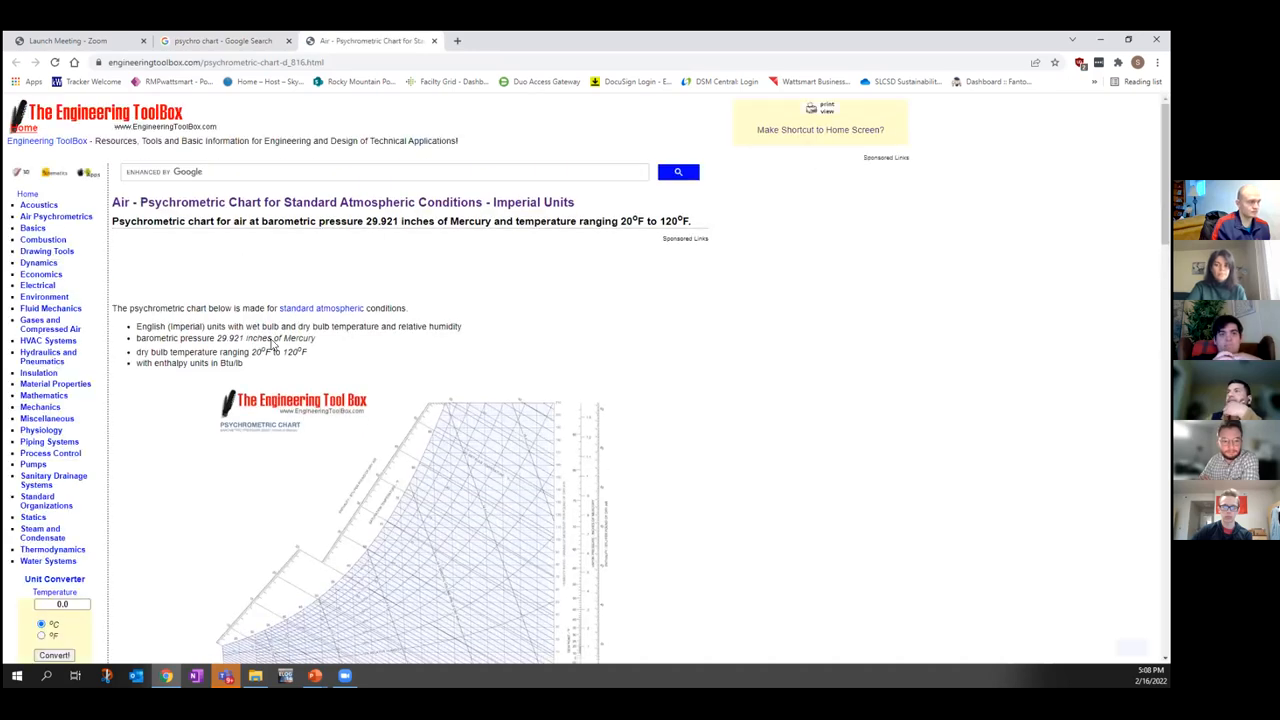
# Scroll to the chart specs and reset Chrome zoom to 100% on the Engineering ToolBox page
pyautogui.scroll(-3)
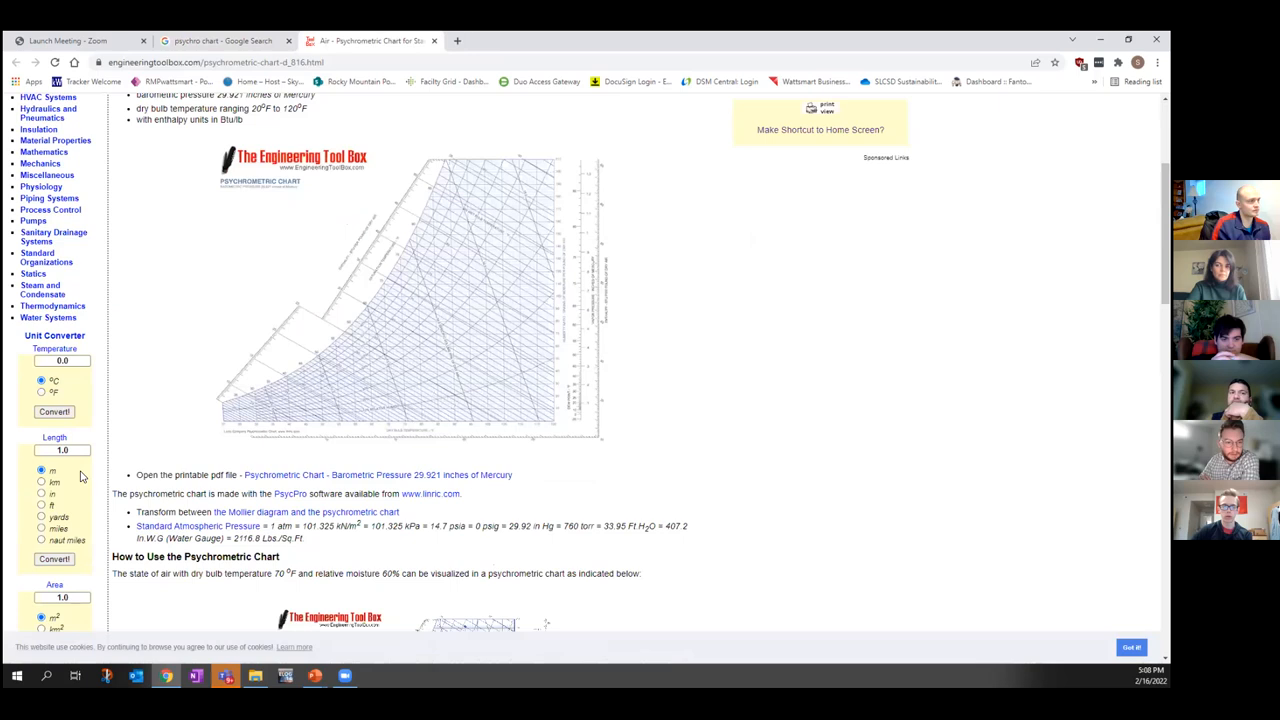
pyautogui.moveTo(520, 452)
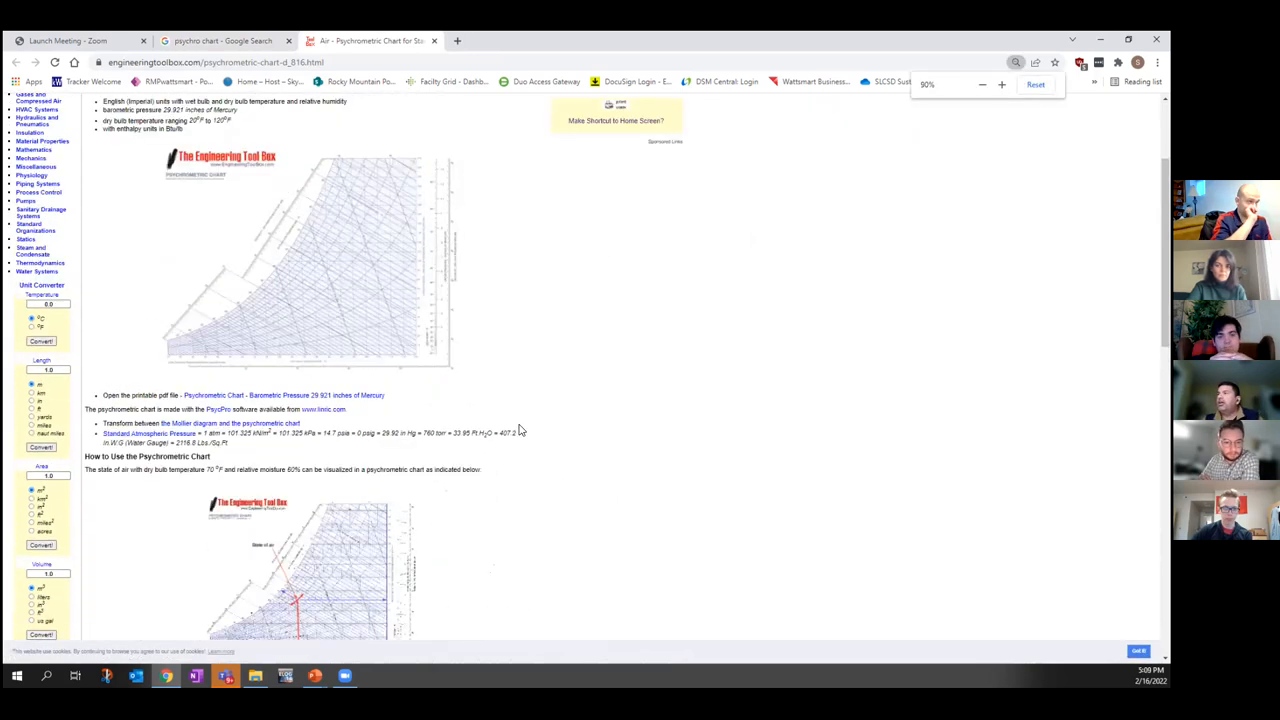
pyautogui.click(1002, 84)
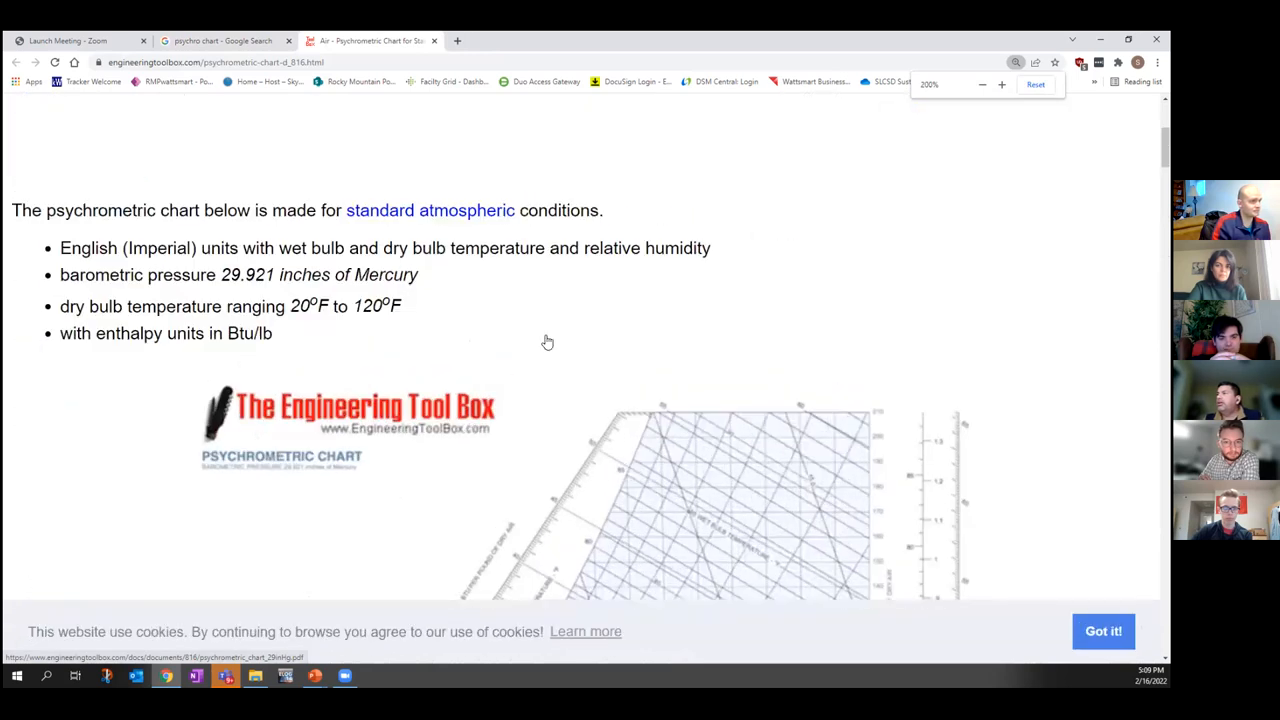
pyautogui.scroll(-3)
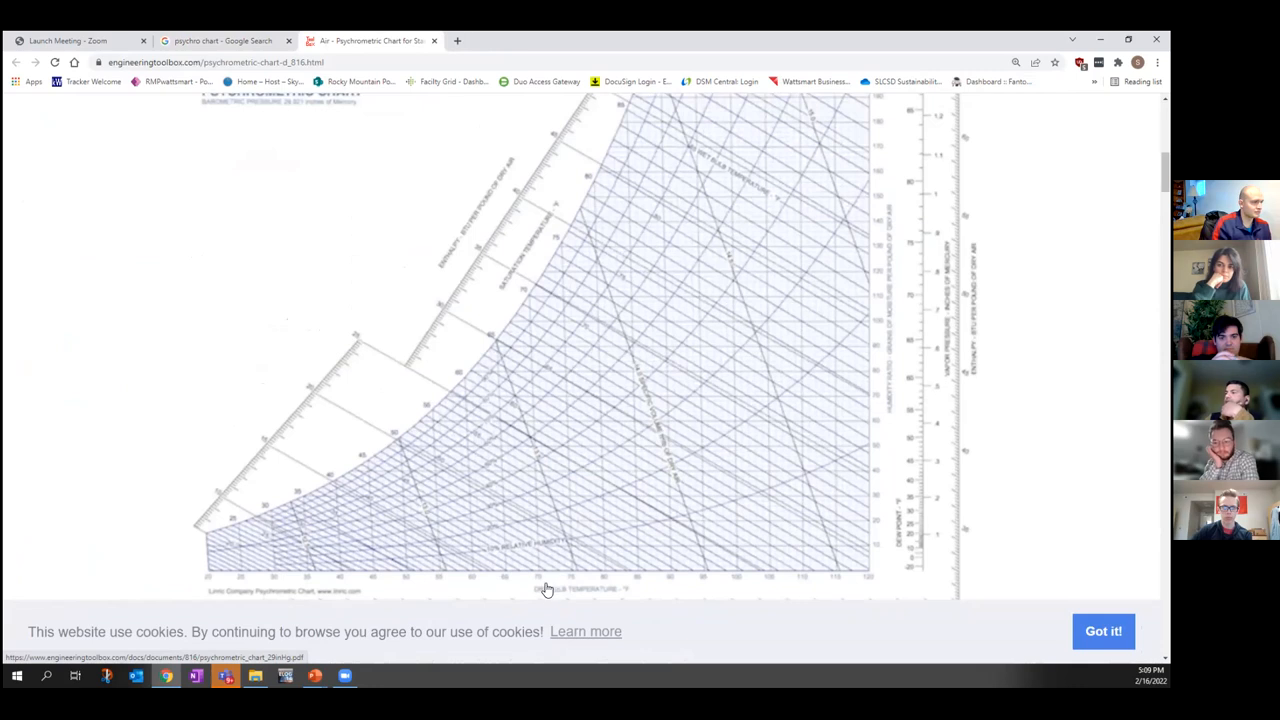
pyautogui.moveTo(468, 560)
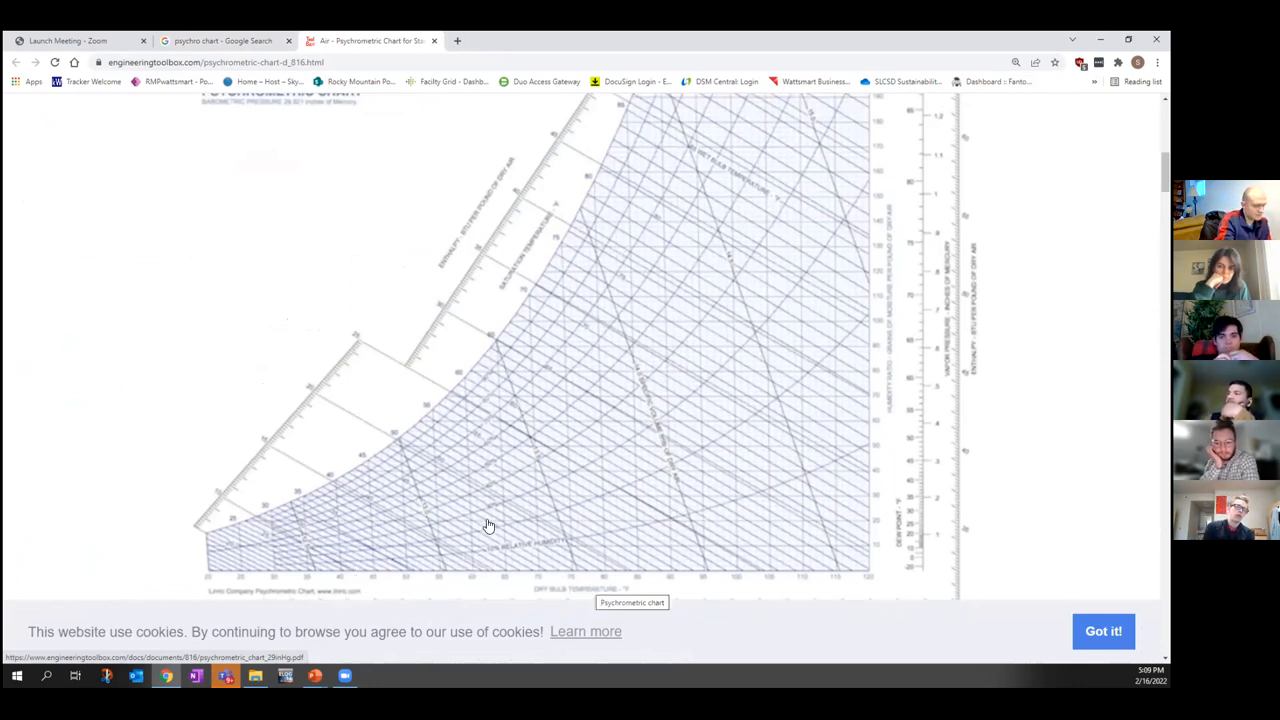
pyautogui.moveTo(596, 492)
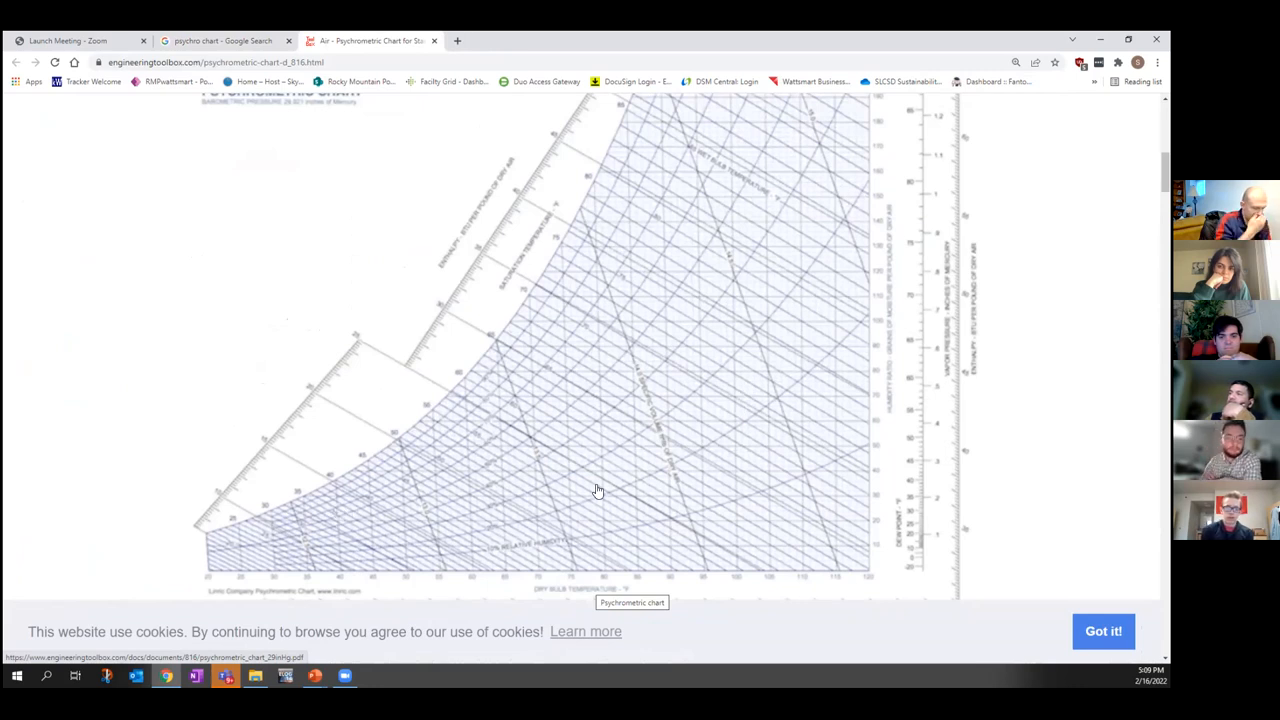
pyautogui.moveTo(618, 336)
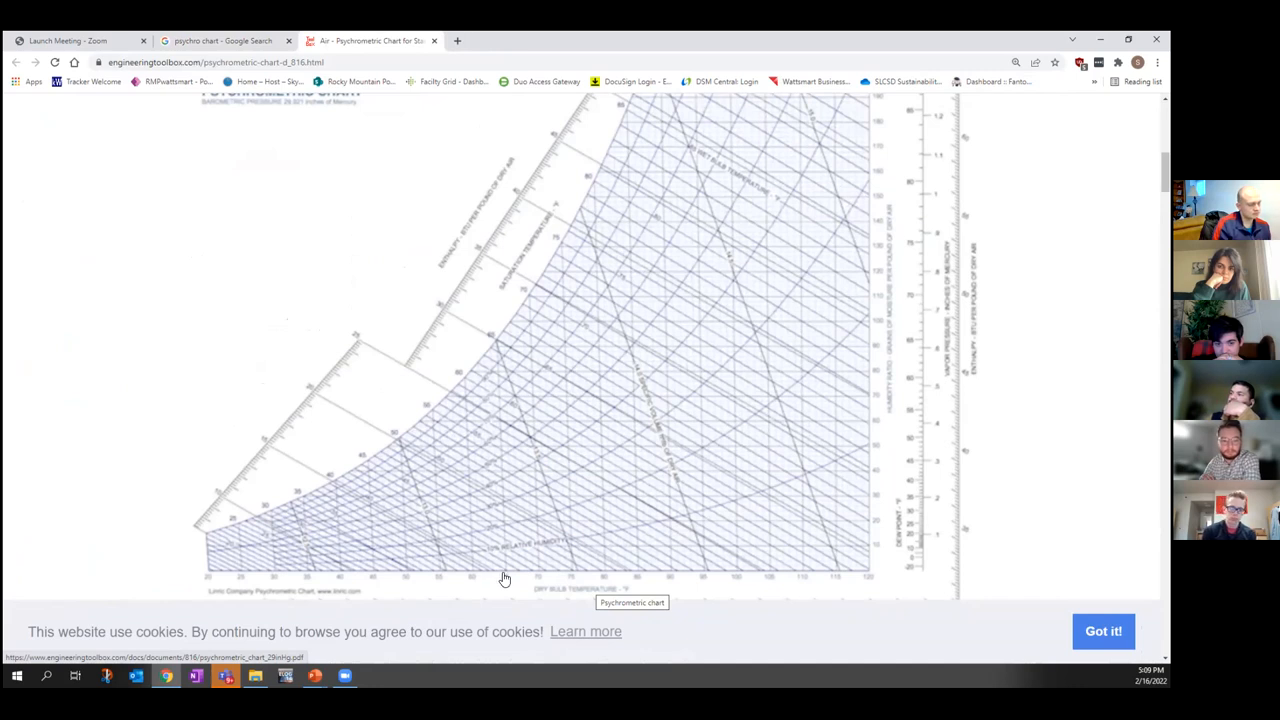
pyautogui.moveTo(504, 568)
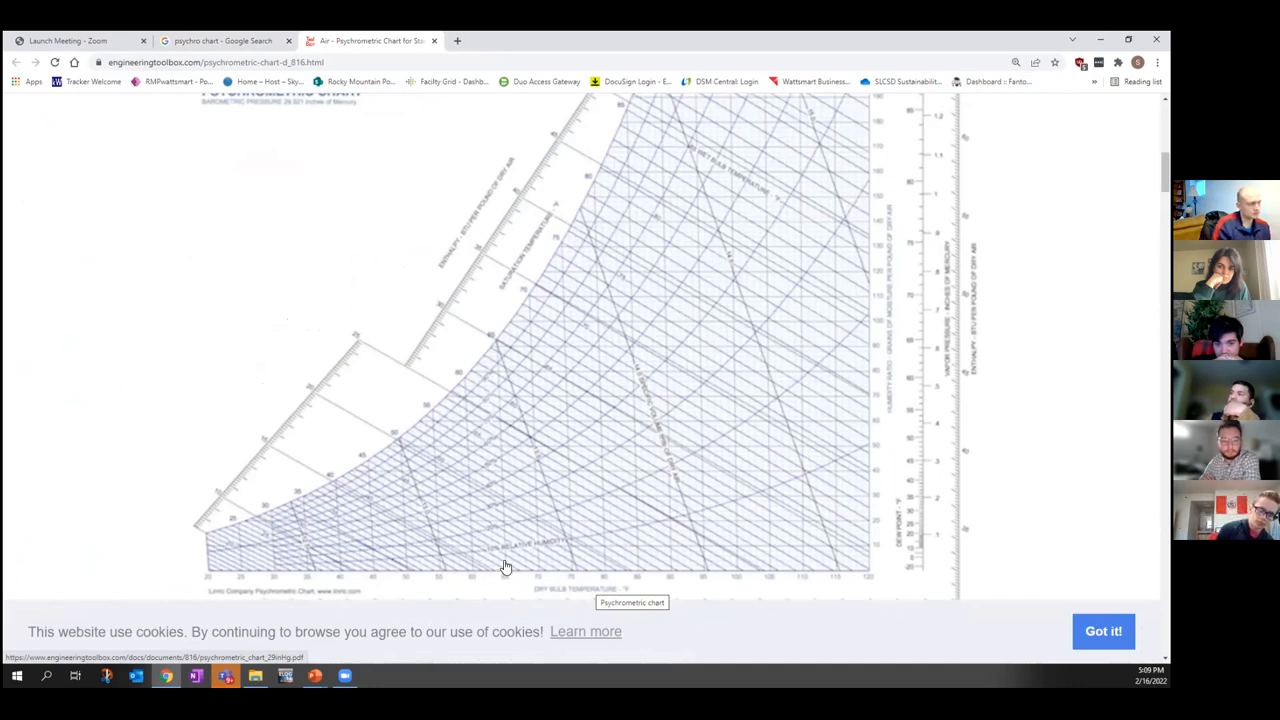
pyautogui.moveTo(506, 584)
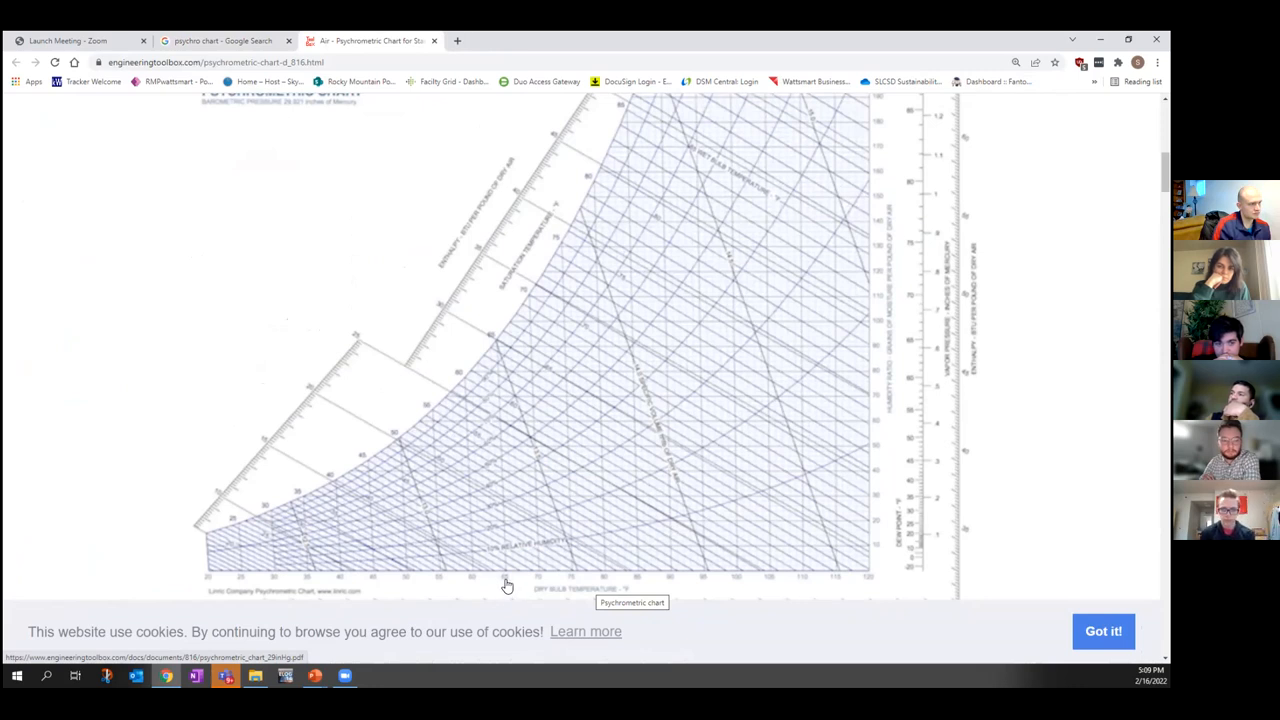
pyautogui.moveTo(496, 344)
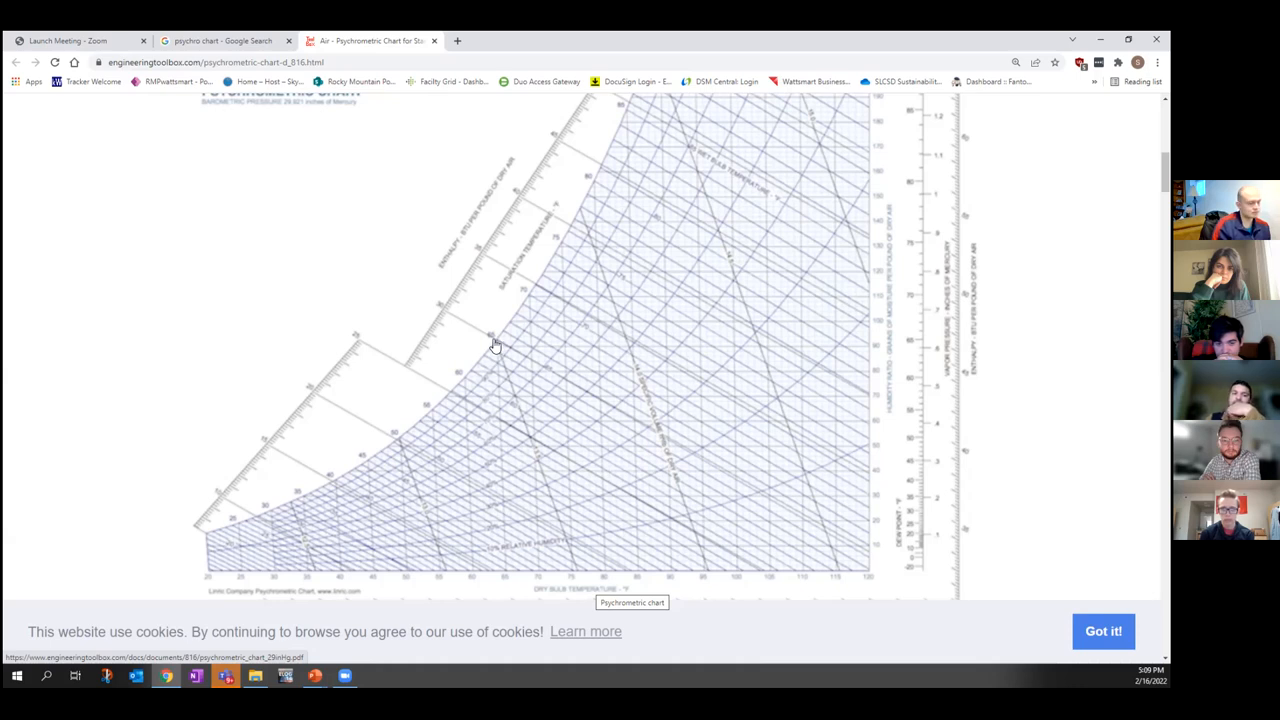
pyautogui.moveTo(488, 510)
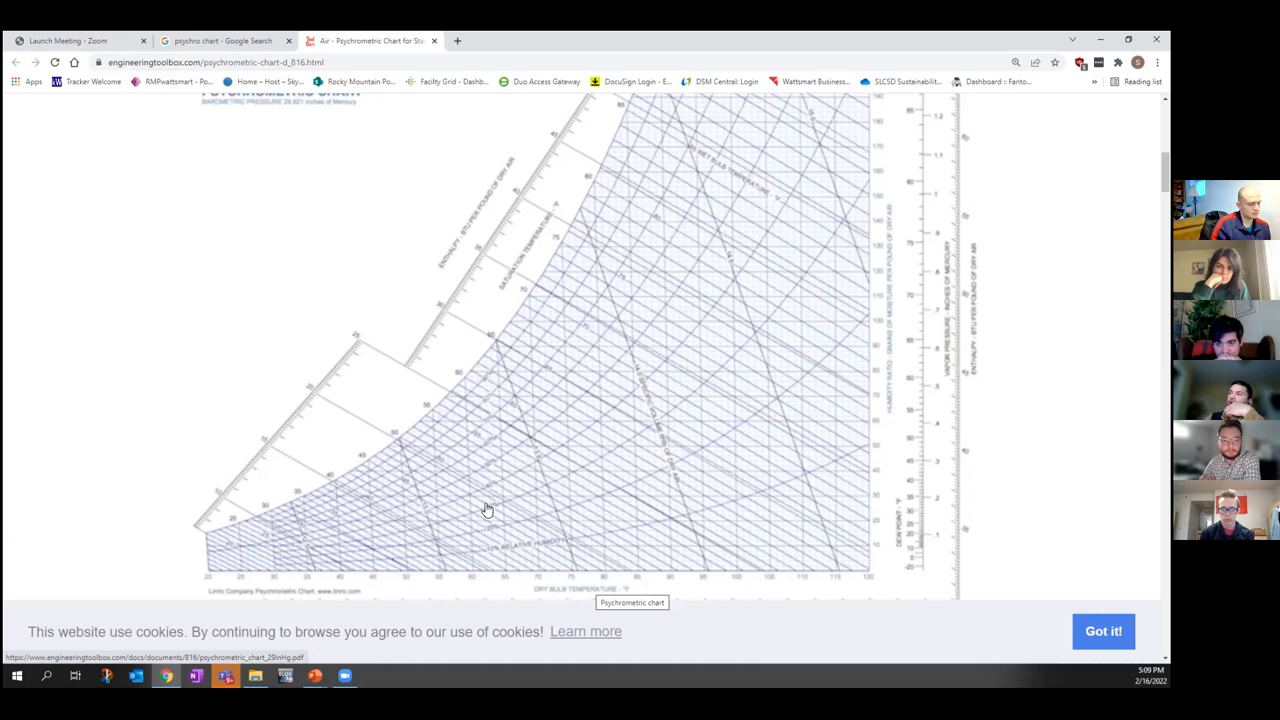
pyautogui.moveTo(498, 348)
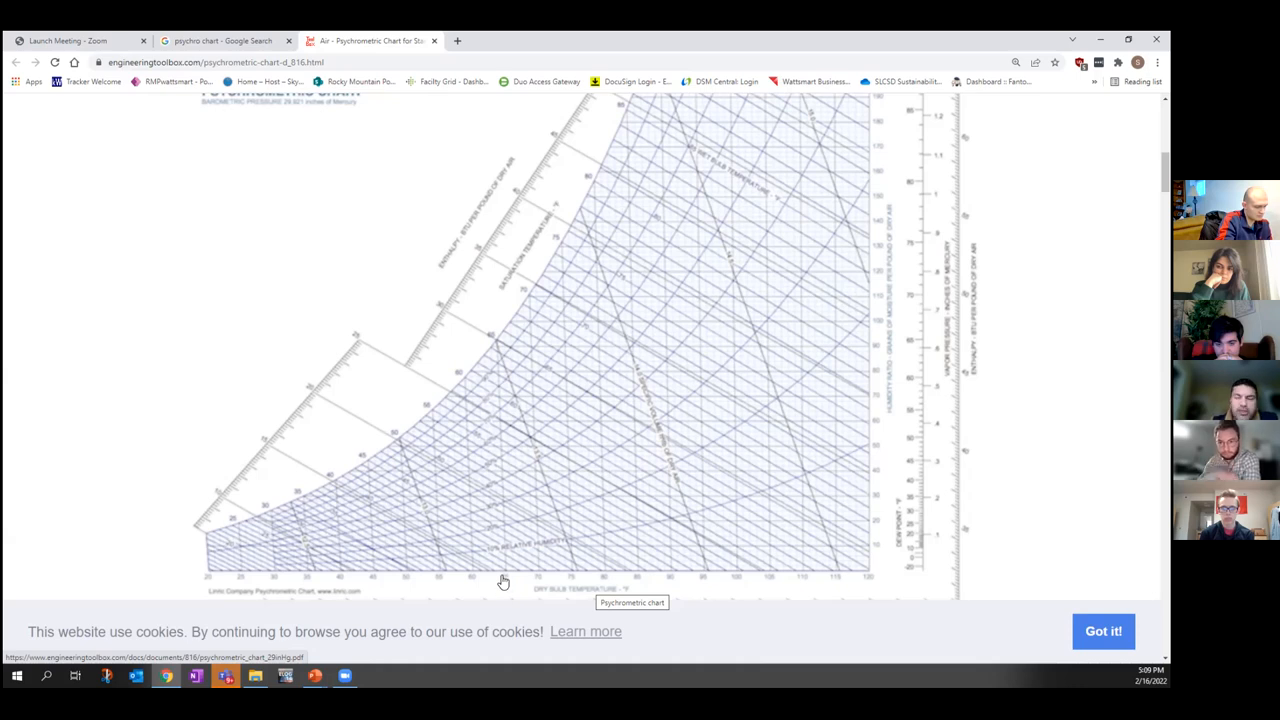
pyautogui.moveTo(508, 552)
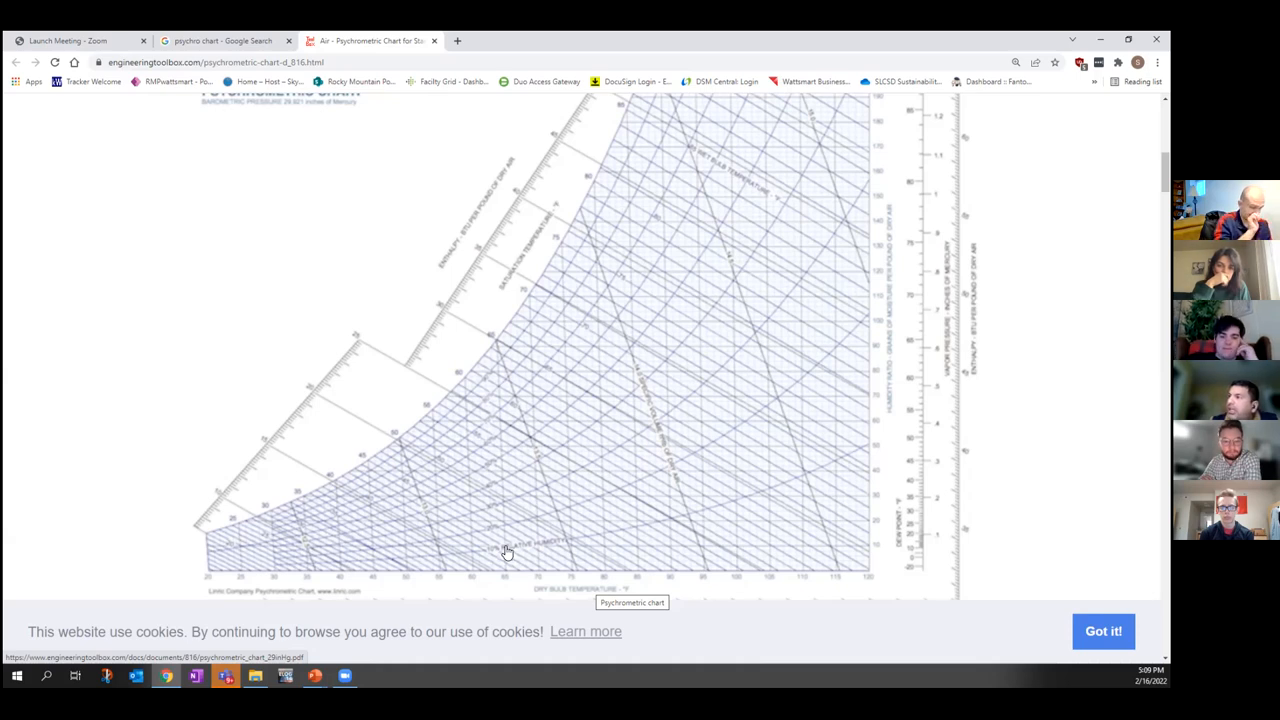
pyautogui.moveTo(432, 508)
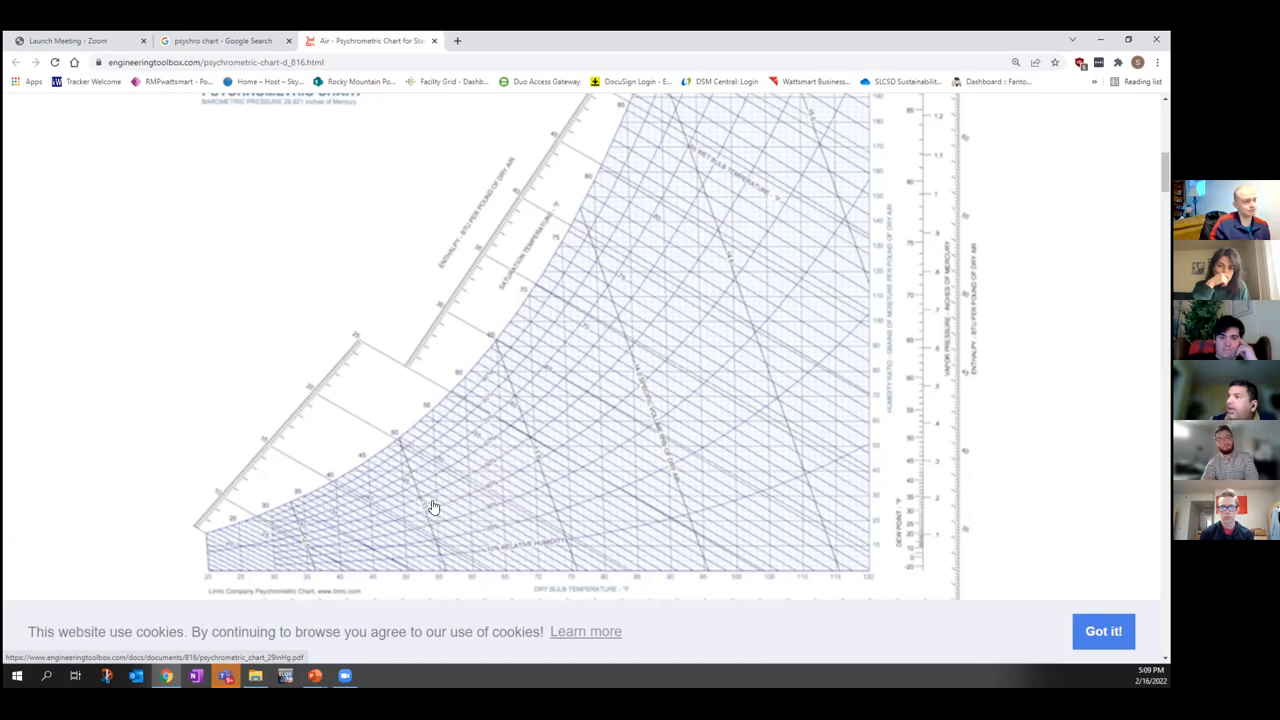
pyautogui.moveTo(308, 412)
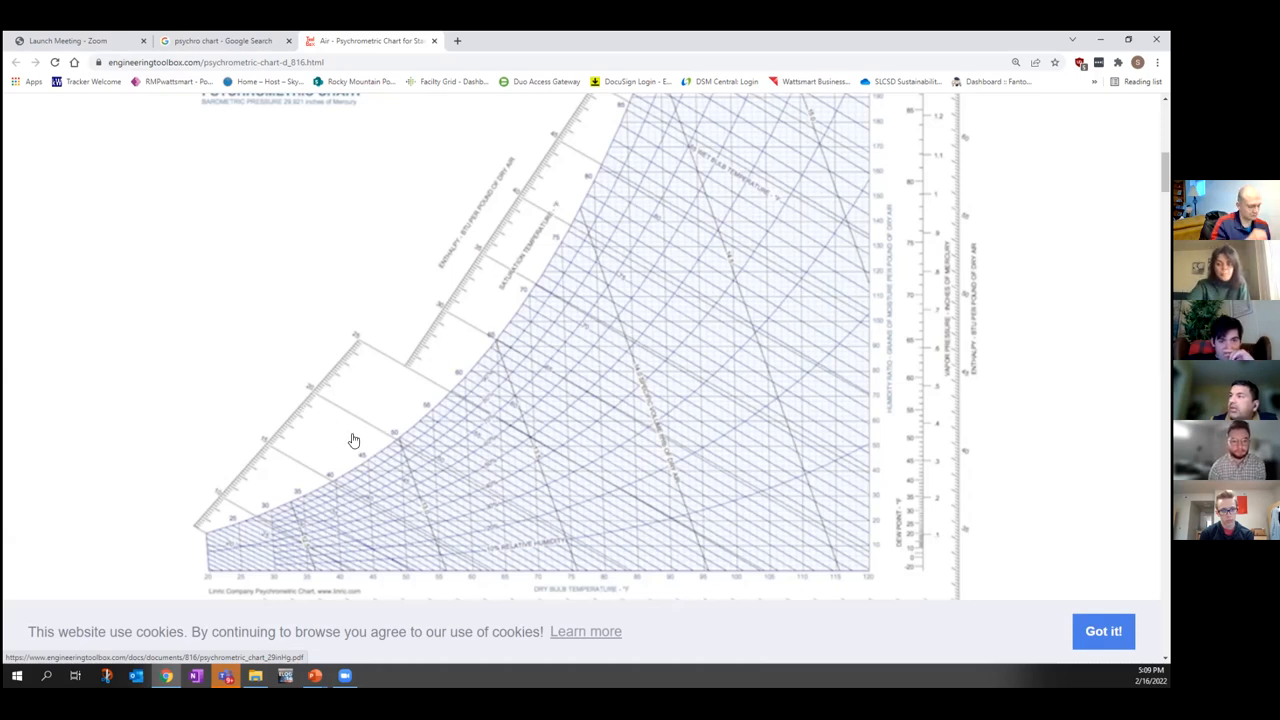
pyautogui.moveTo(396, 448)
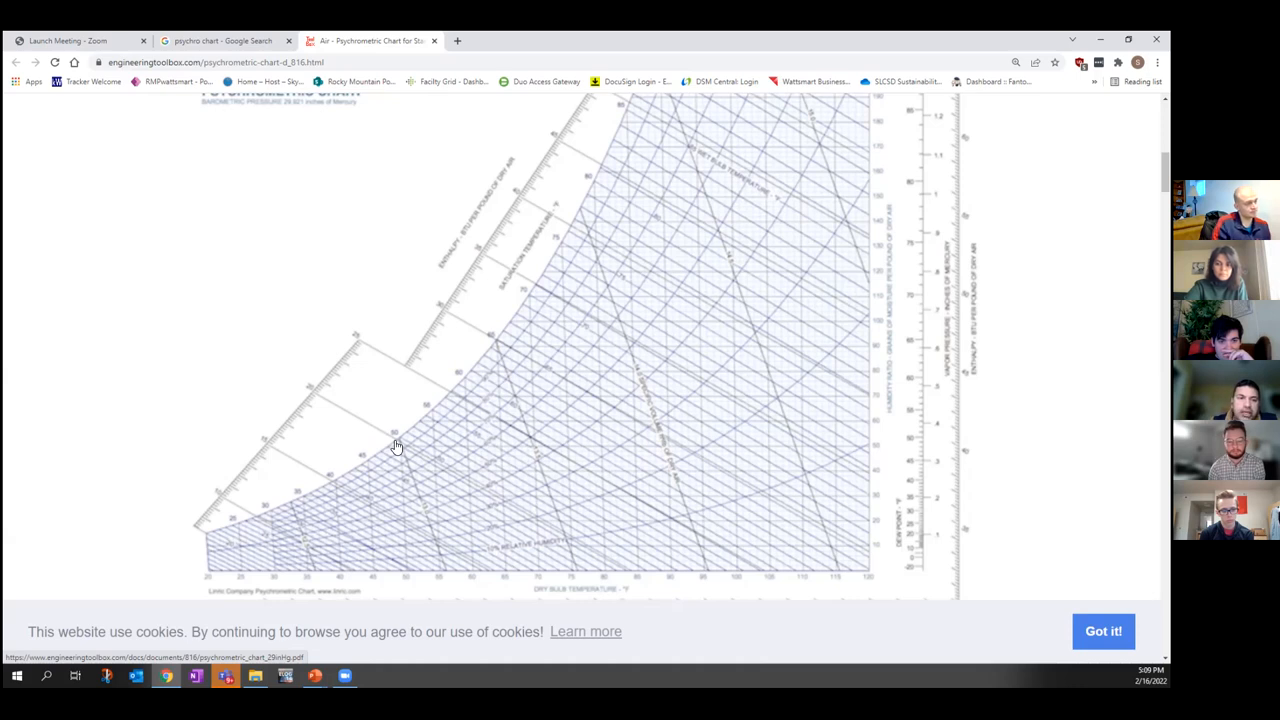
pyautogui.moveTo(506, 550)
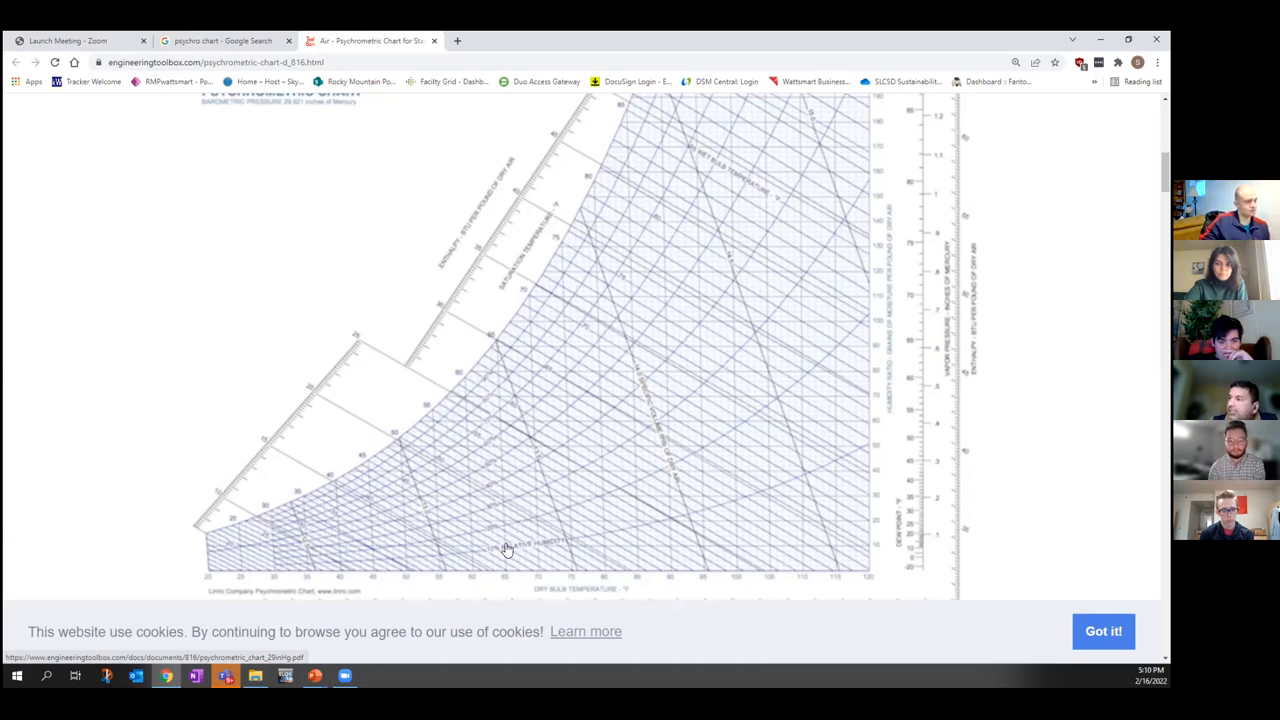
pyautogui.moveTo(508, 522)
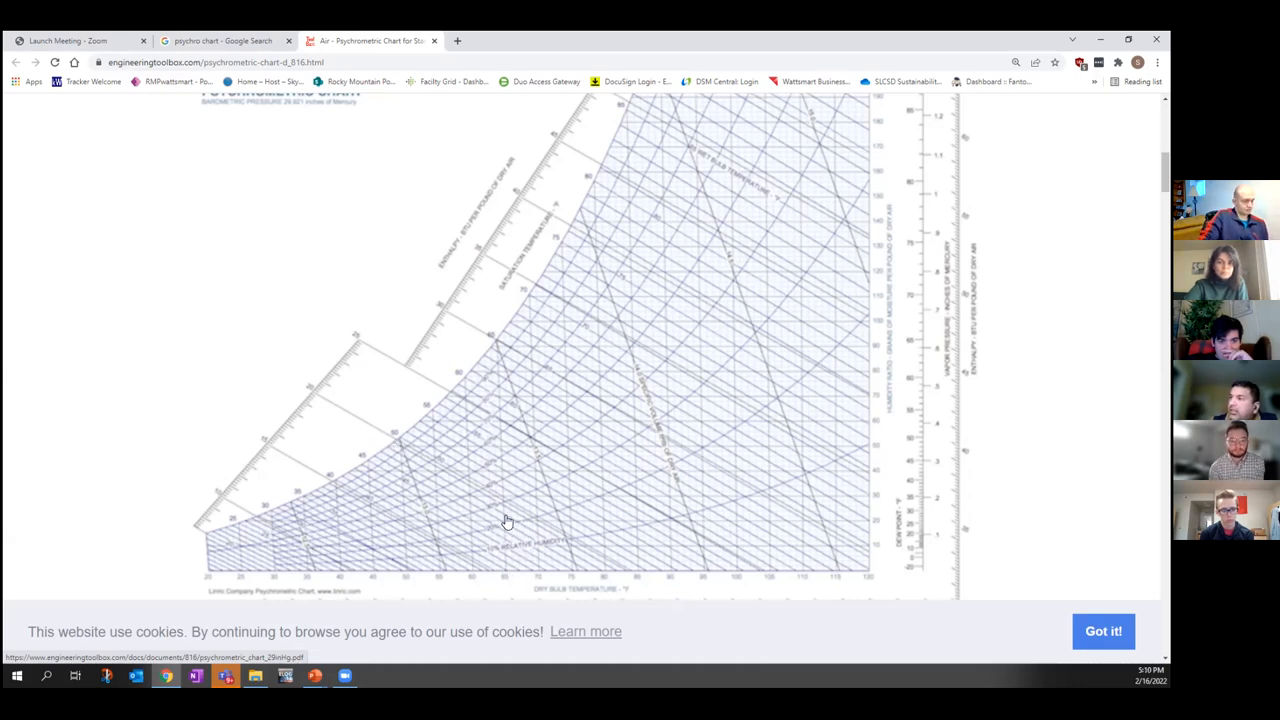
pyautogui.moveTo(456, 448)
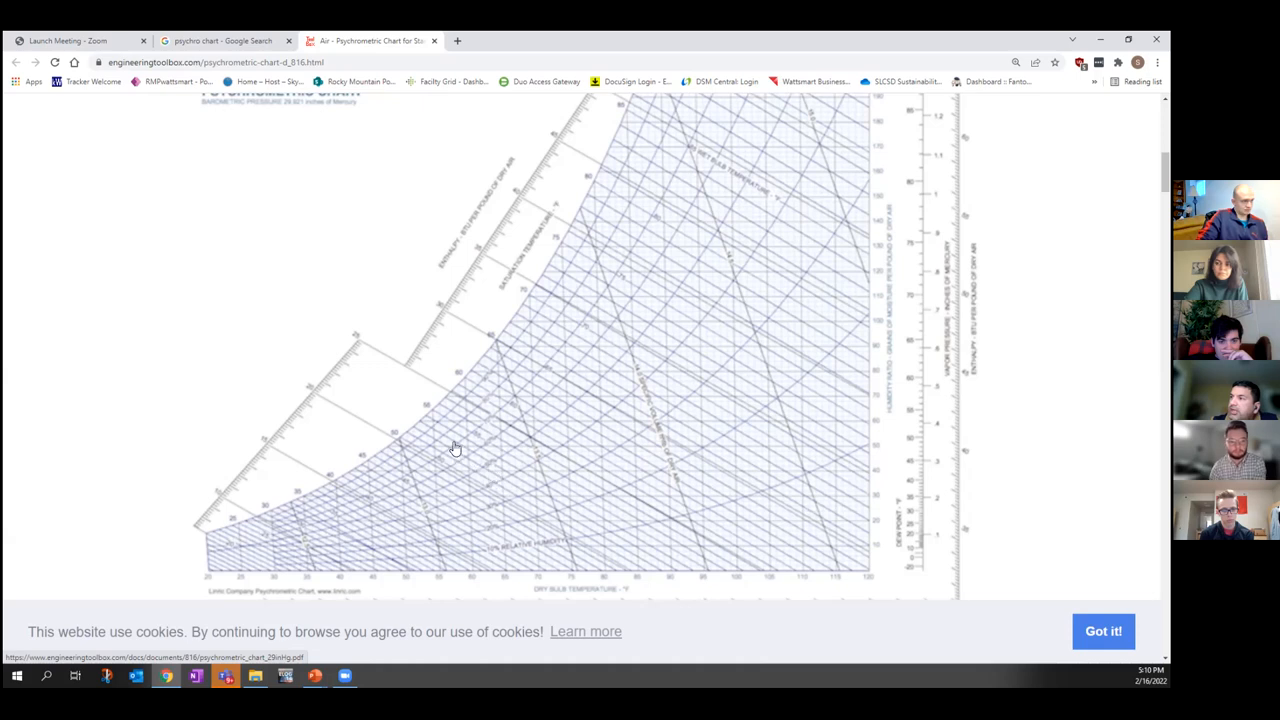
pyautogui.moveTo(420, 428)
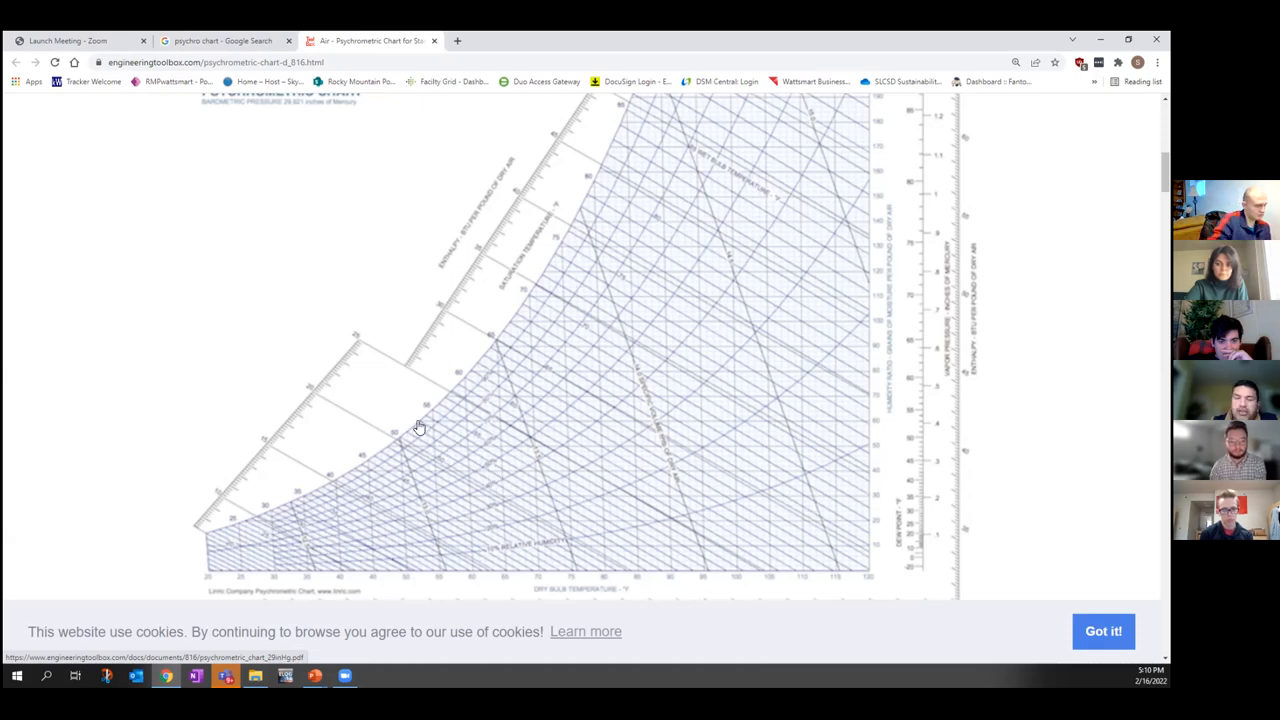
pyautogui.moveTo(432, 432)
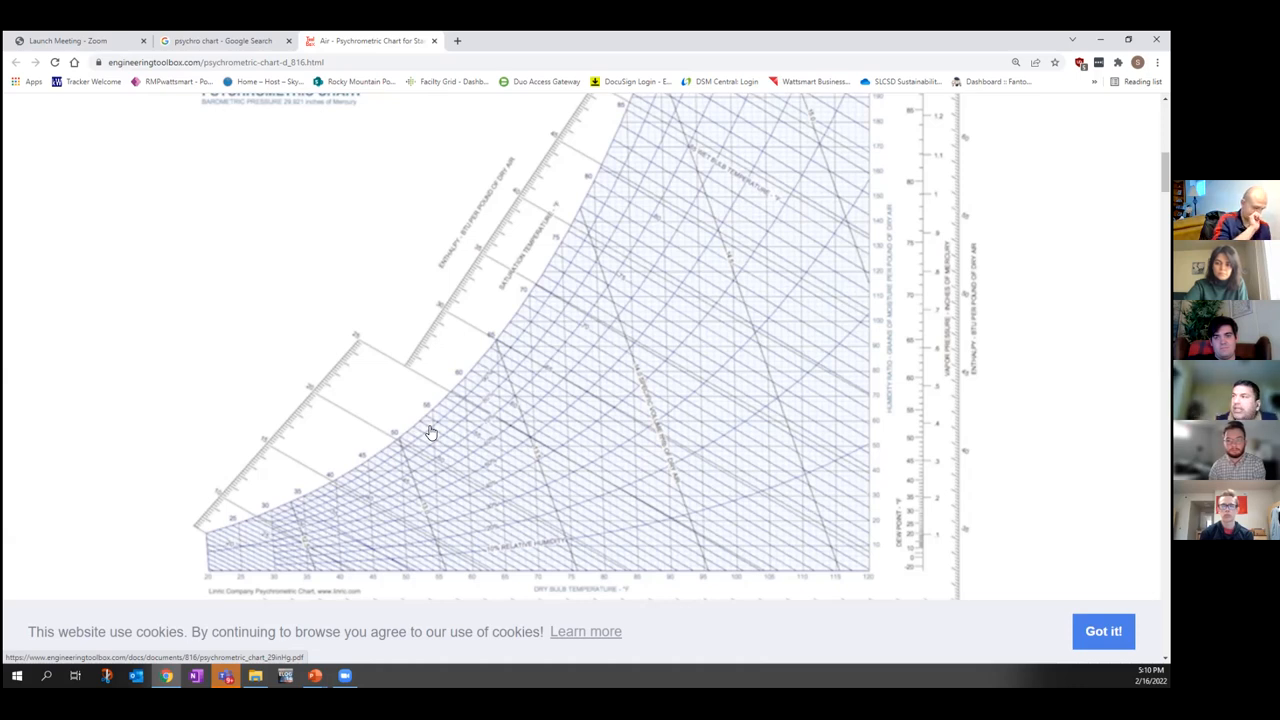
pyautogui.moveTo(450, 396)
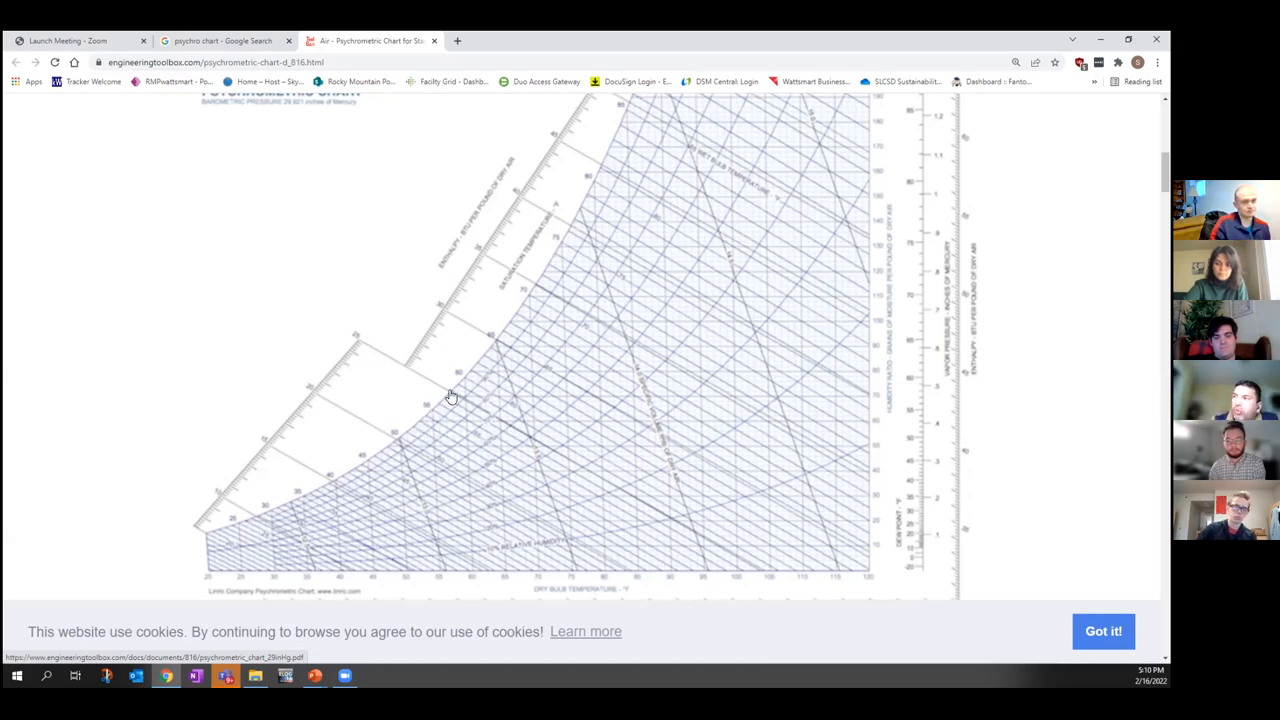
pyautogui.moveTo(484, 366)
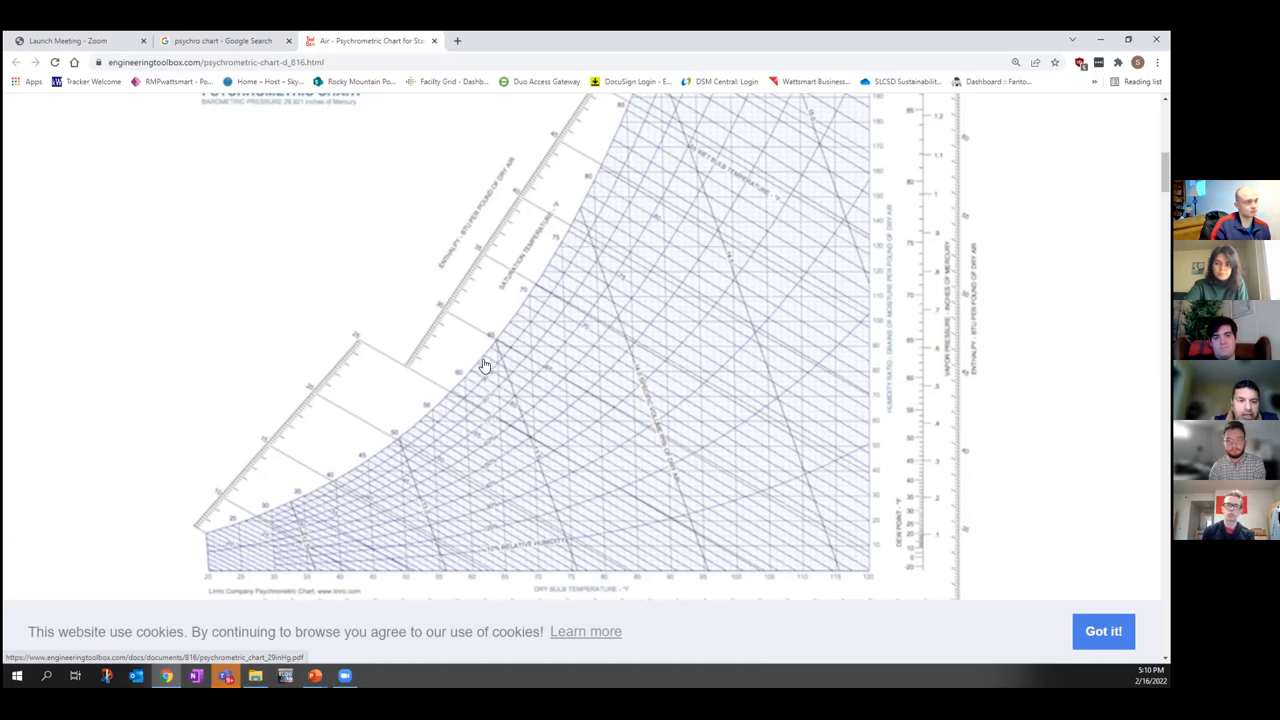
pyautogui.moveTo(482, 390)
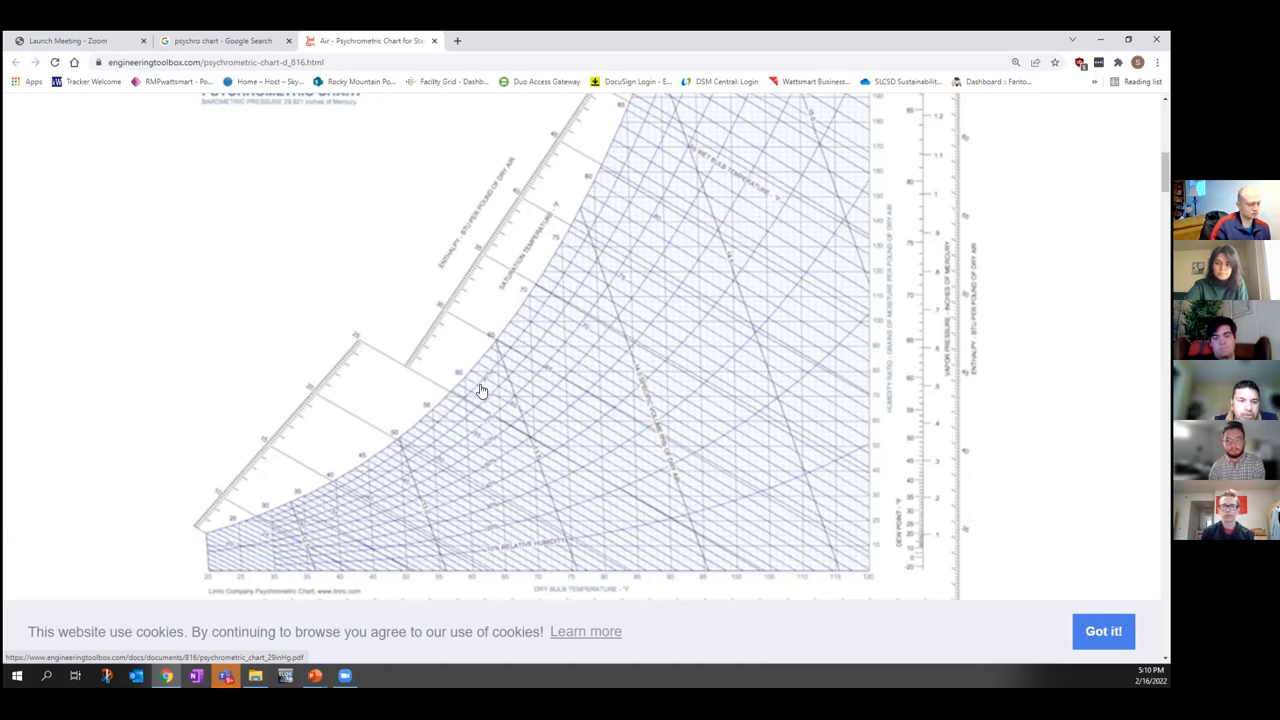
pyautogui.moveTo(994, 376)
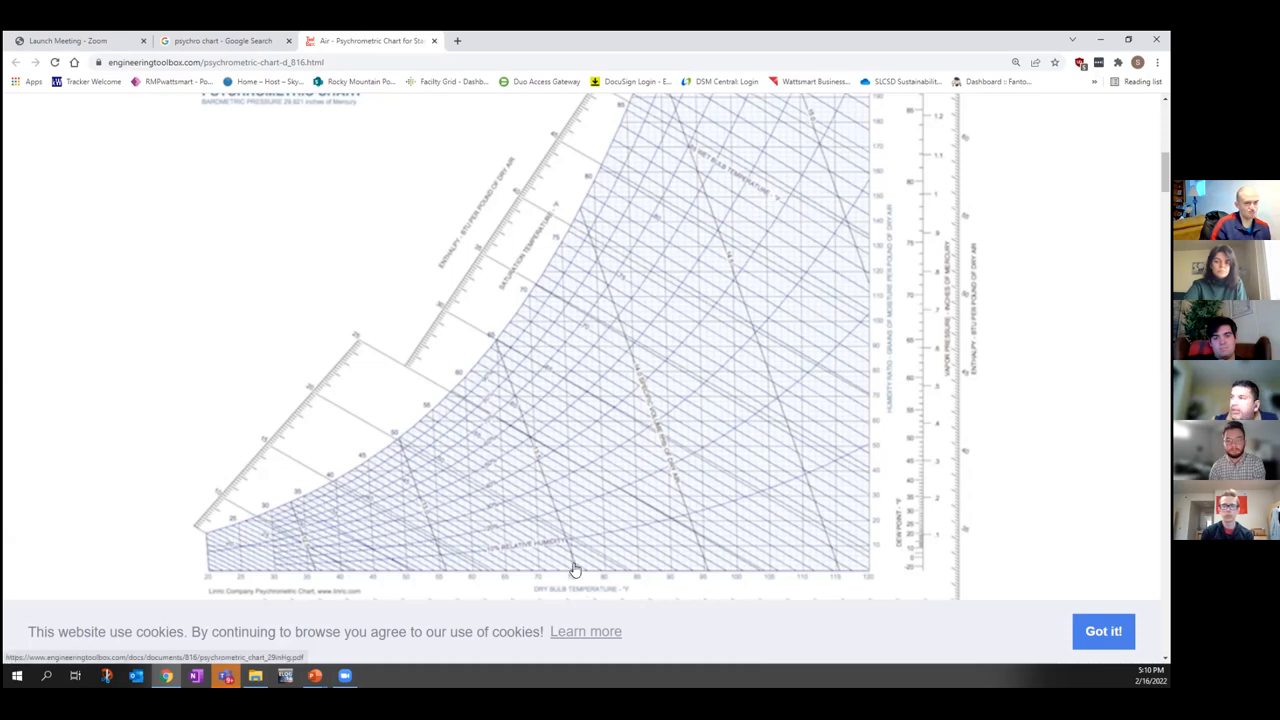
pyautogui.moveTo(524, 424)
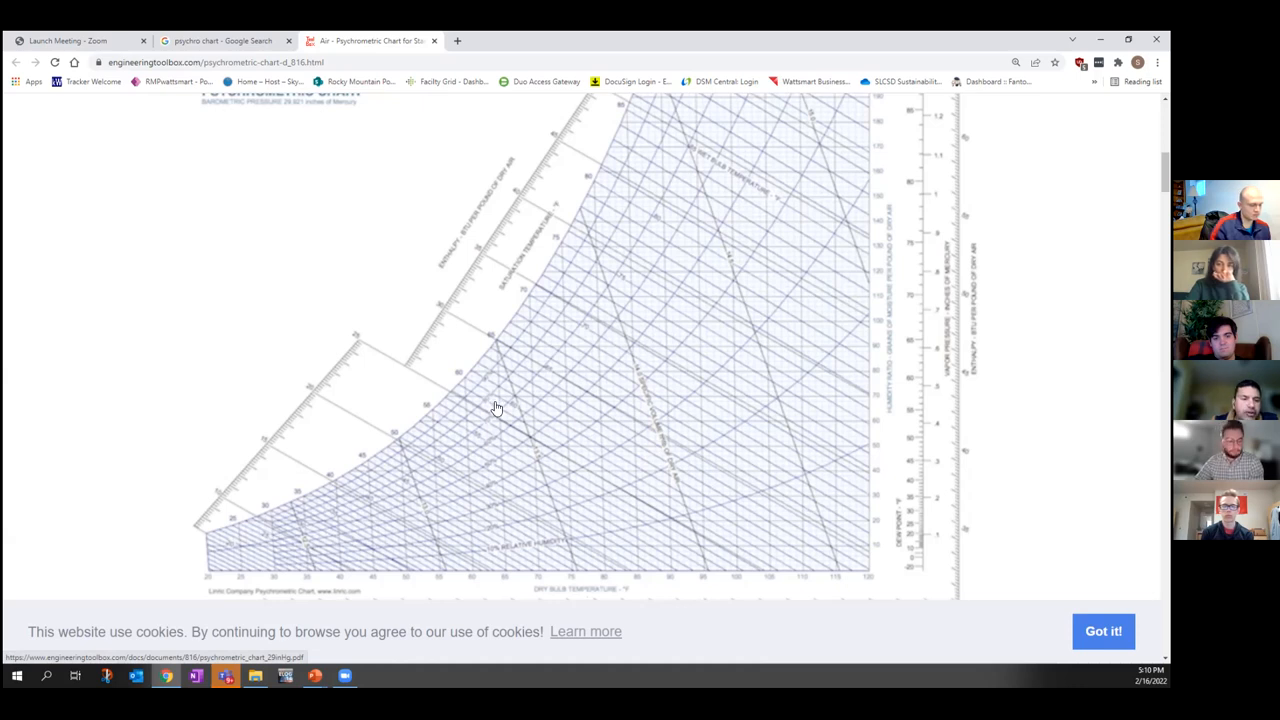
pyautogui.moveTo(496, 408)
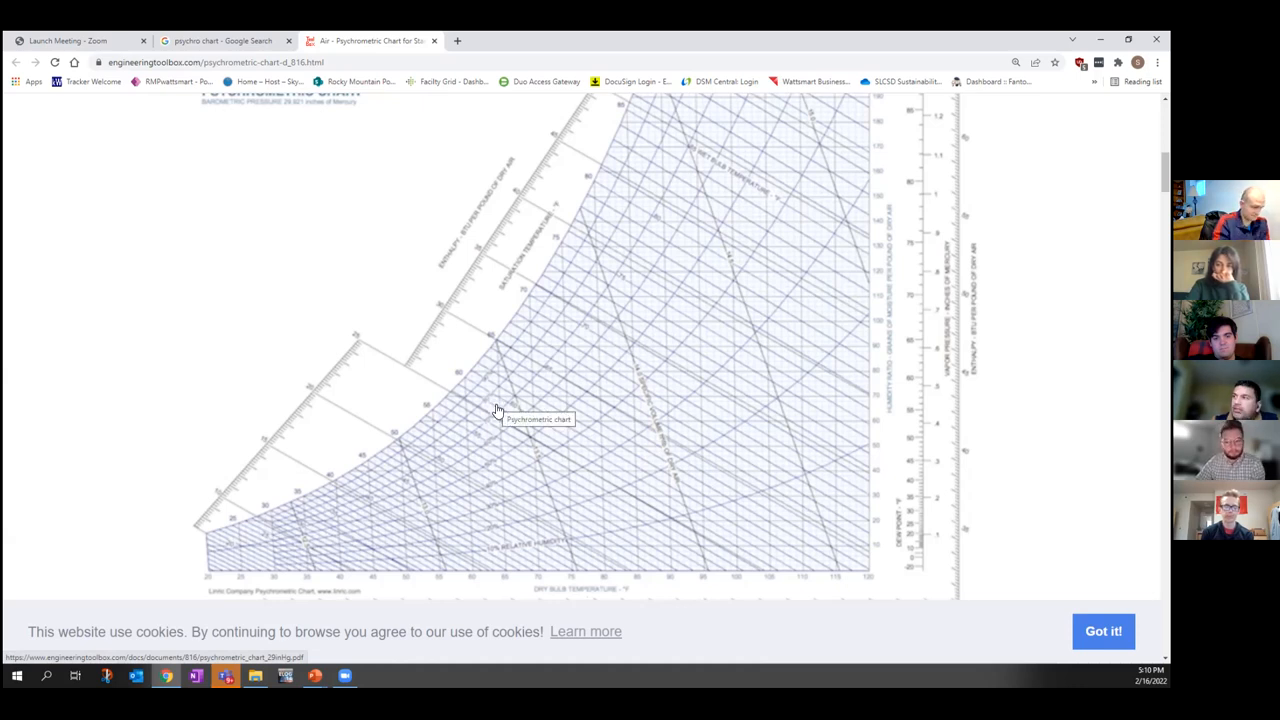
pyautogui.moveTo(456, 388)
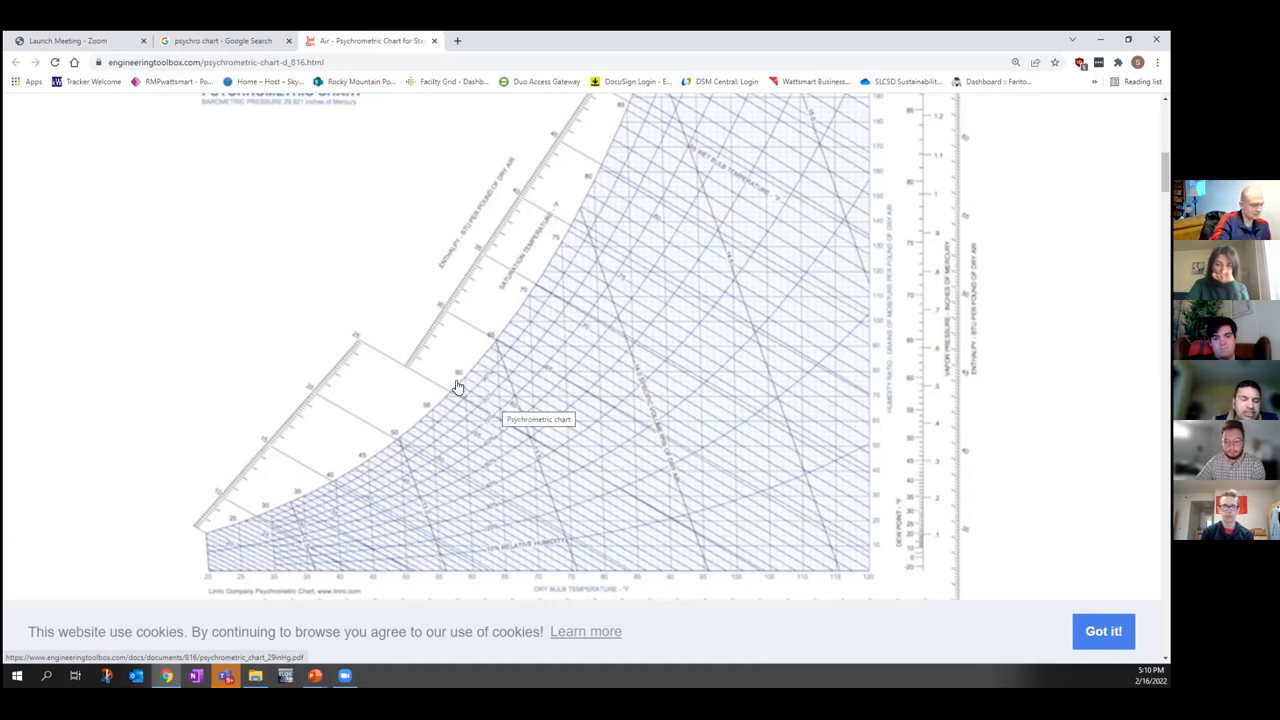
pyautogui.moveTo(464, 390)
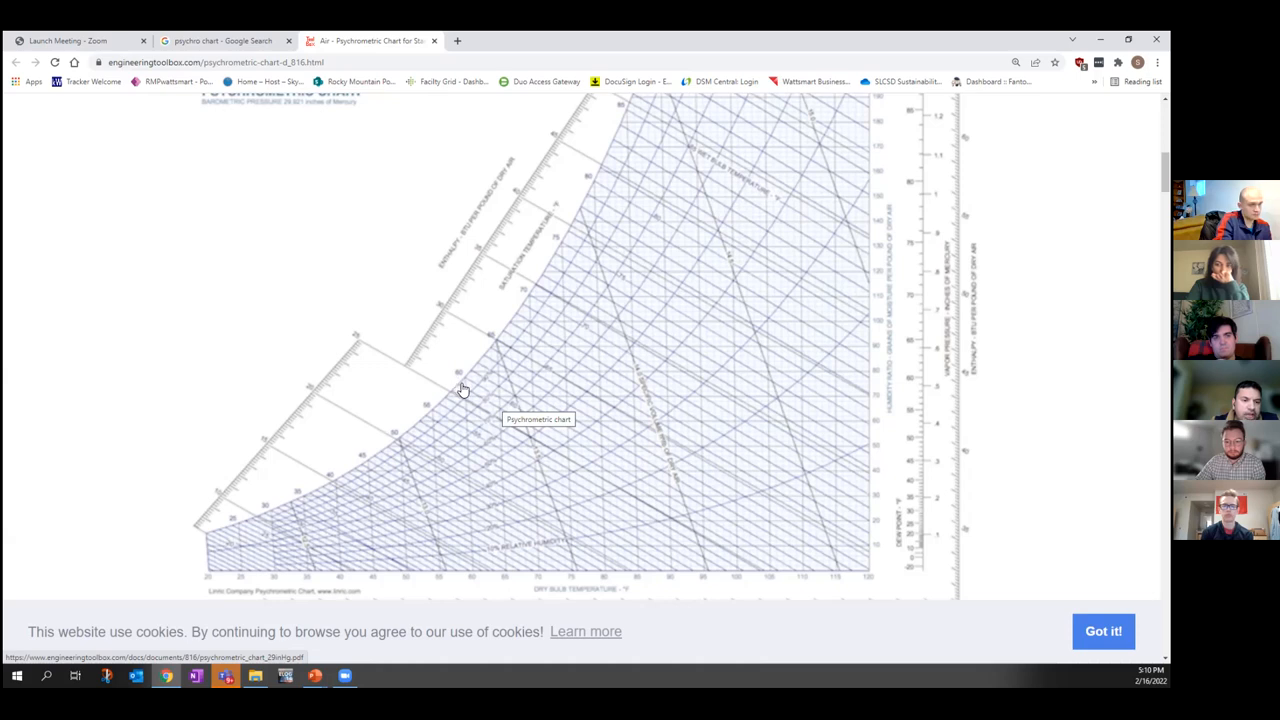
pyautogui.moveTo(464, 380)
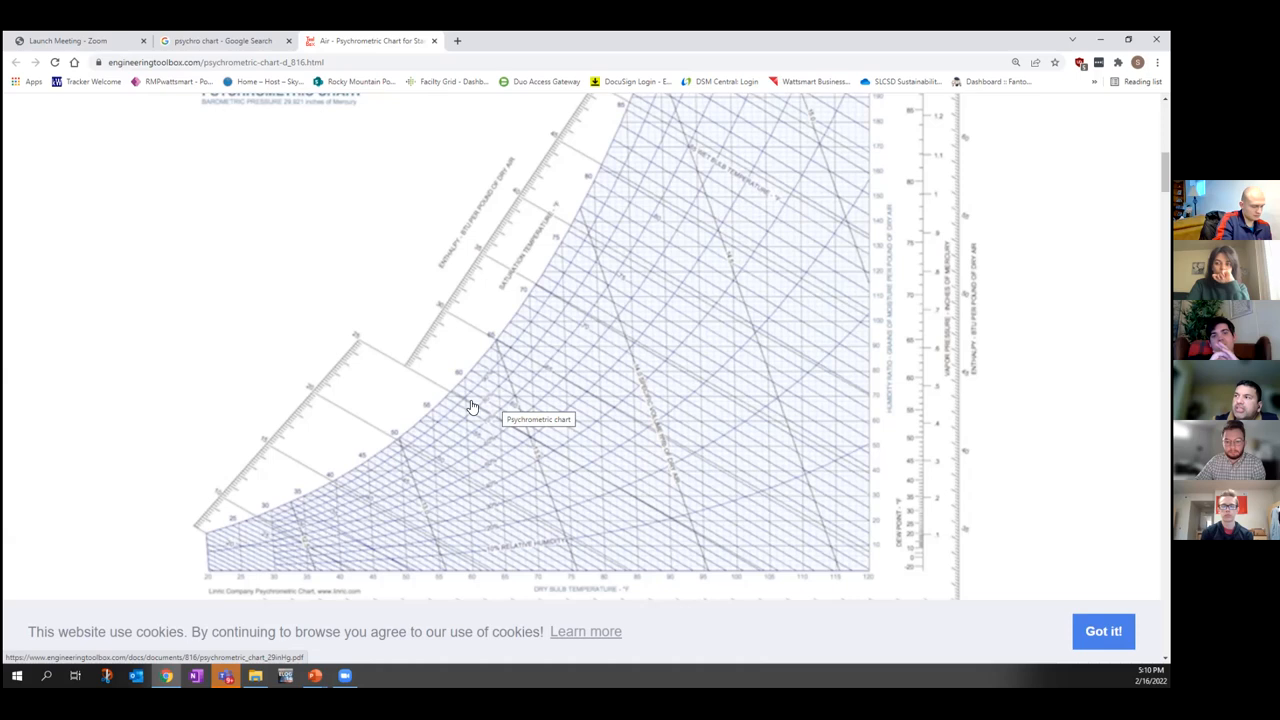
pyautogui.moveTo(468, 420)
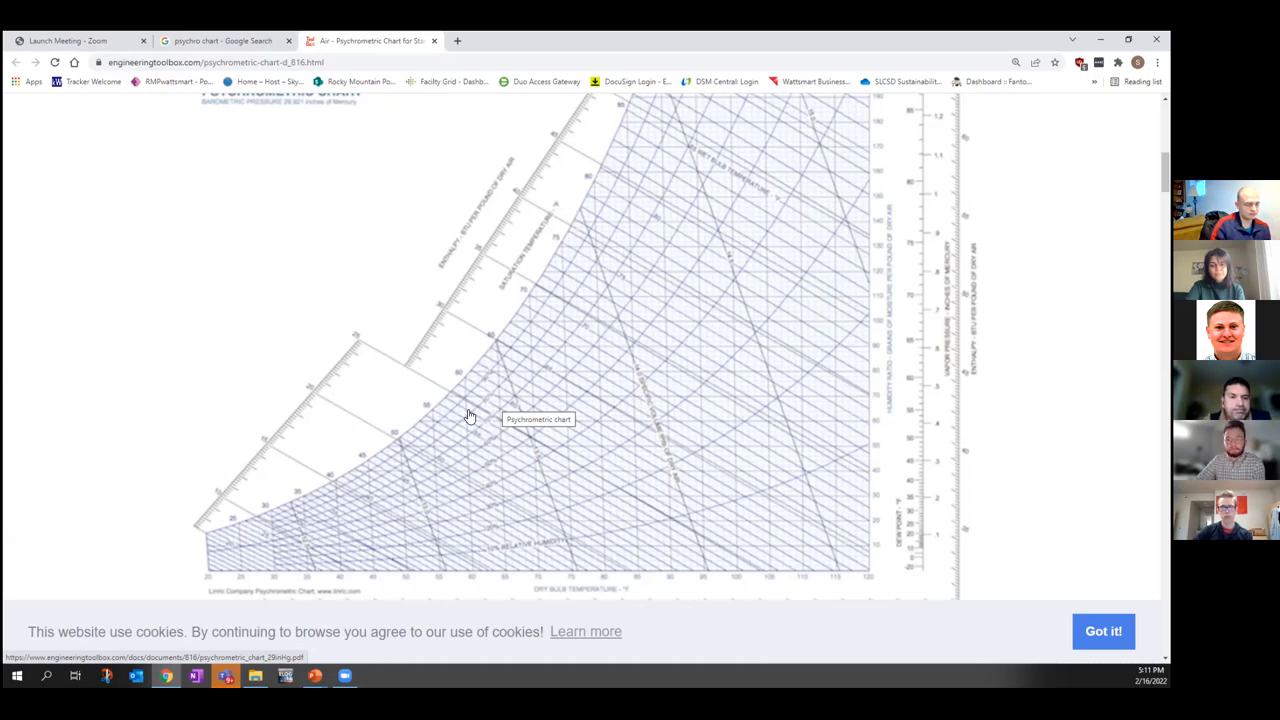
pyautogui.moveTo(28, 552)
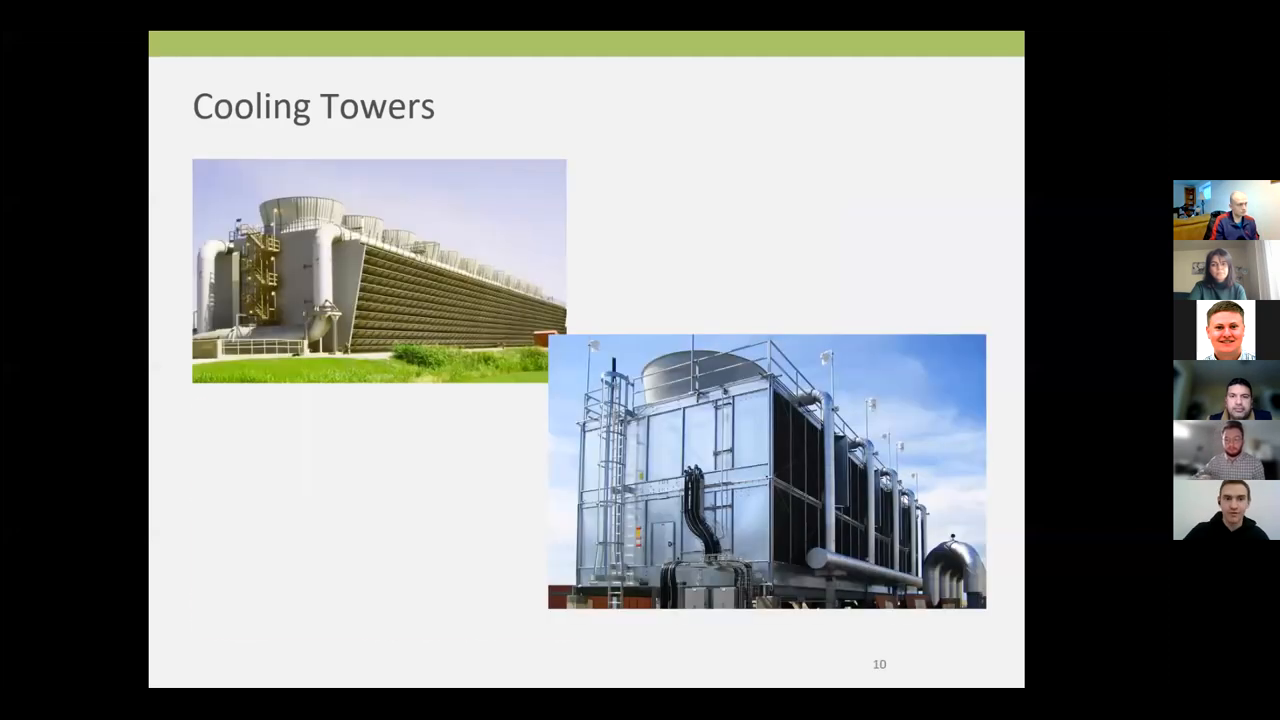
# Advance two slides to slide 14, Cooling Towers that Don't Work, listing dirty media and missing fan blades
pyautogui.press('Right')
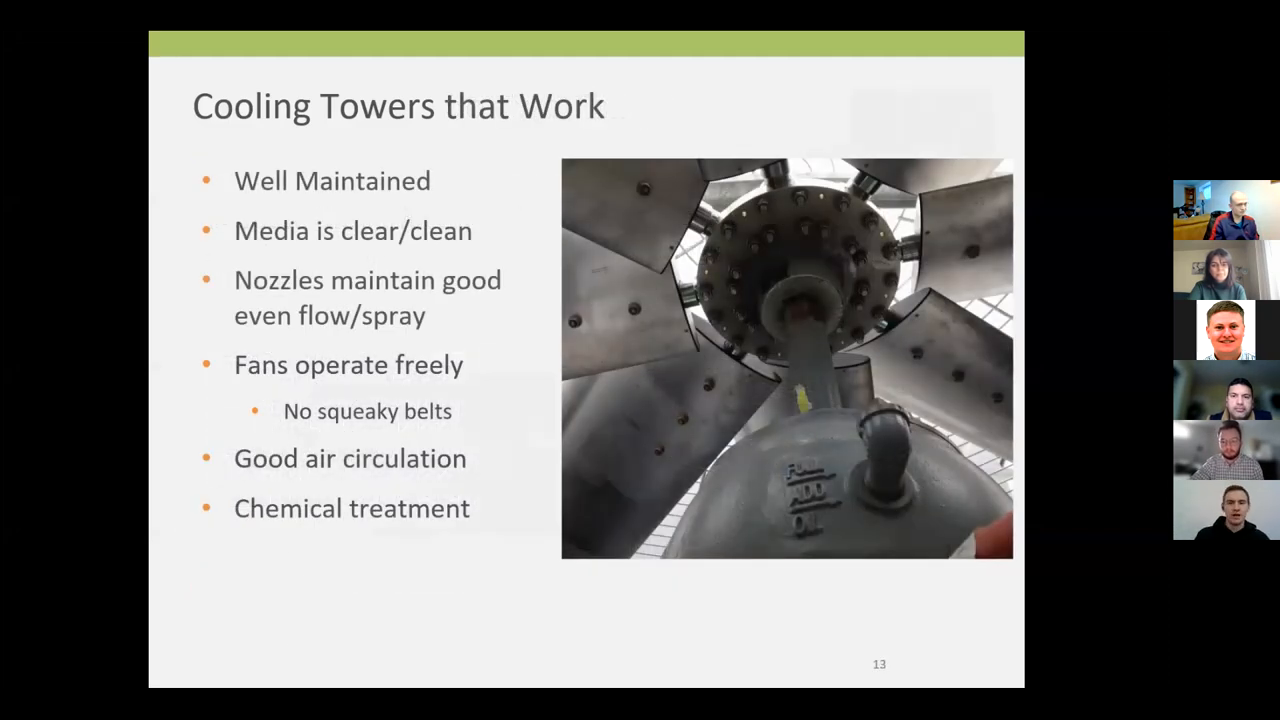
pyautogui.press('Right')
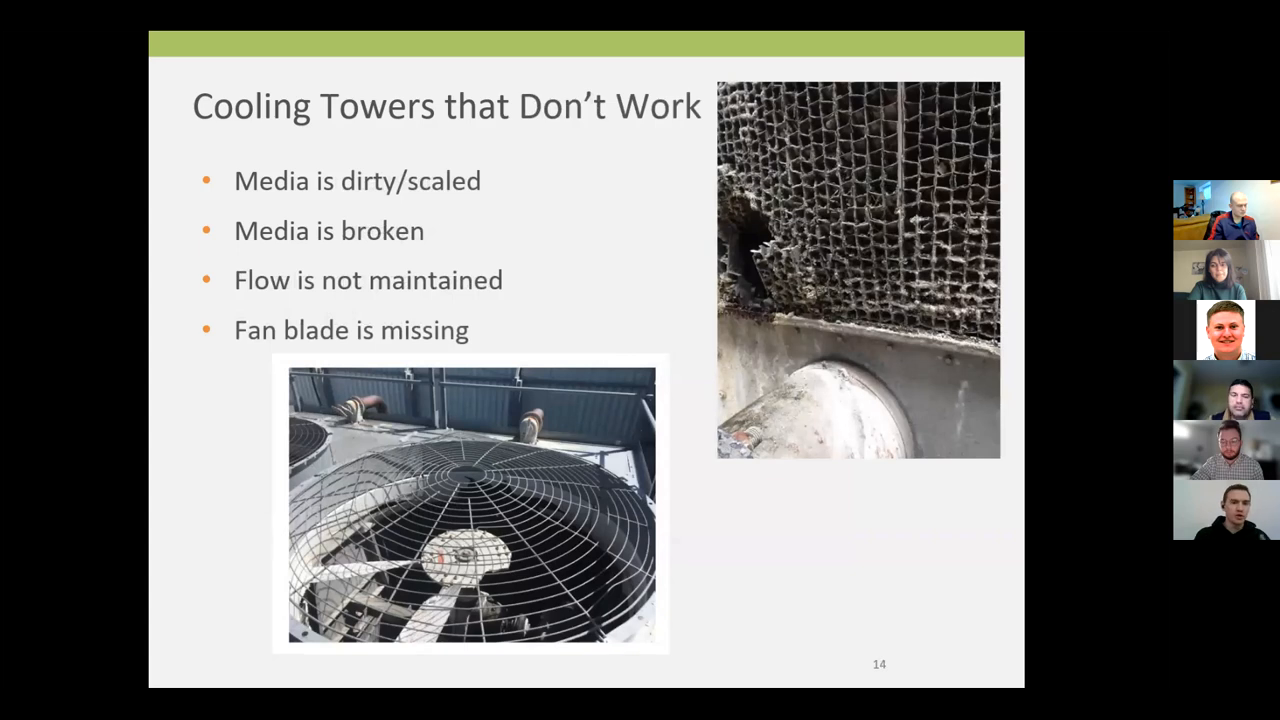